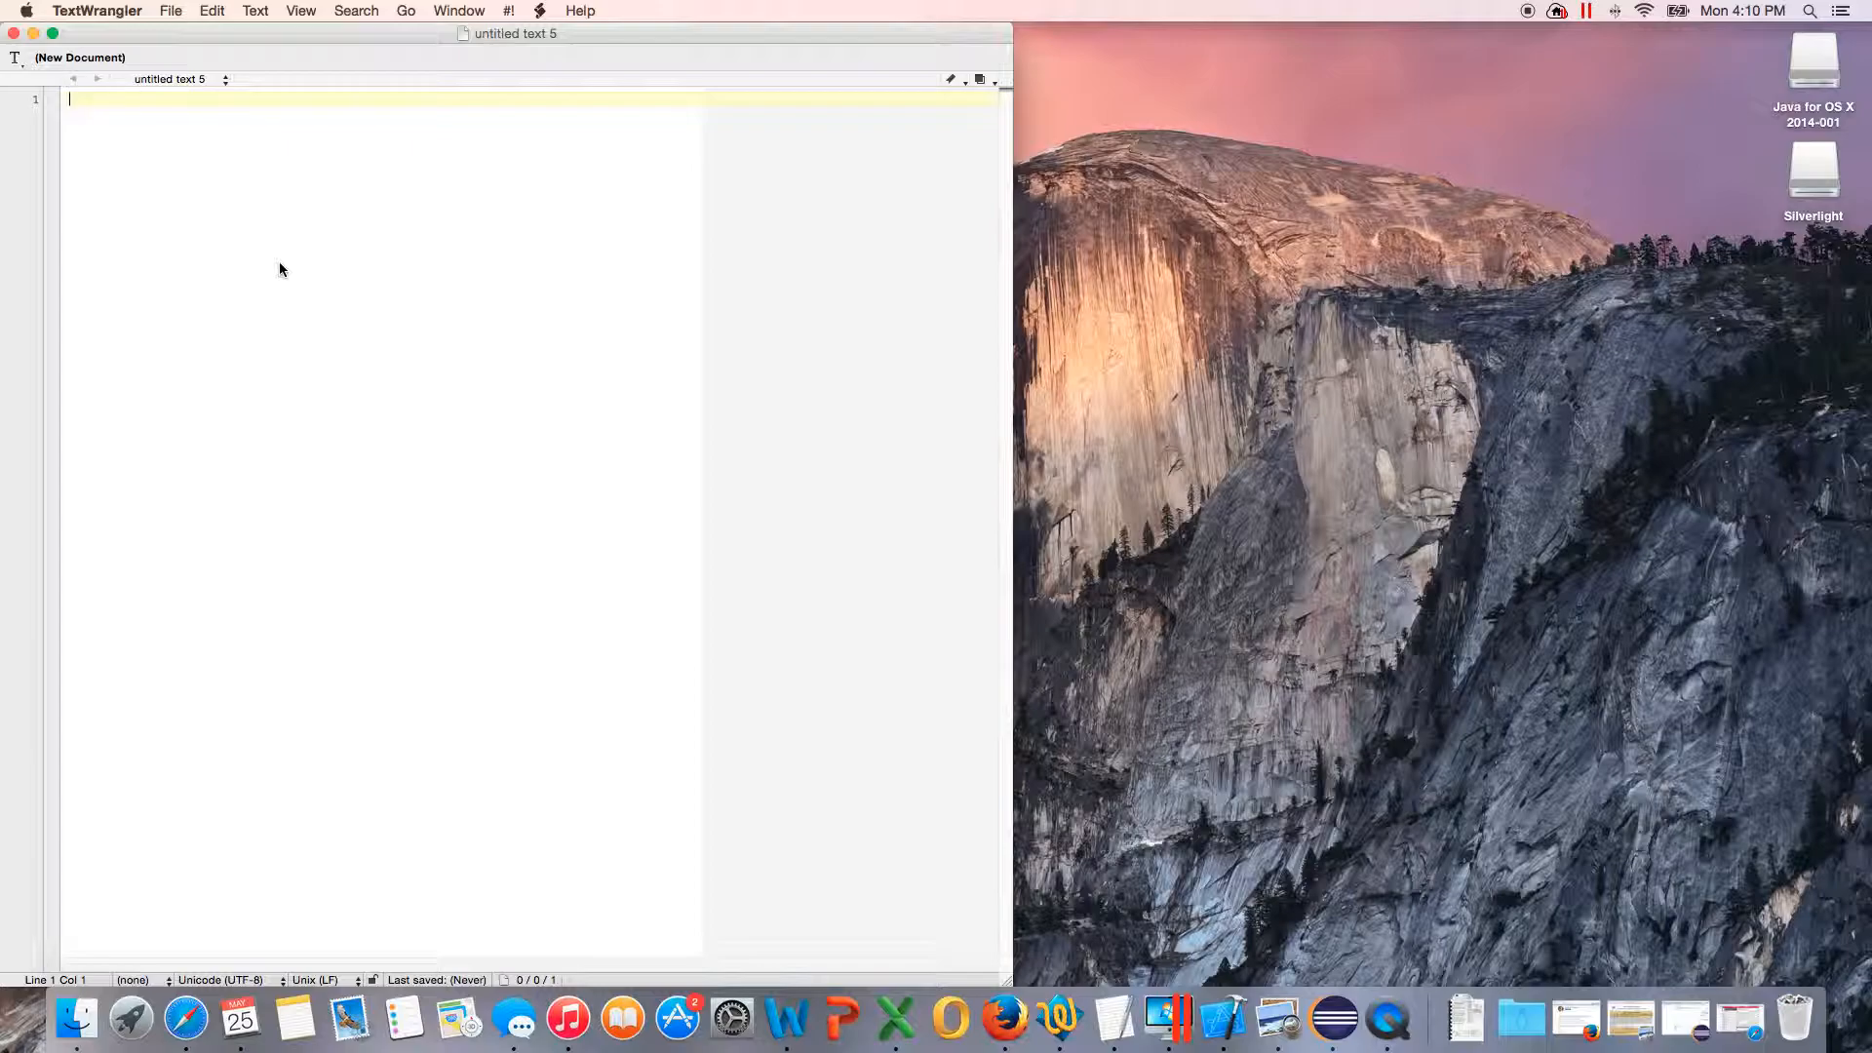
mouse_move(357, 272)
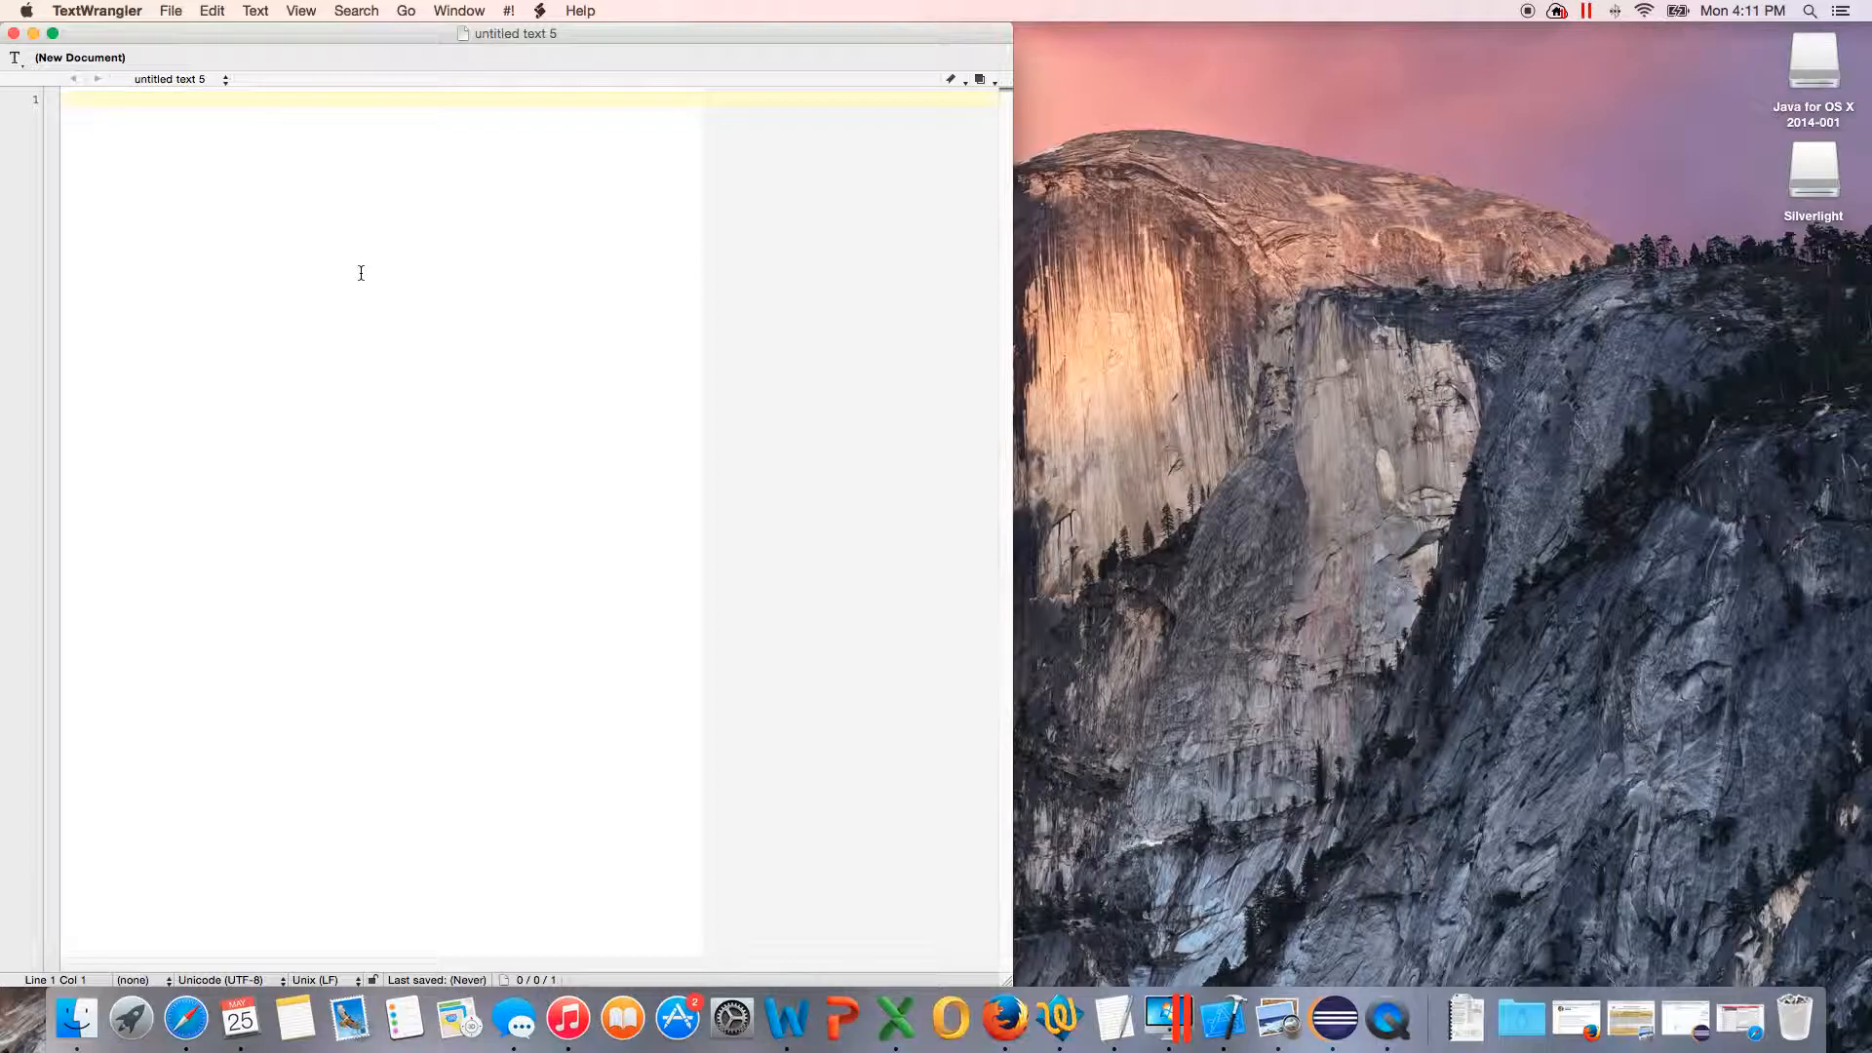
mouse_move(519, 501)
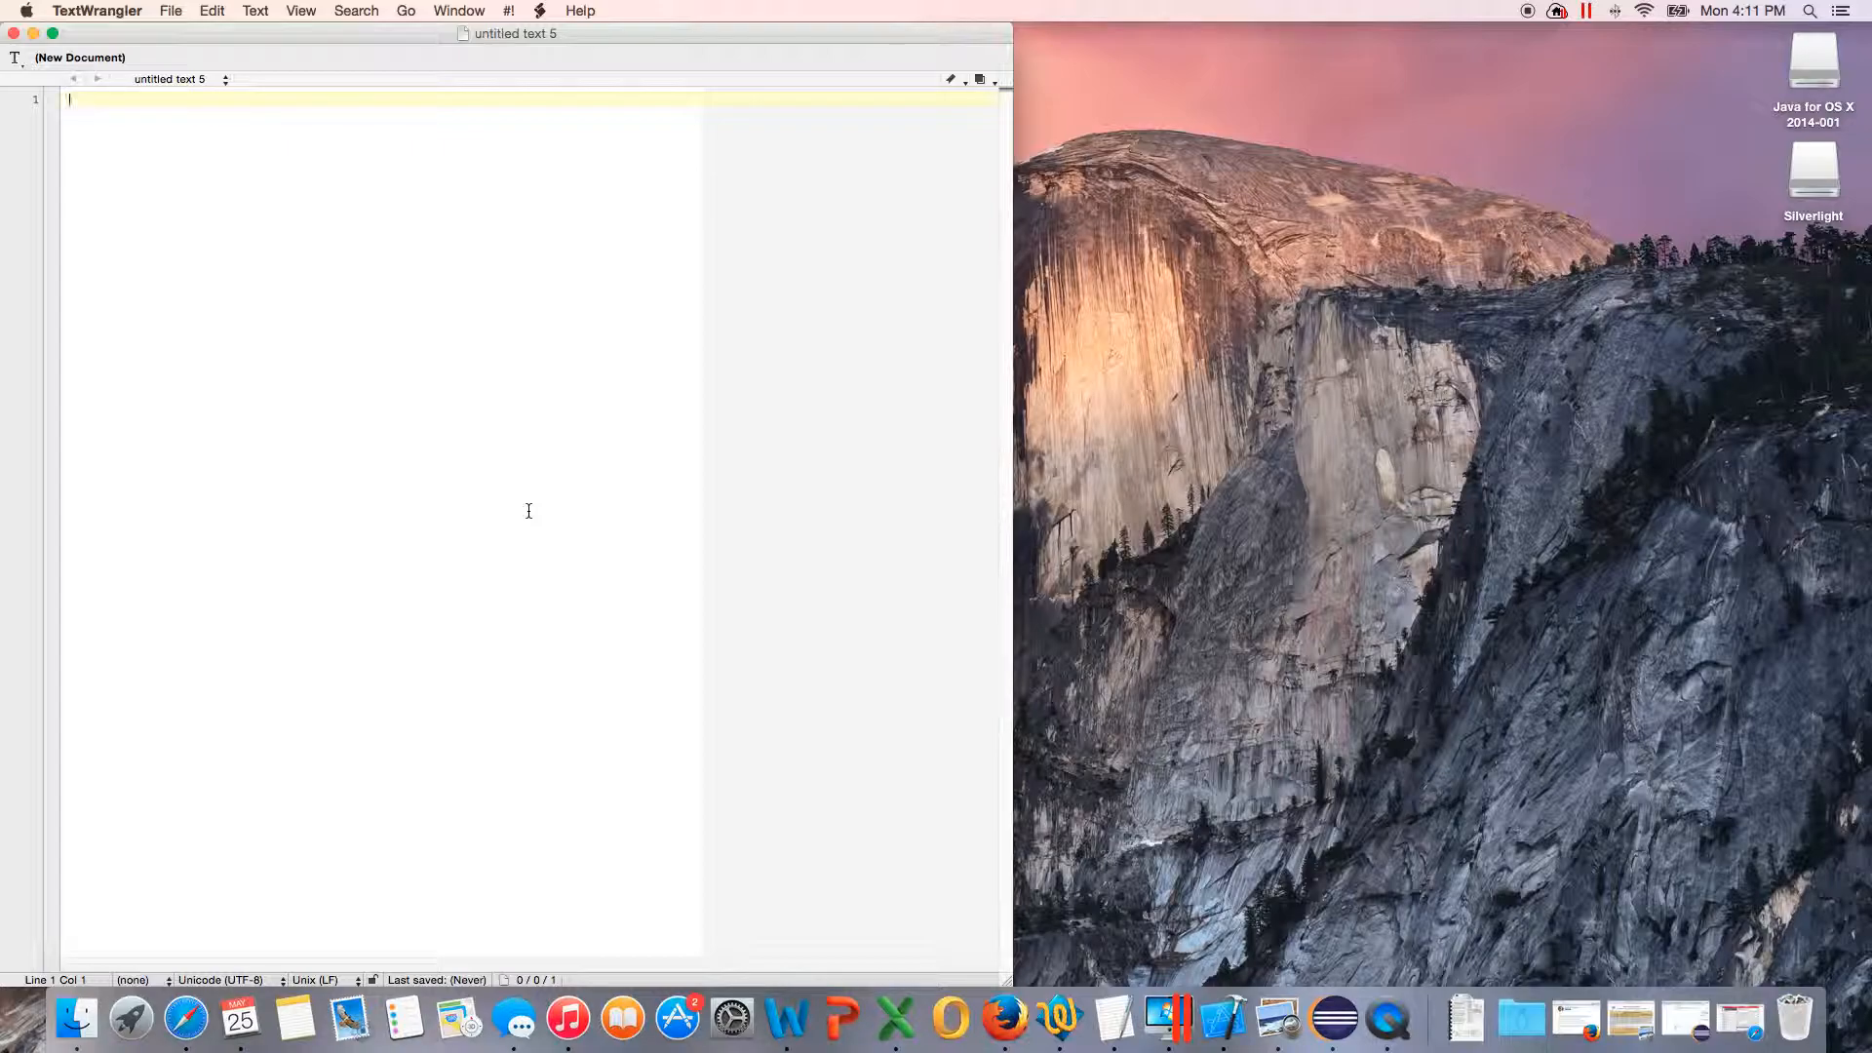
Step: Add the #include <iostream> and #include <iomanip> lines at the top of the file
type("#includd")
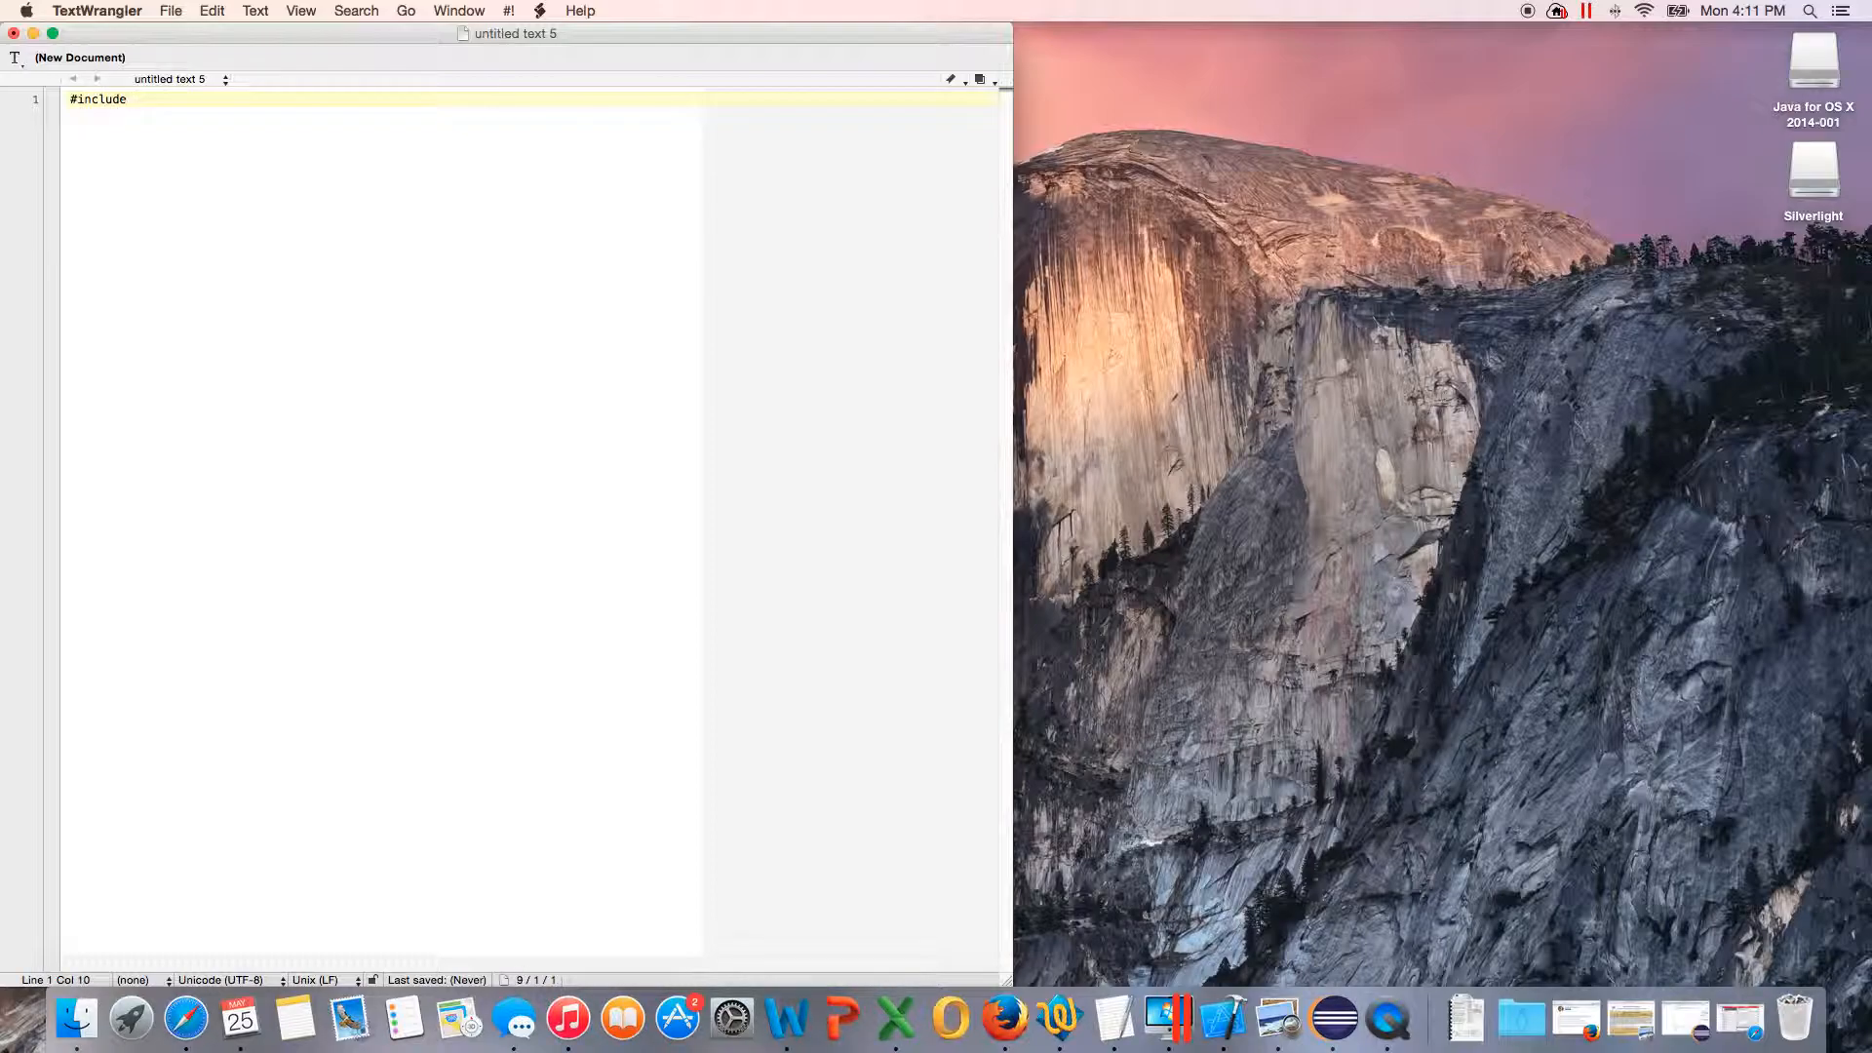
type("<iost")
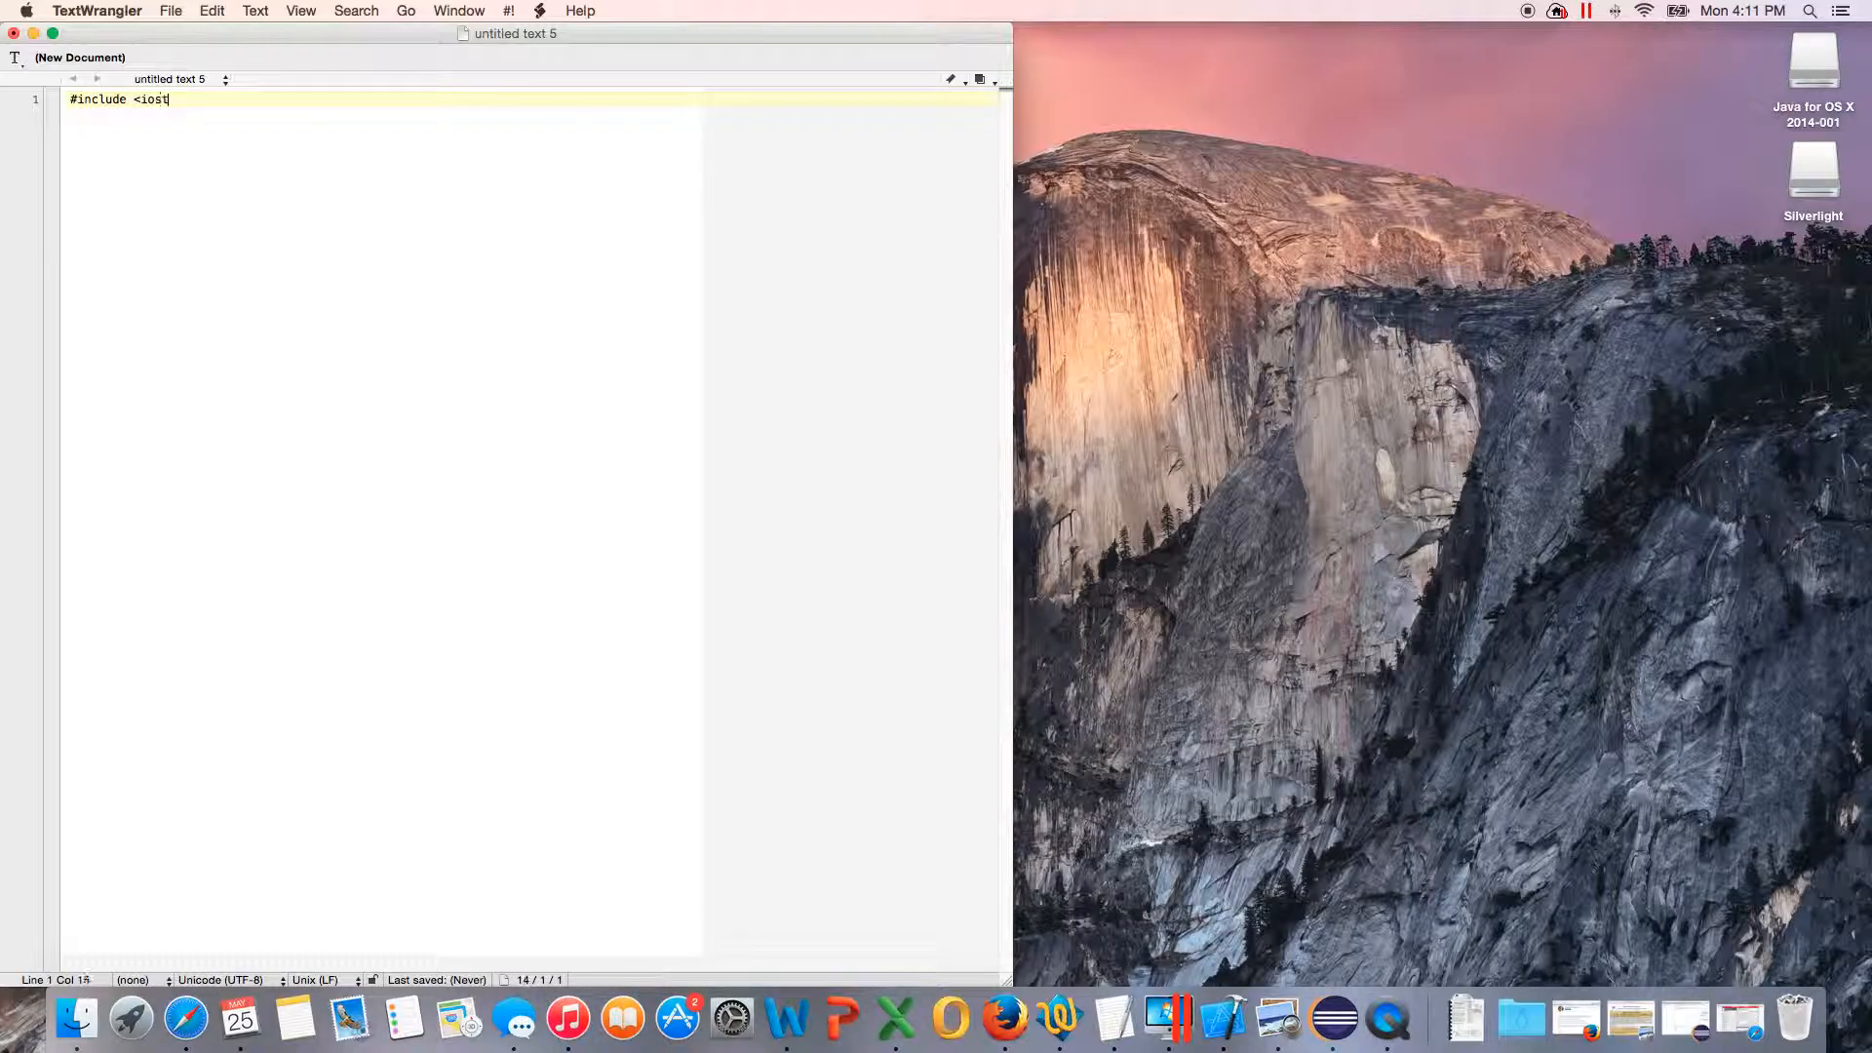
type("ream")
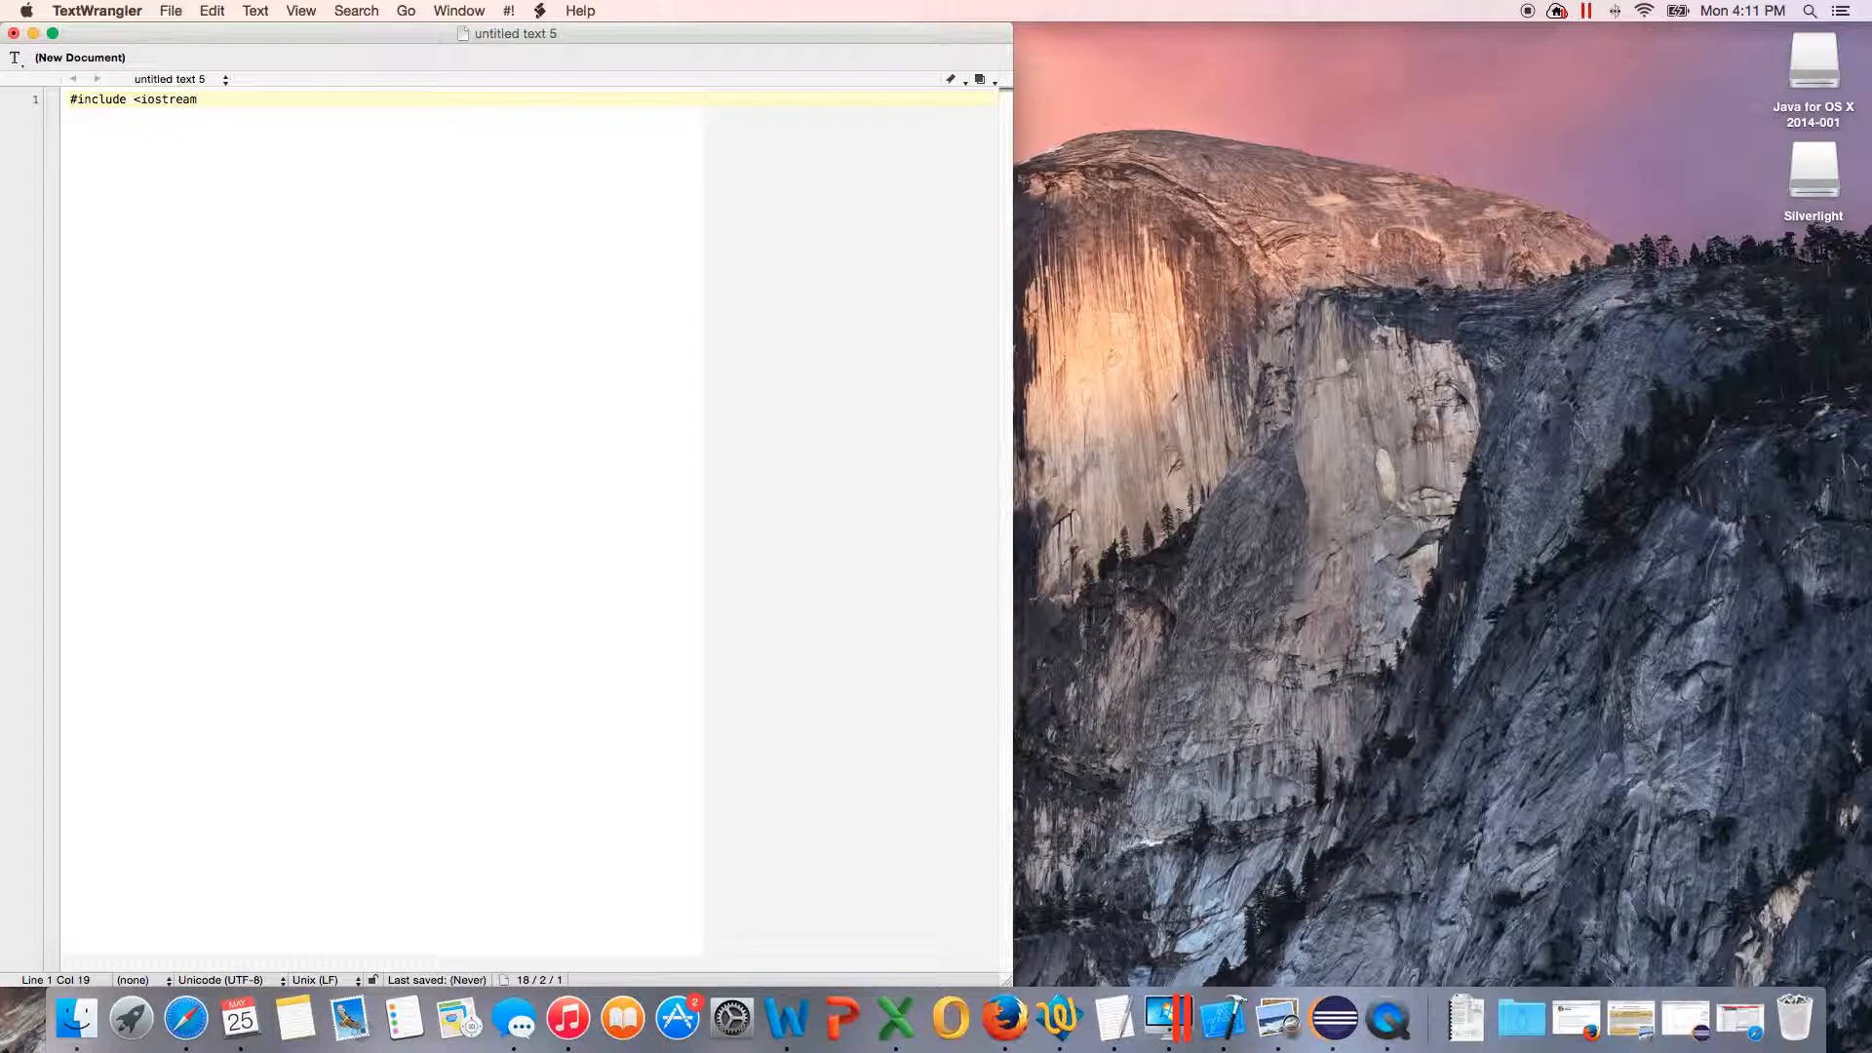
type(">")
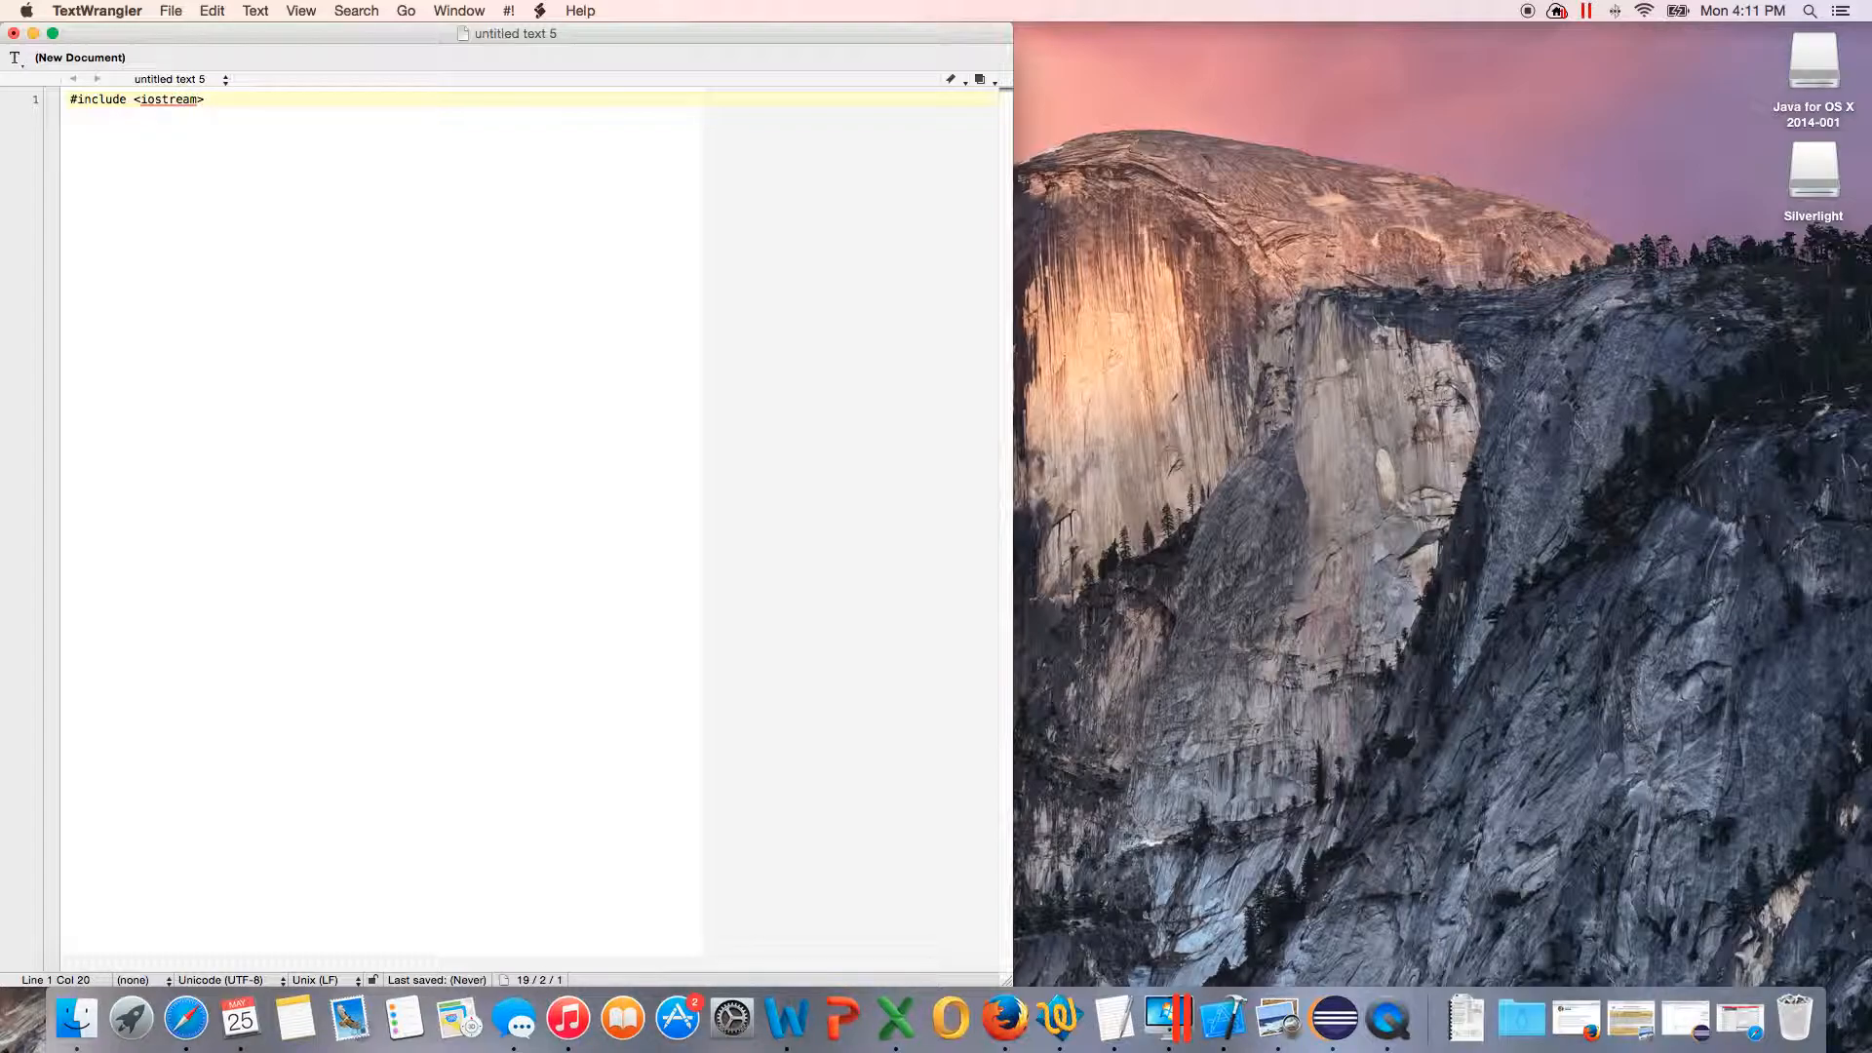
key("Return")
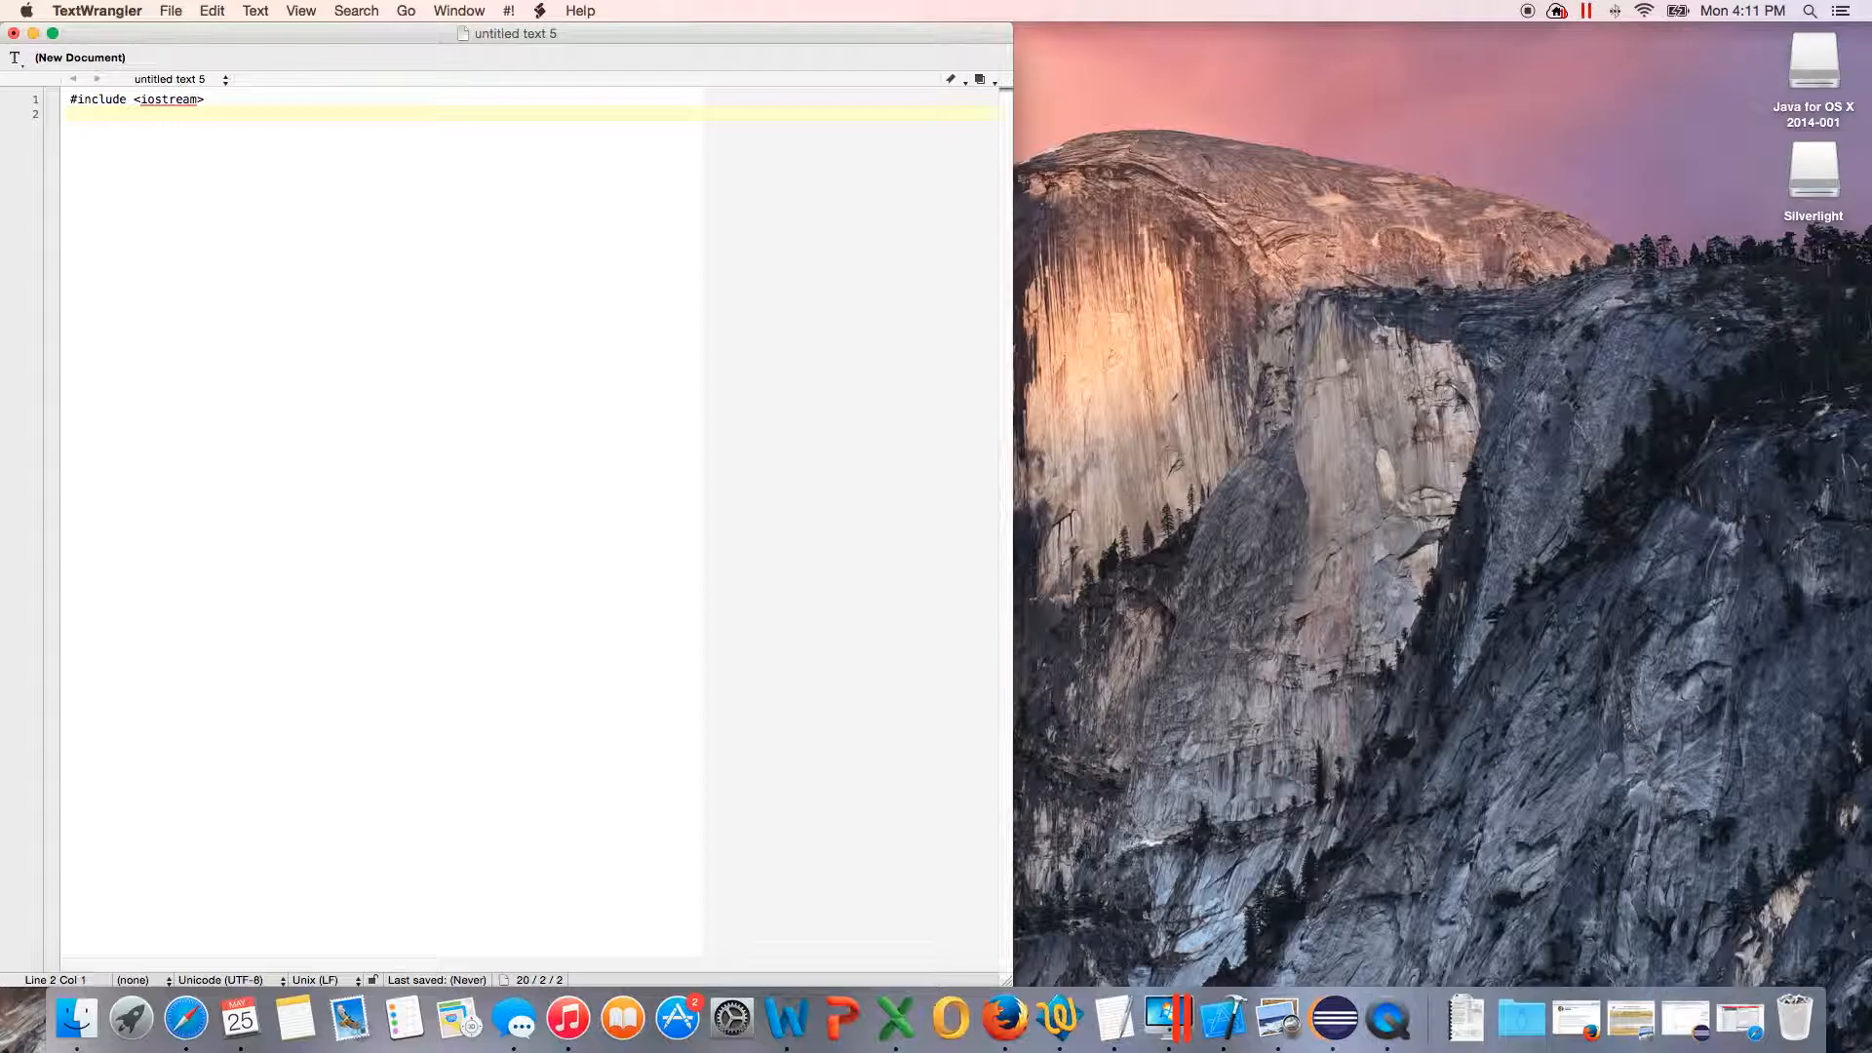
type("#")
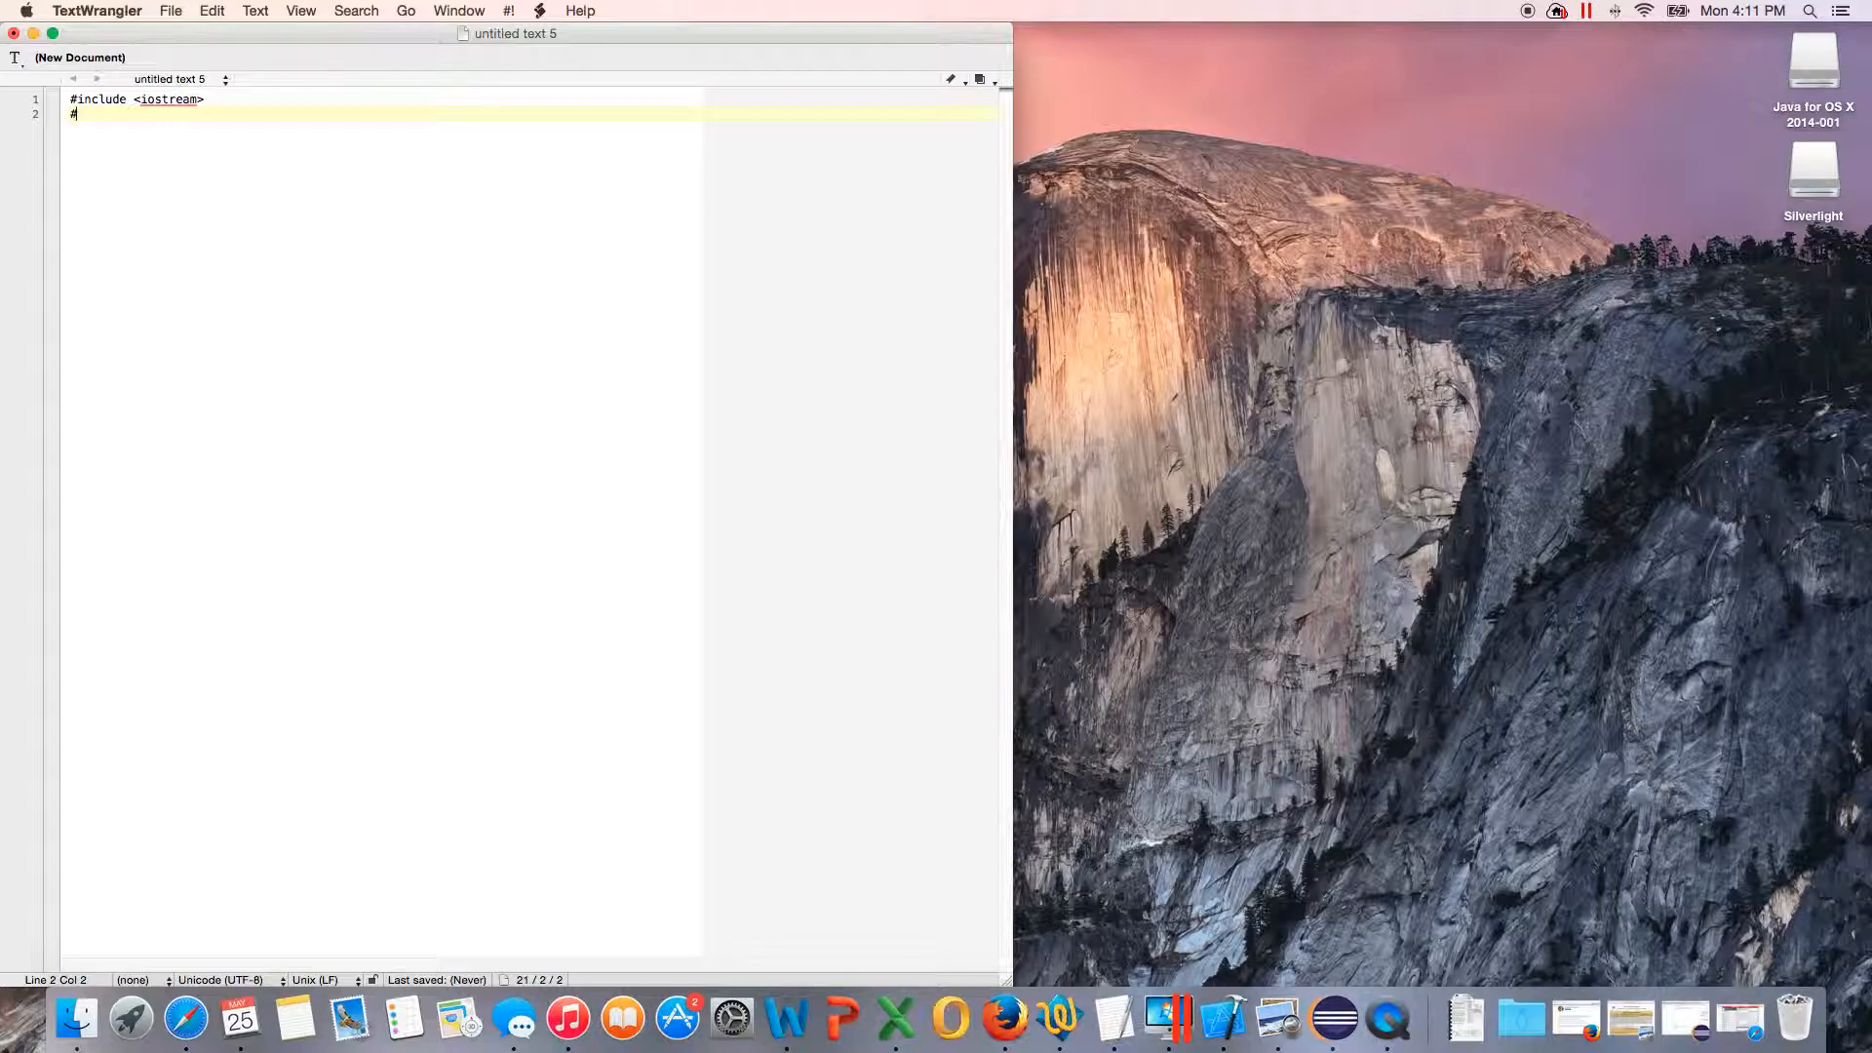
type("include <ioman")
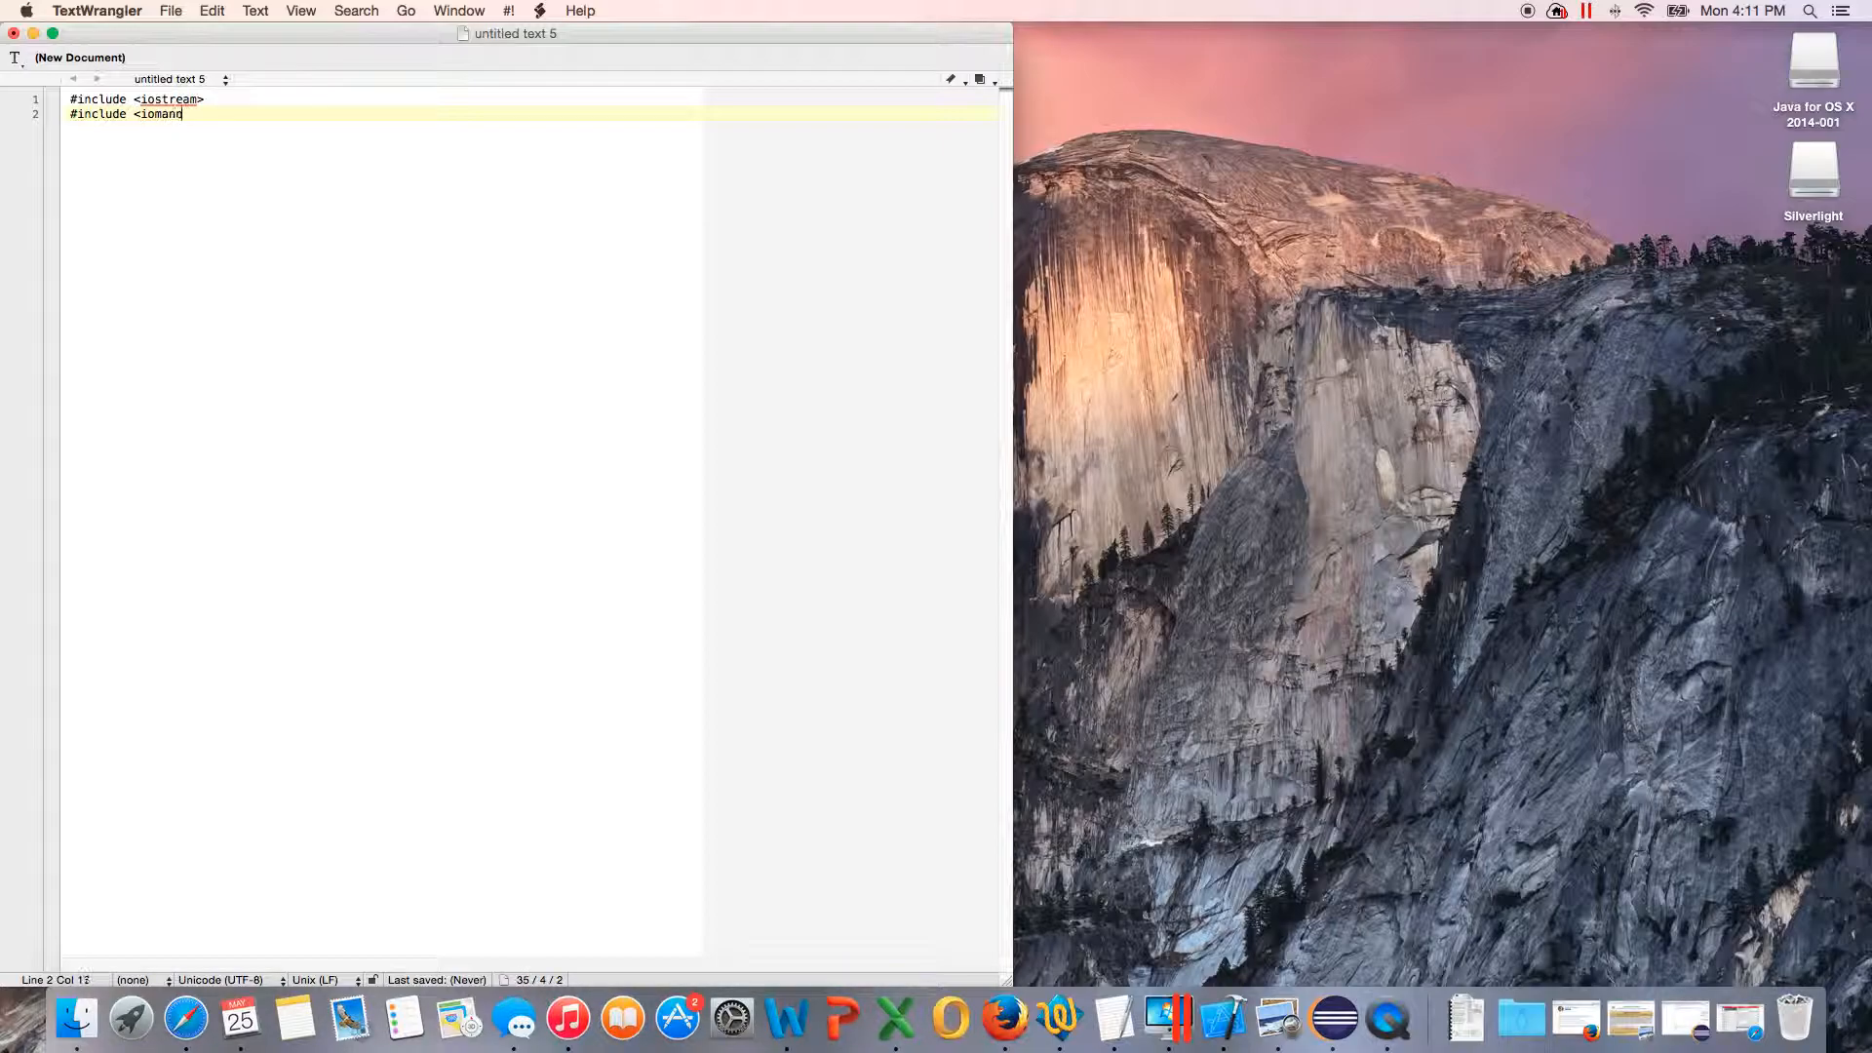
type("op>")
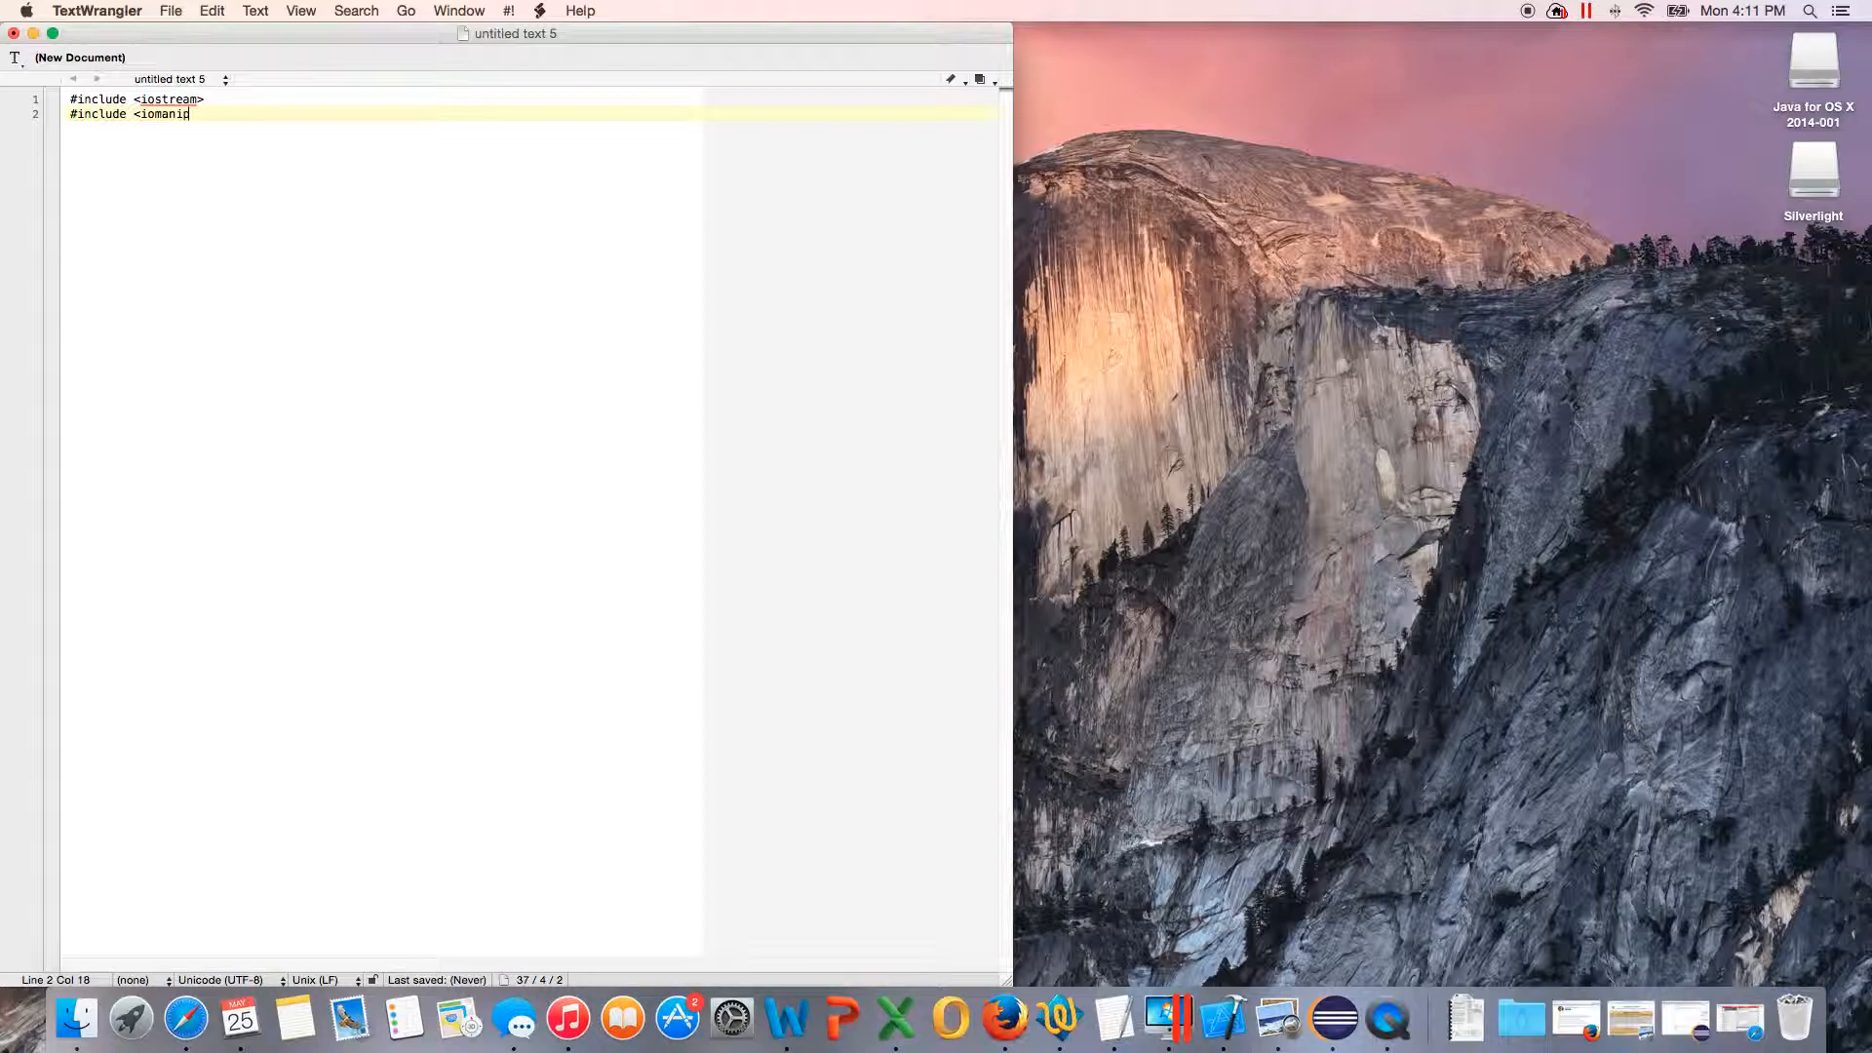
type(">")
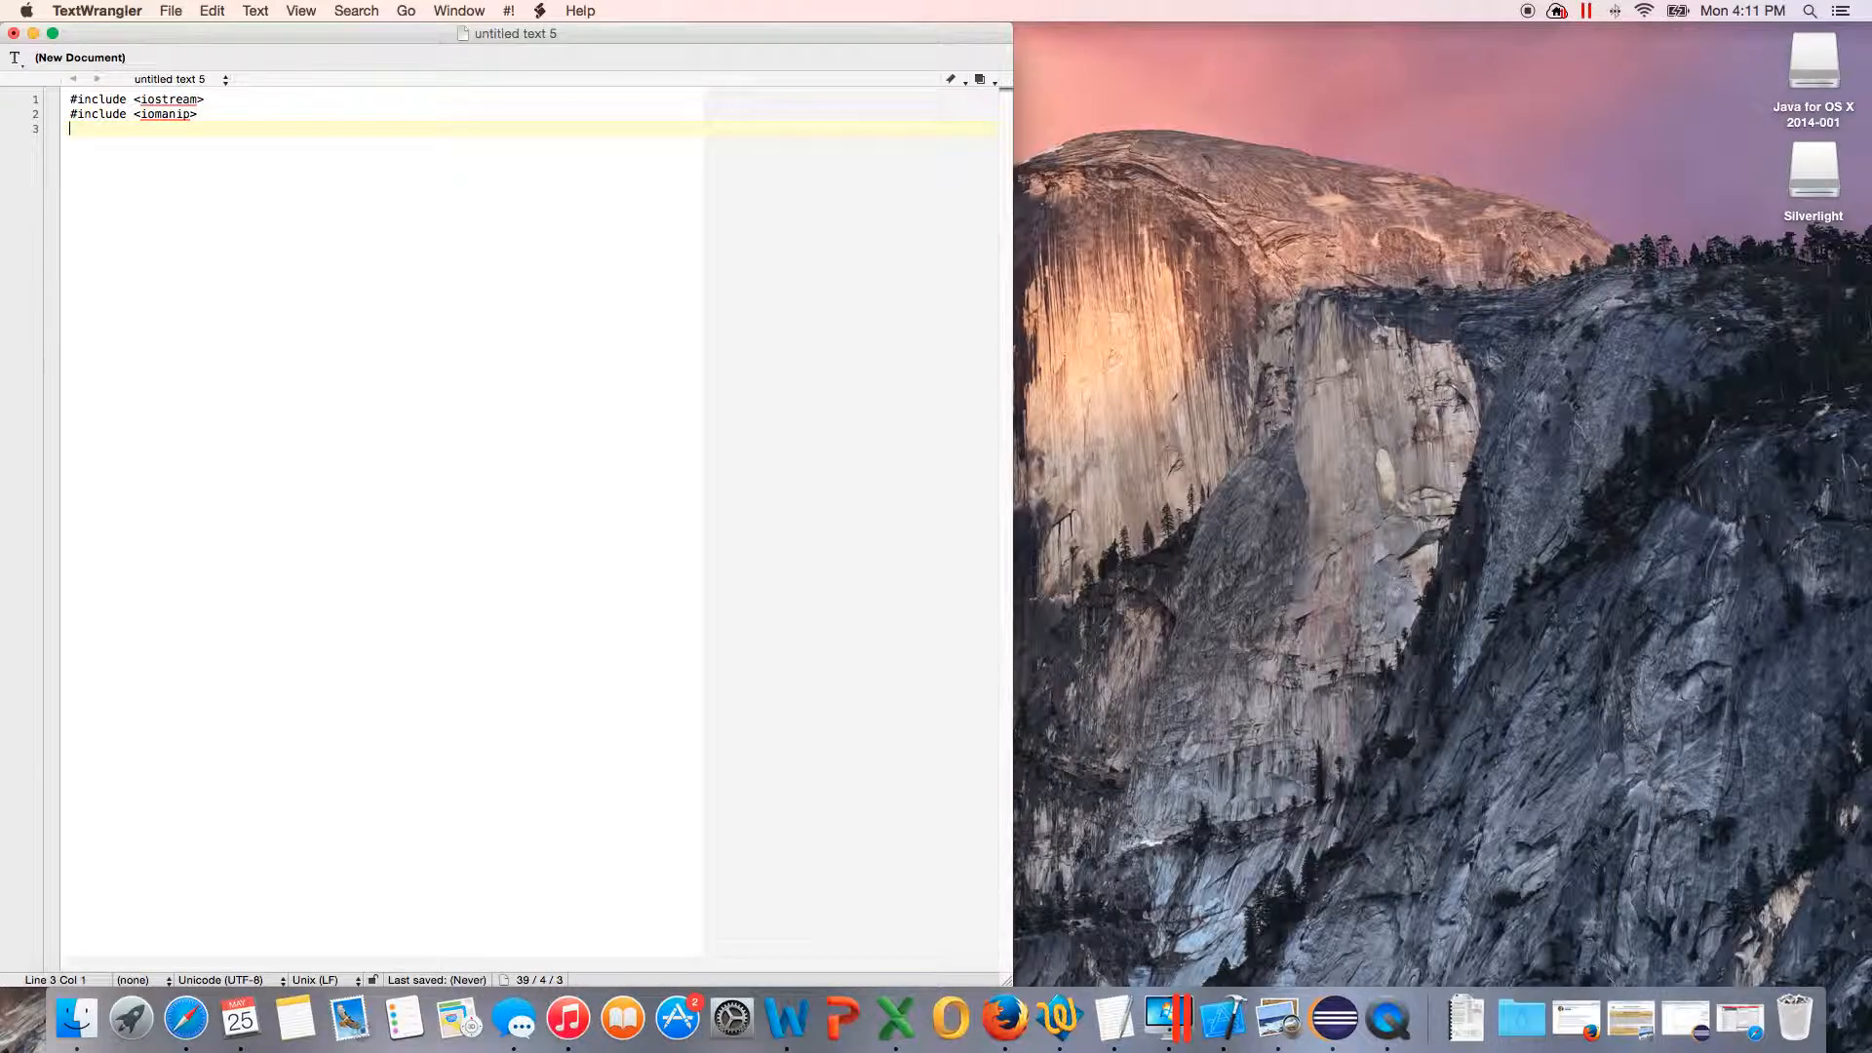
Step: Add 'using namespace std;' and an empty int main() body with braces
type("us")
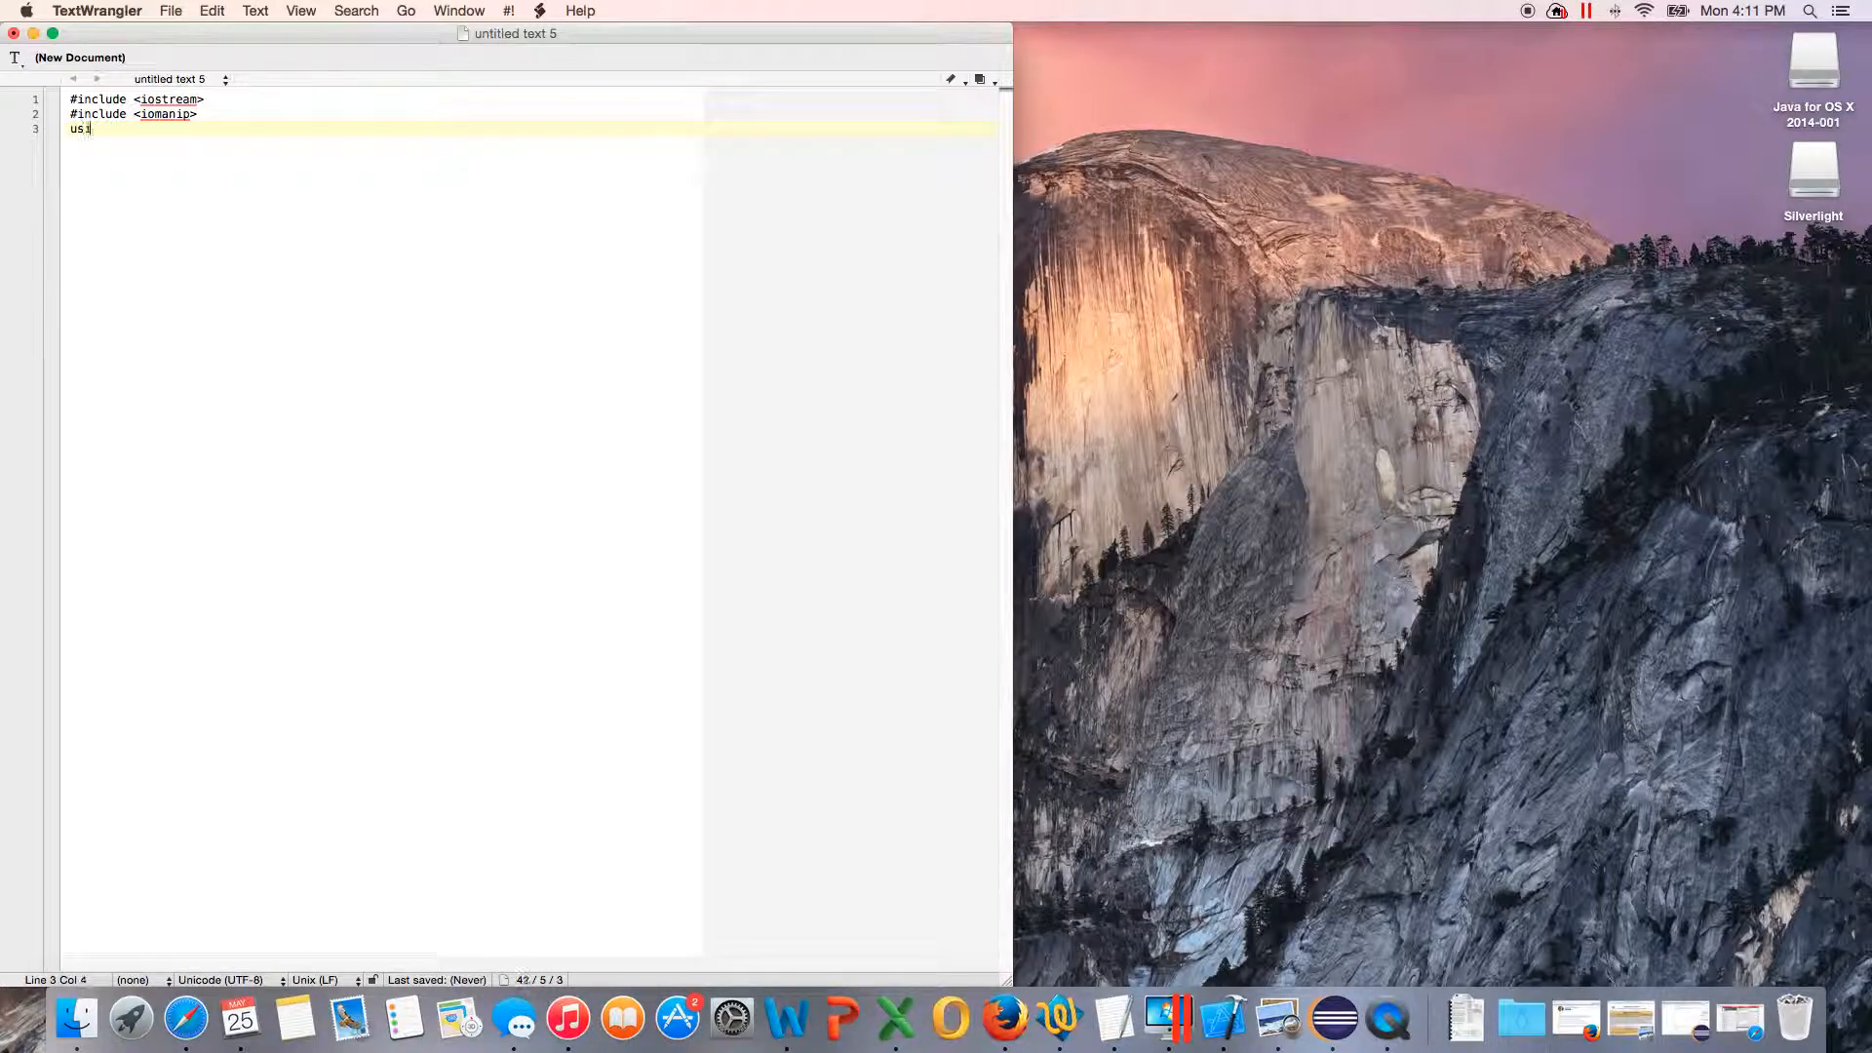
type("ing namespace std;")
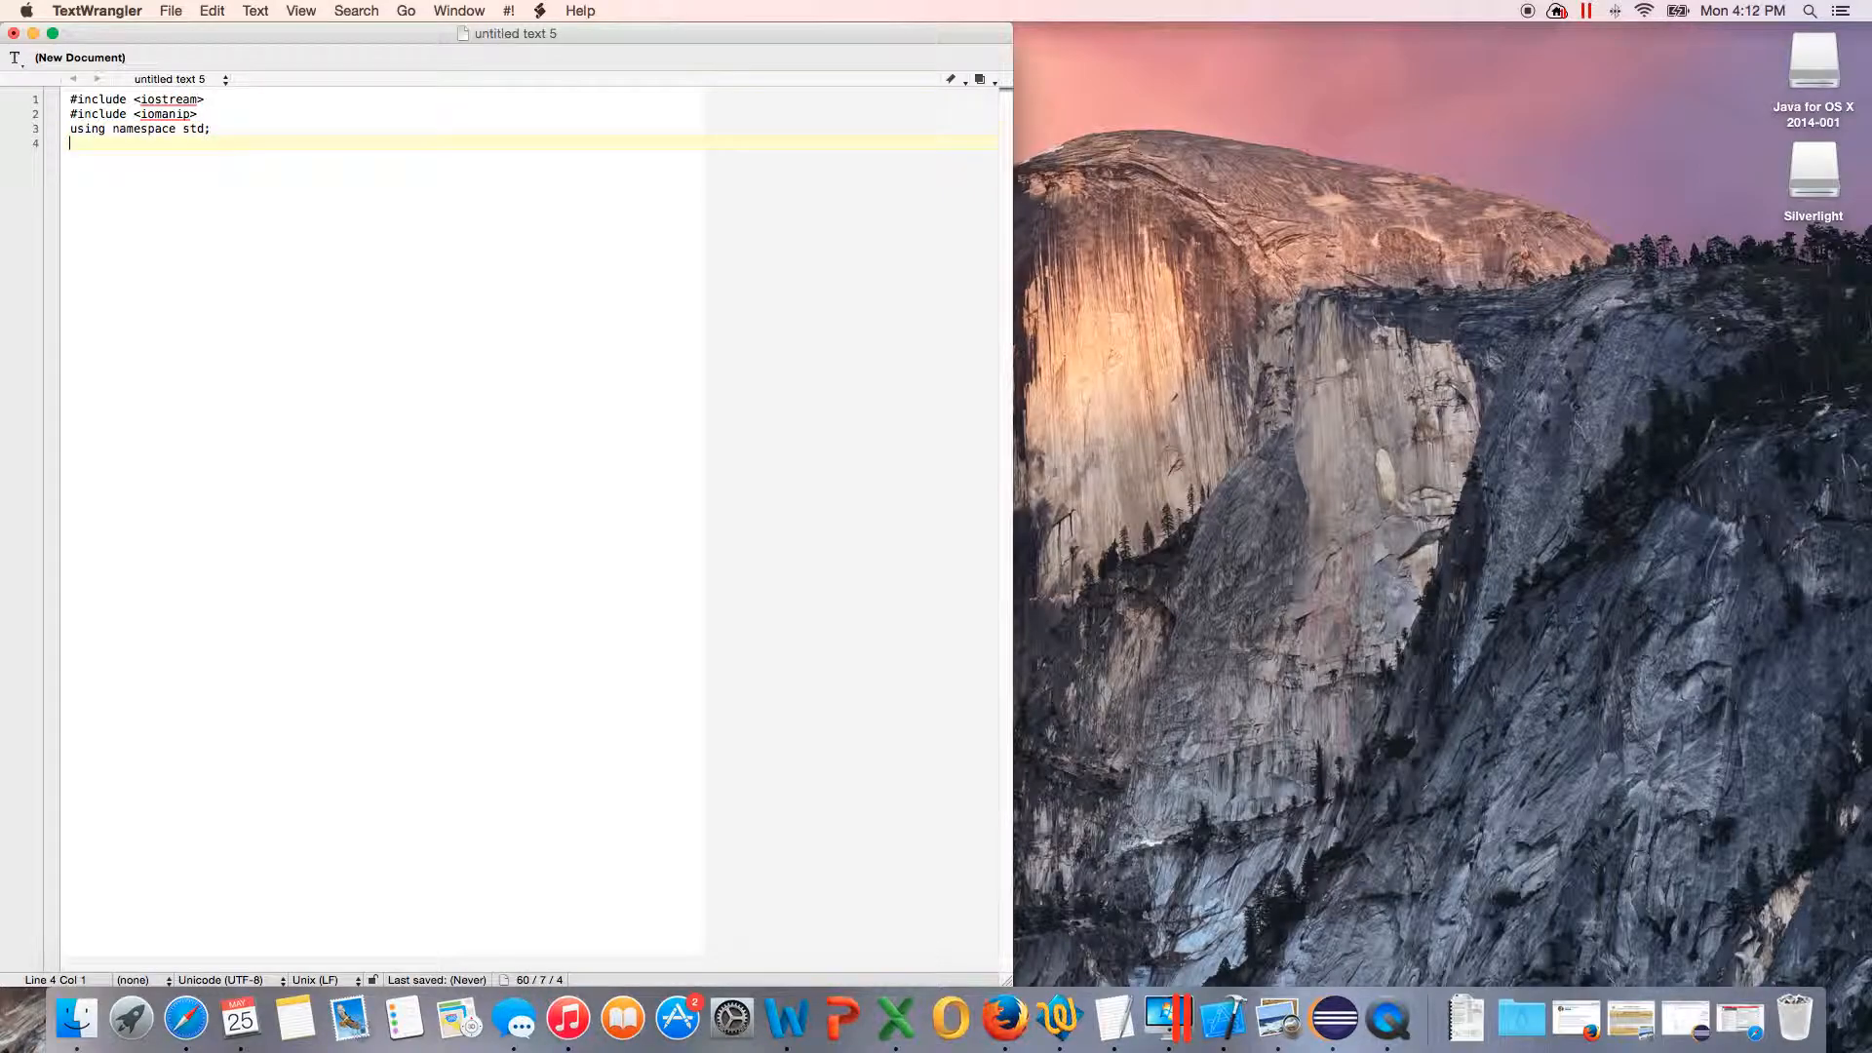
type("int m")
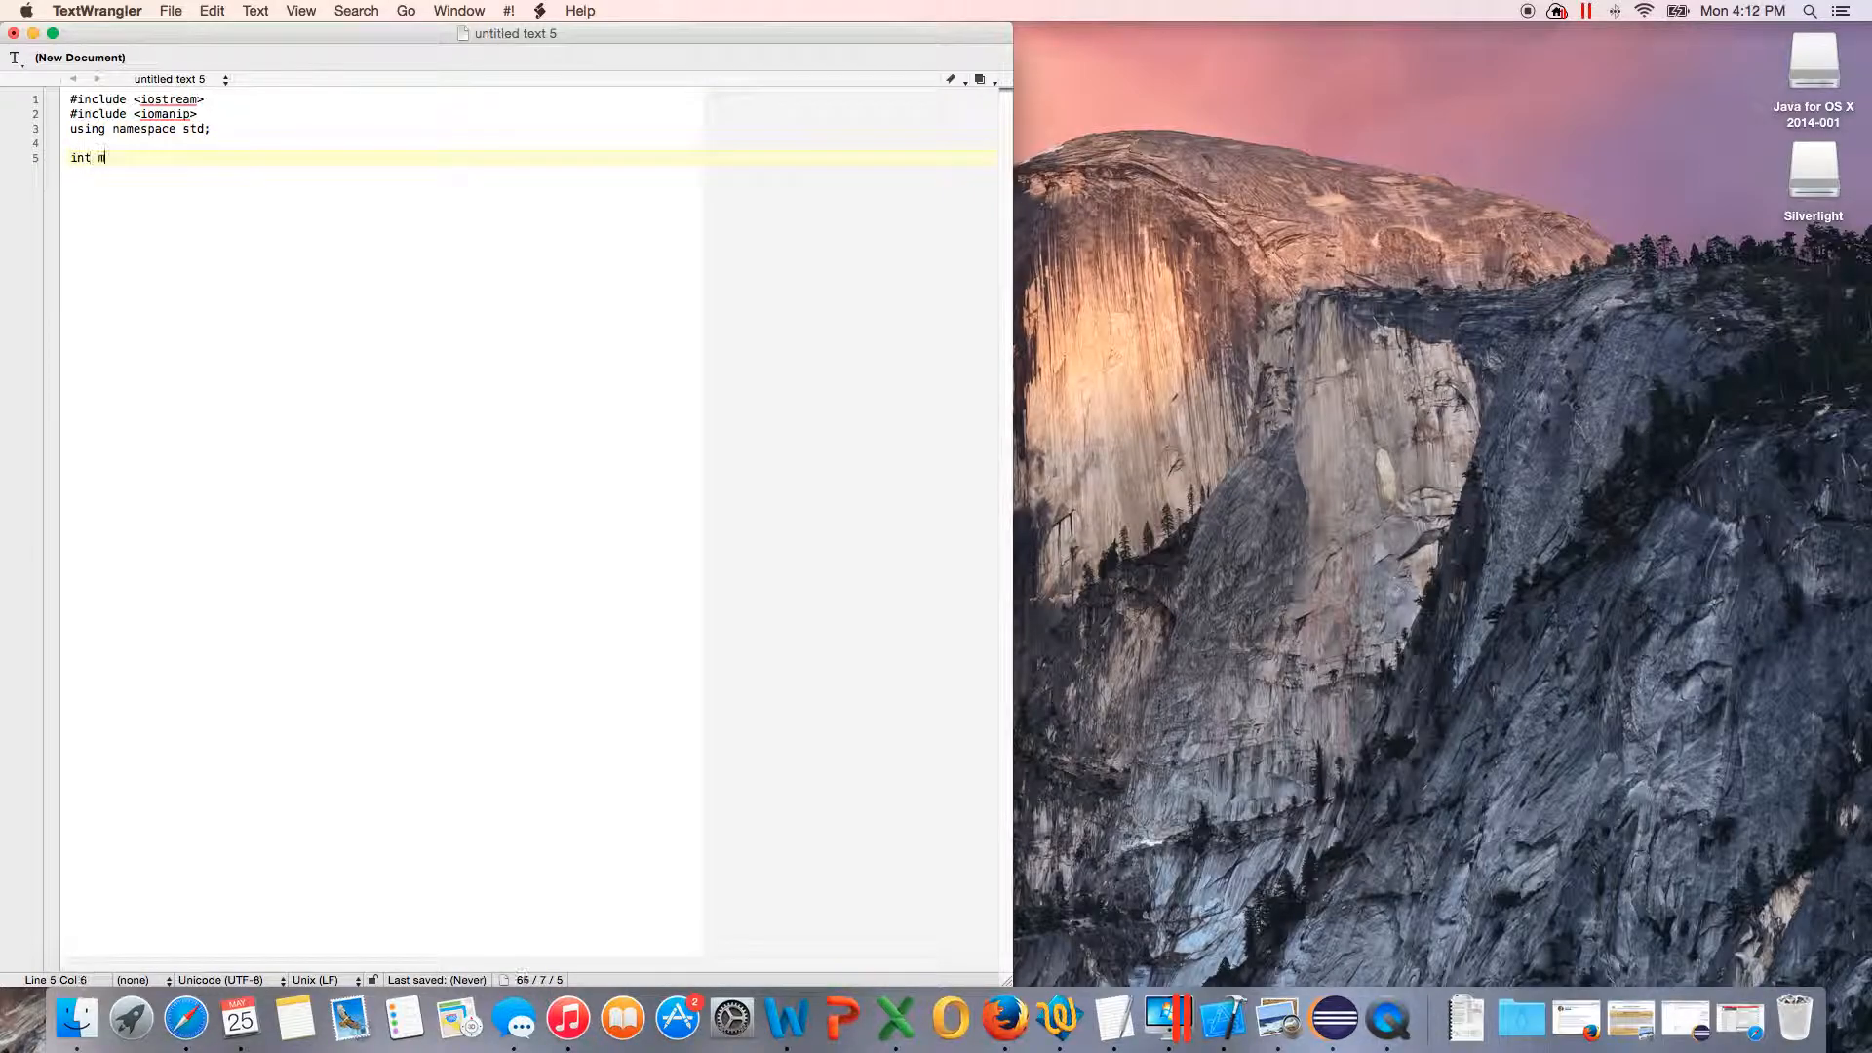
type("ain(")
type("{}")
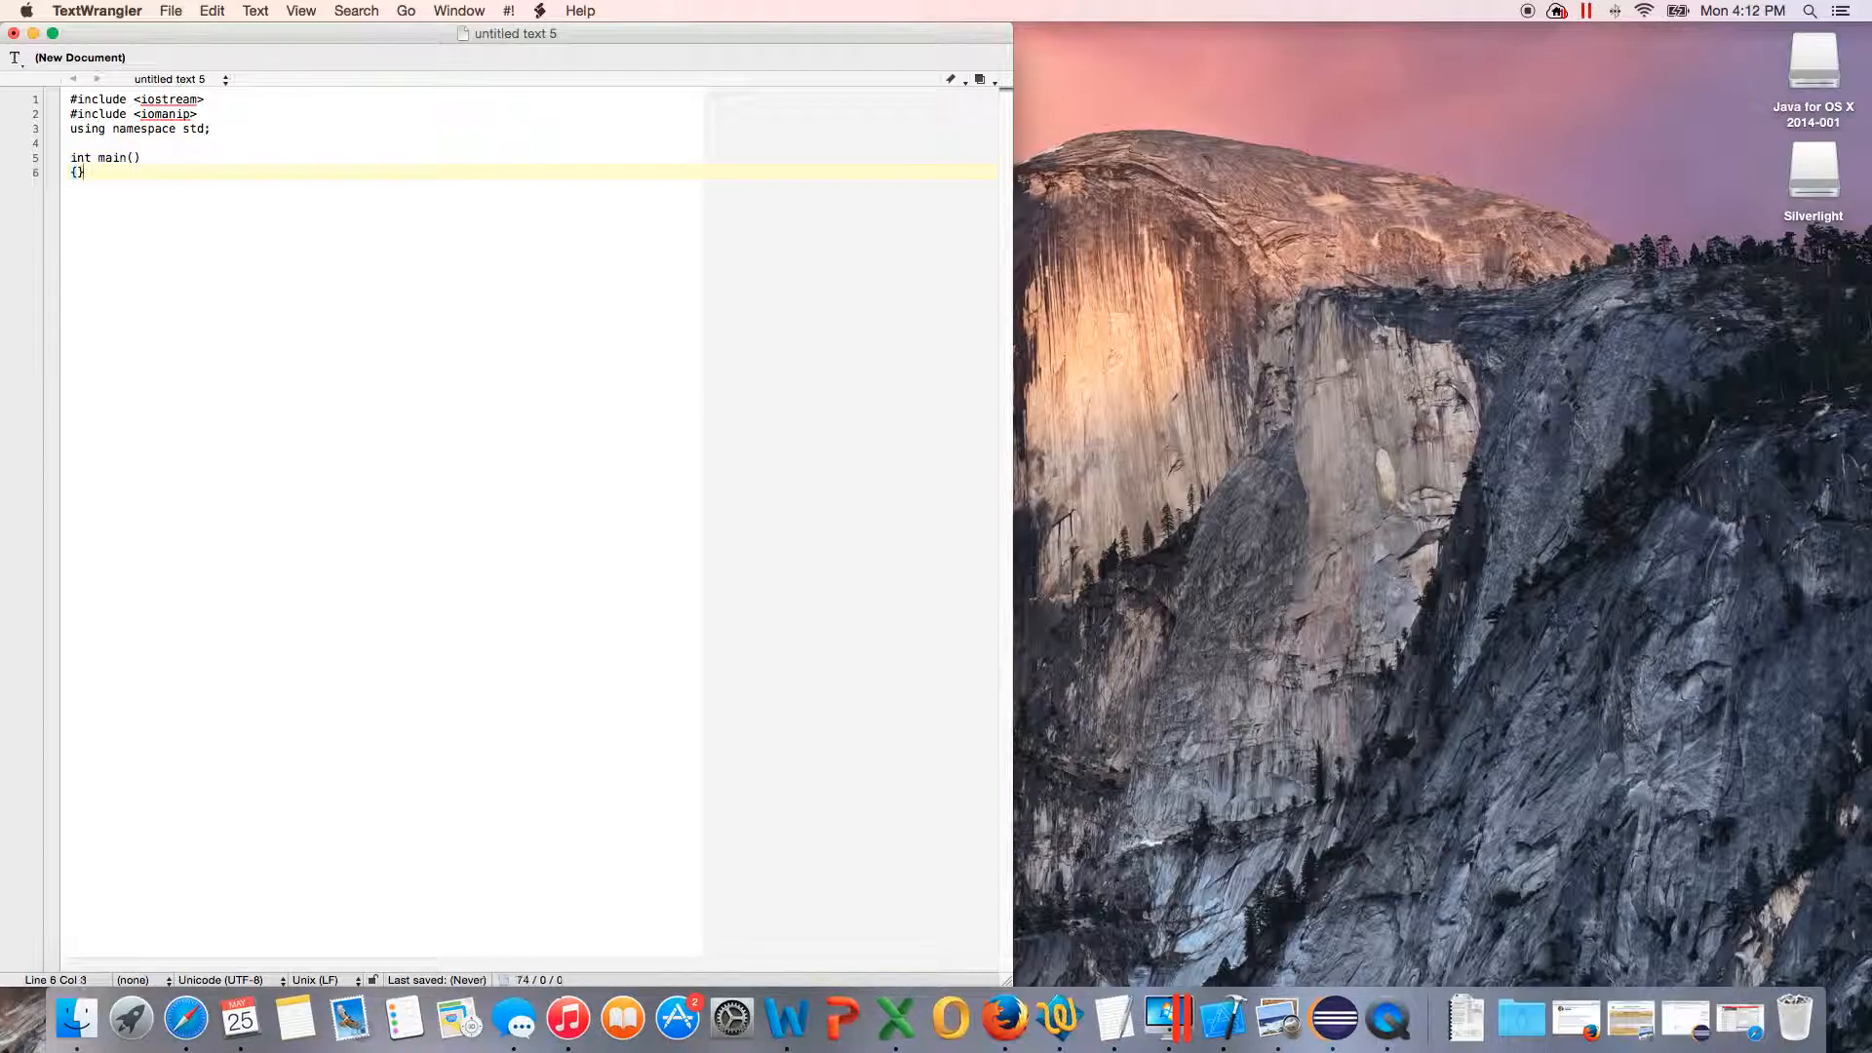
key("Return")
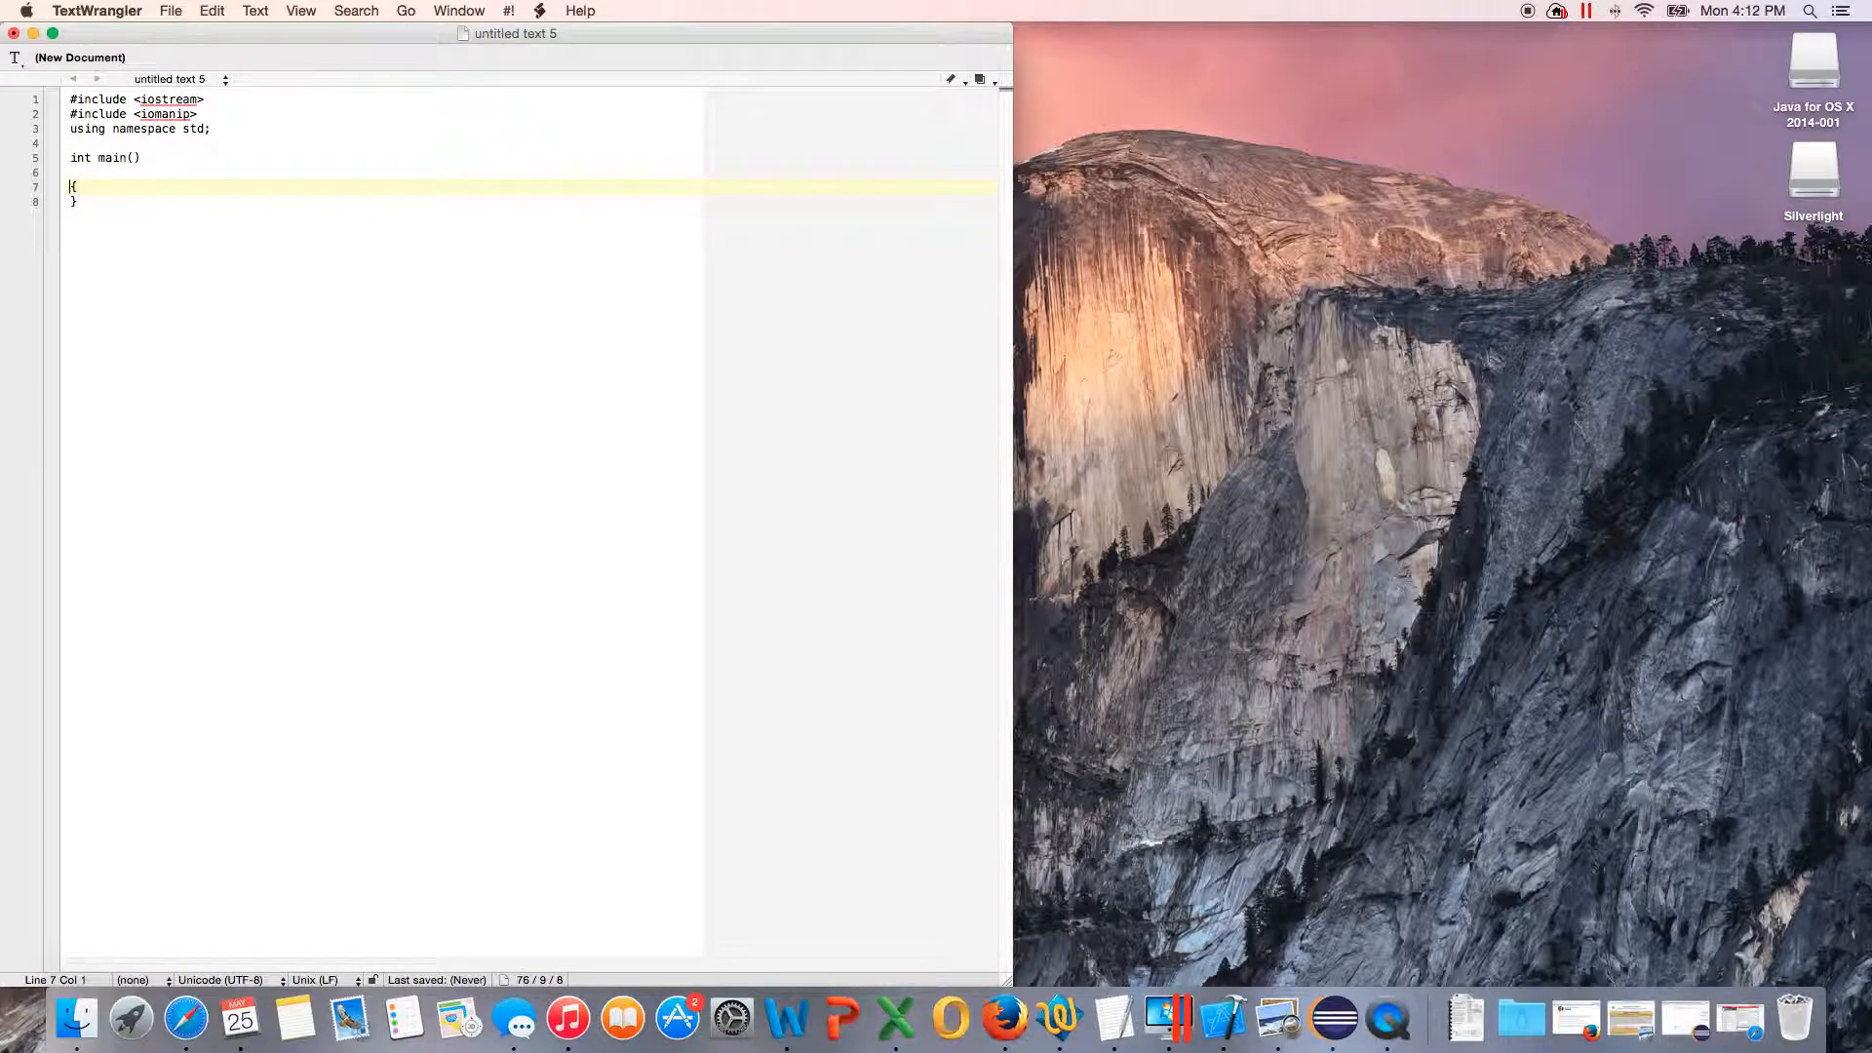
key("down")
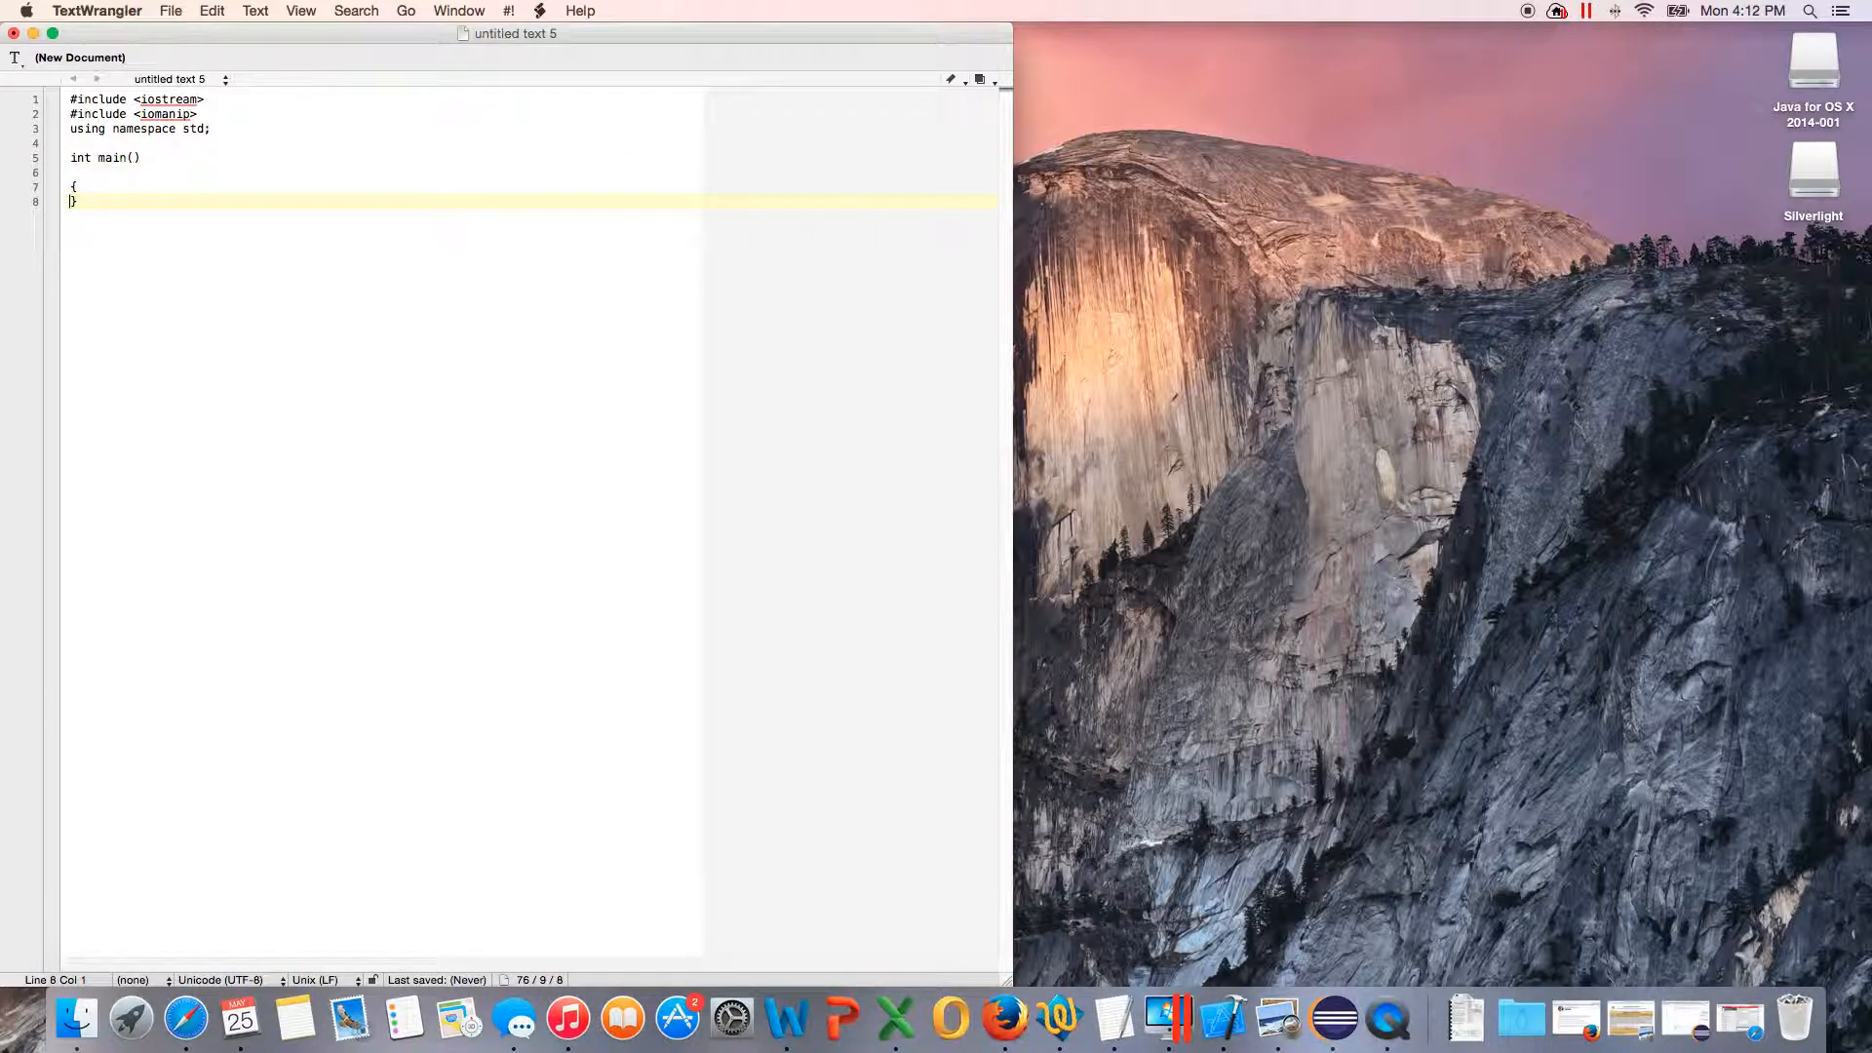
key("Return")
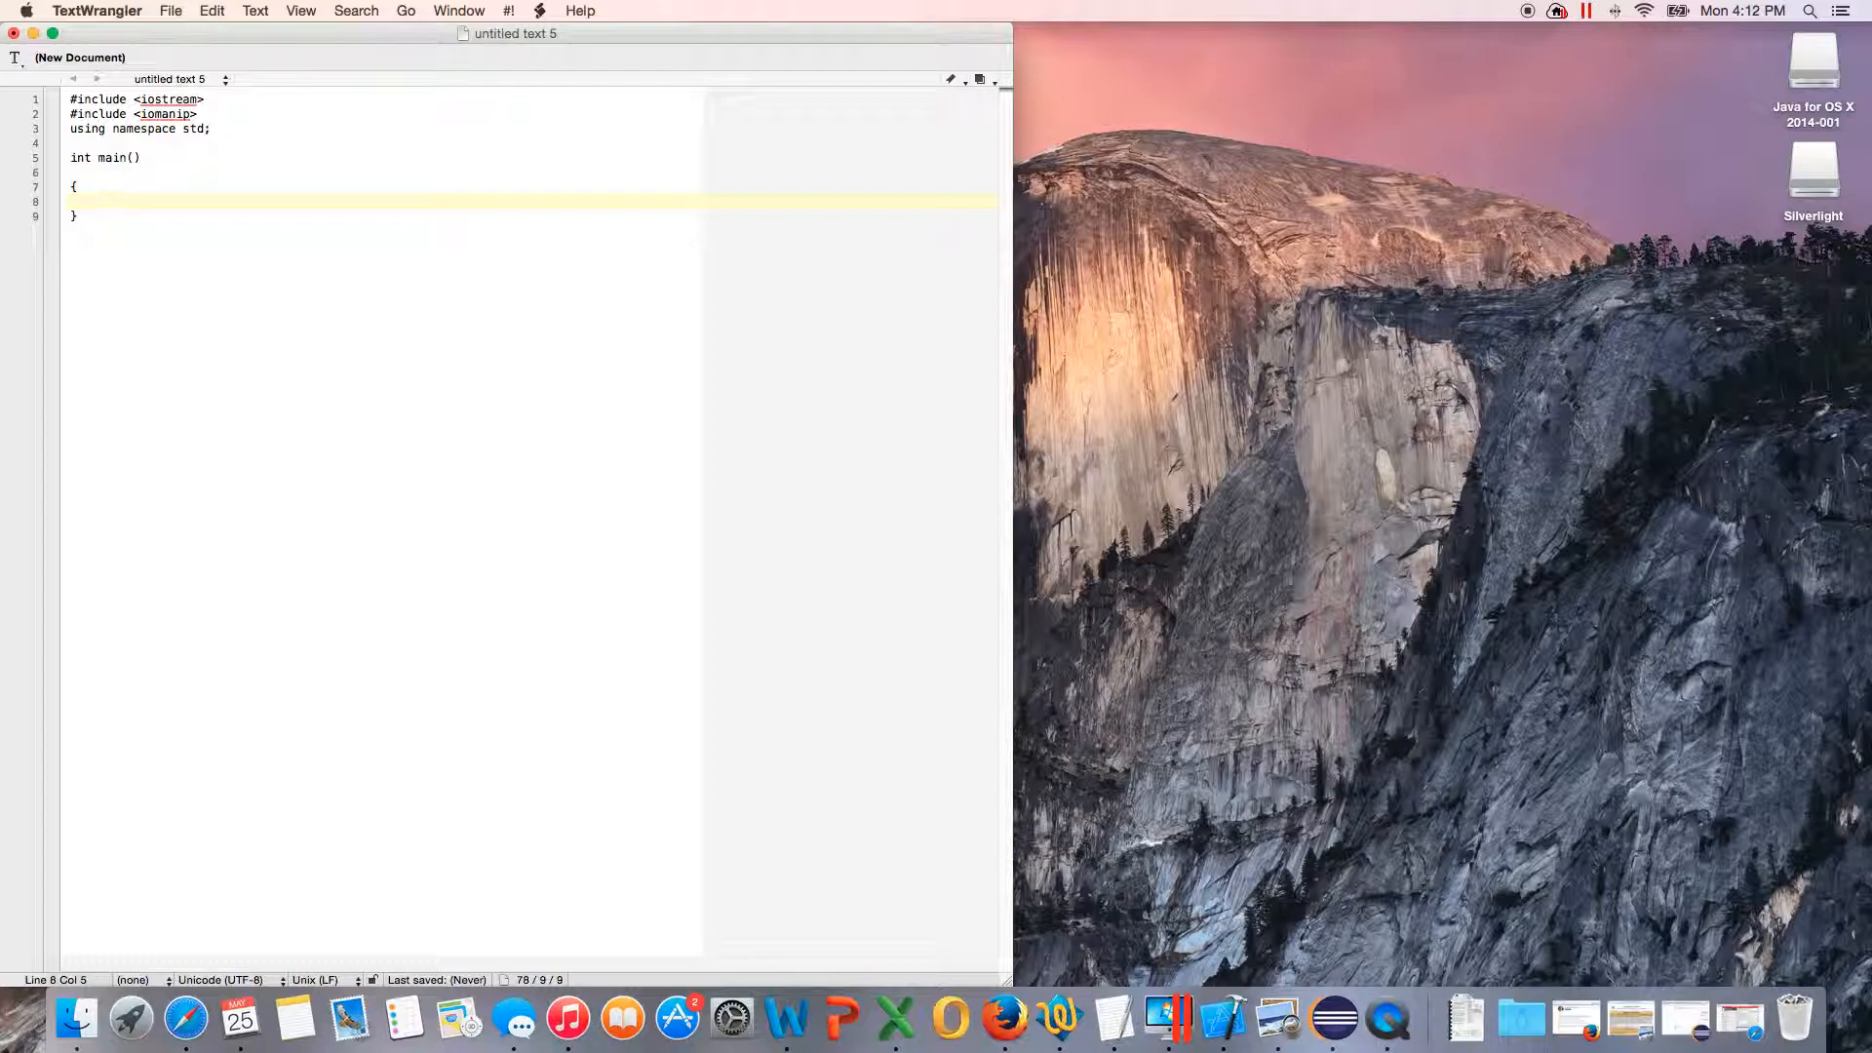
Step: Write cout statements inside main printing "Hello World " and "Youtube"
left_click(98, 201)
type("cout")
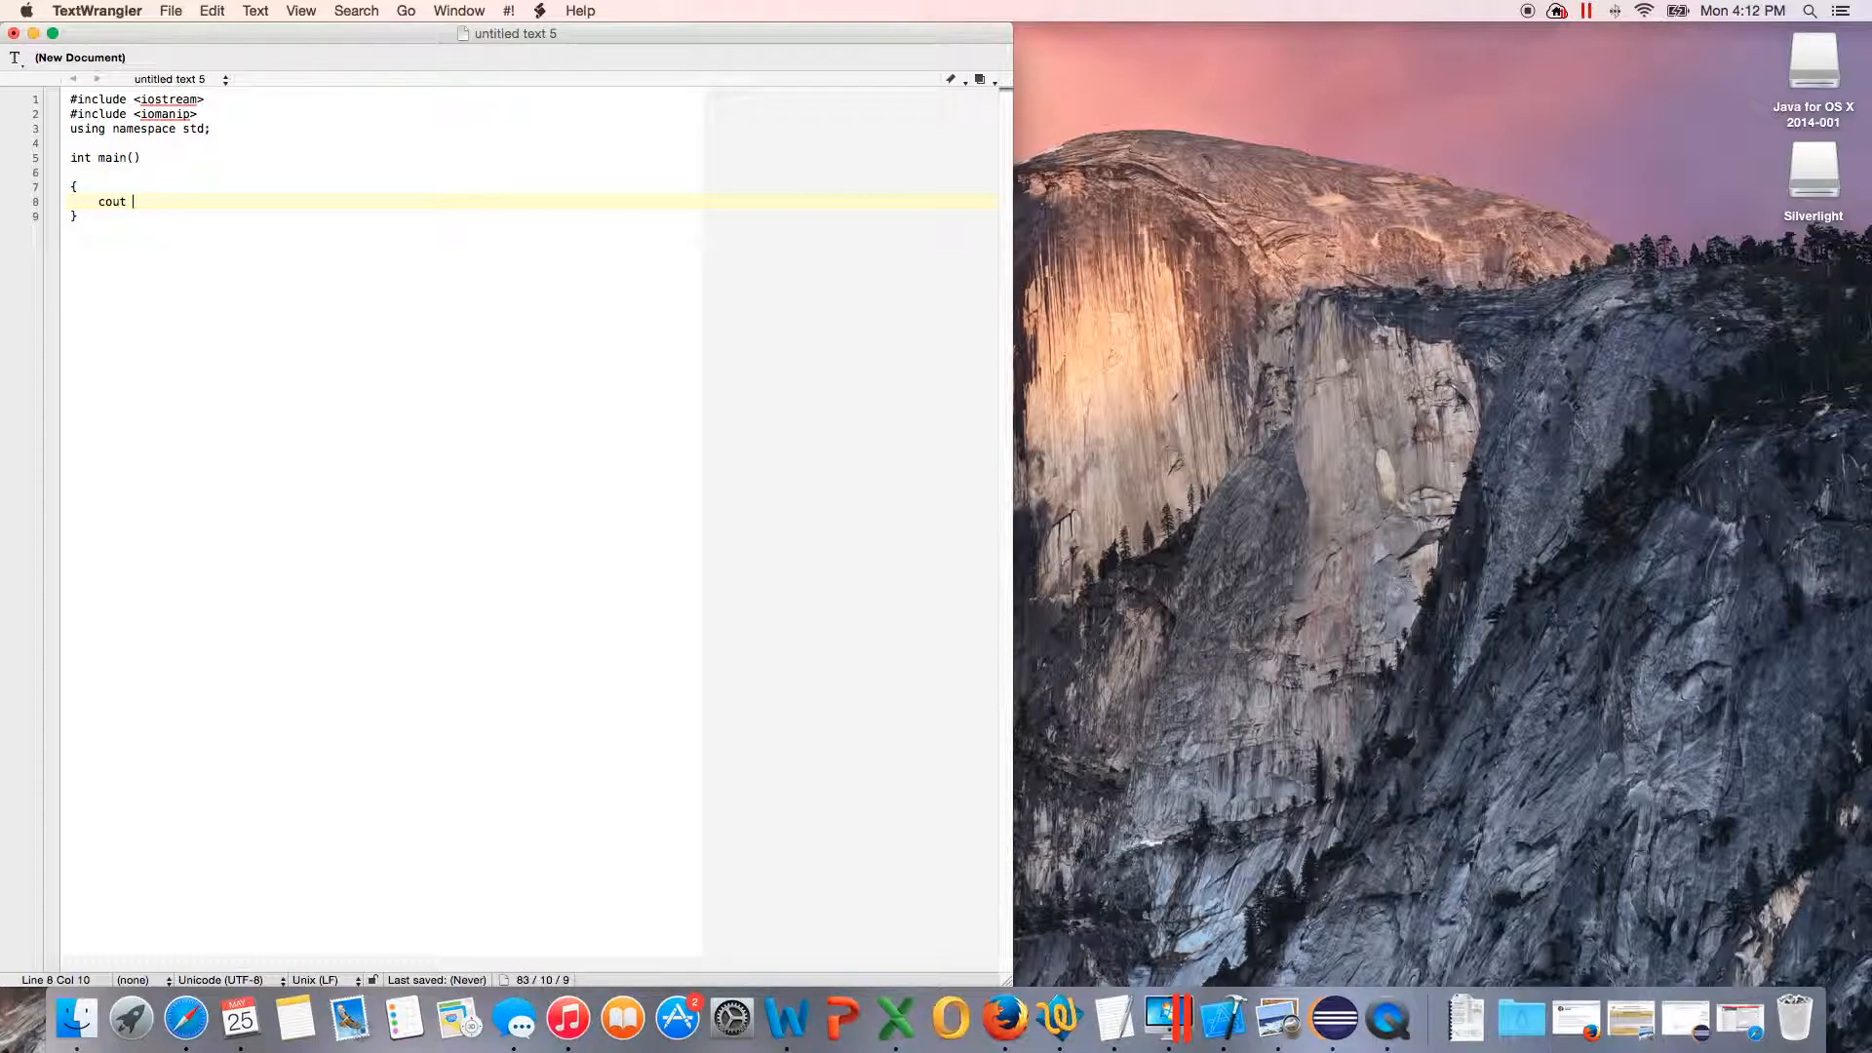
type("<<")
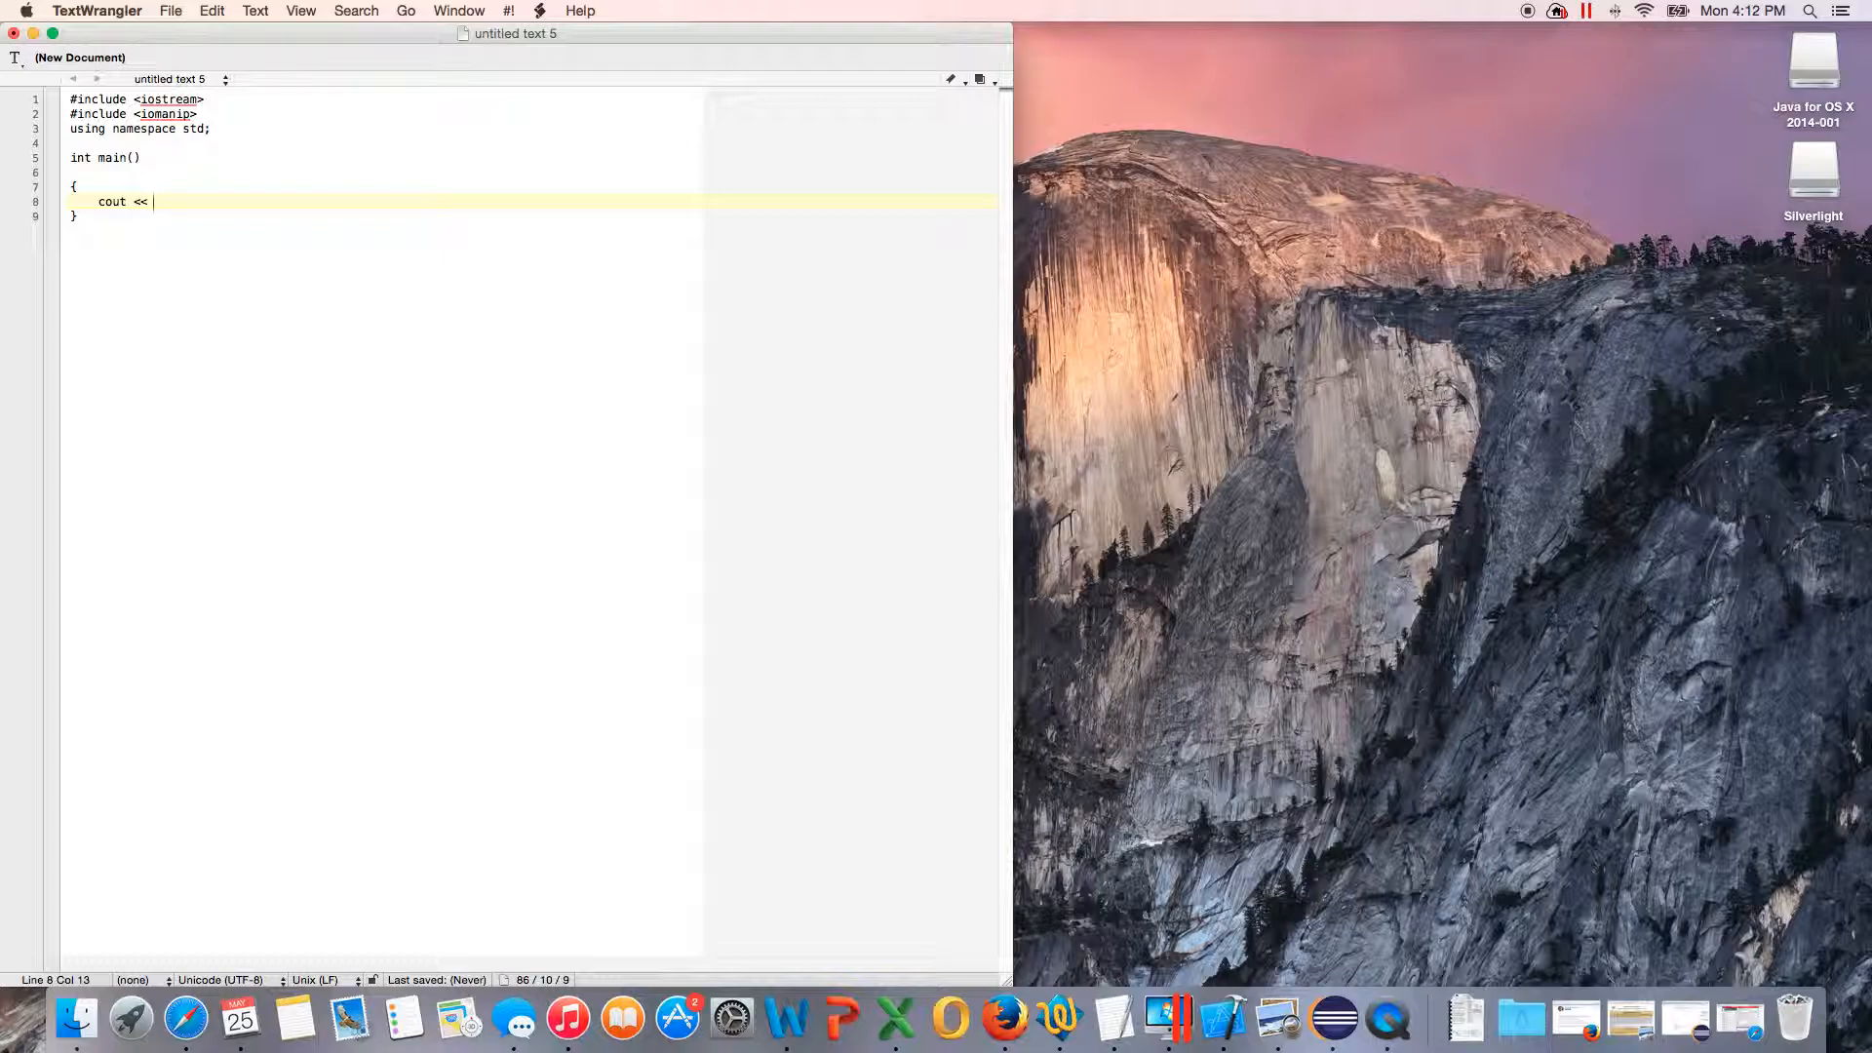
type("\"")
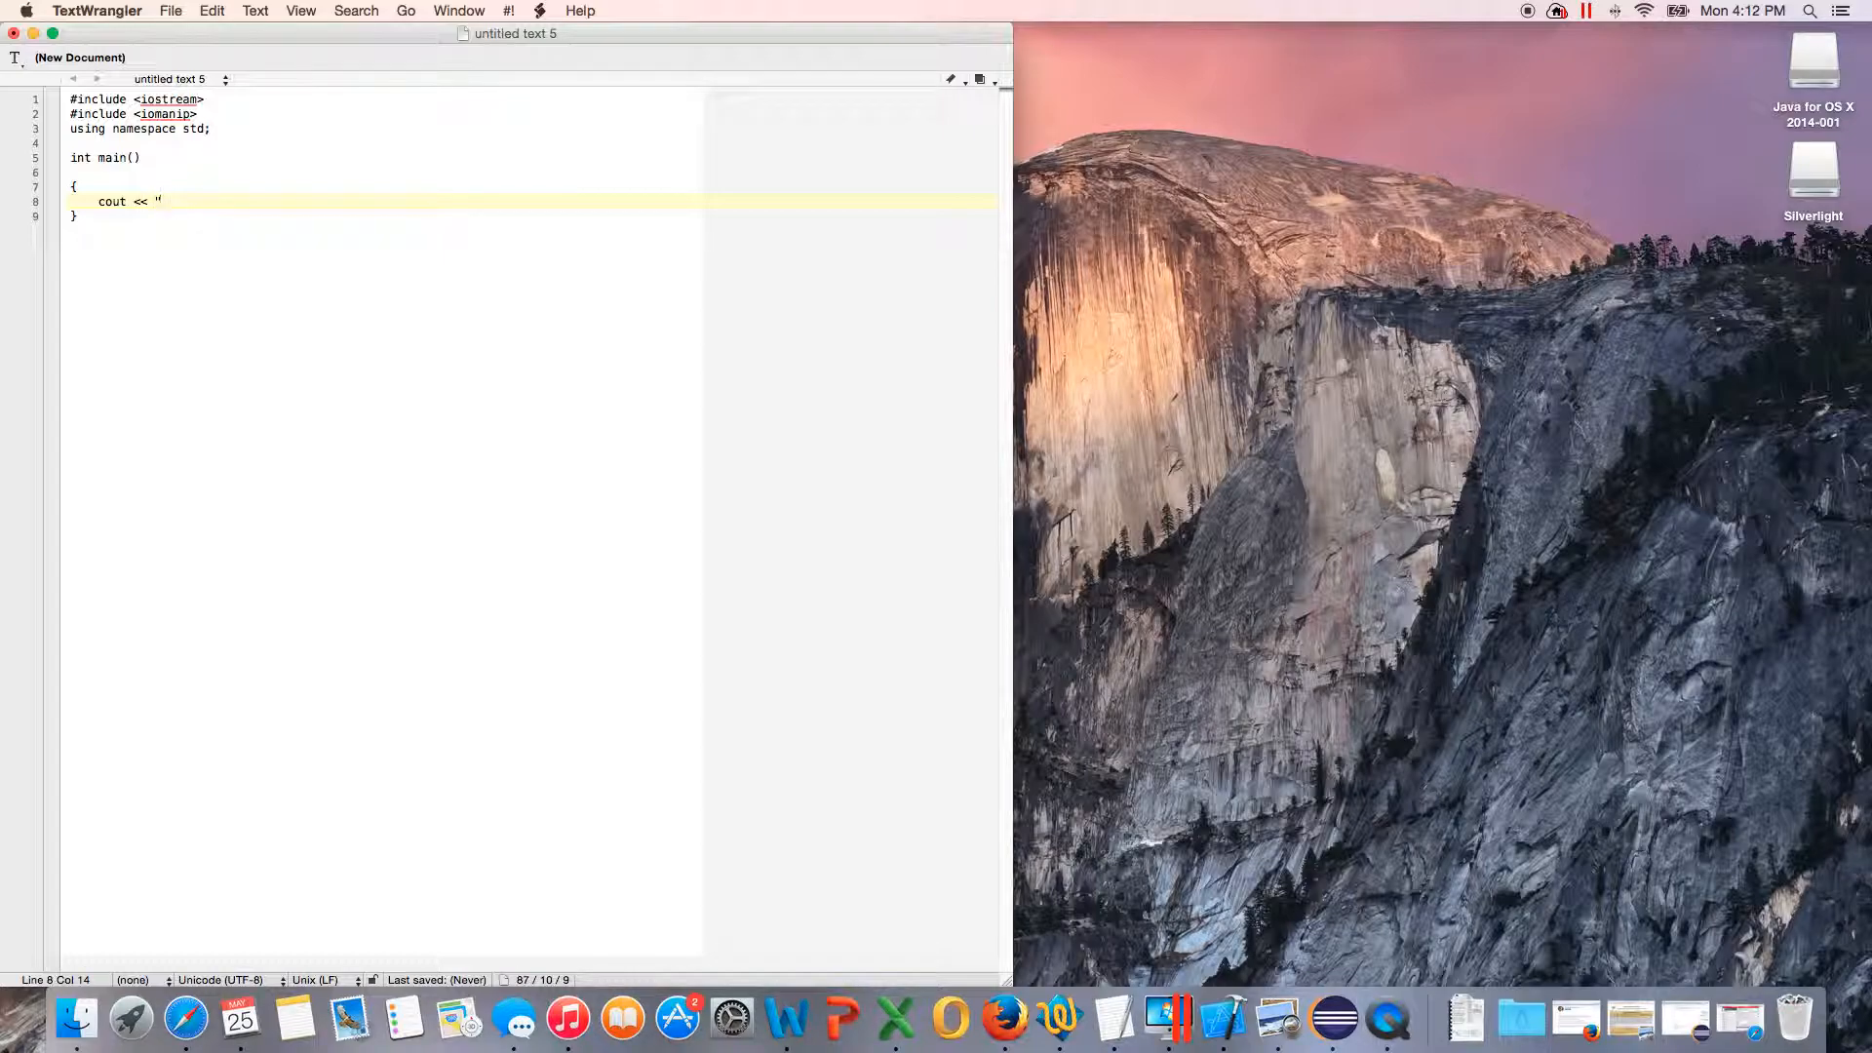
type("Hello W")
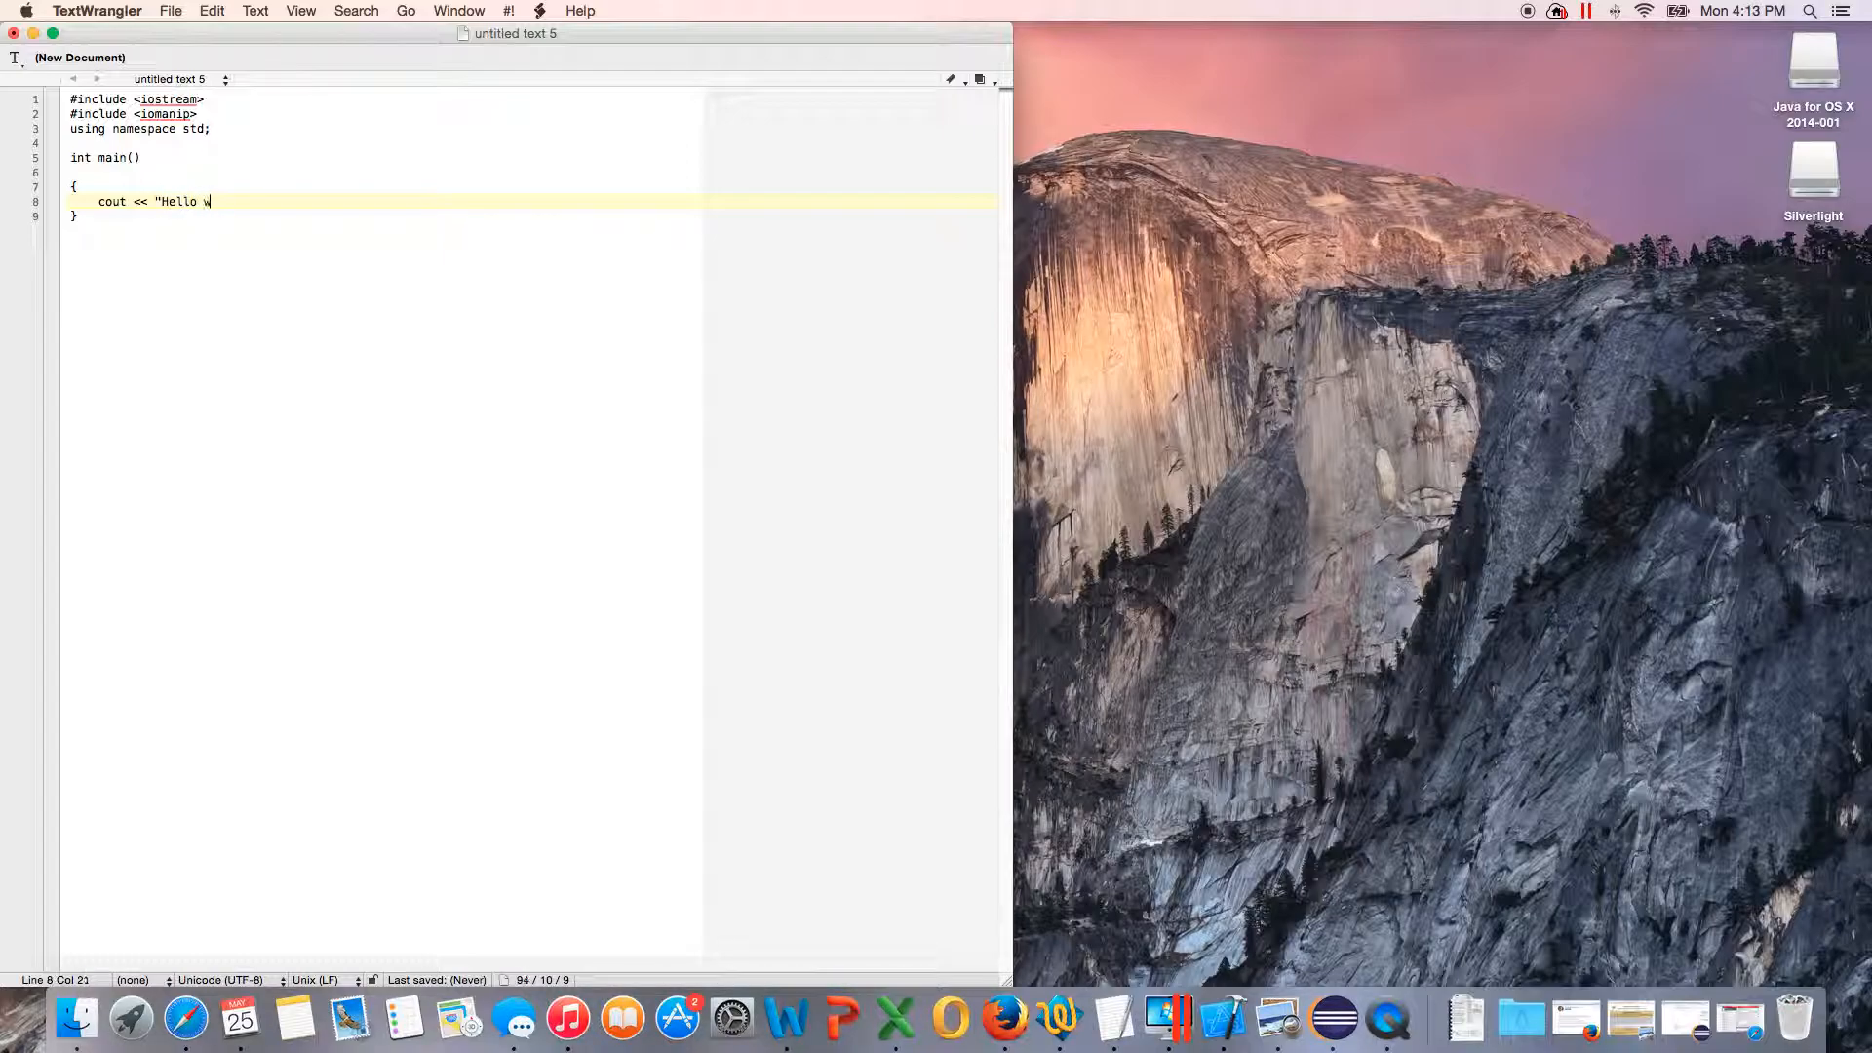
type("orld \"")
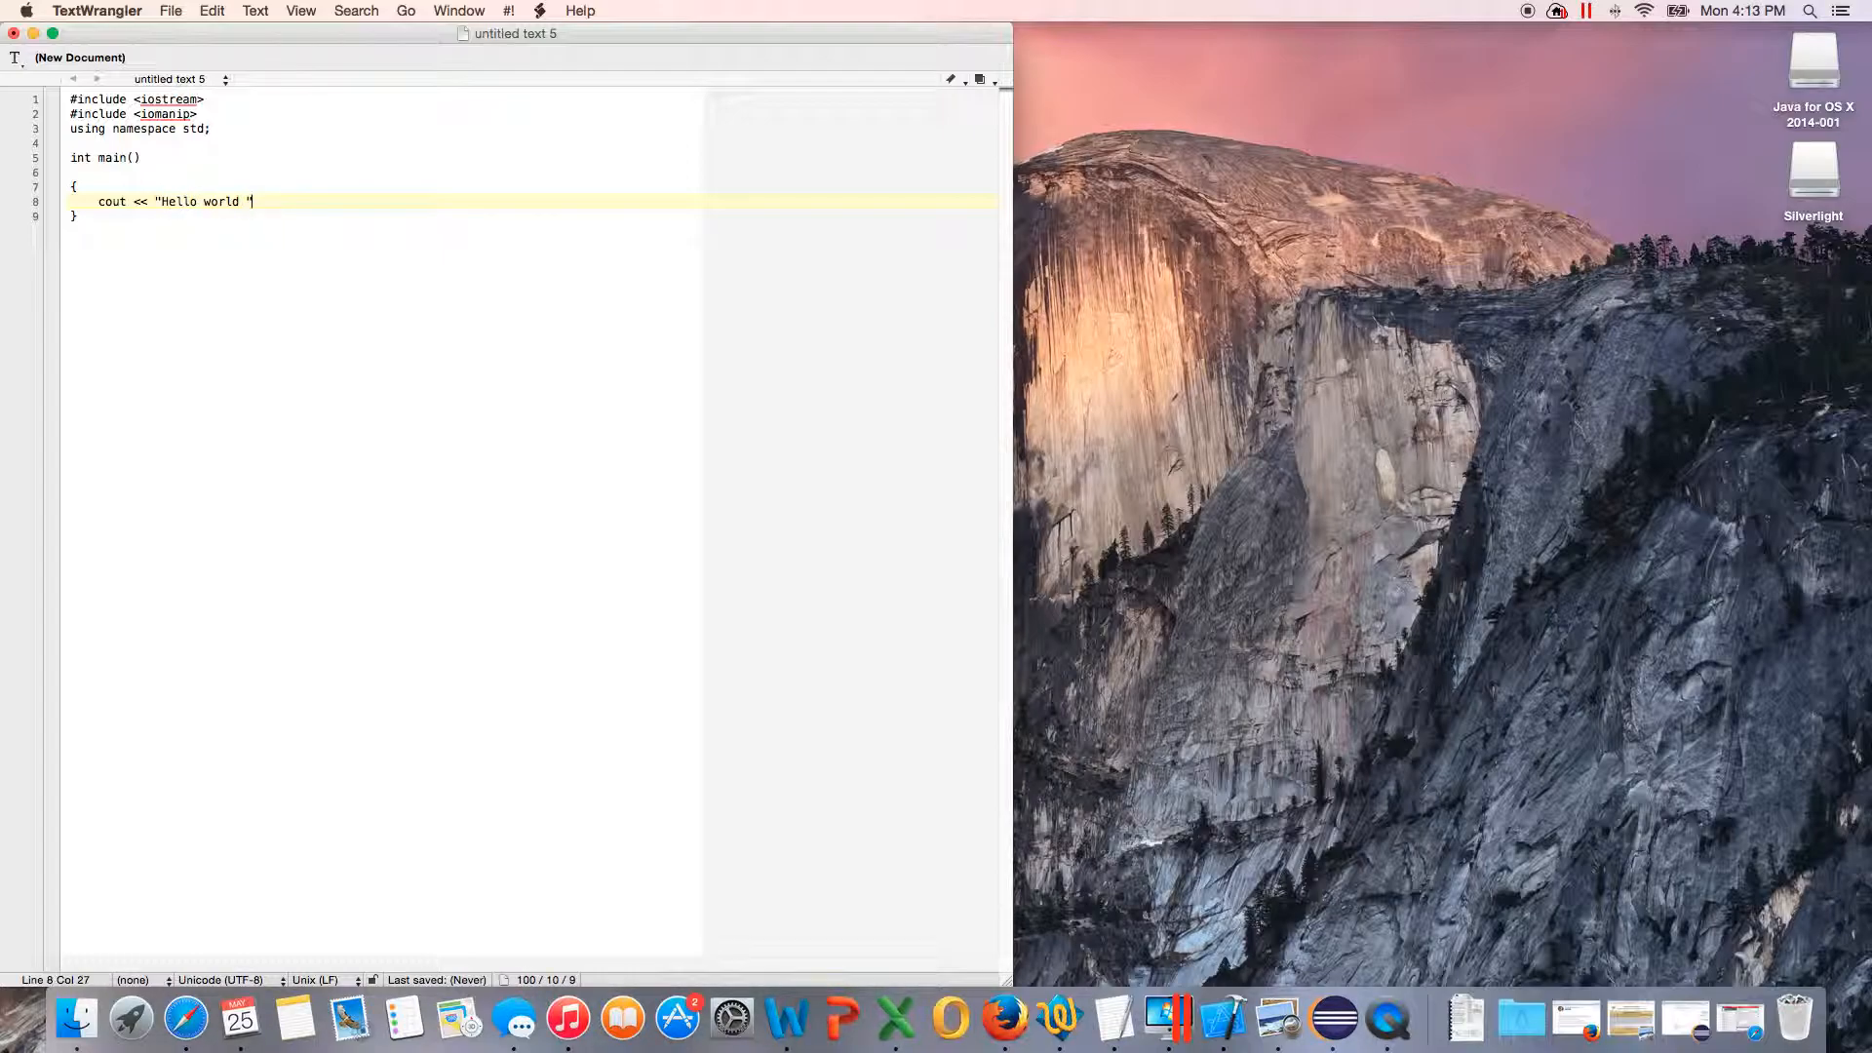
type(";")
type("cout <<")
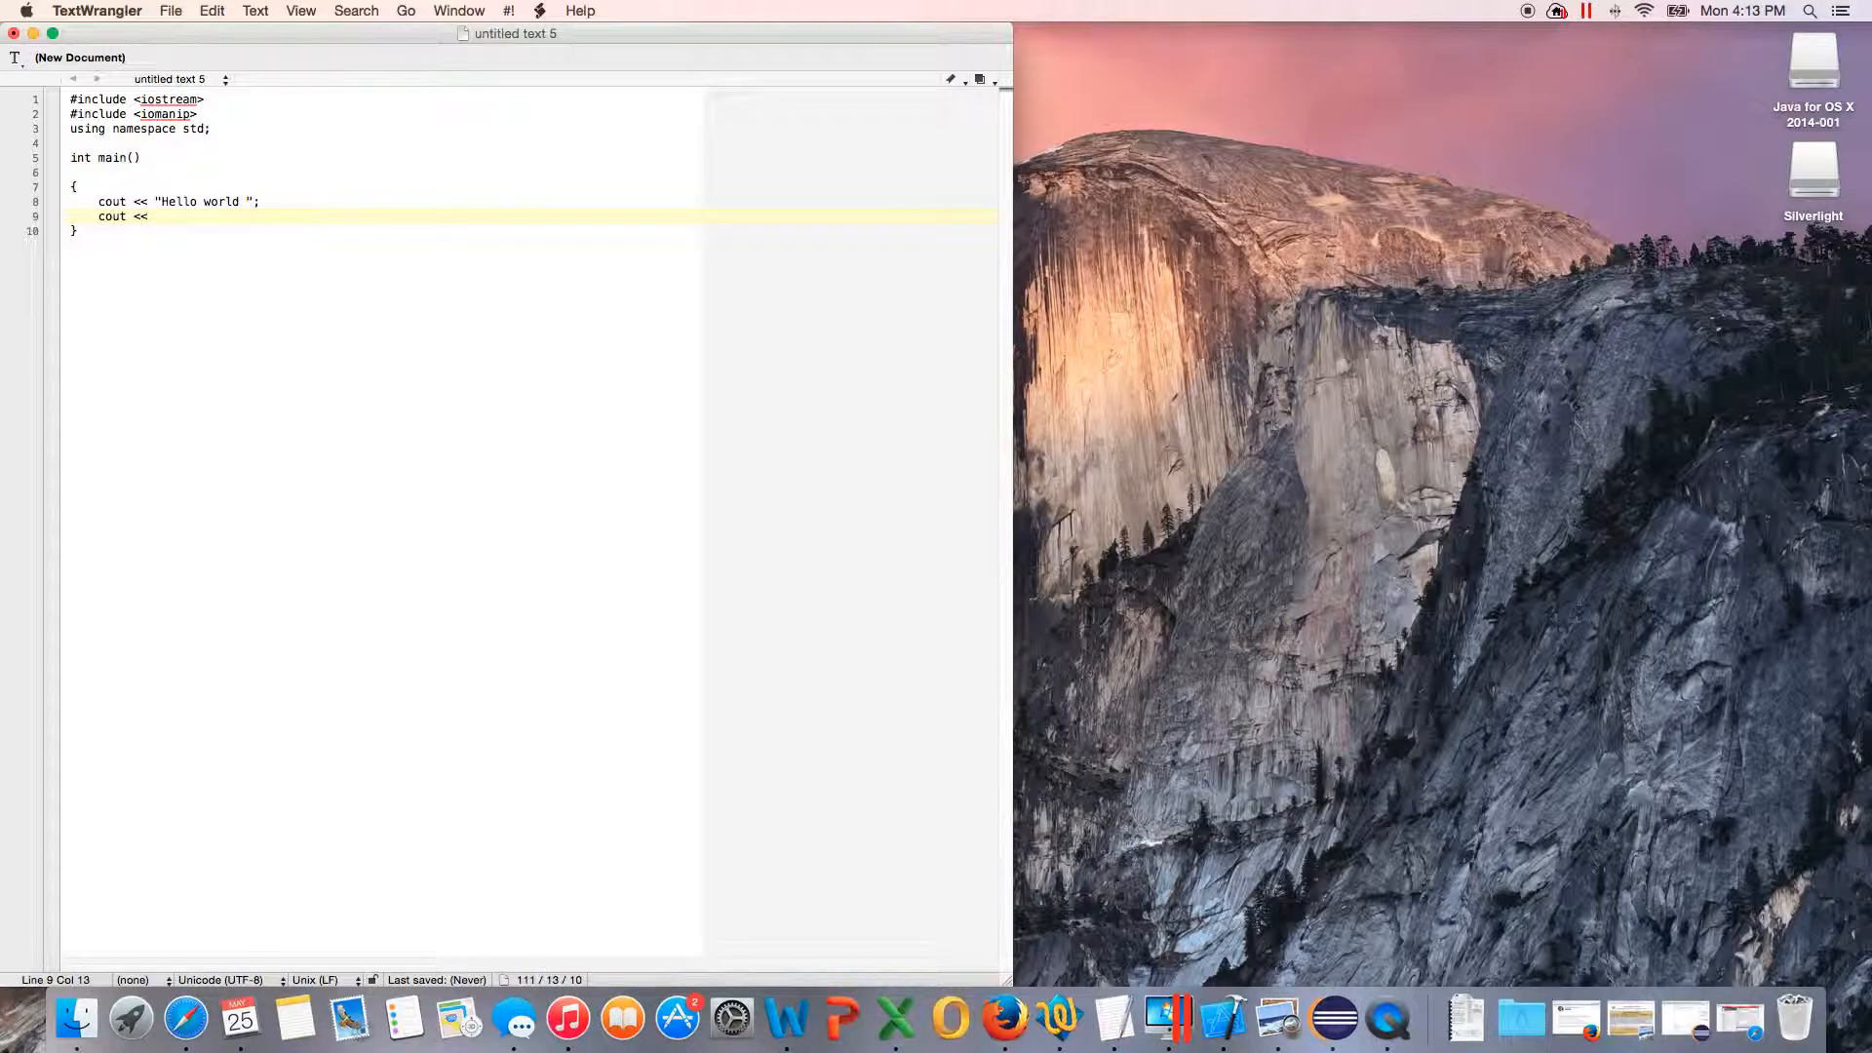
type("\"Y")
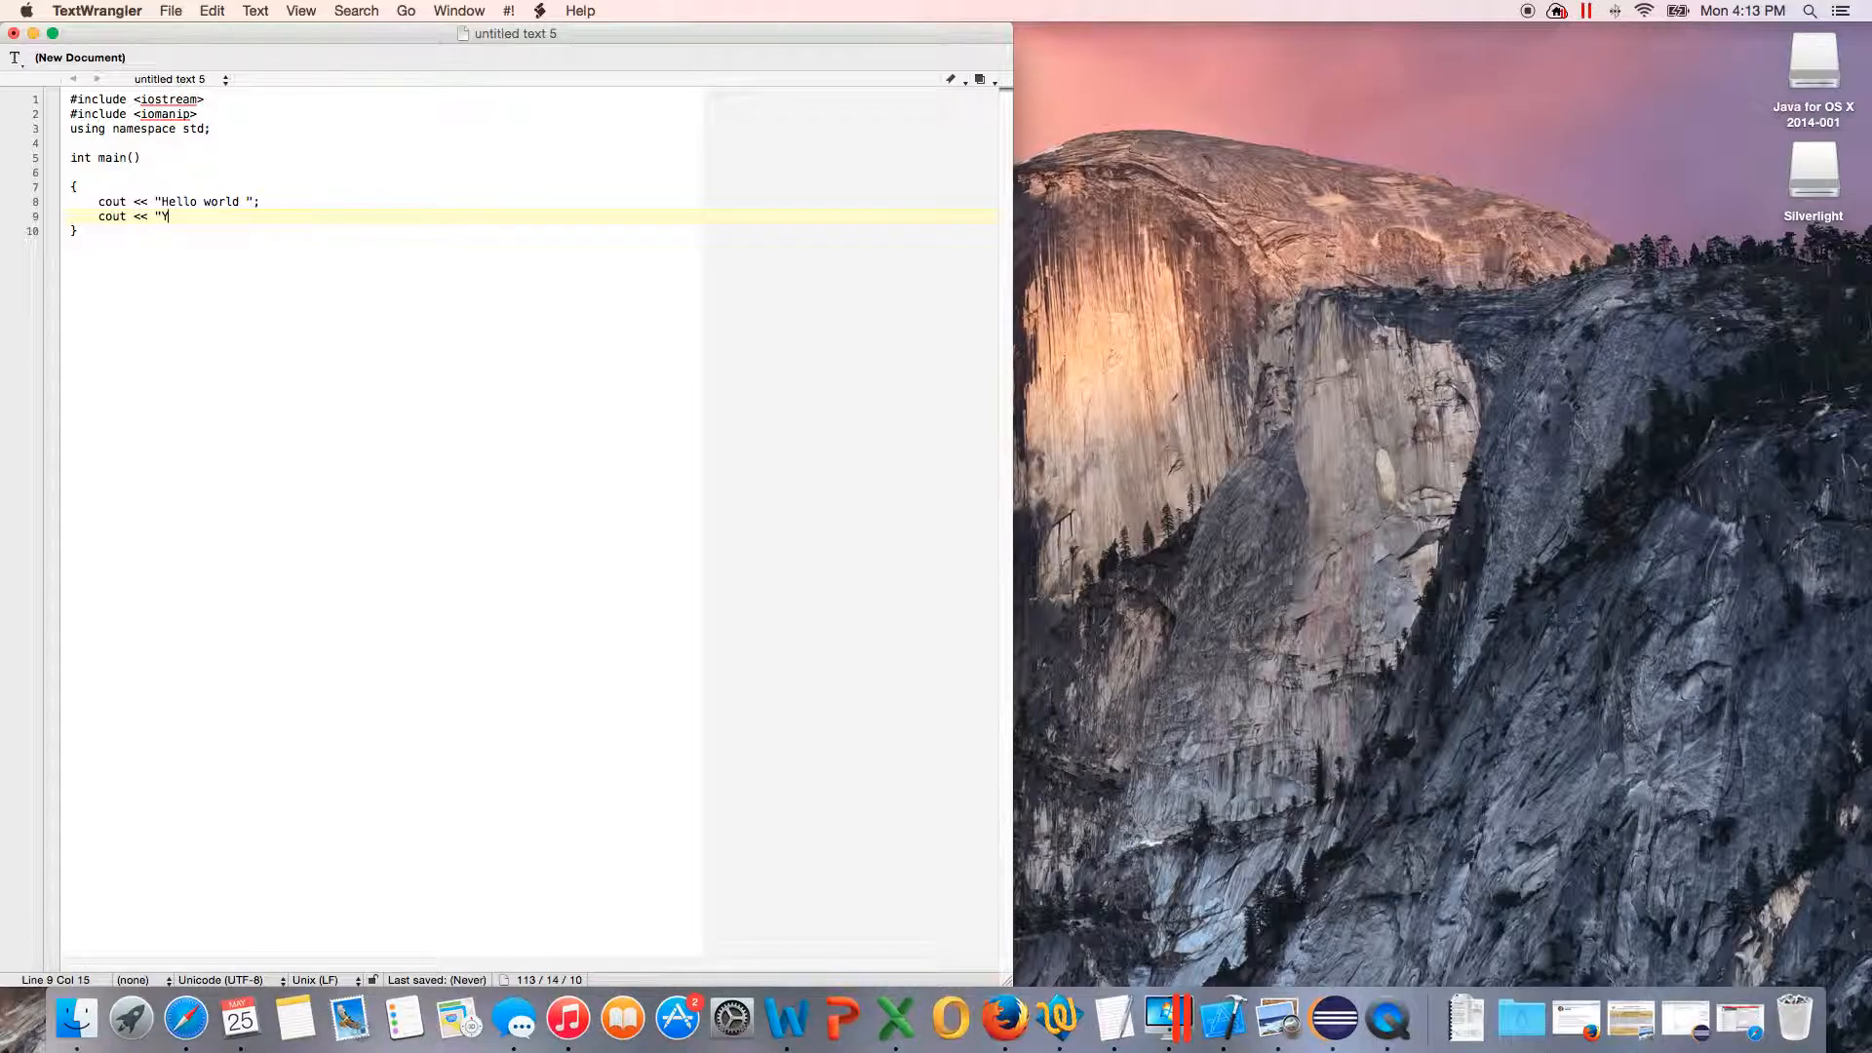
type("outube\"")
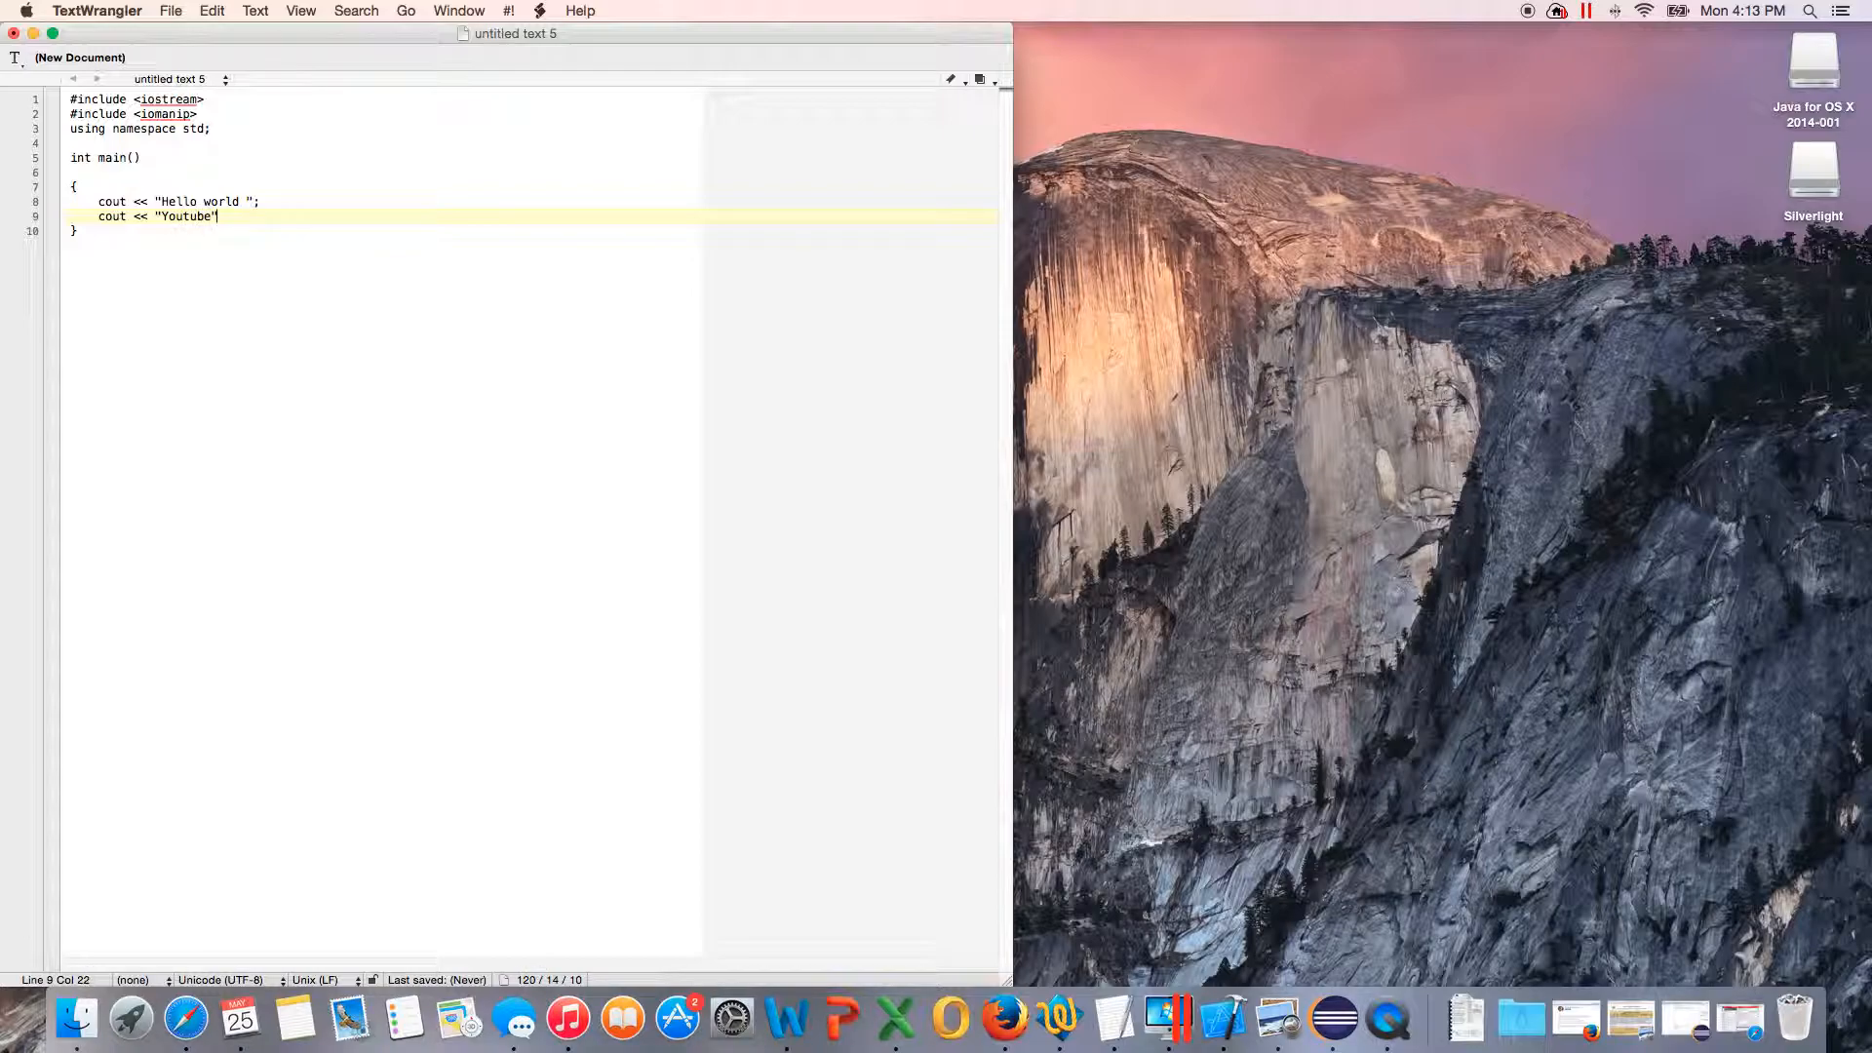
type(";")
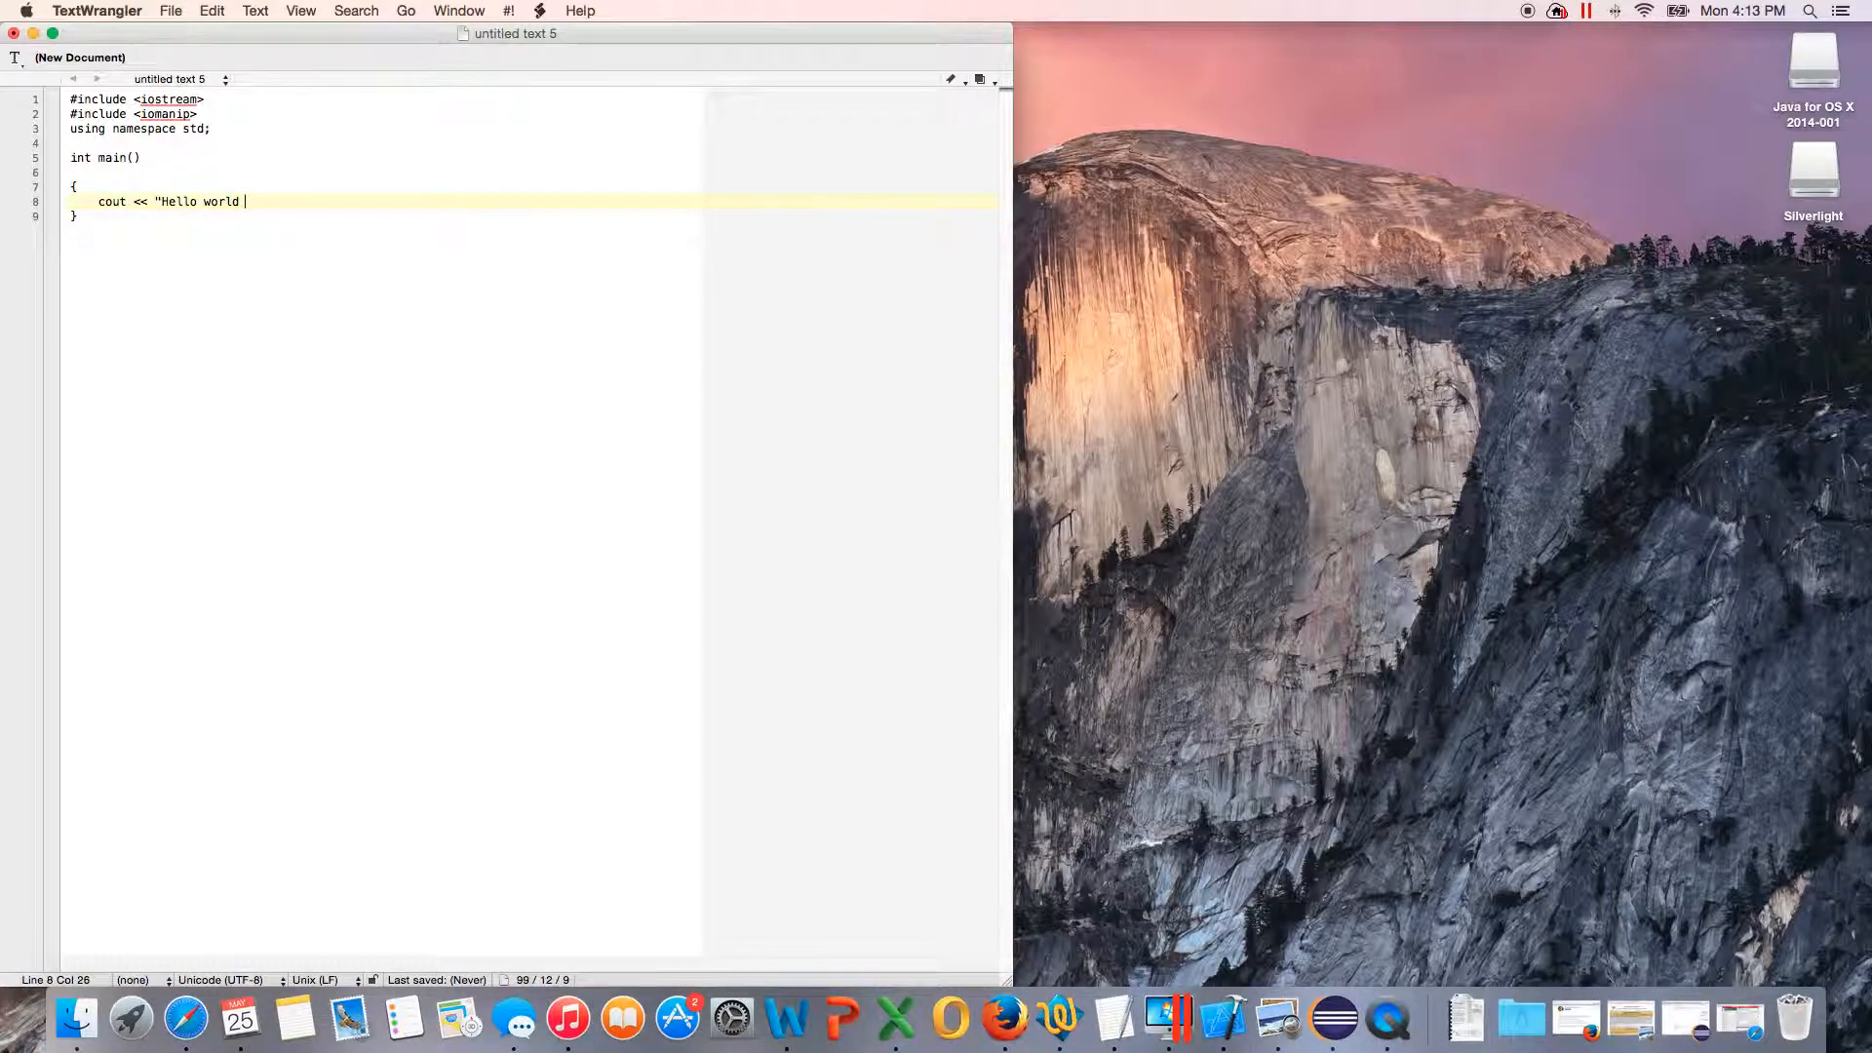
Step: End the first output string with \n so it prints "Hello world\n"
type("/")
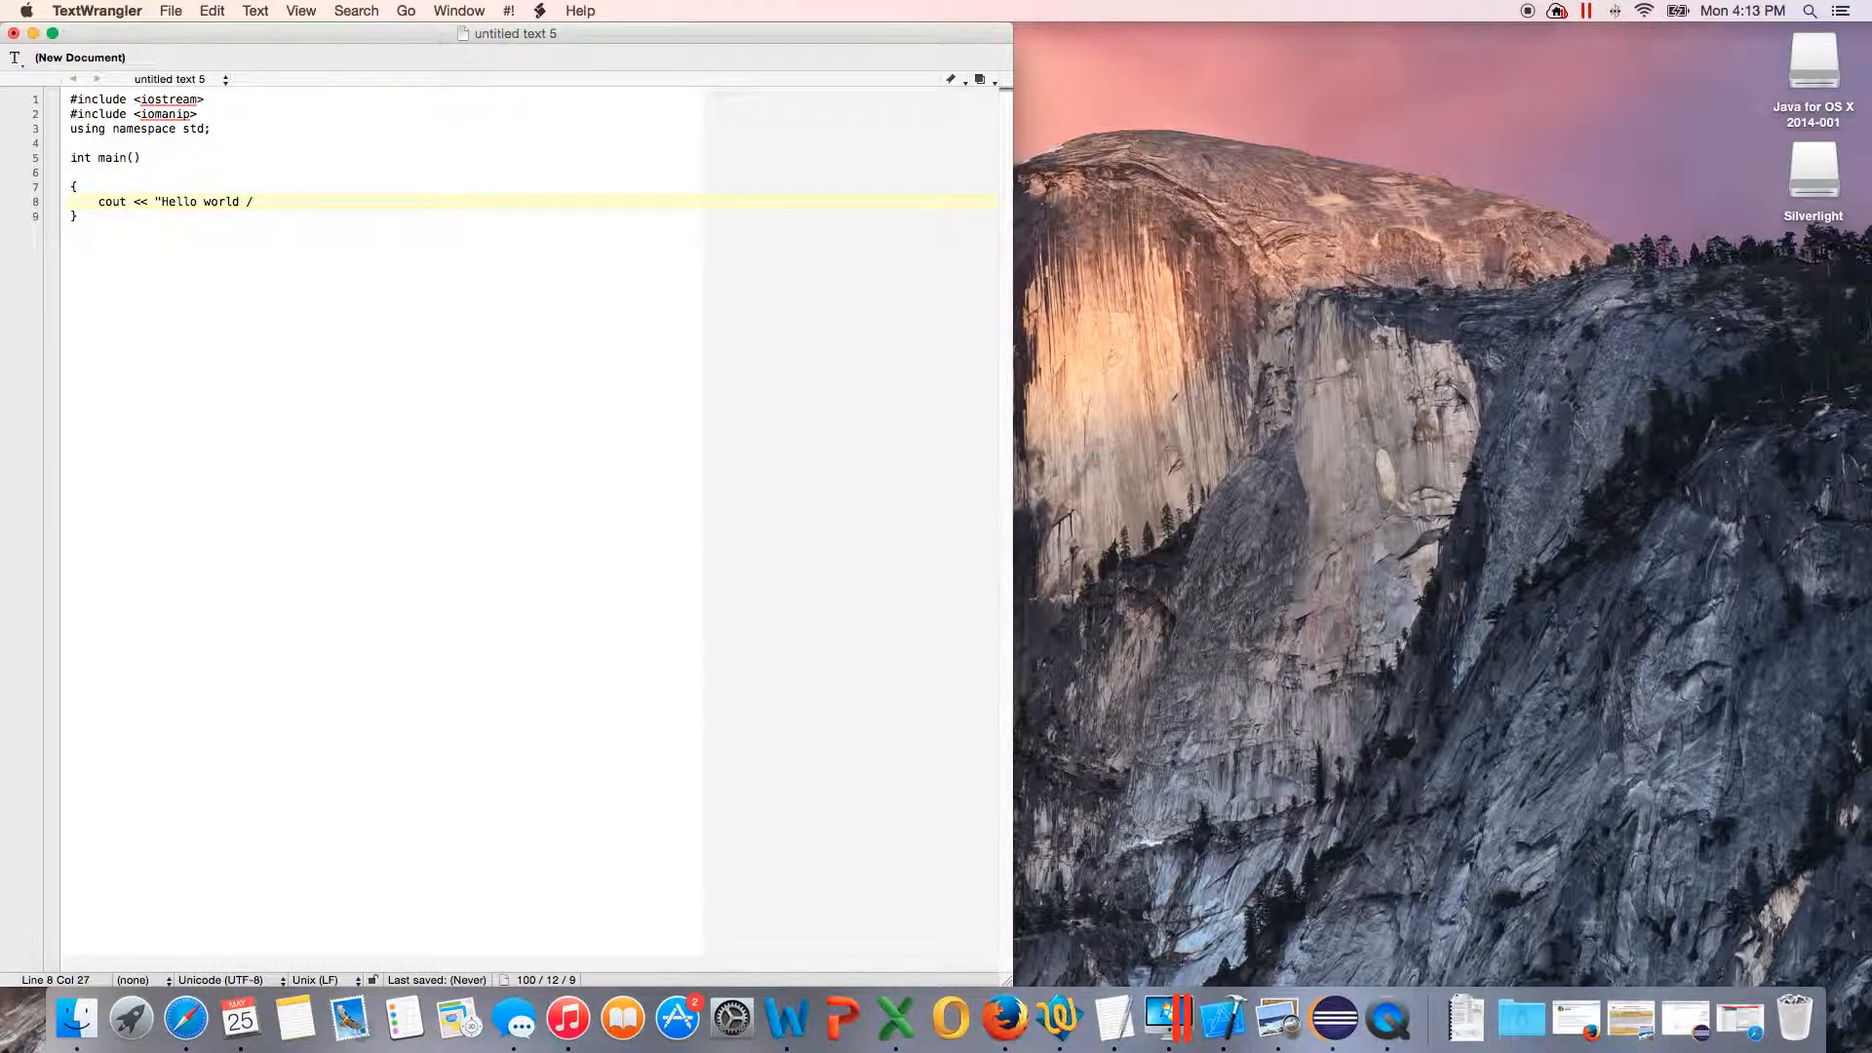
key("backspace")
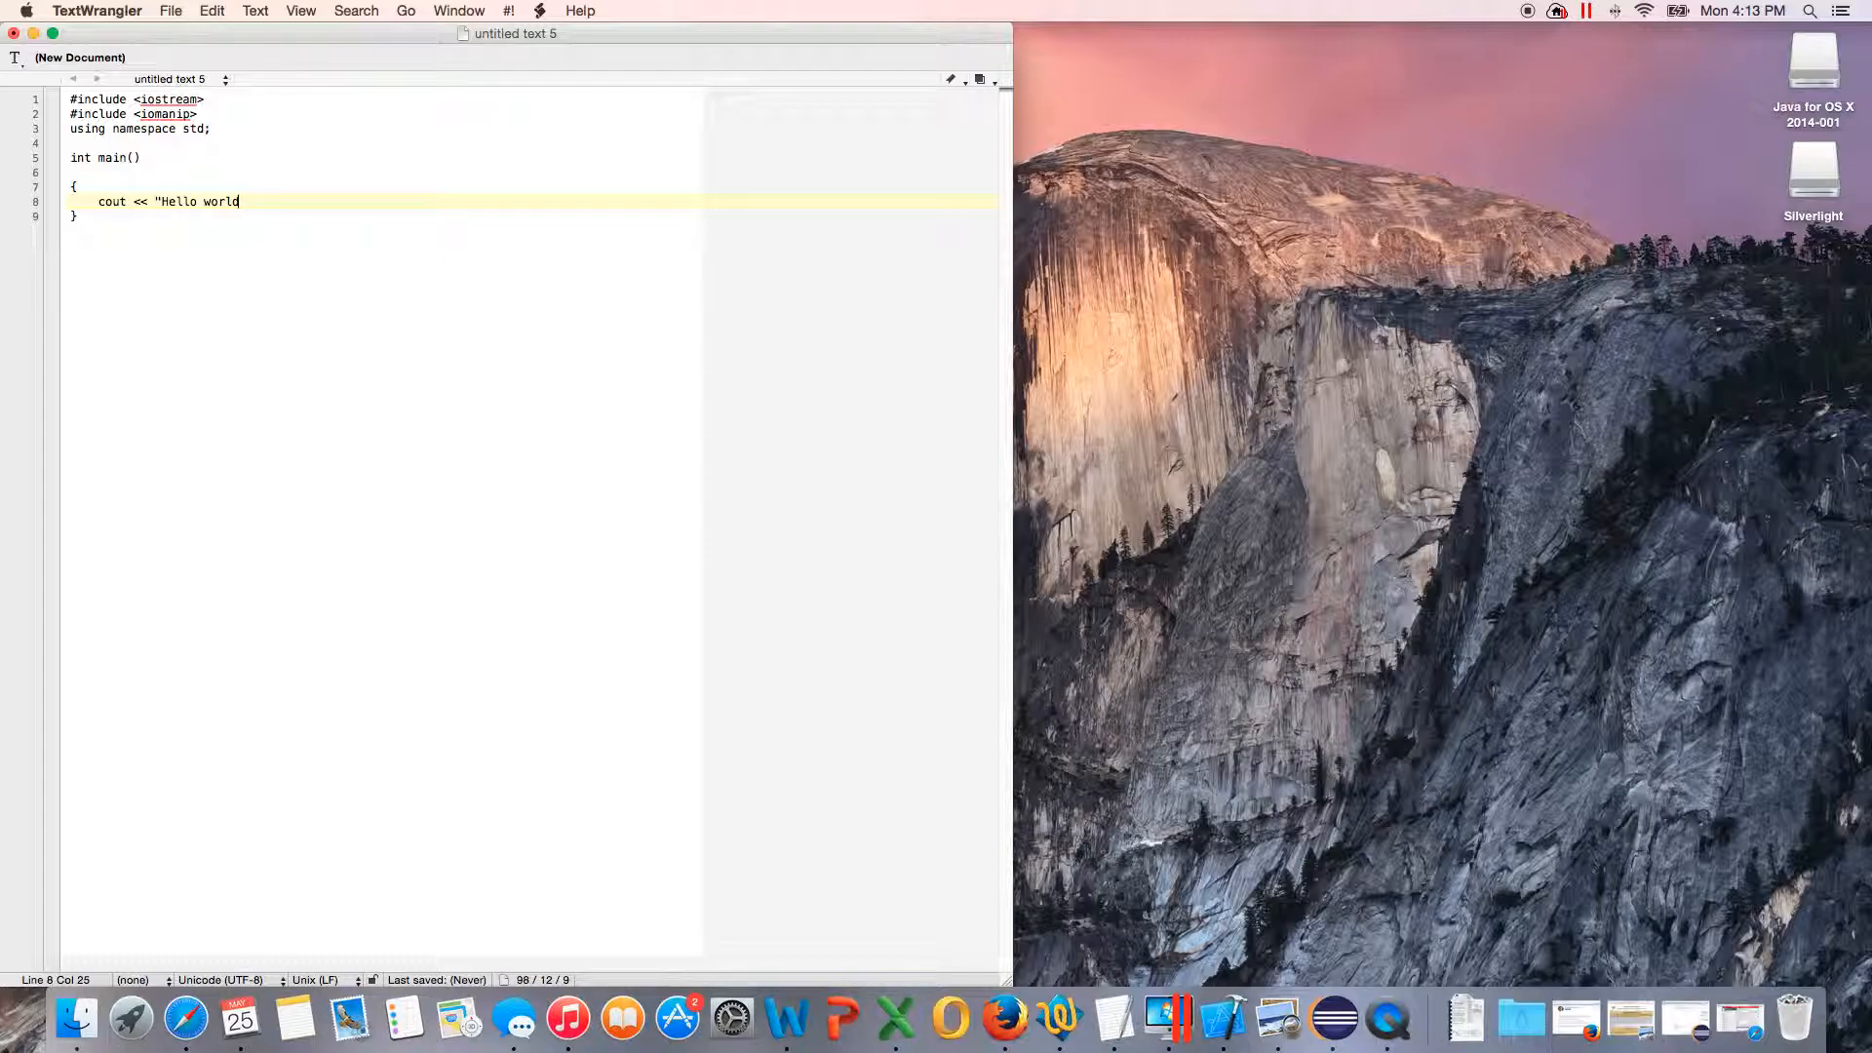
type("\\")
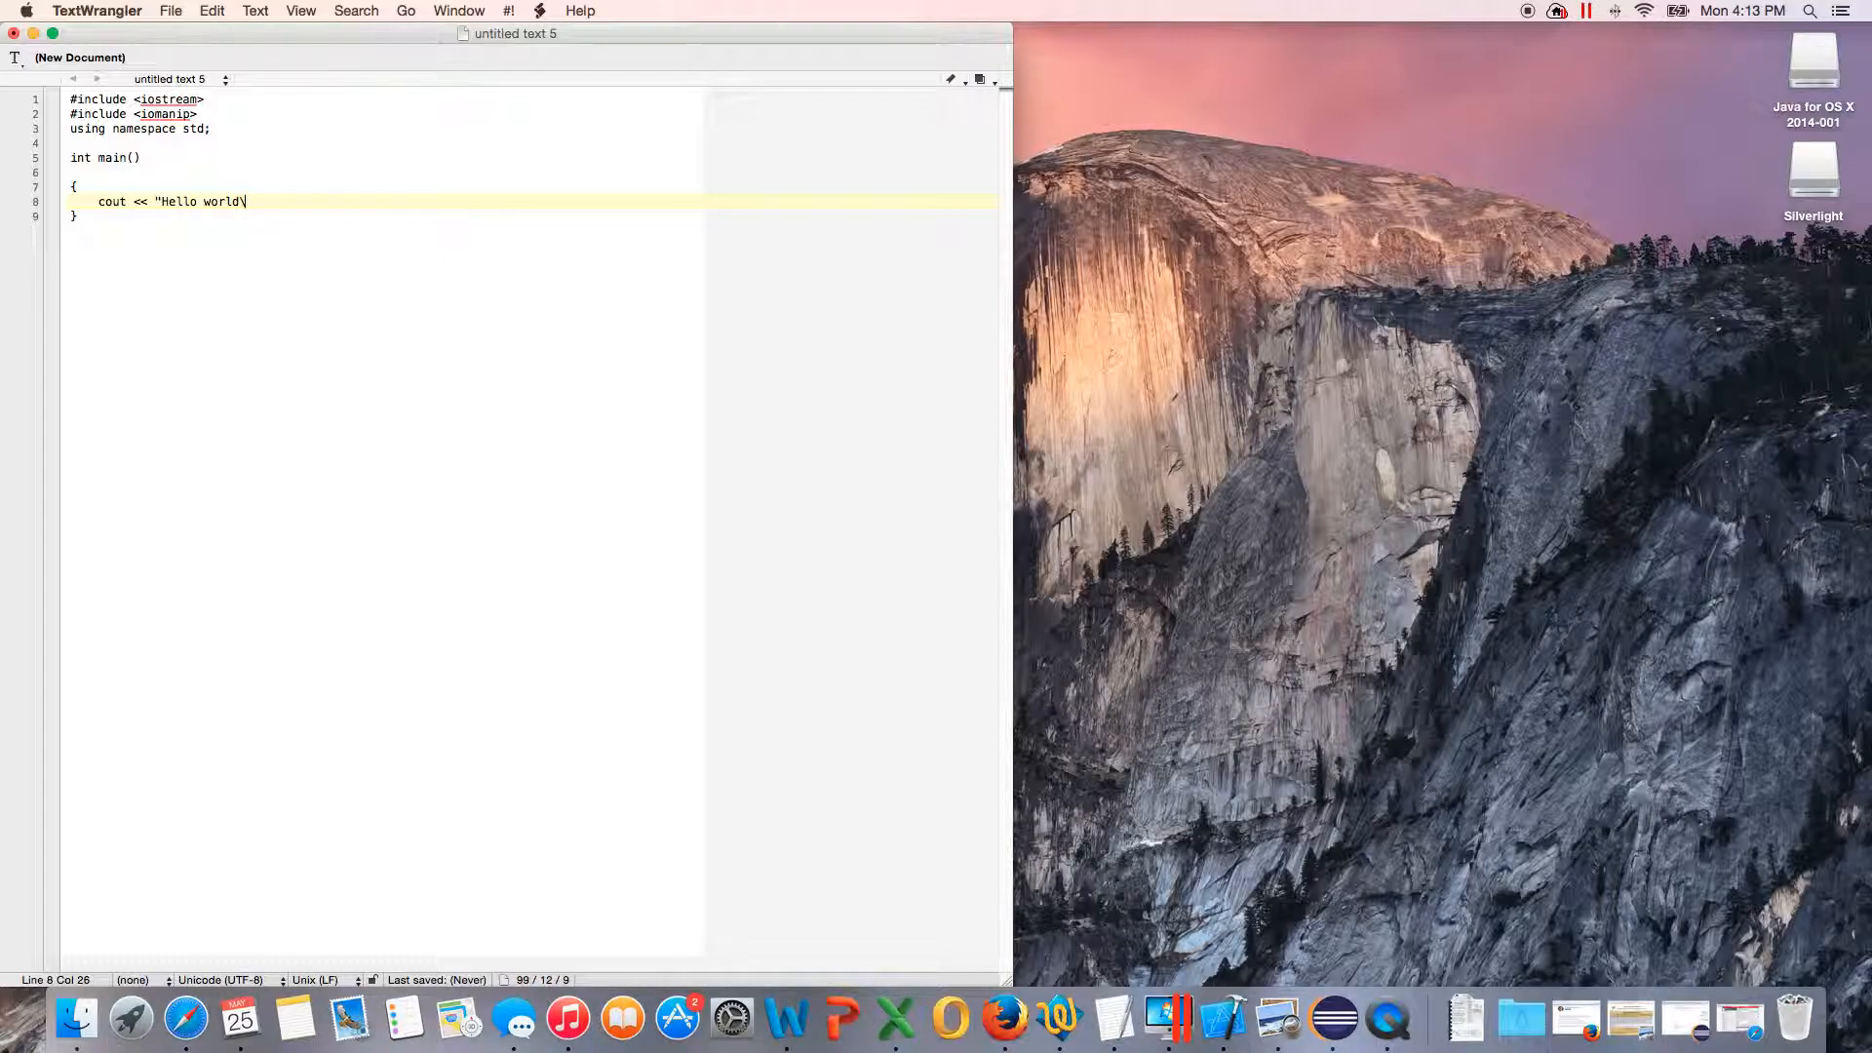
type("n\" ;")
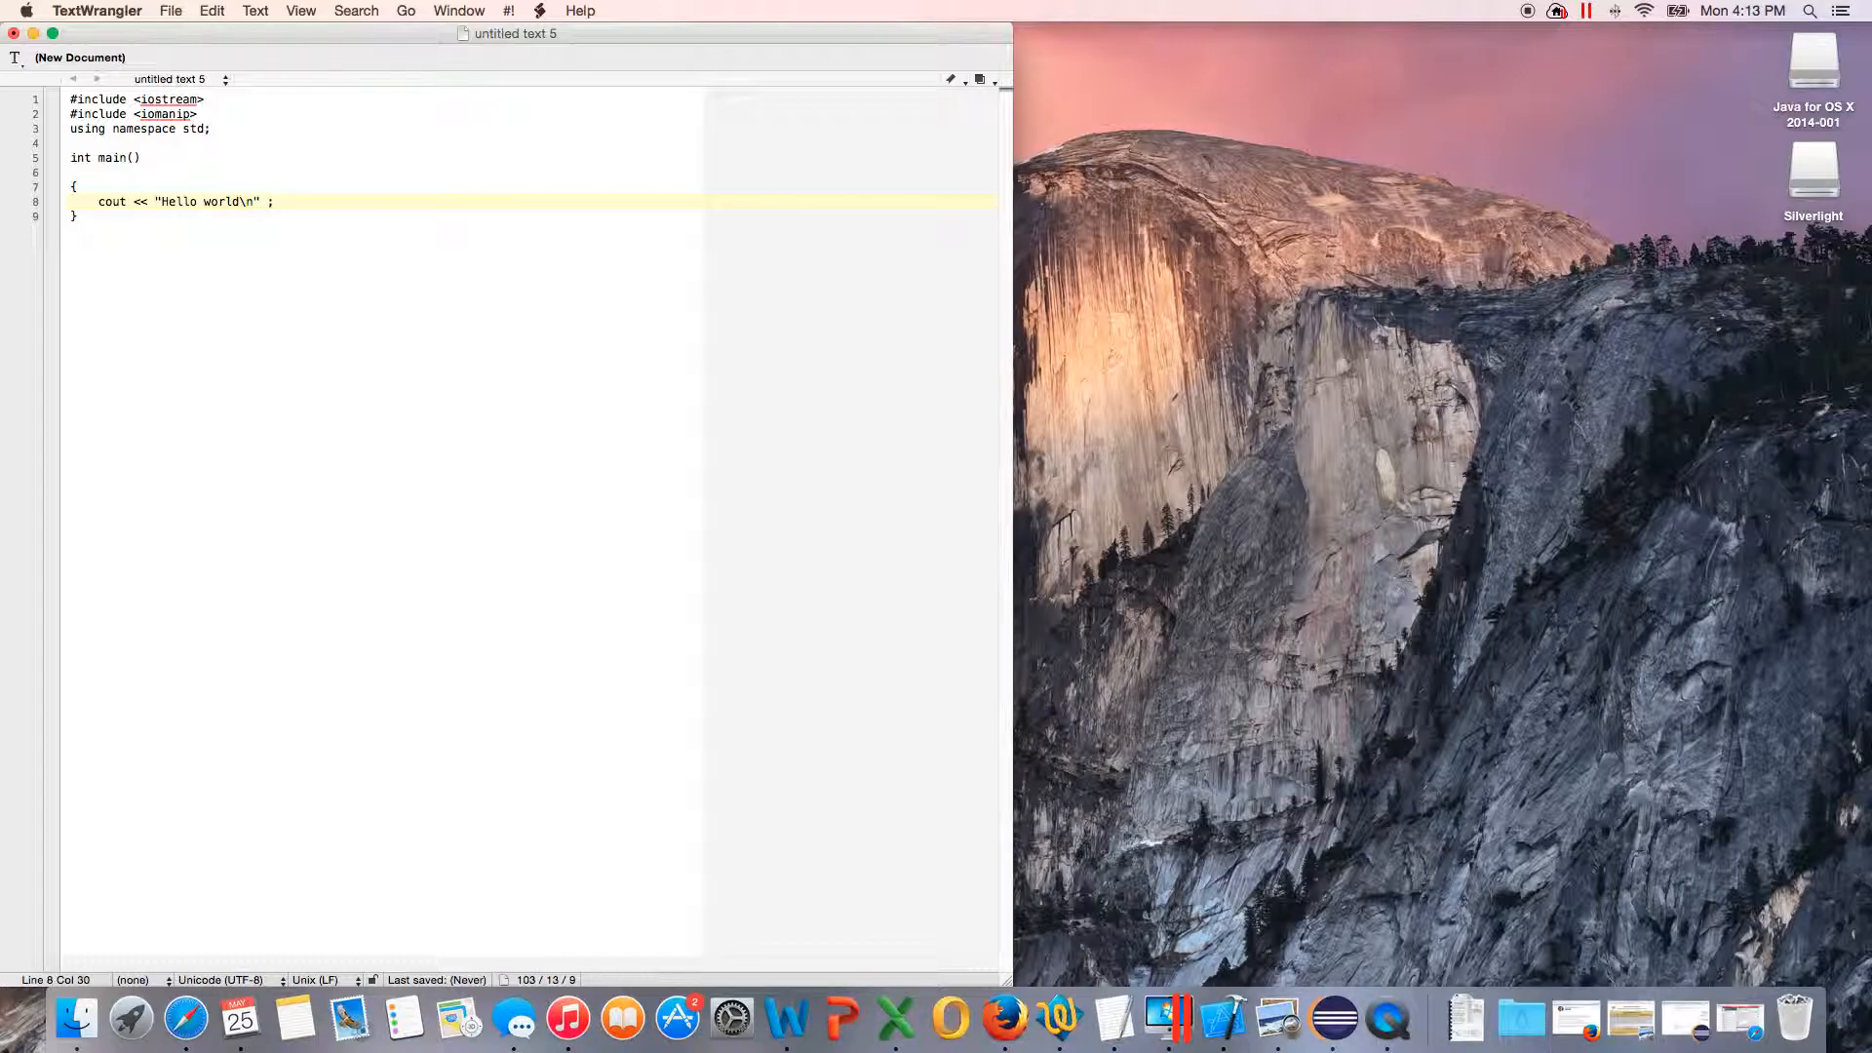
Step: Add a second line: cout << "Hello world" << endl;
key("Return")
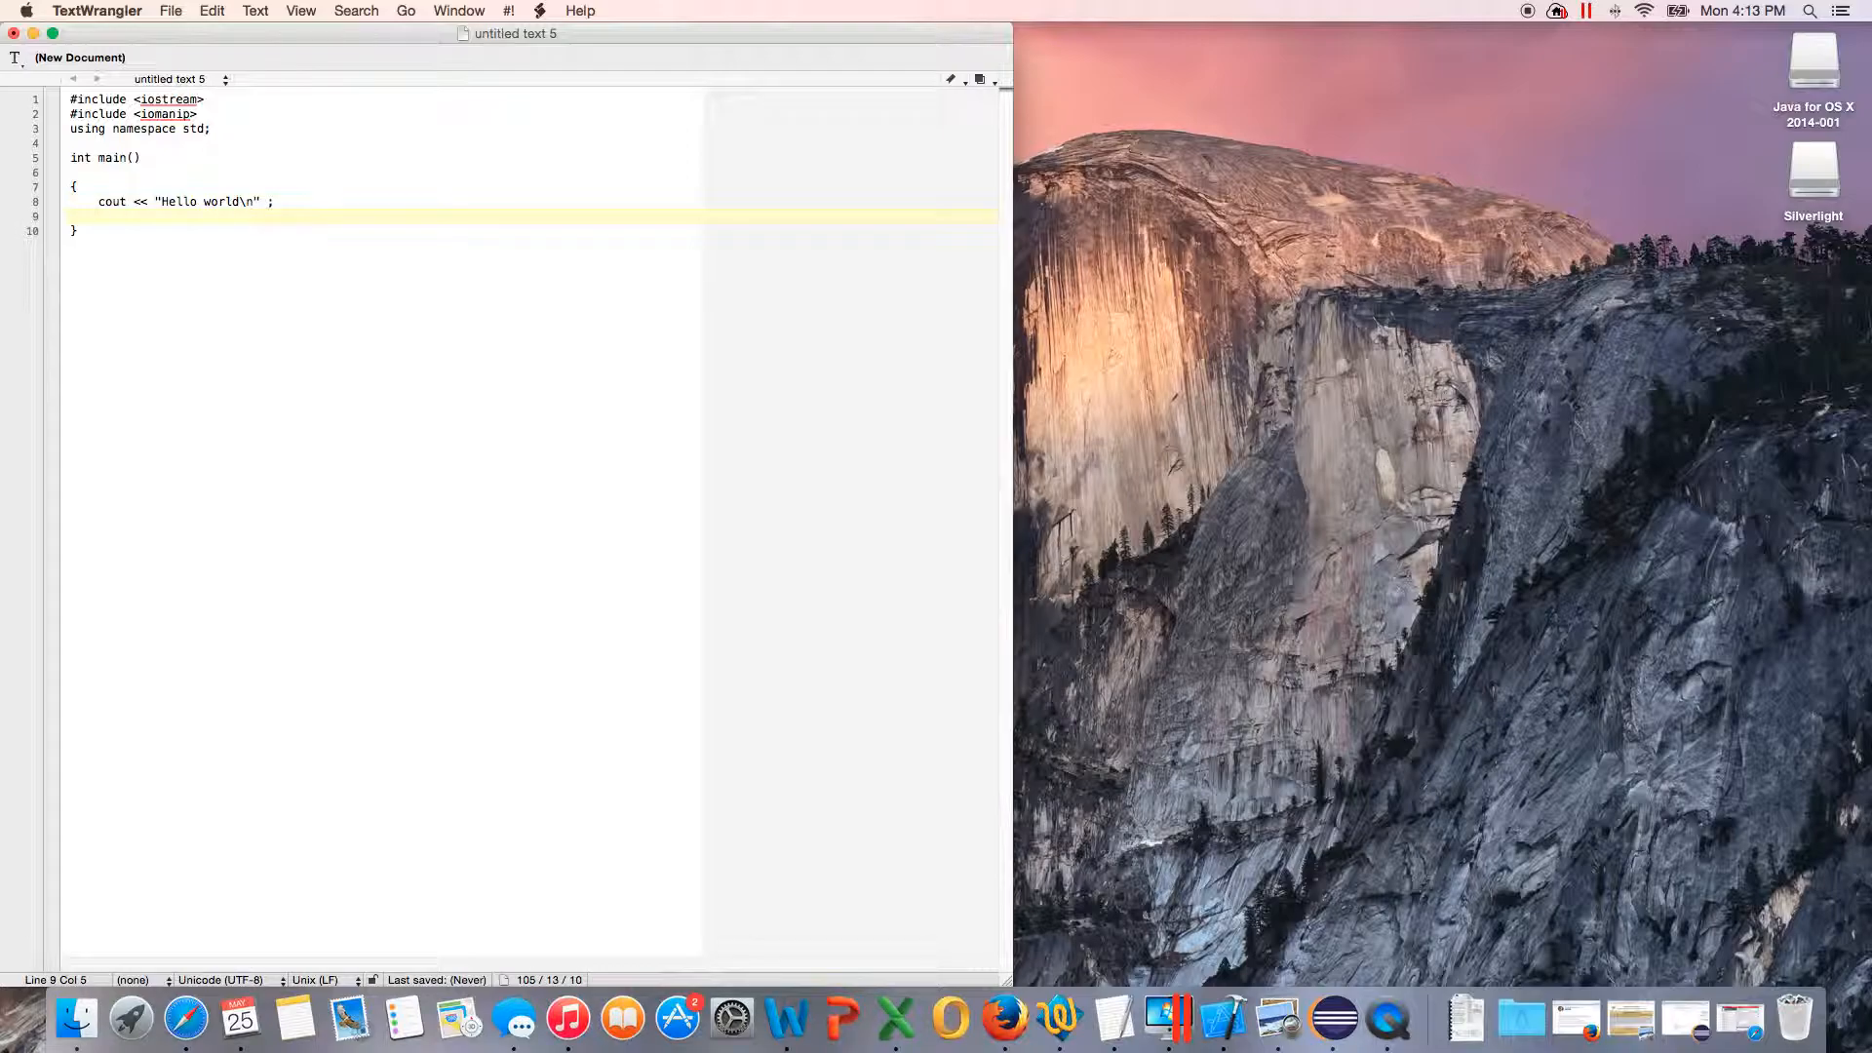
type("cout <<")
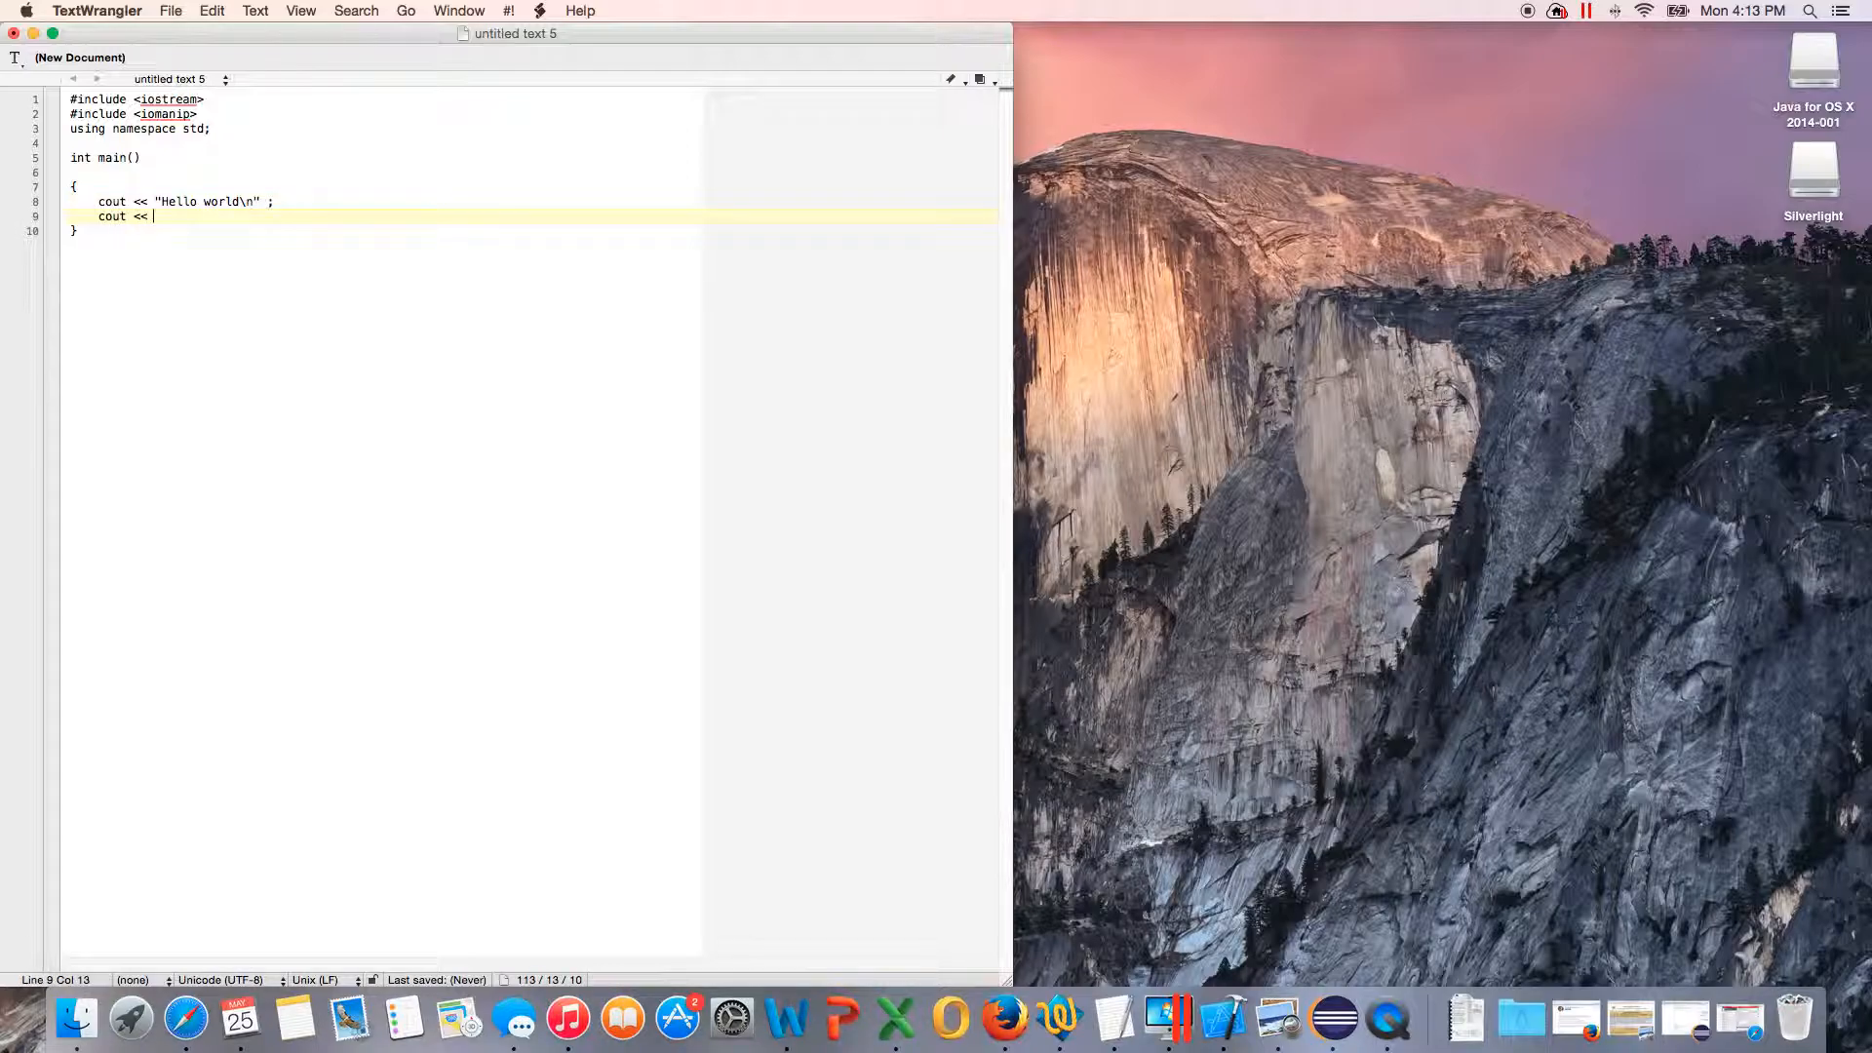
type("\"Hel")
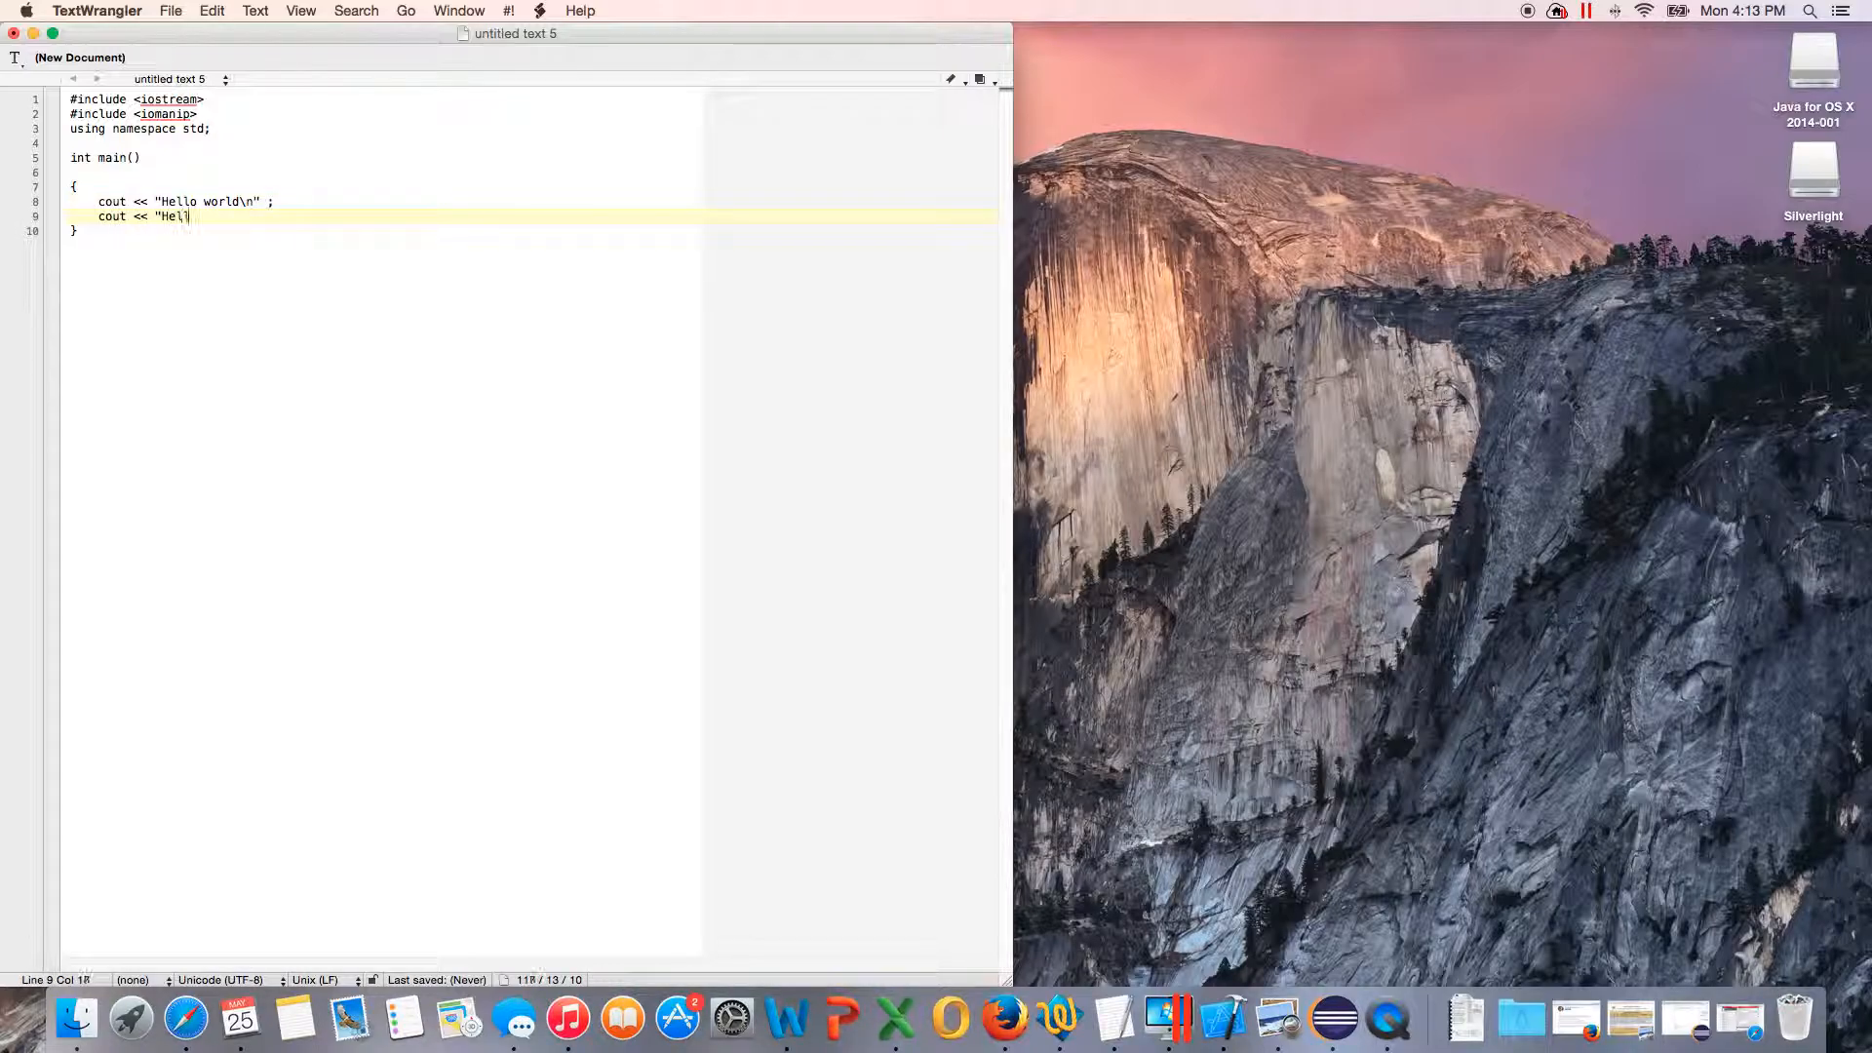
type("lo world\" << e")
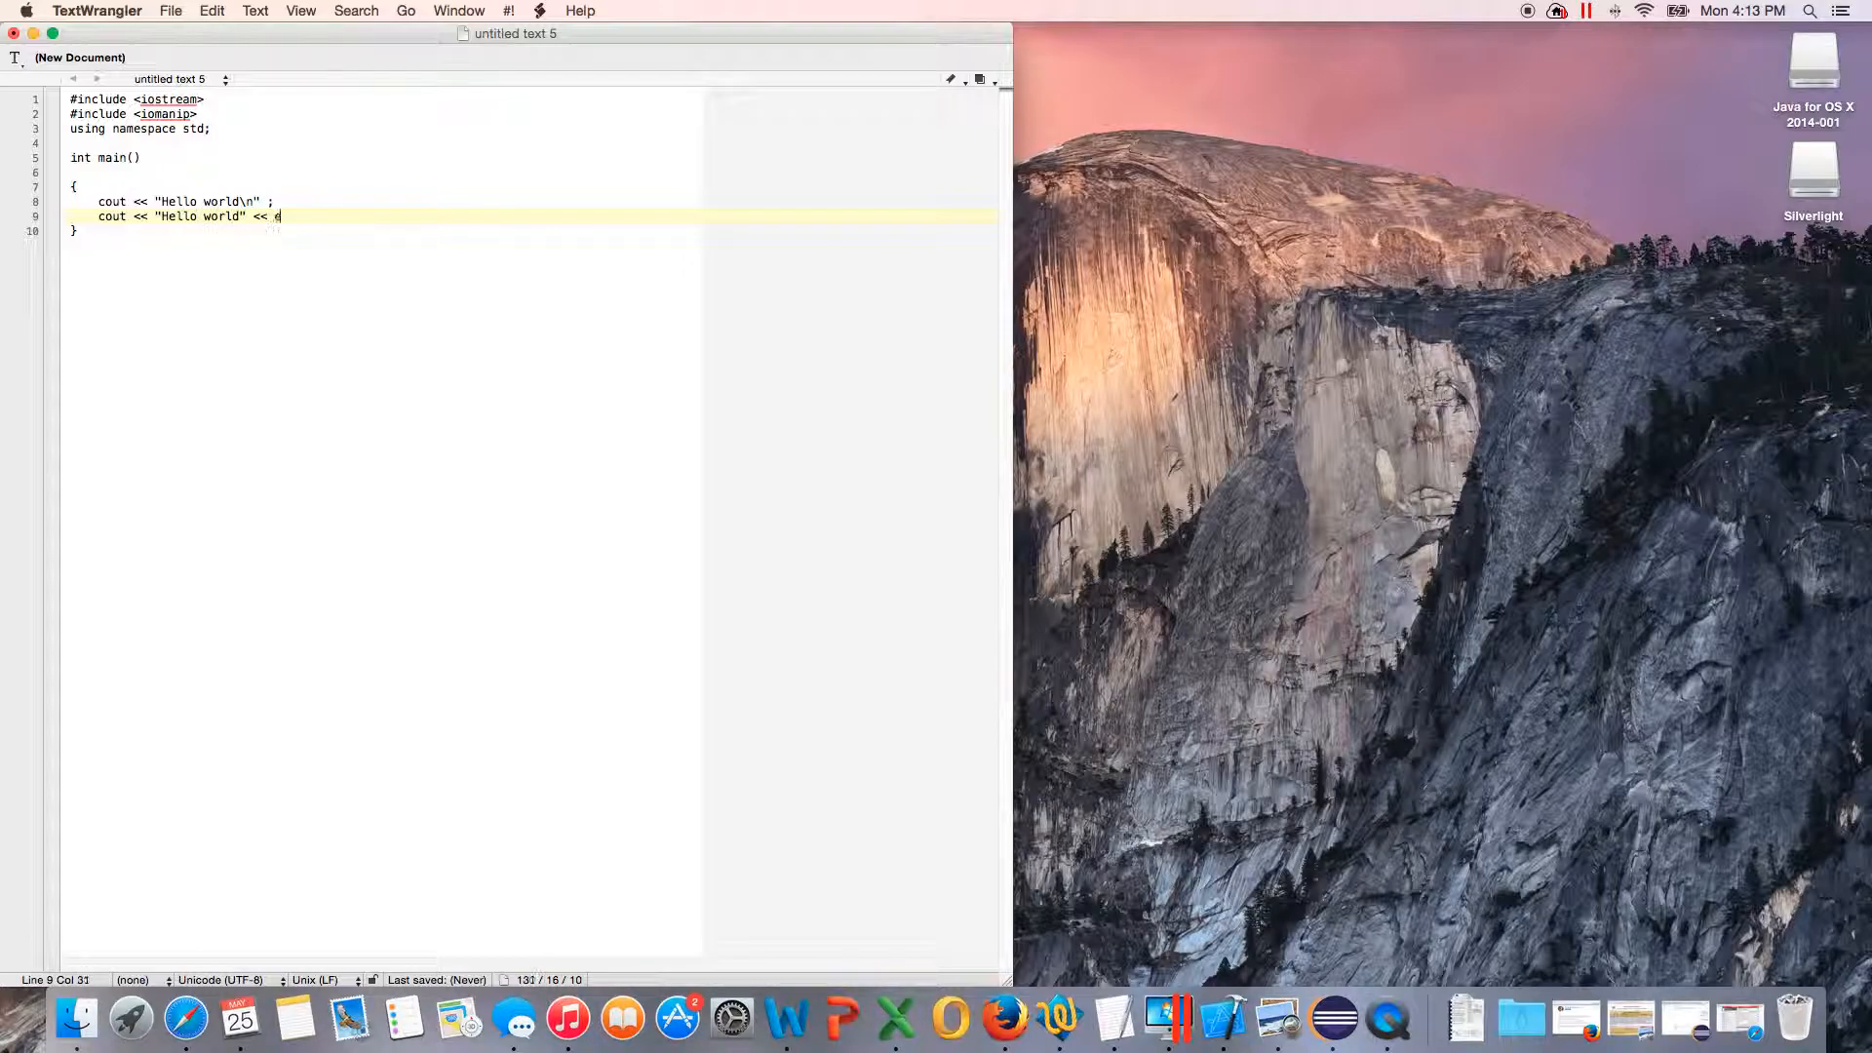
type("ndl;")
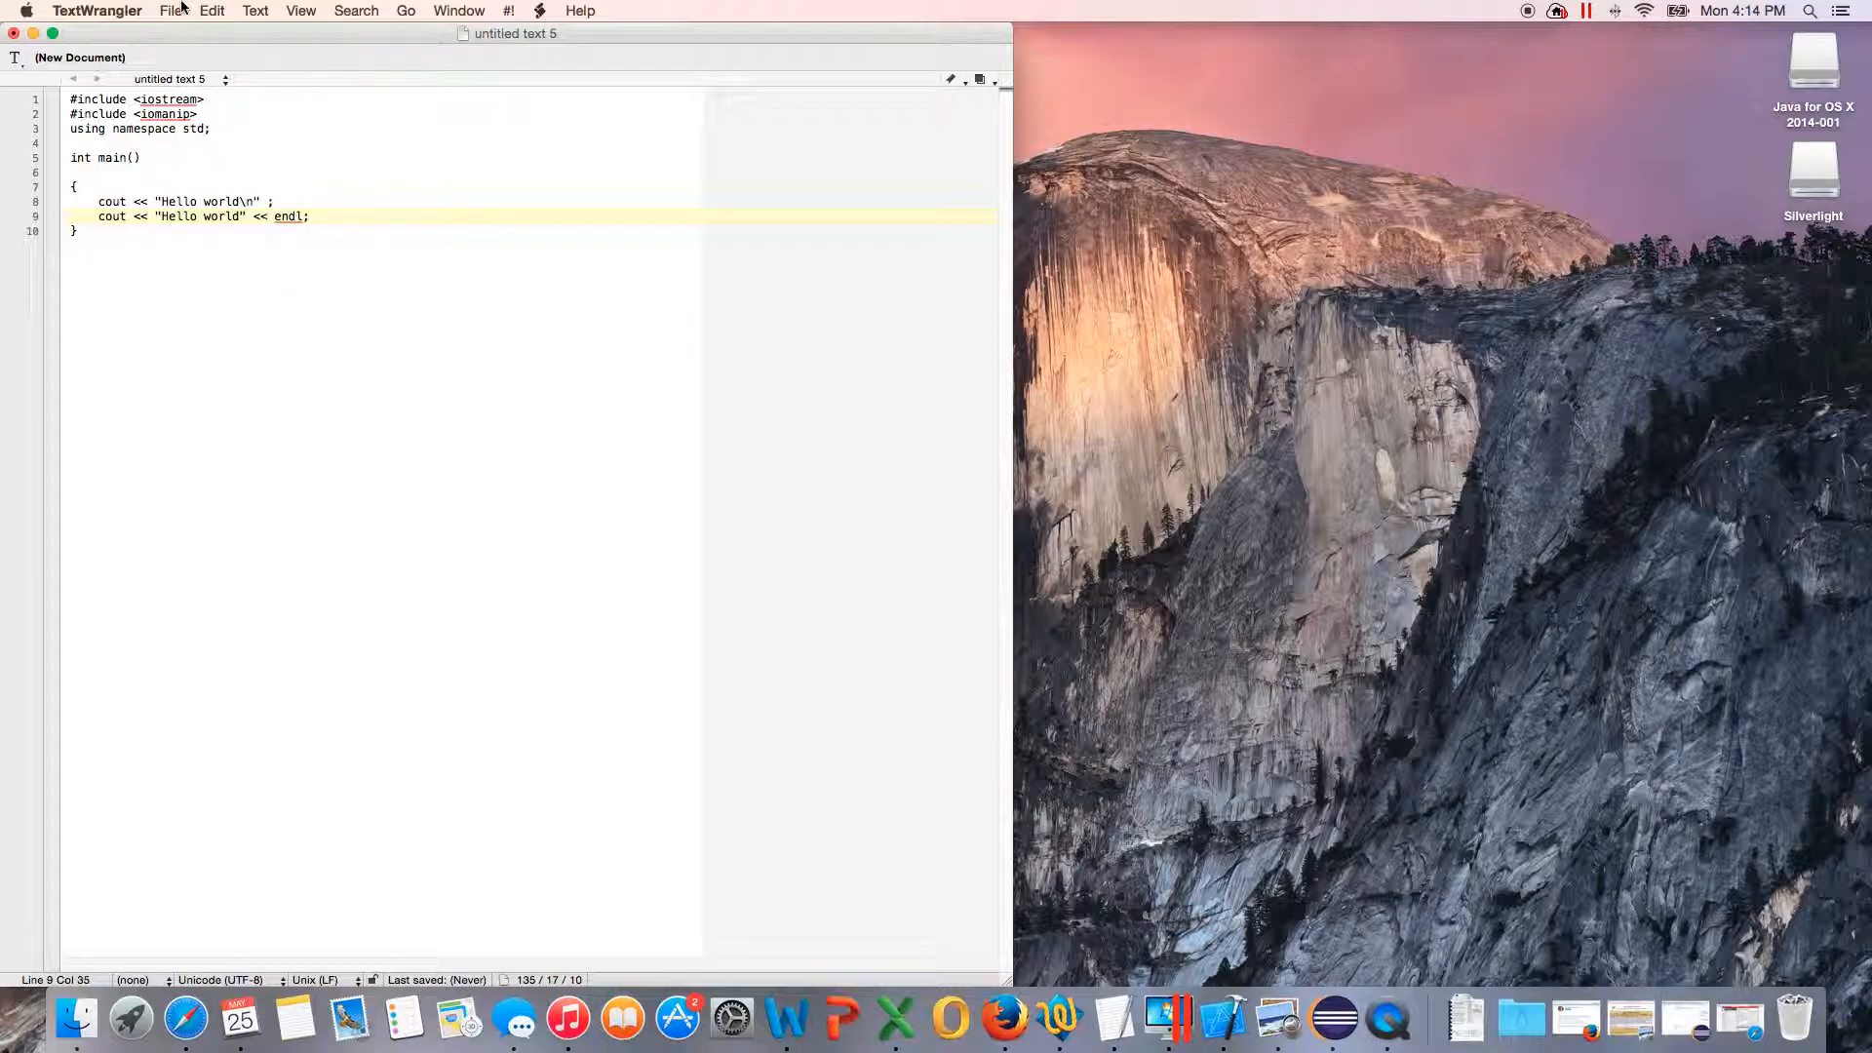
Step: Save the program to the Desktop as lesson1.cpp
left_click(171, 11)
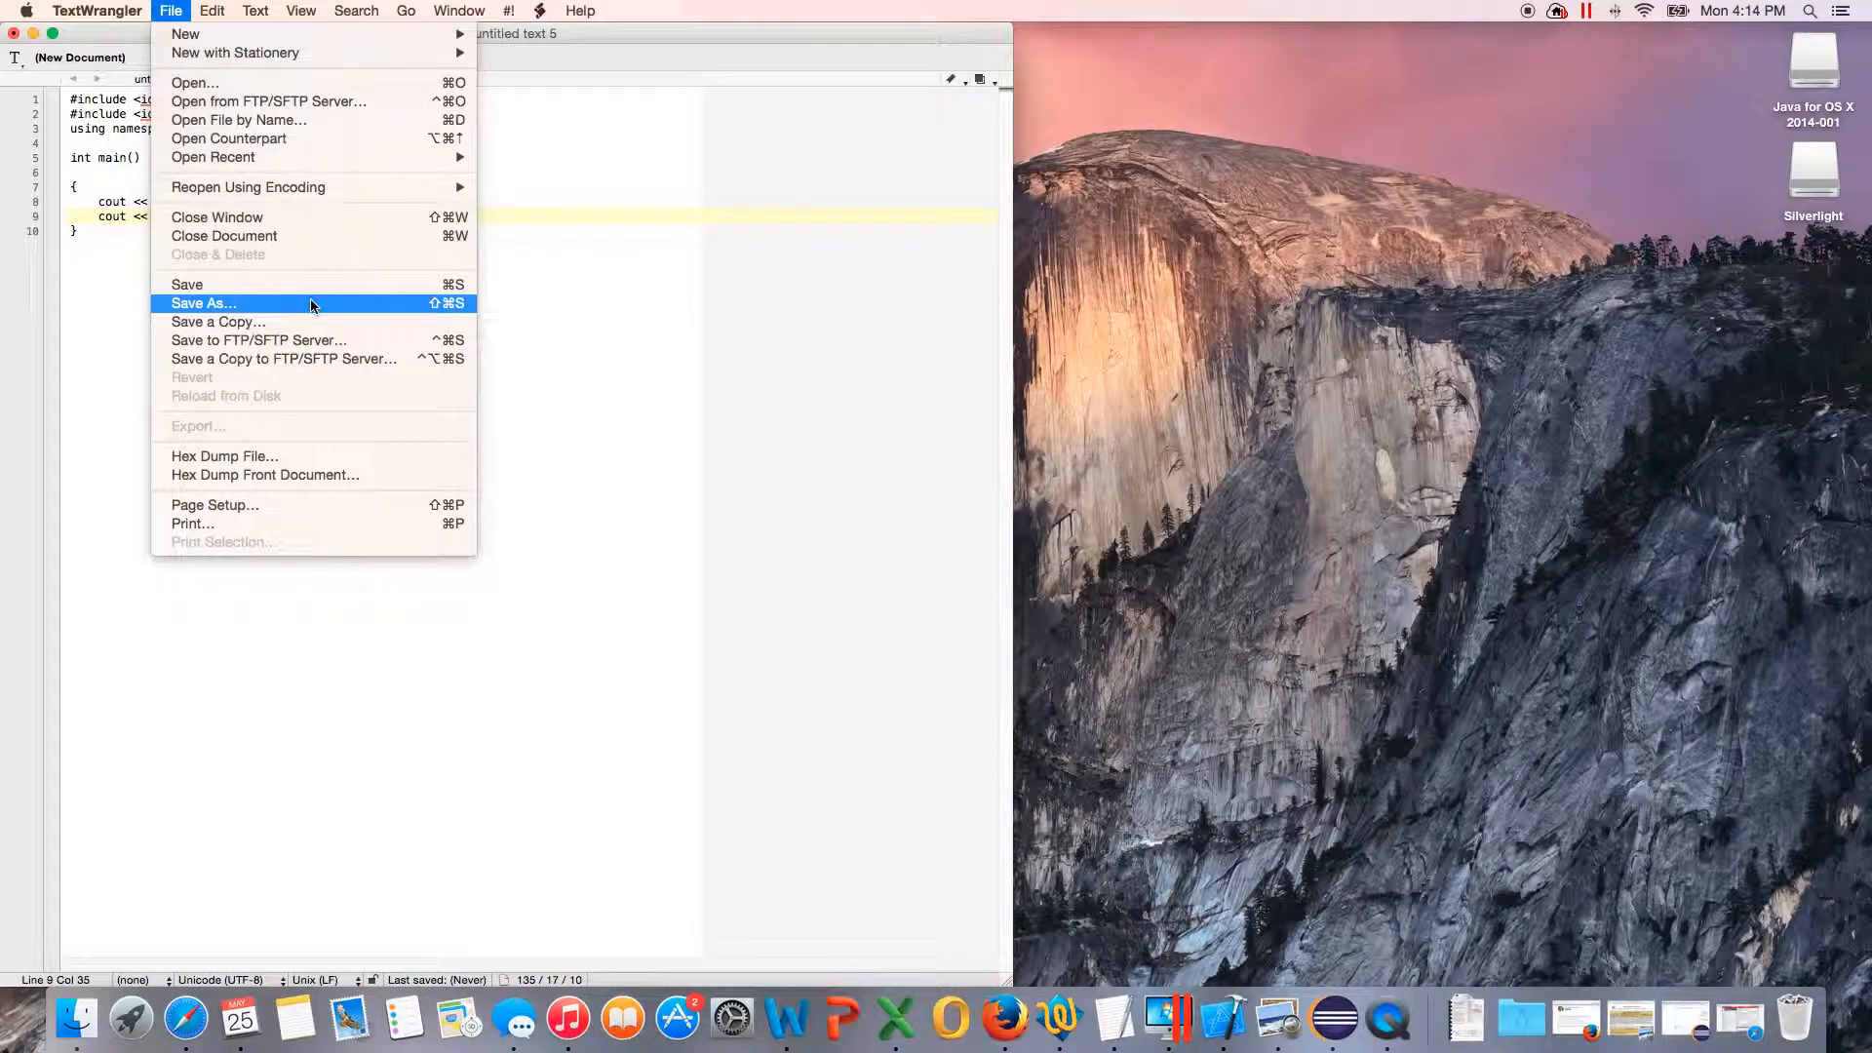
left_click(203, 303)
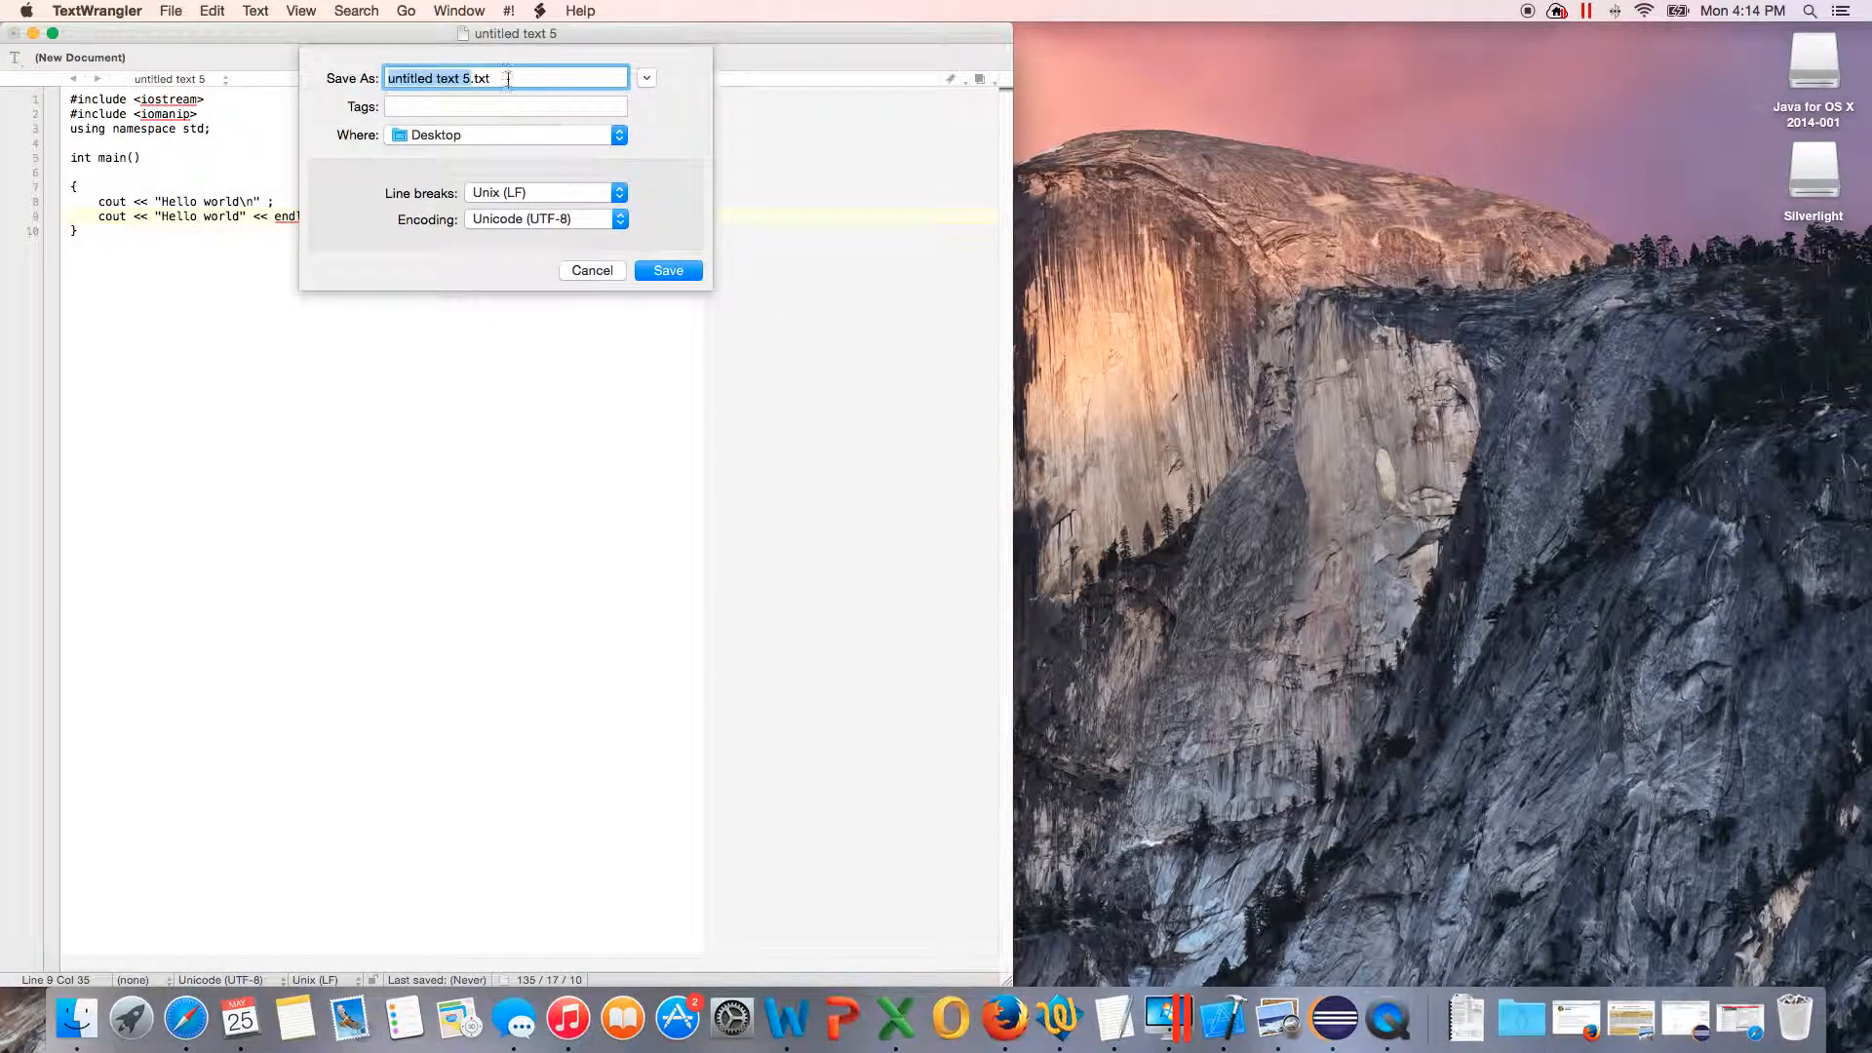
key("delete")
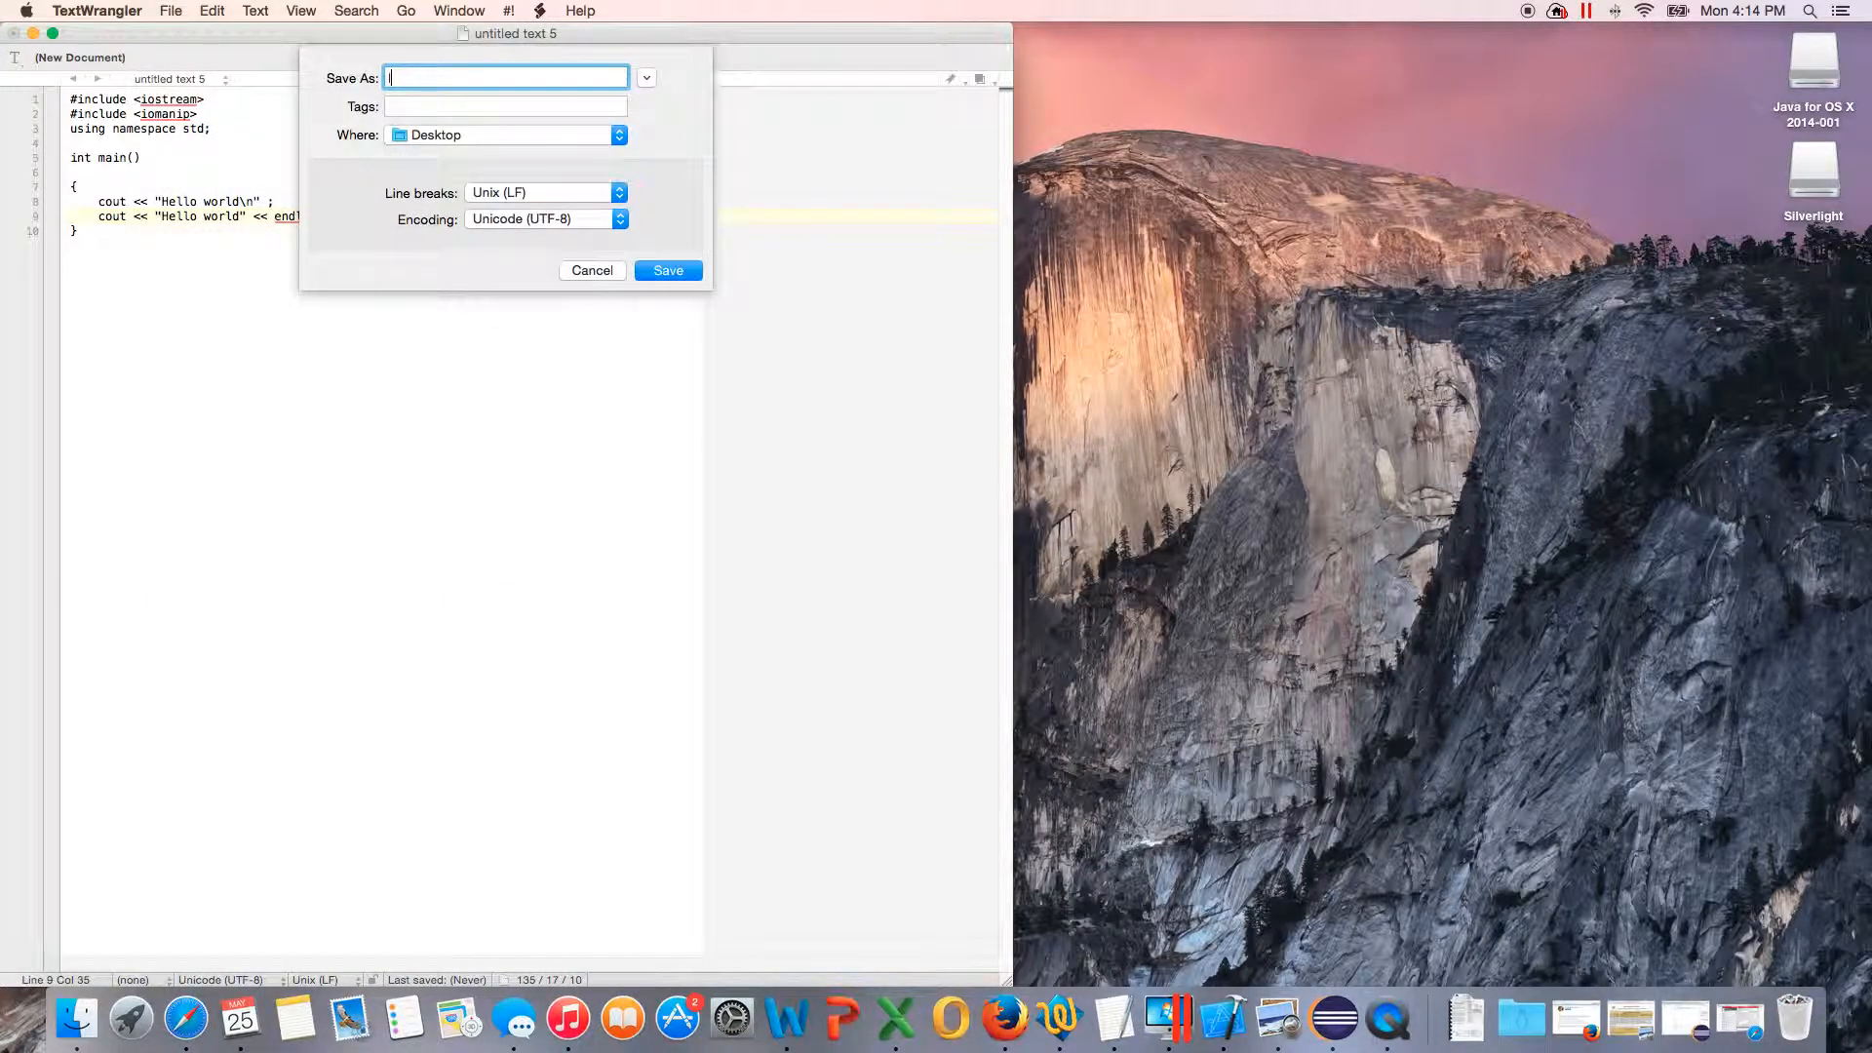
type("lesson1.cp")
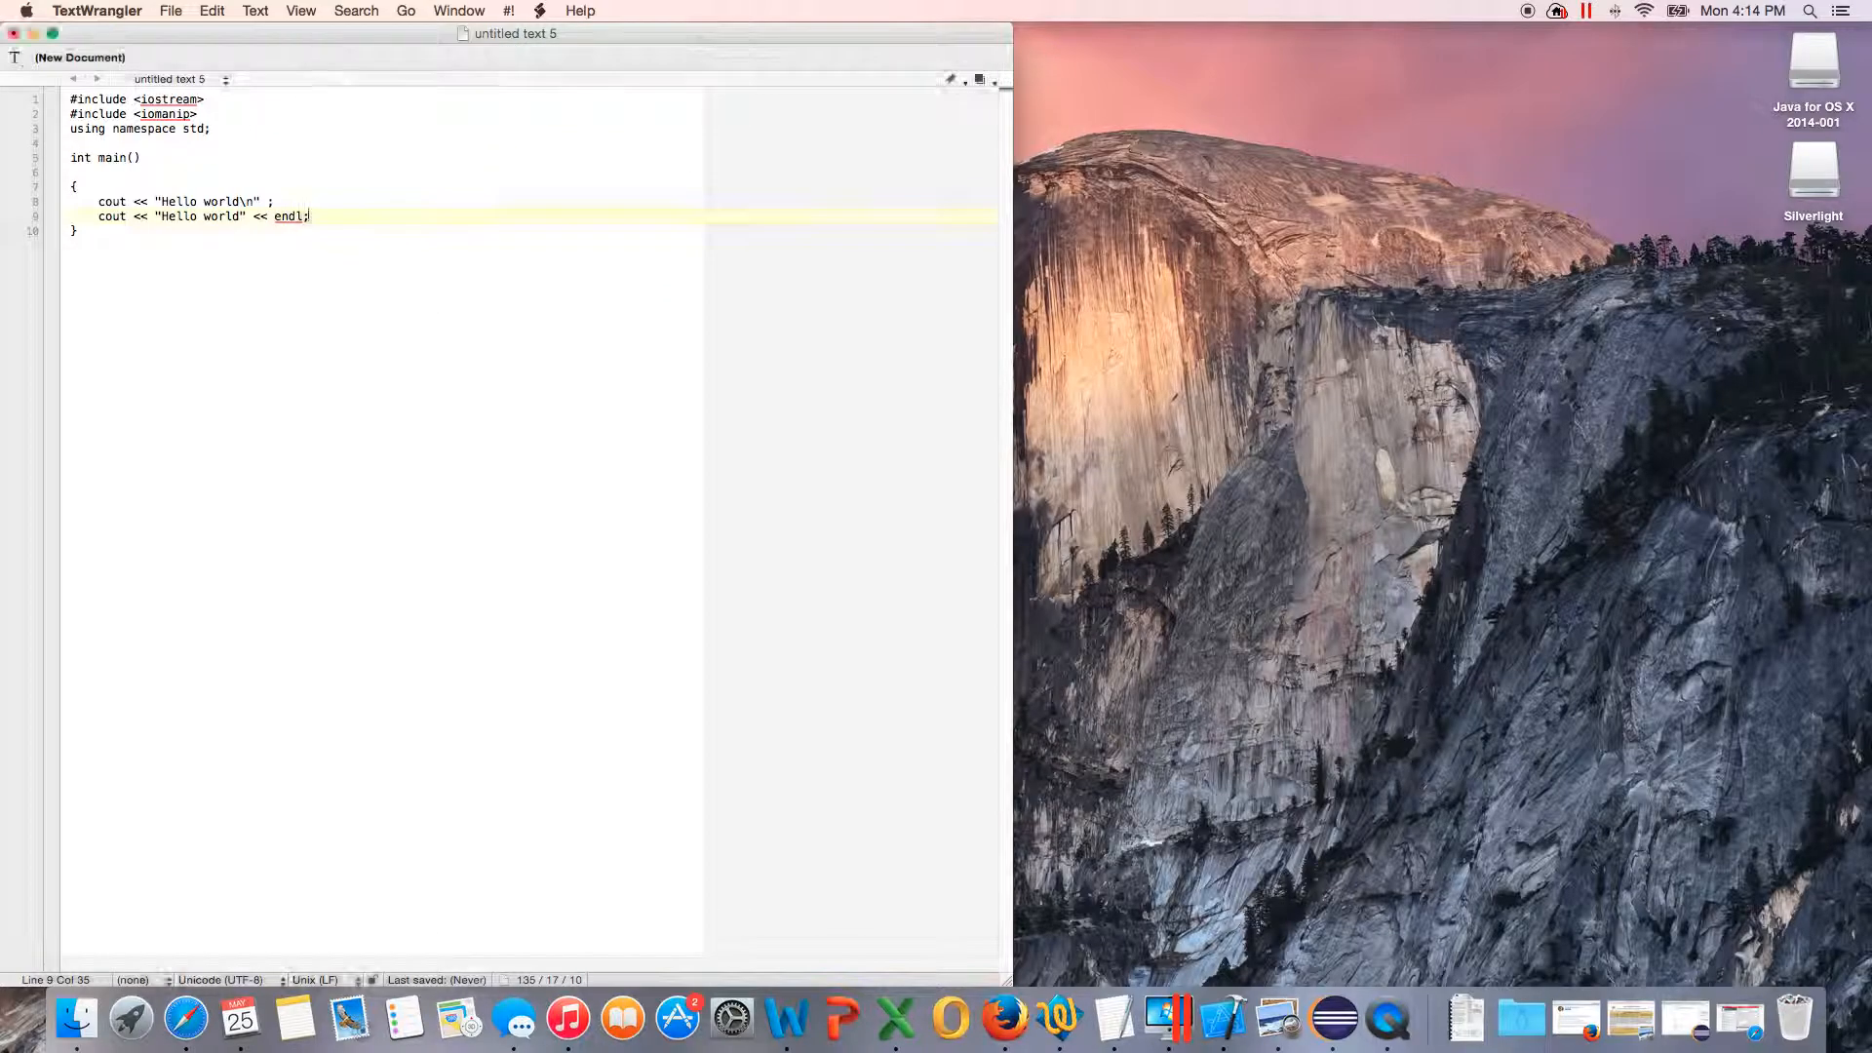
key("cmd+s")
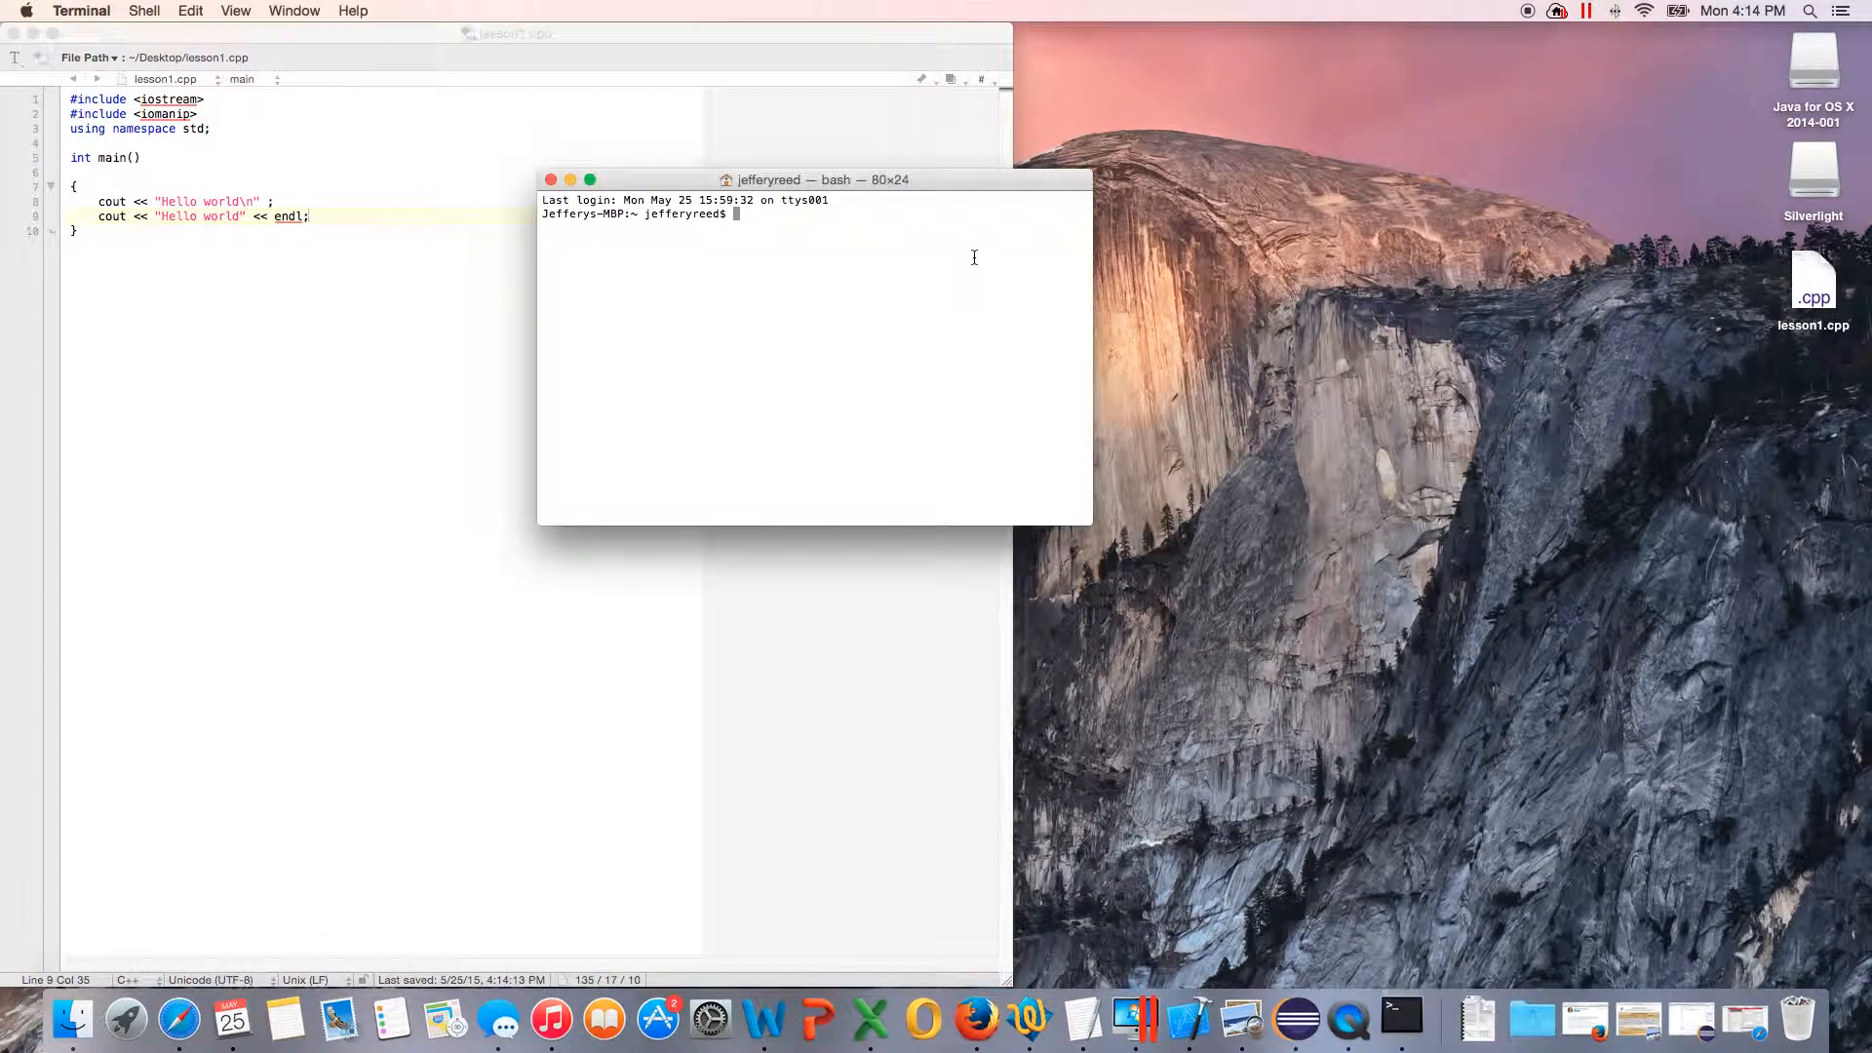
Step: Change to the Desktop folder and compile with g++ -o lesson1 lesson1.cpp
type("cd de")
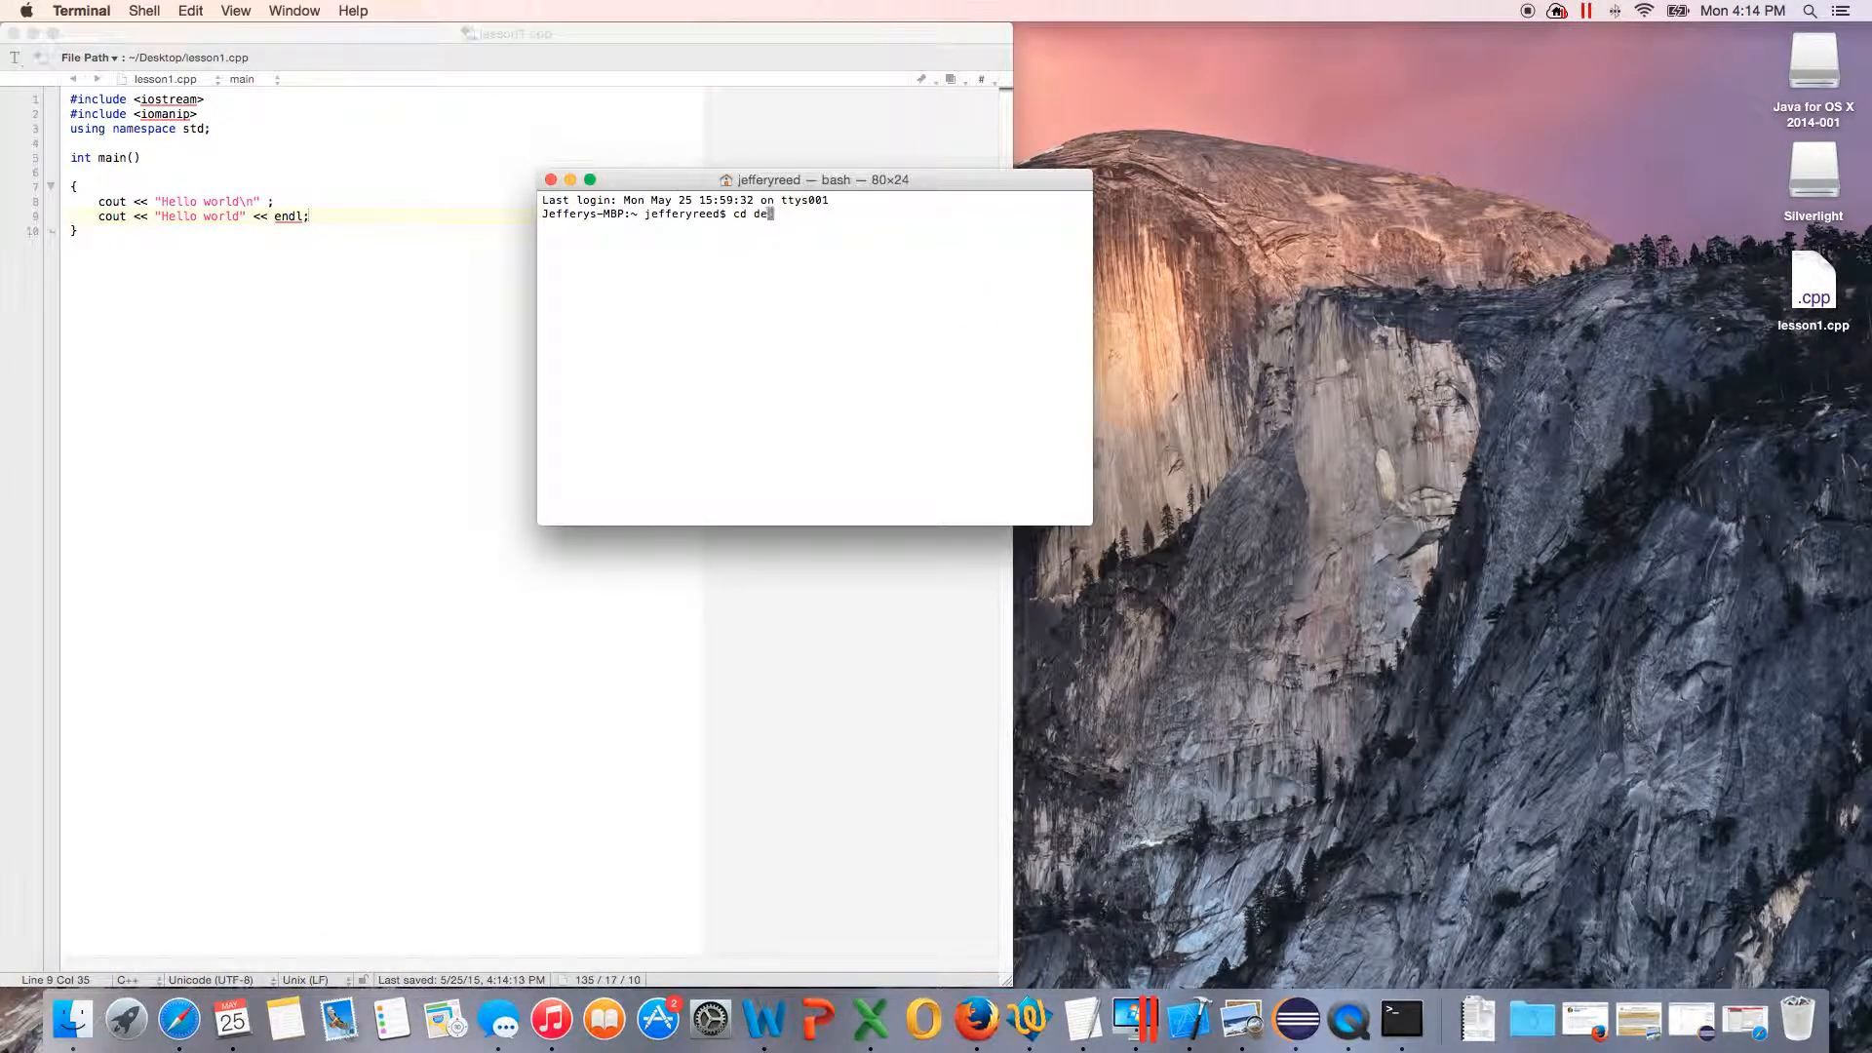
key("Return")
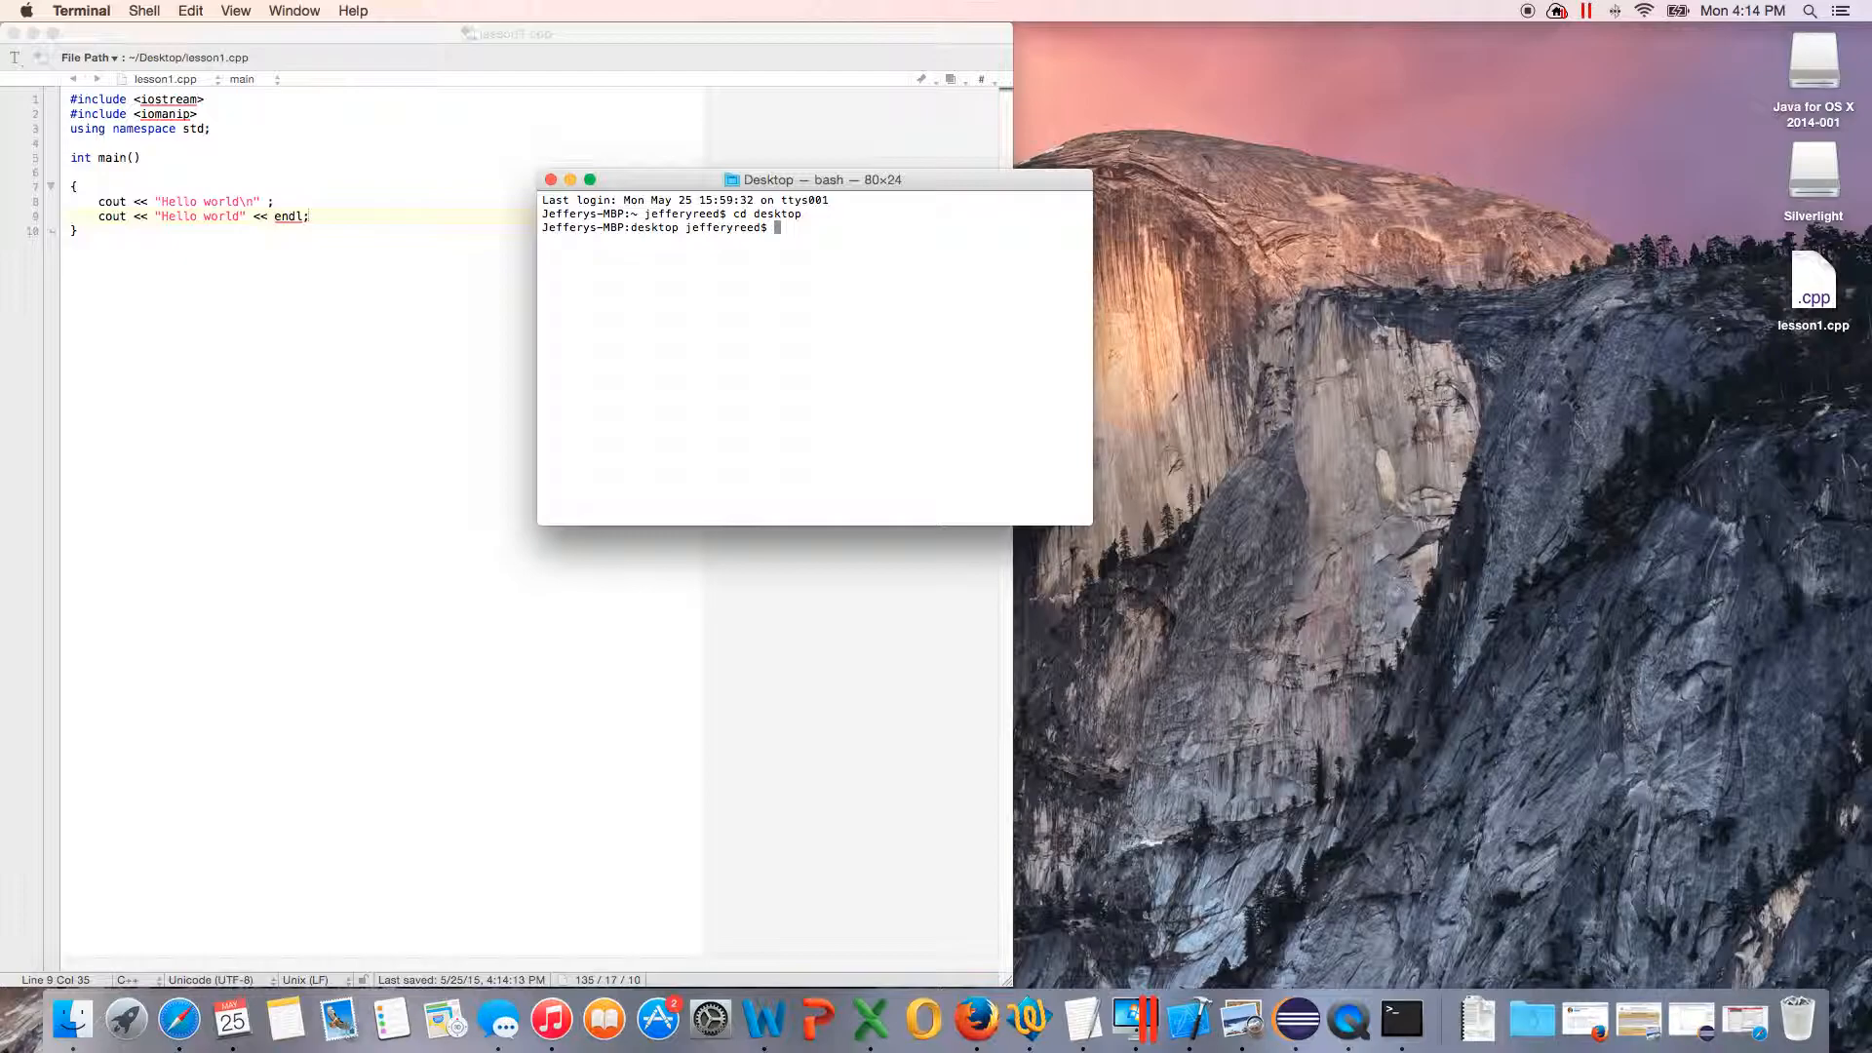
type("g++")
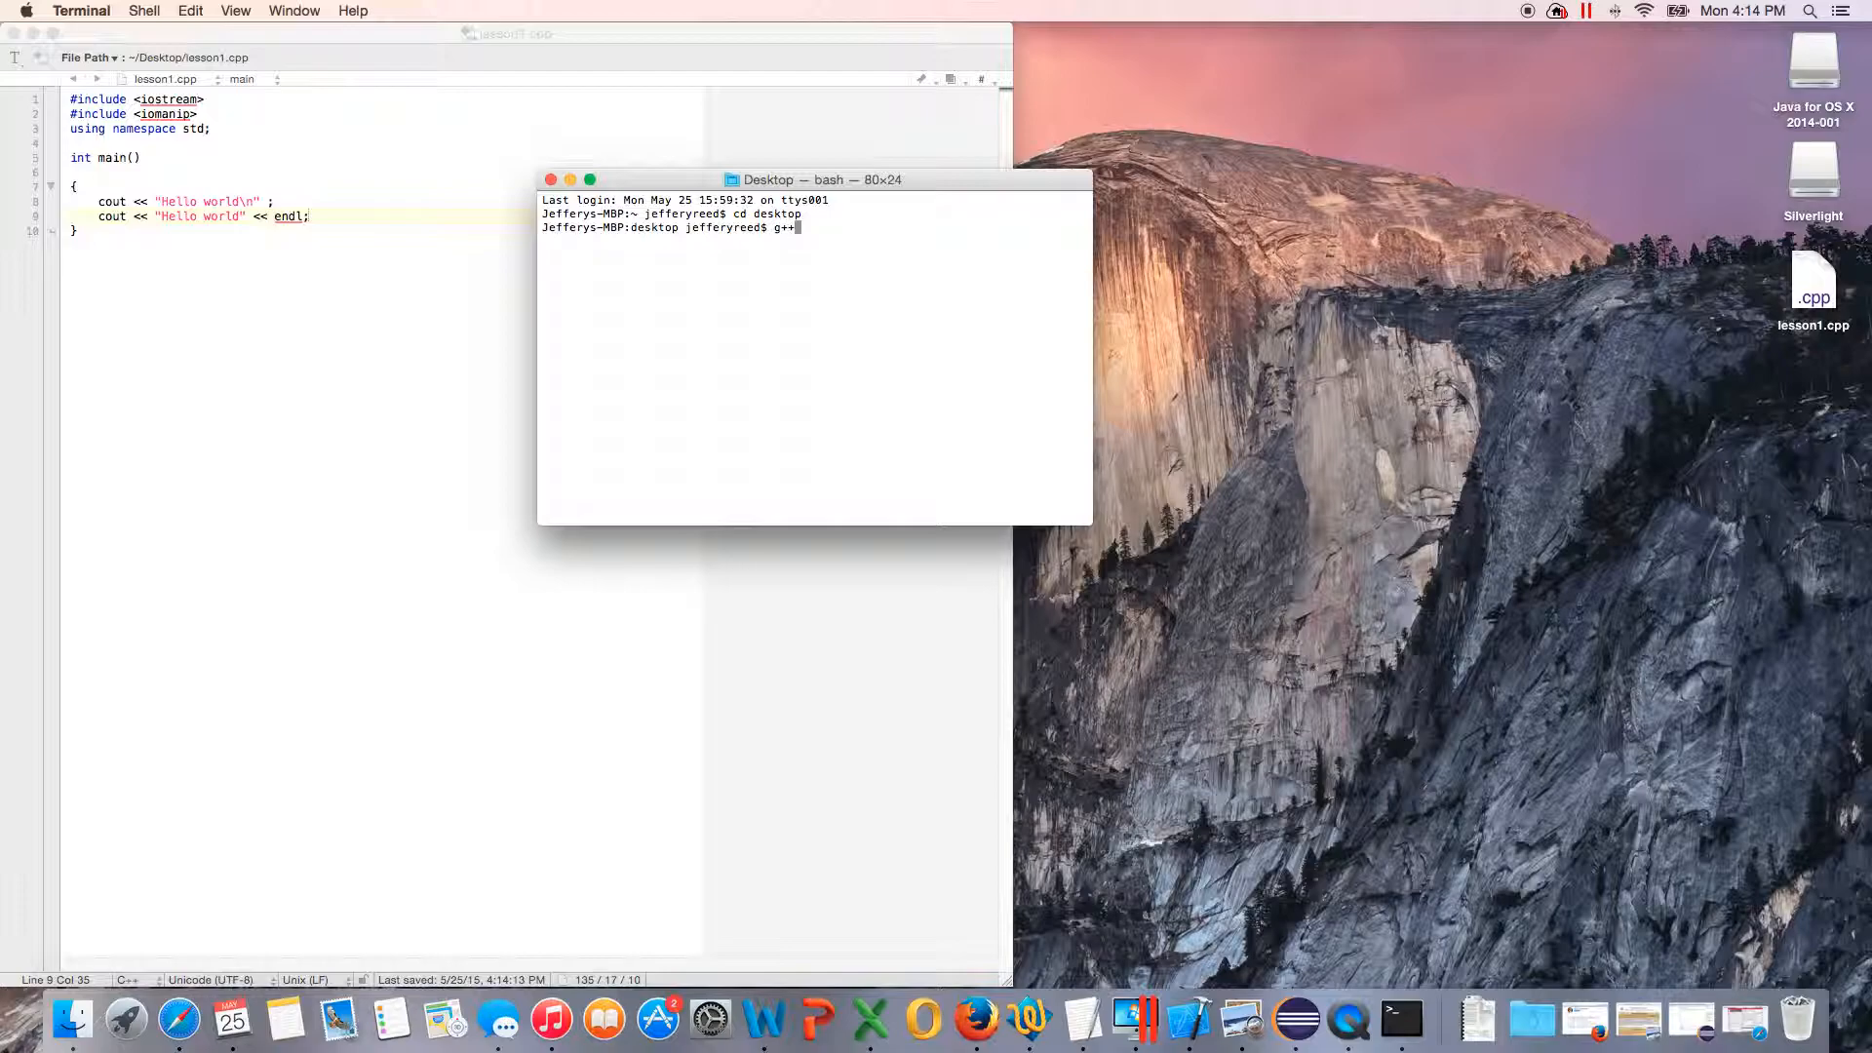
type("-")
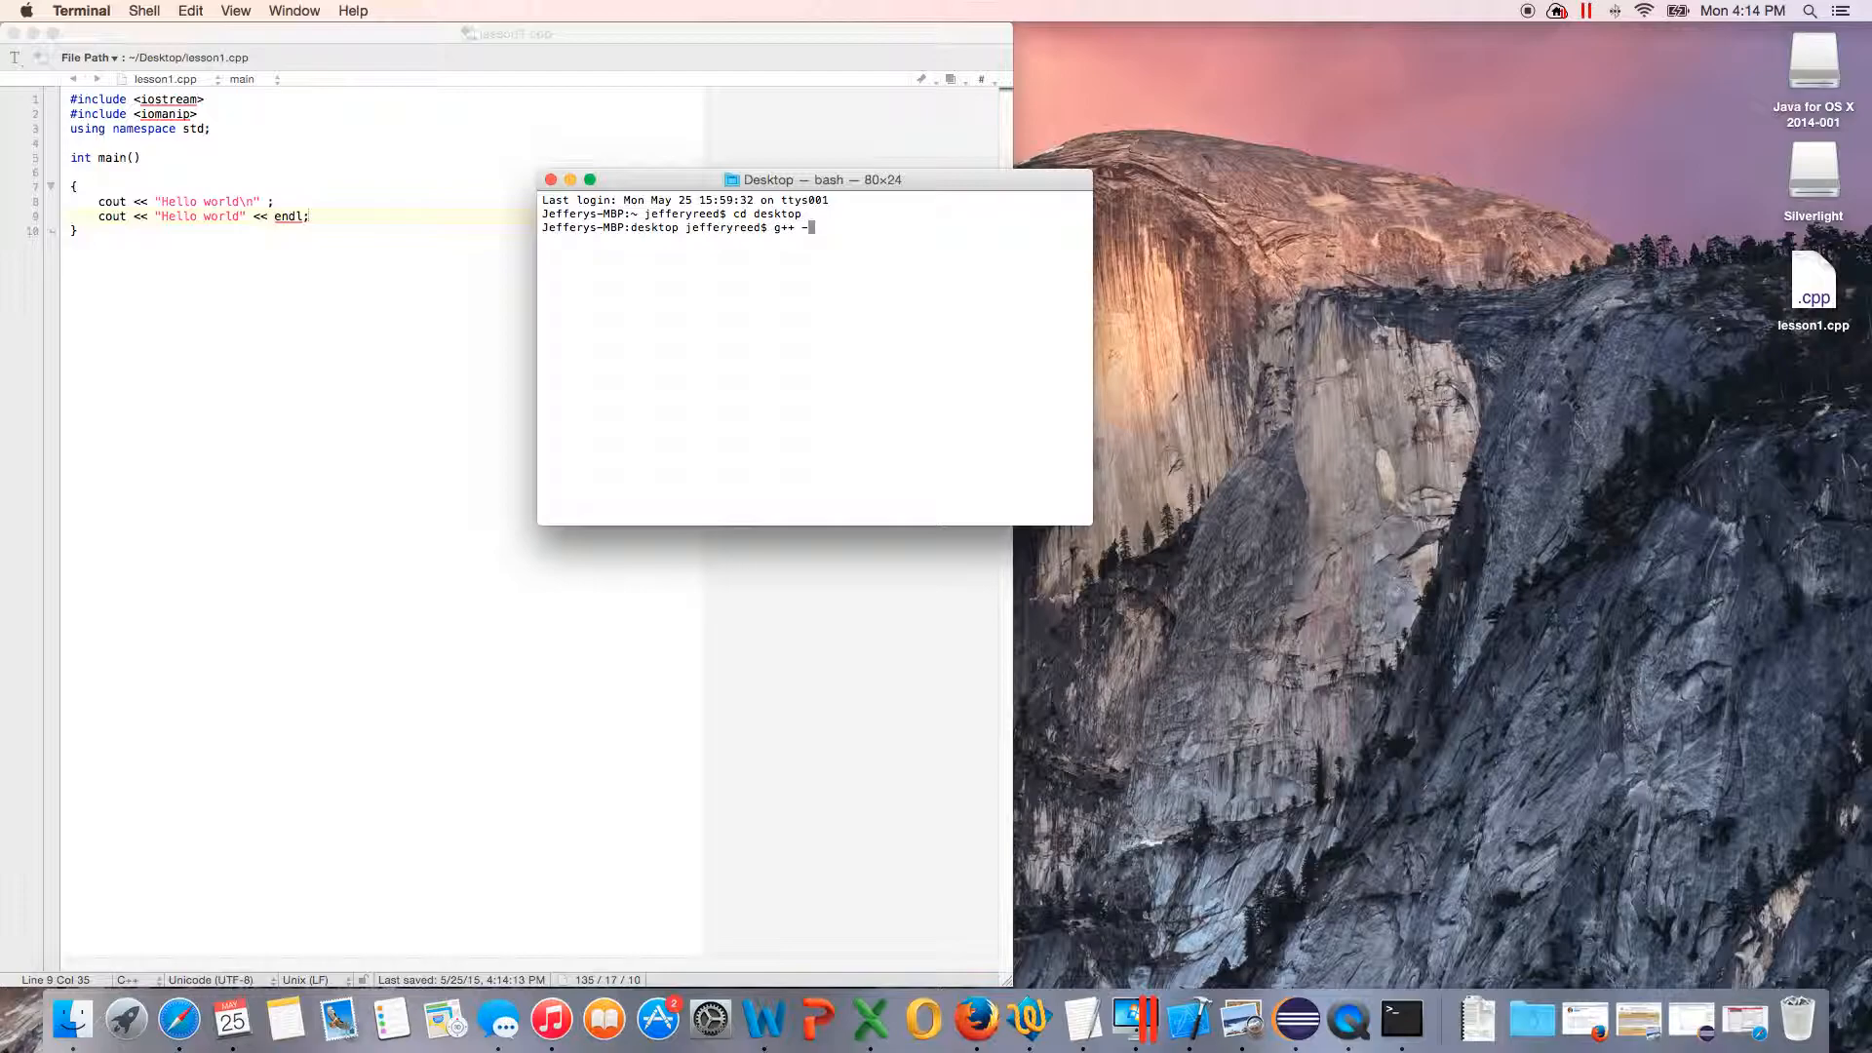
type("o")
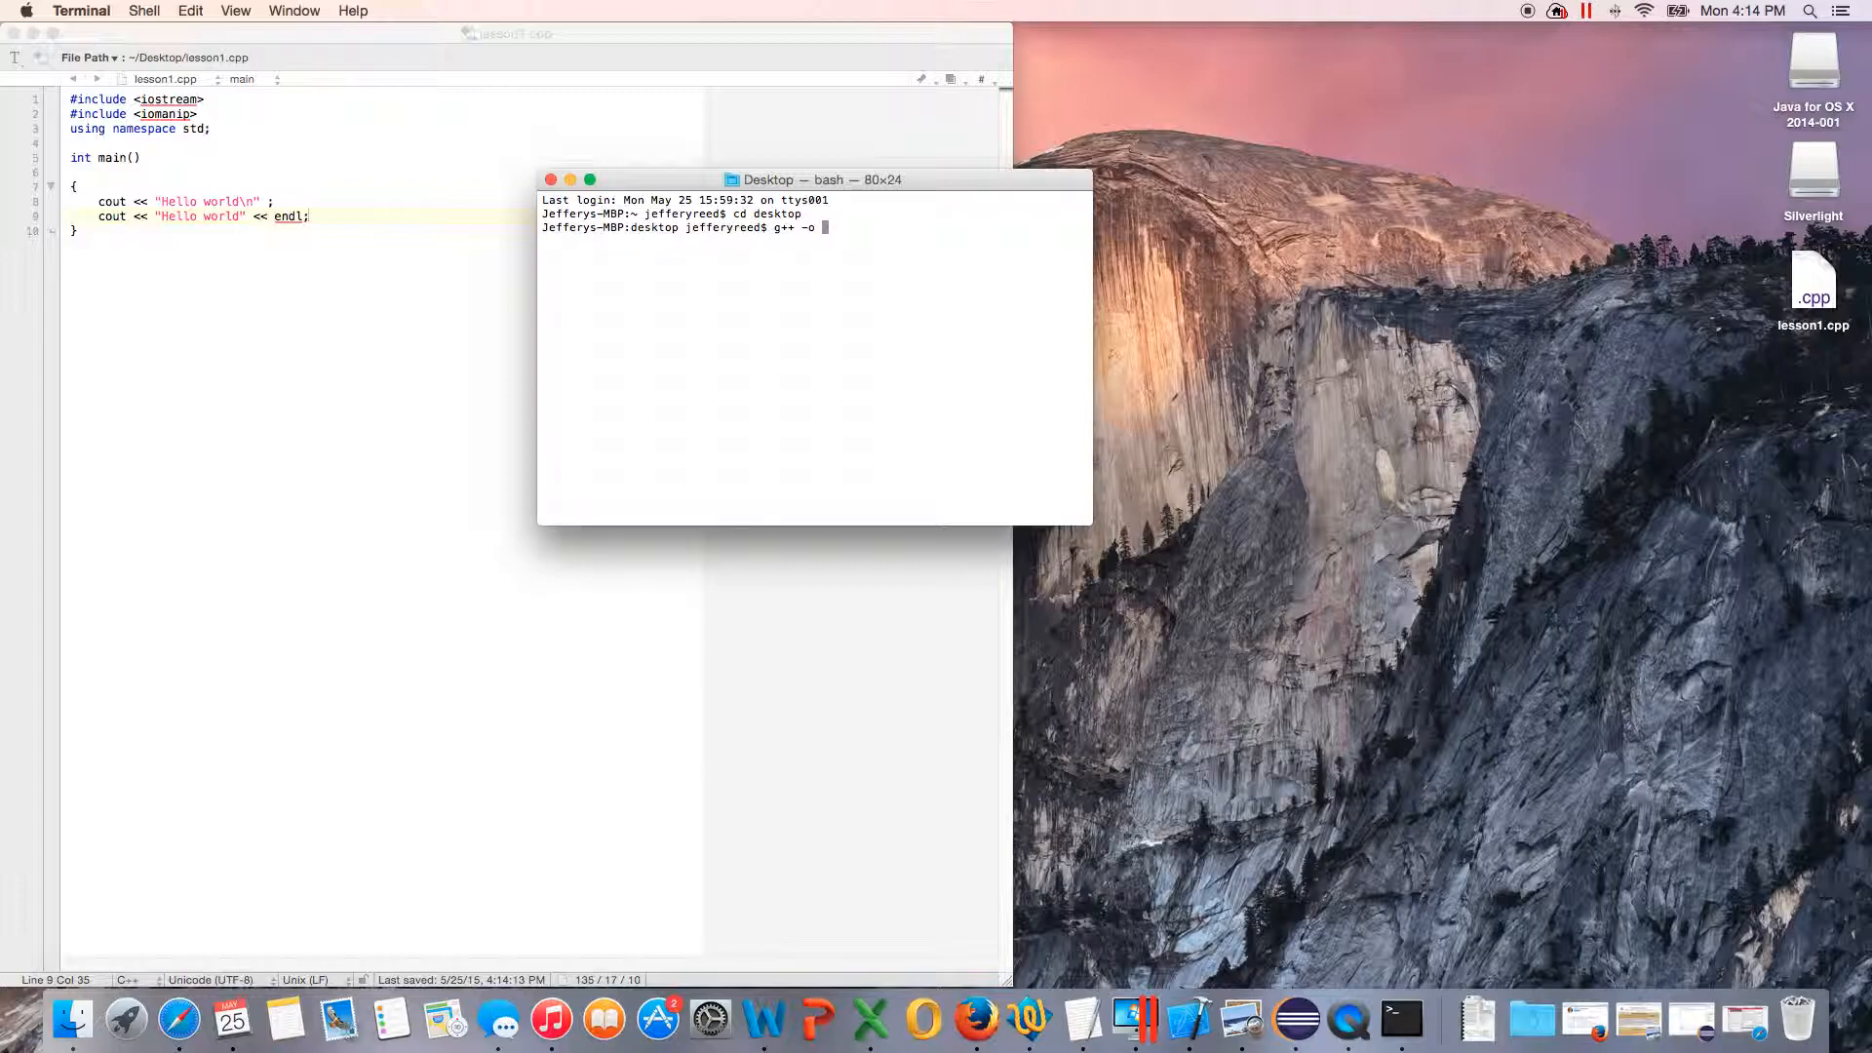
type("lesson1")
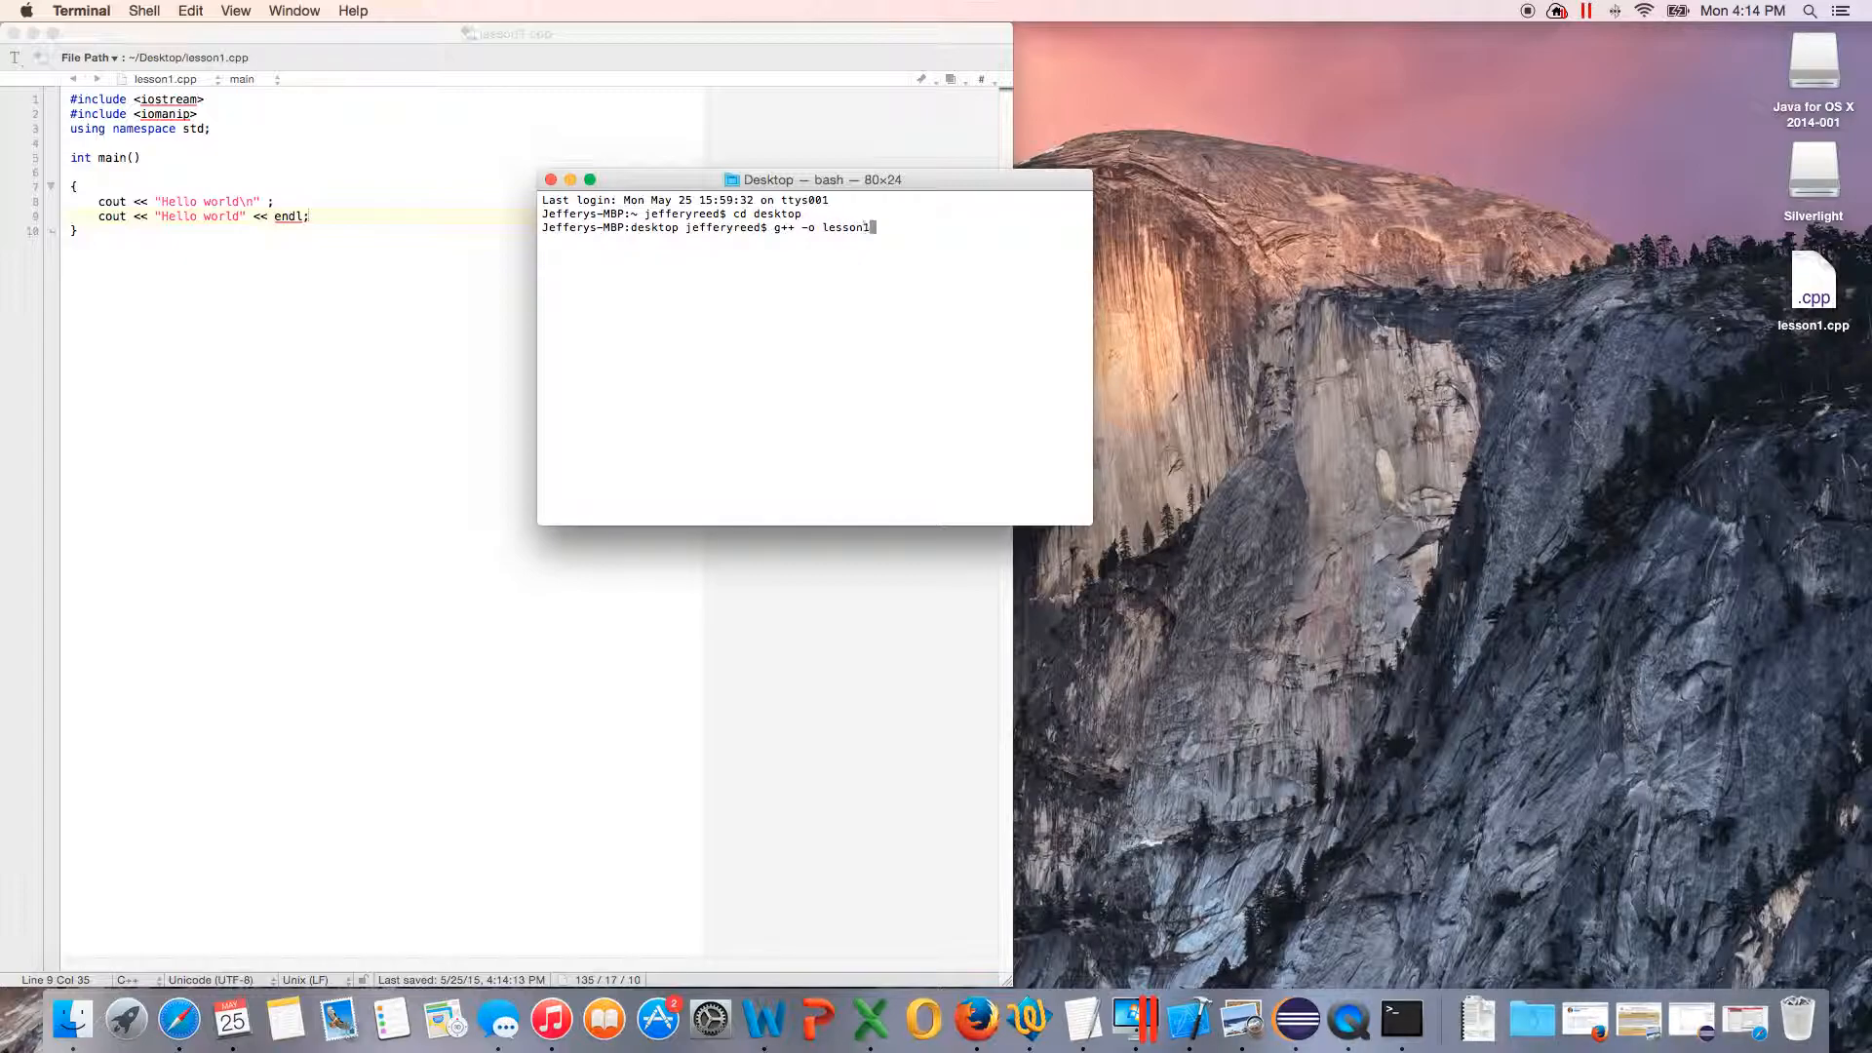
type("lesso")
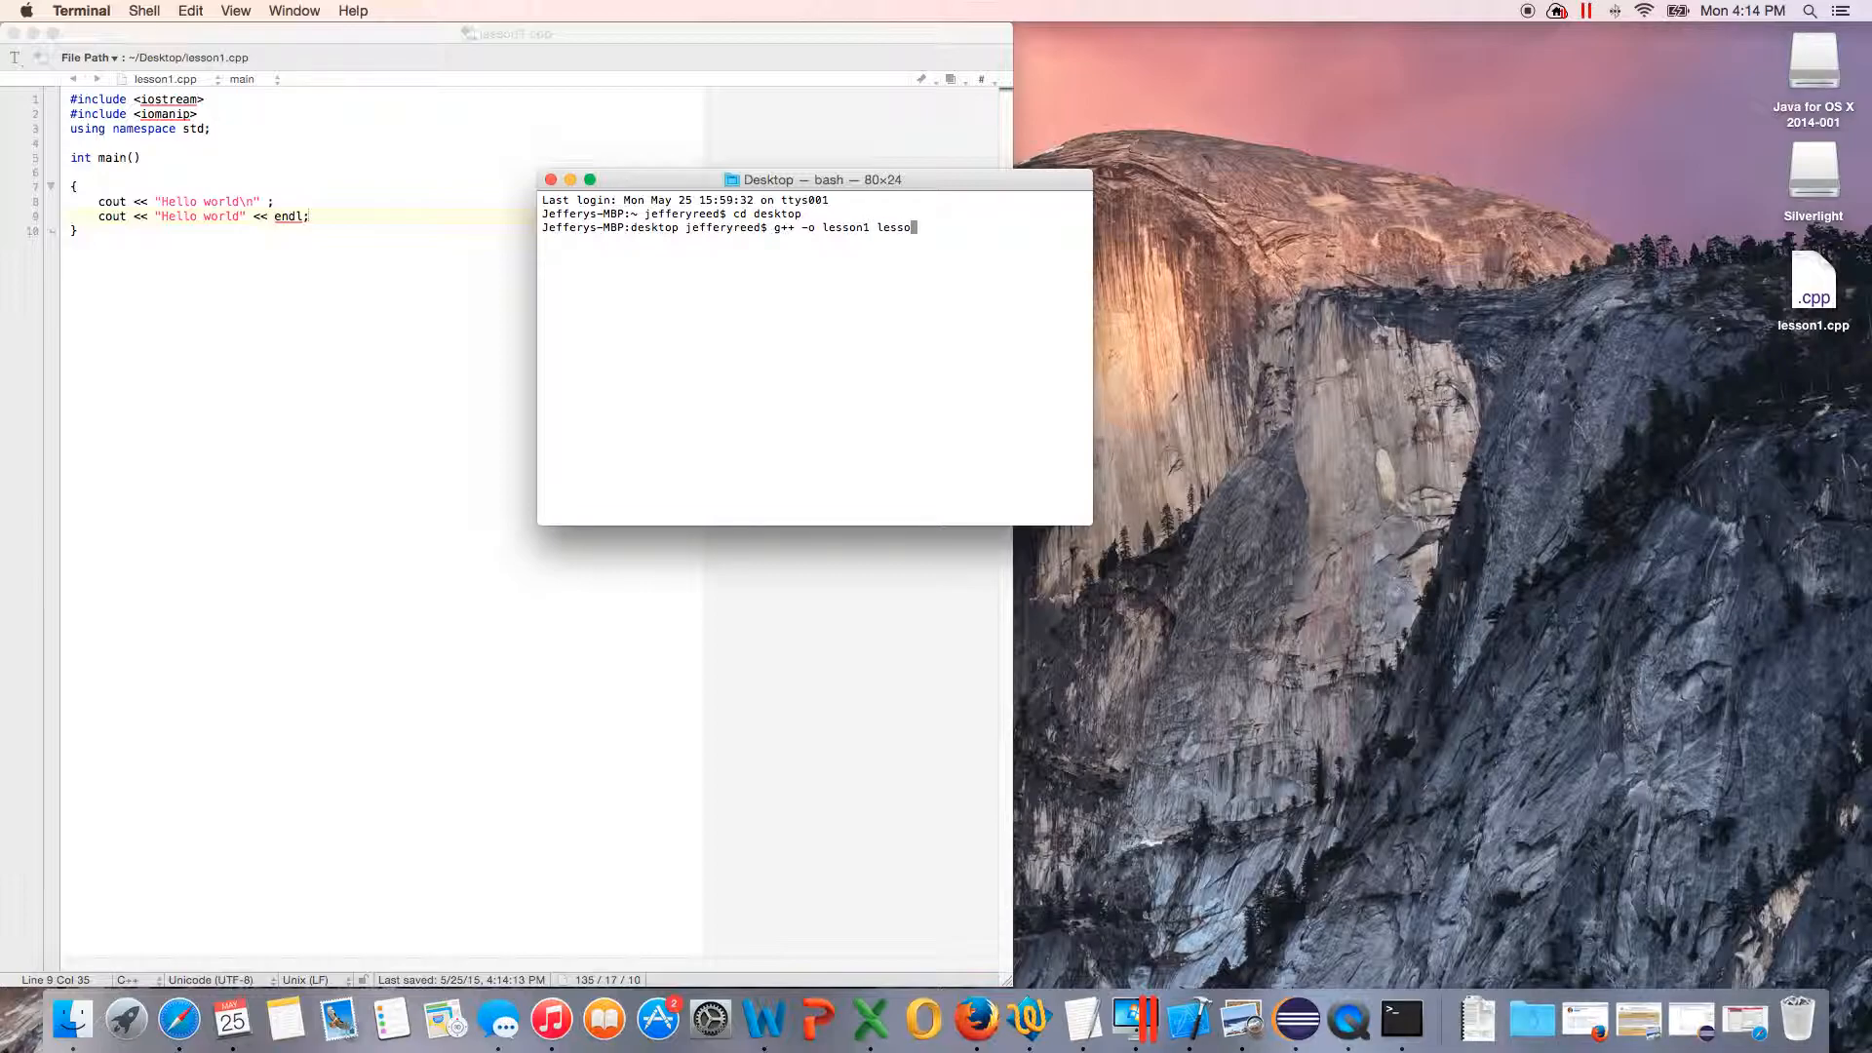
type("n1.ccpp")
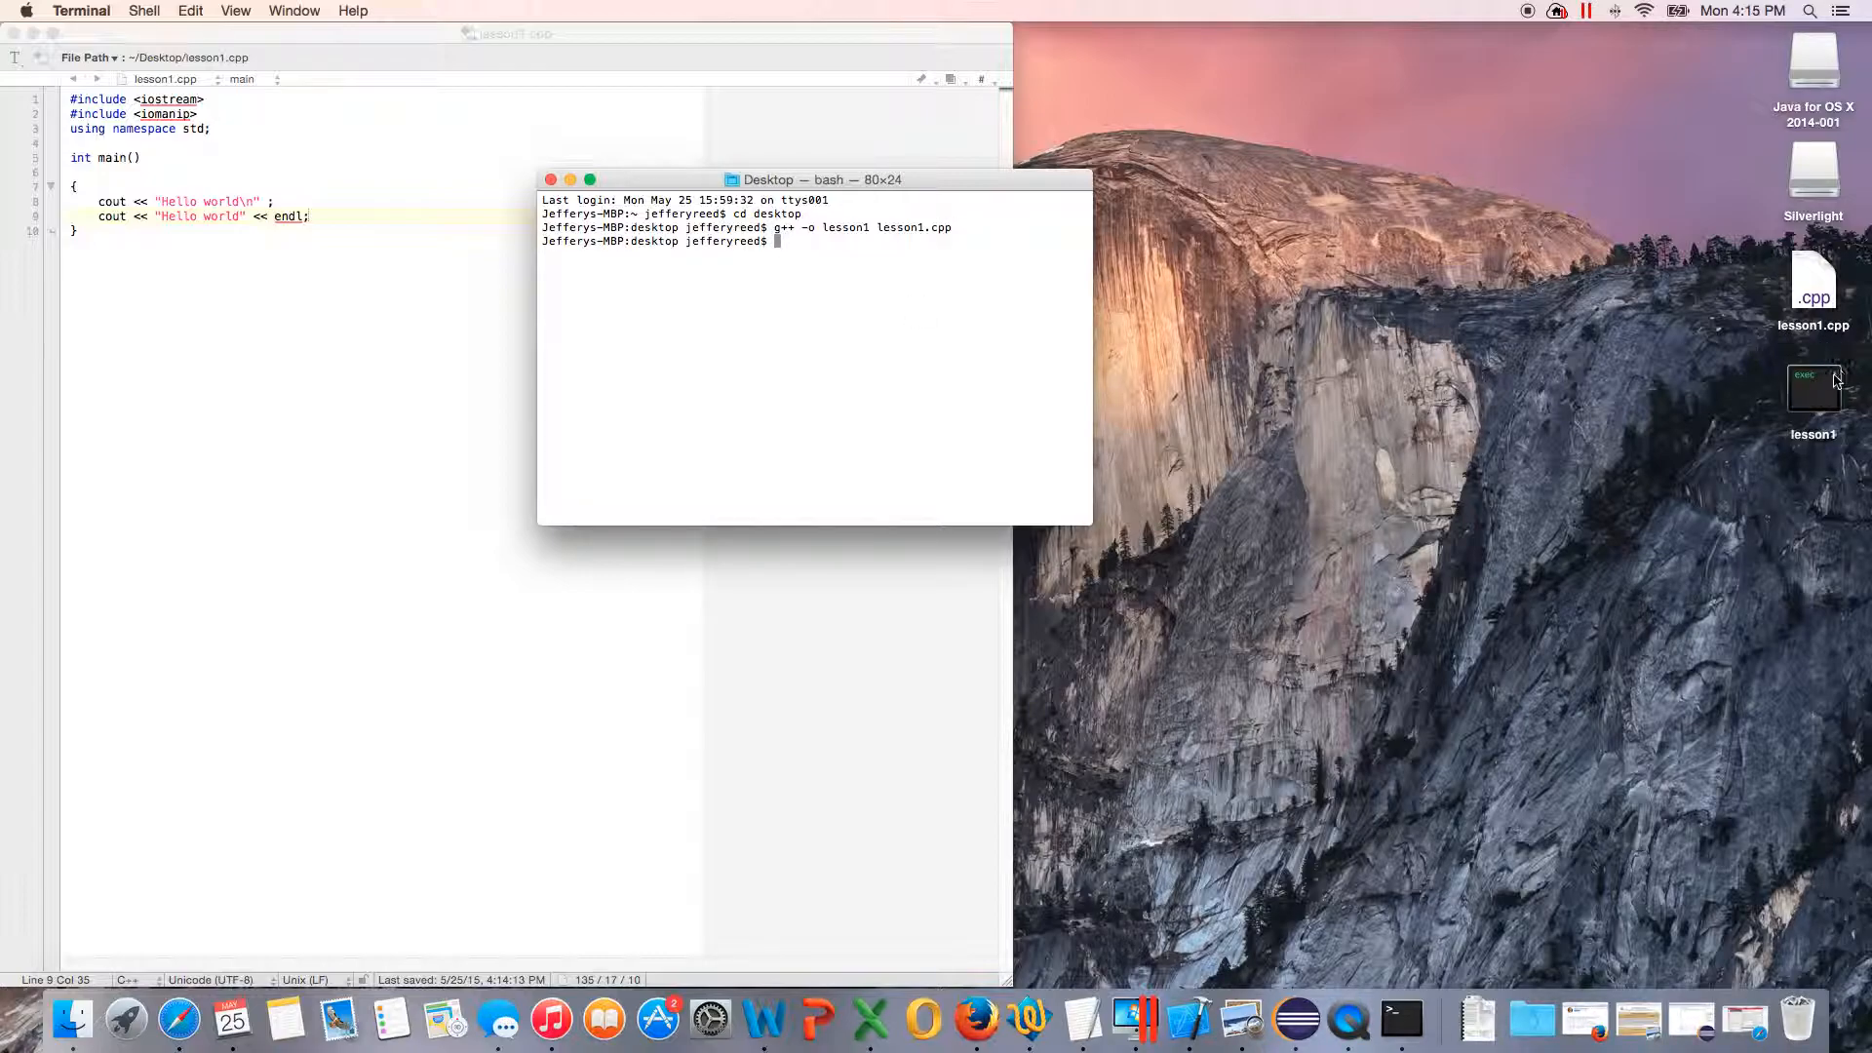
Step: Launch the compiled lesson1 executable from the Desktop
left_click(1813, 394)
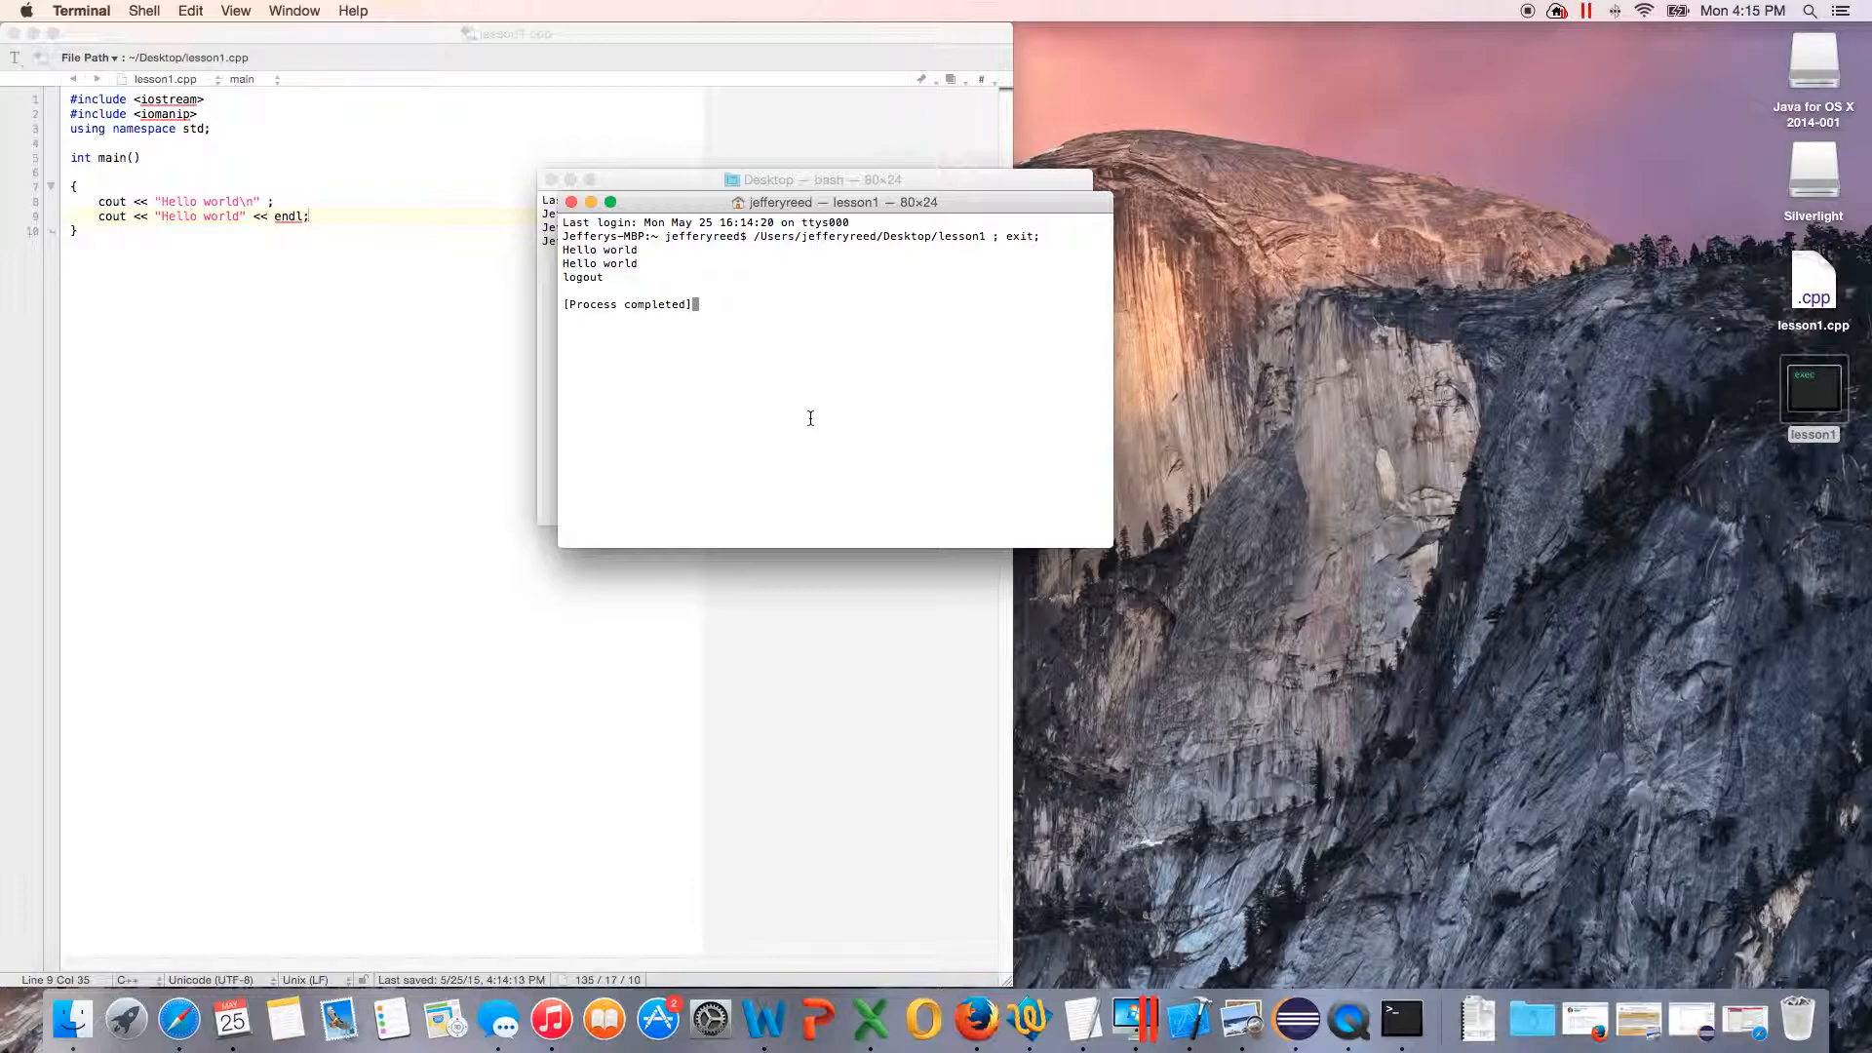
mouse_move(697, 272)
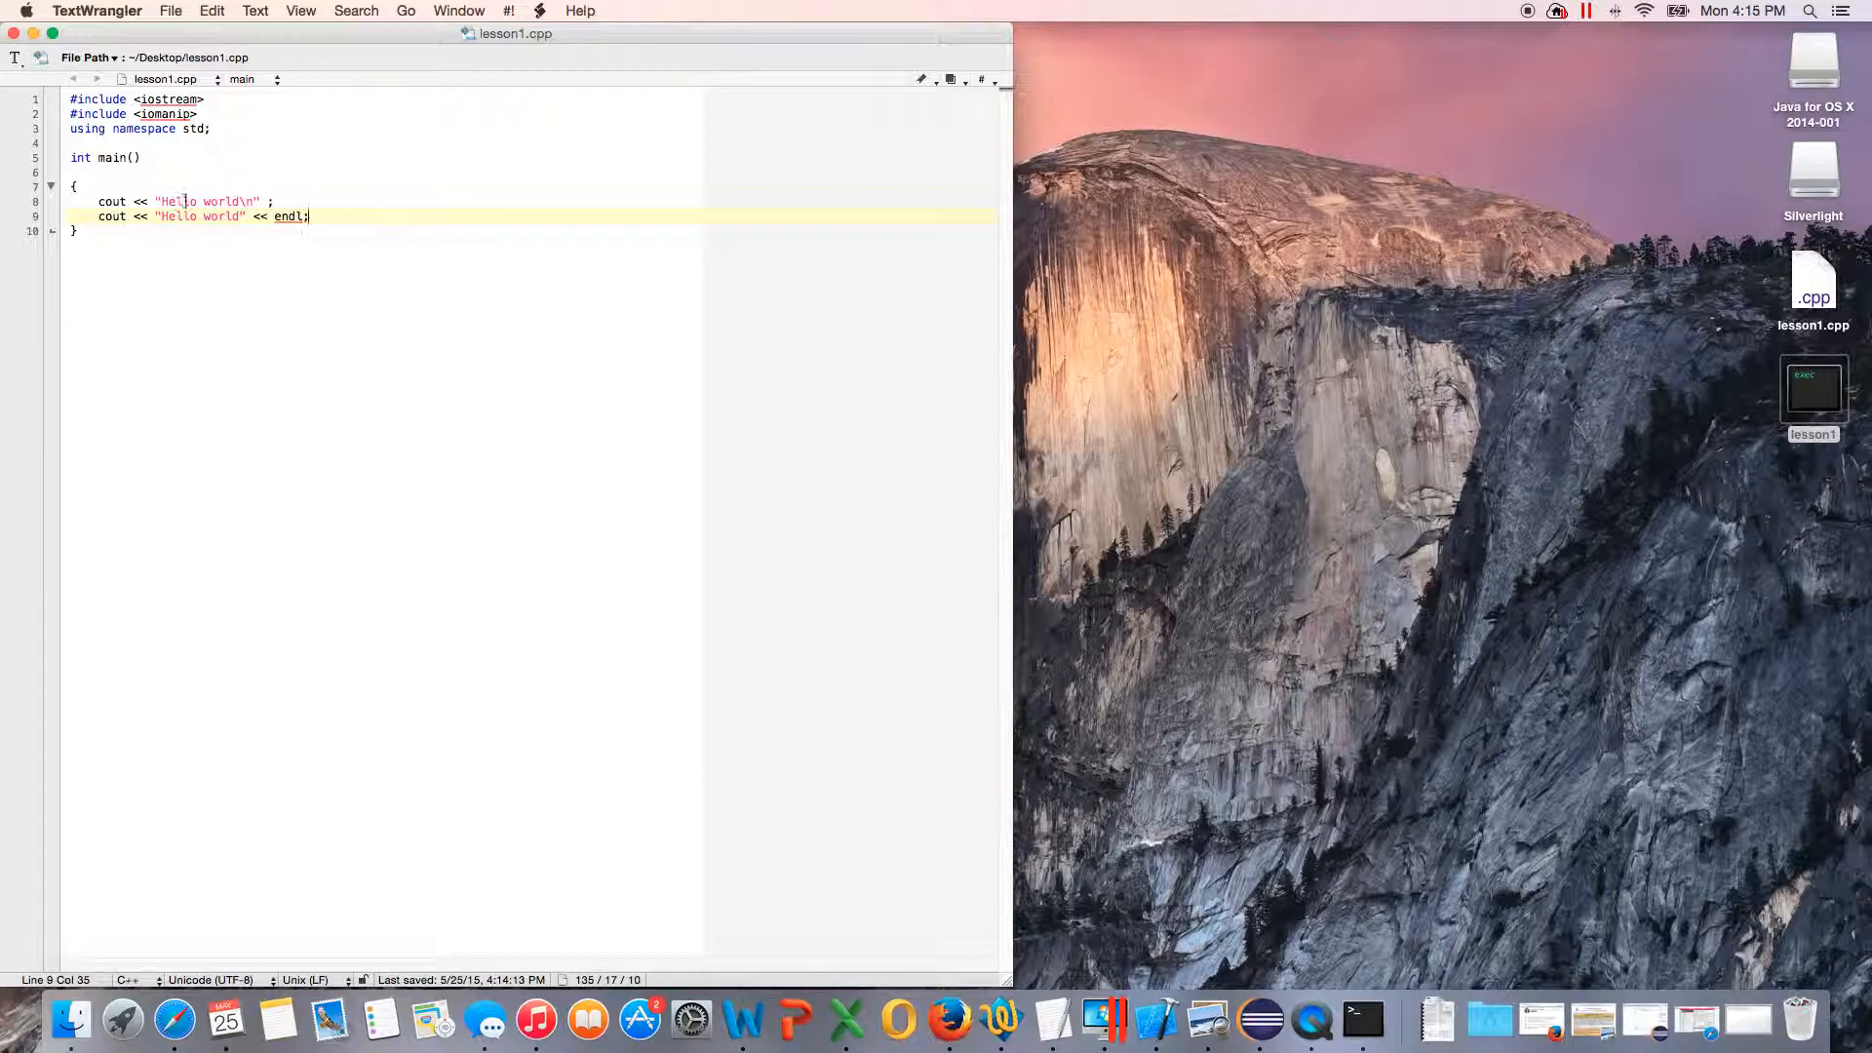
Step: Declare int x; at the top of main
key("return")
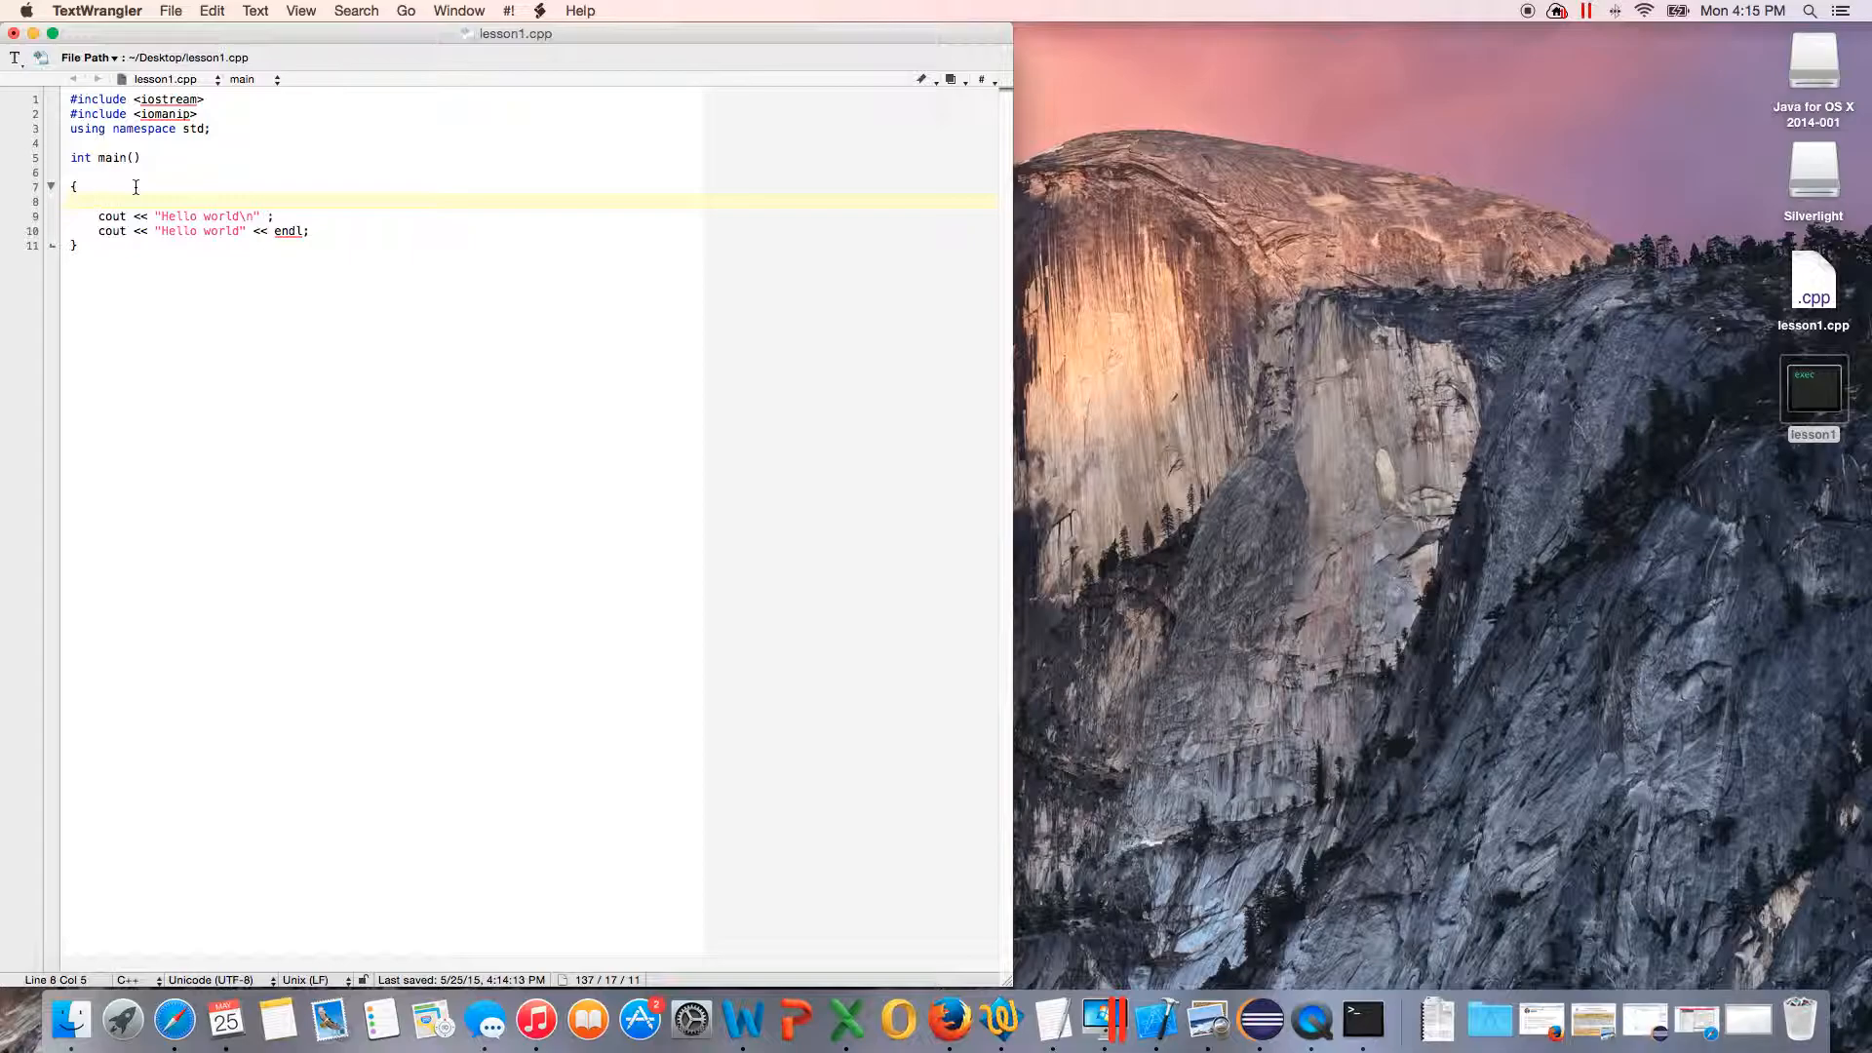
type("int")
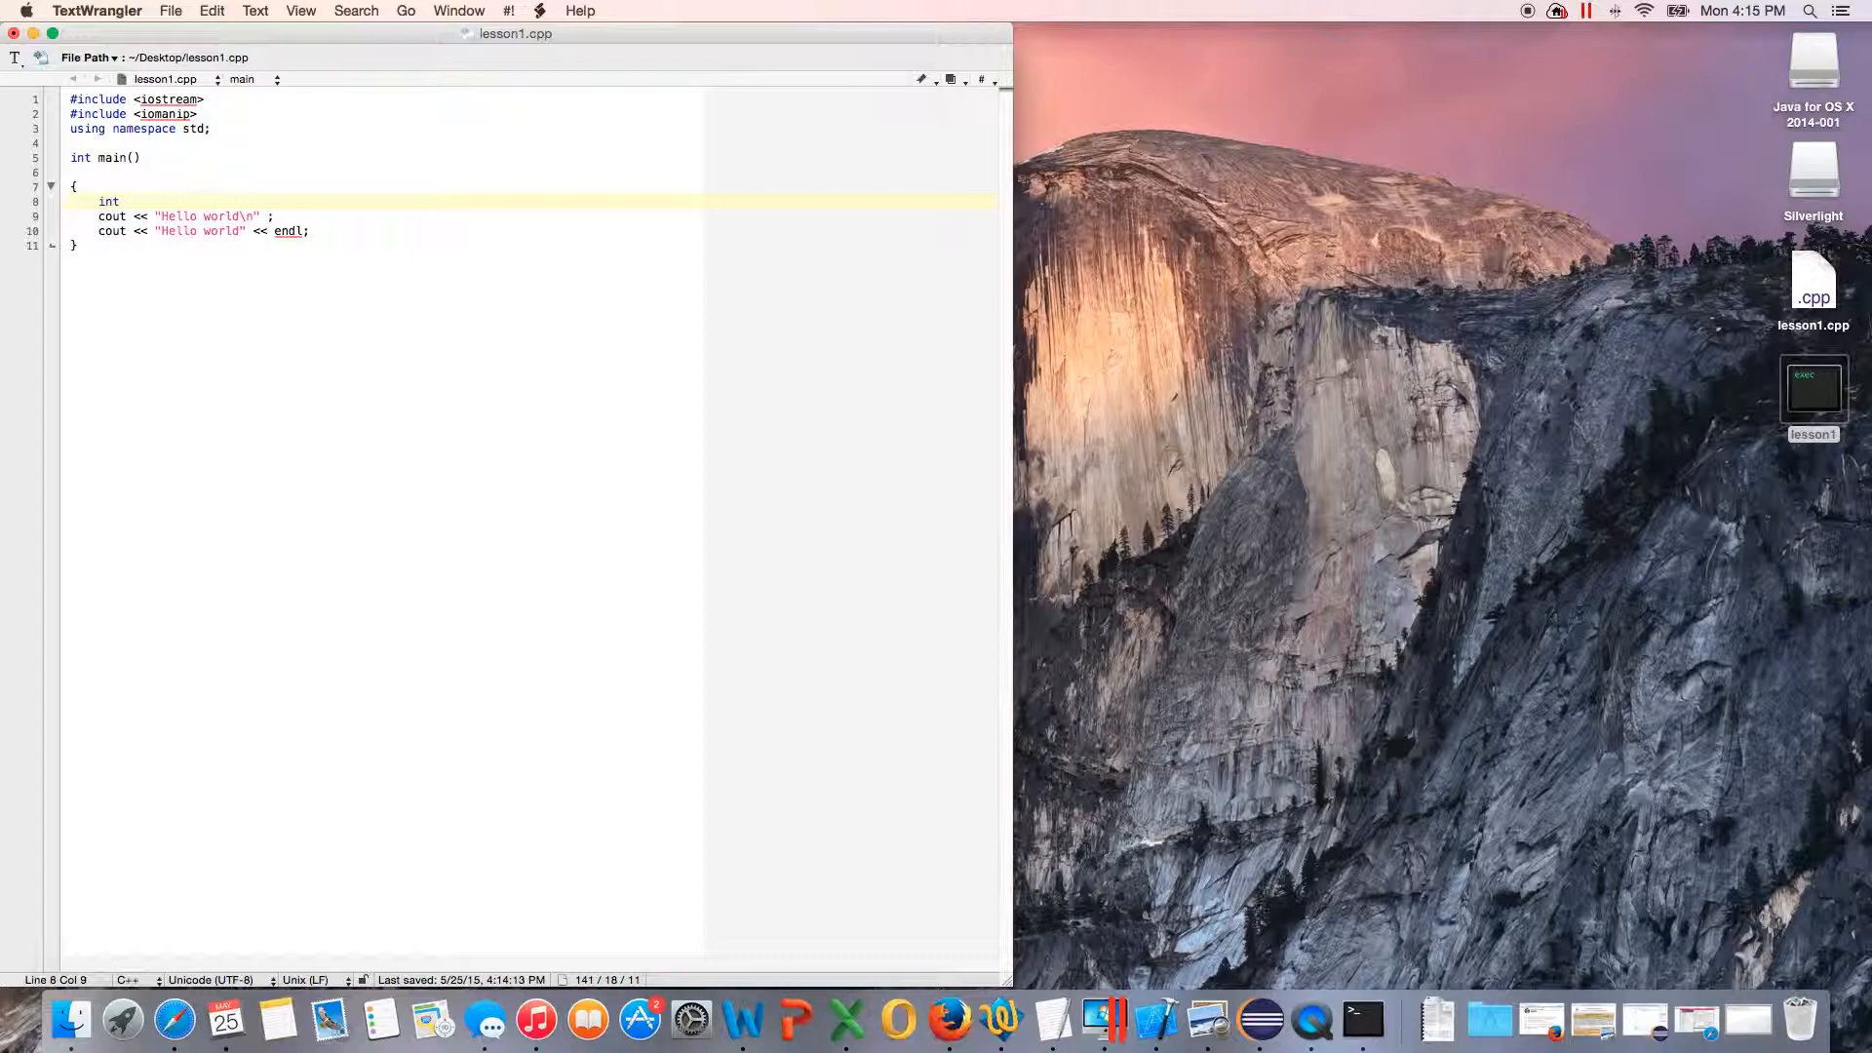
type("x")
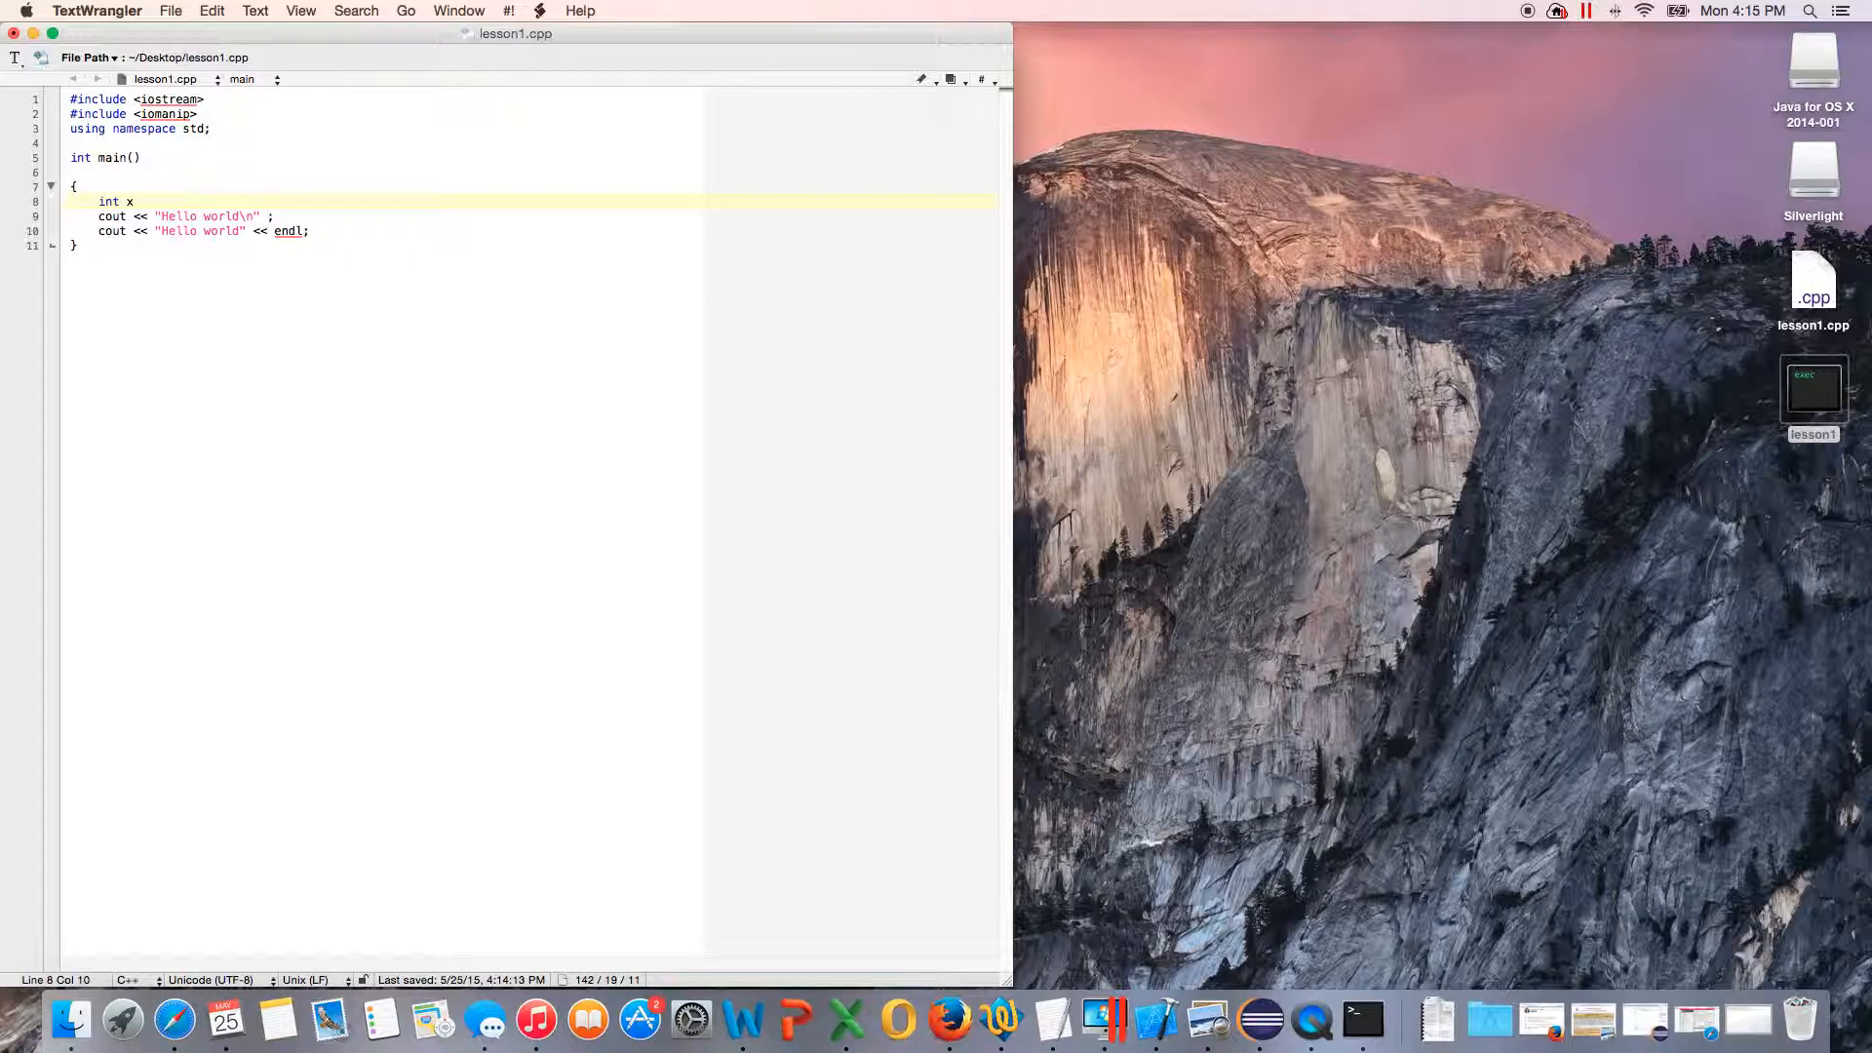
type(";")
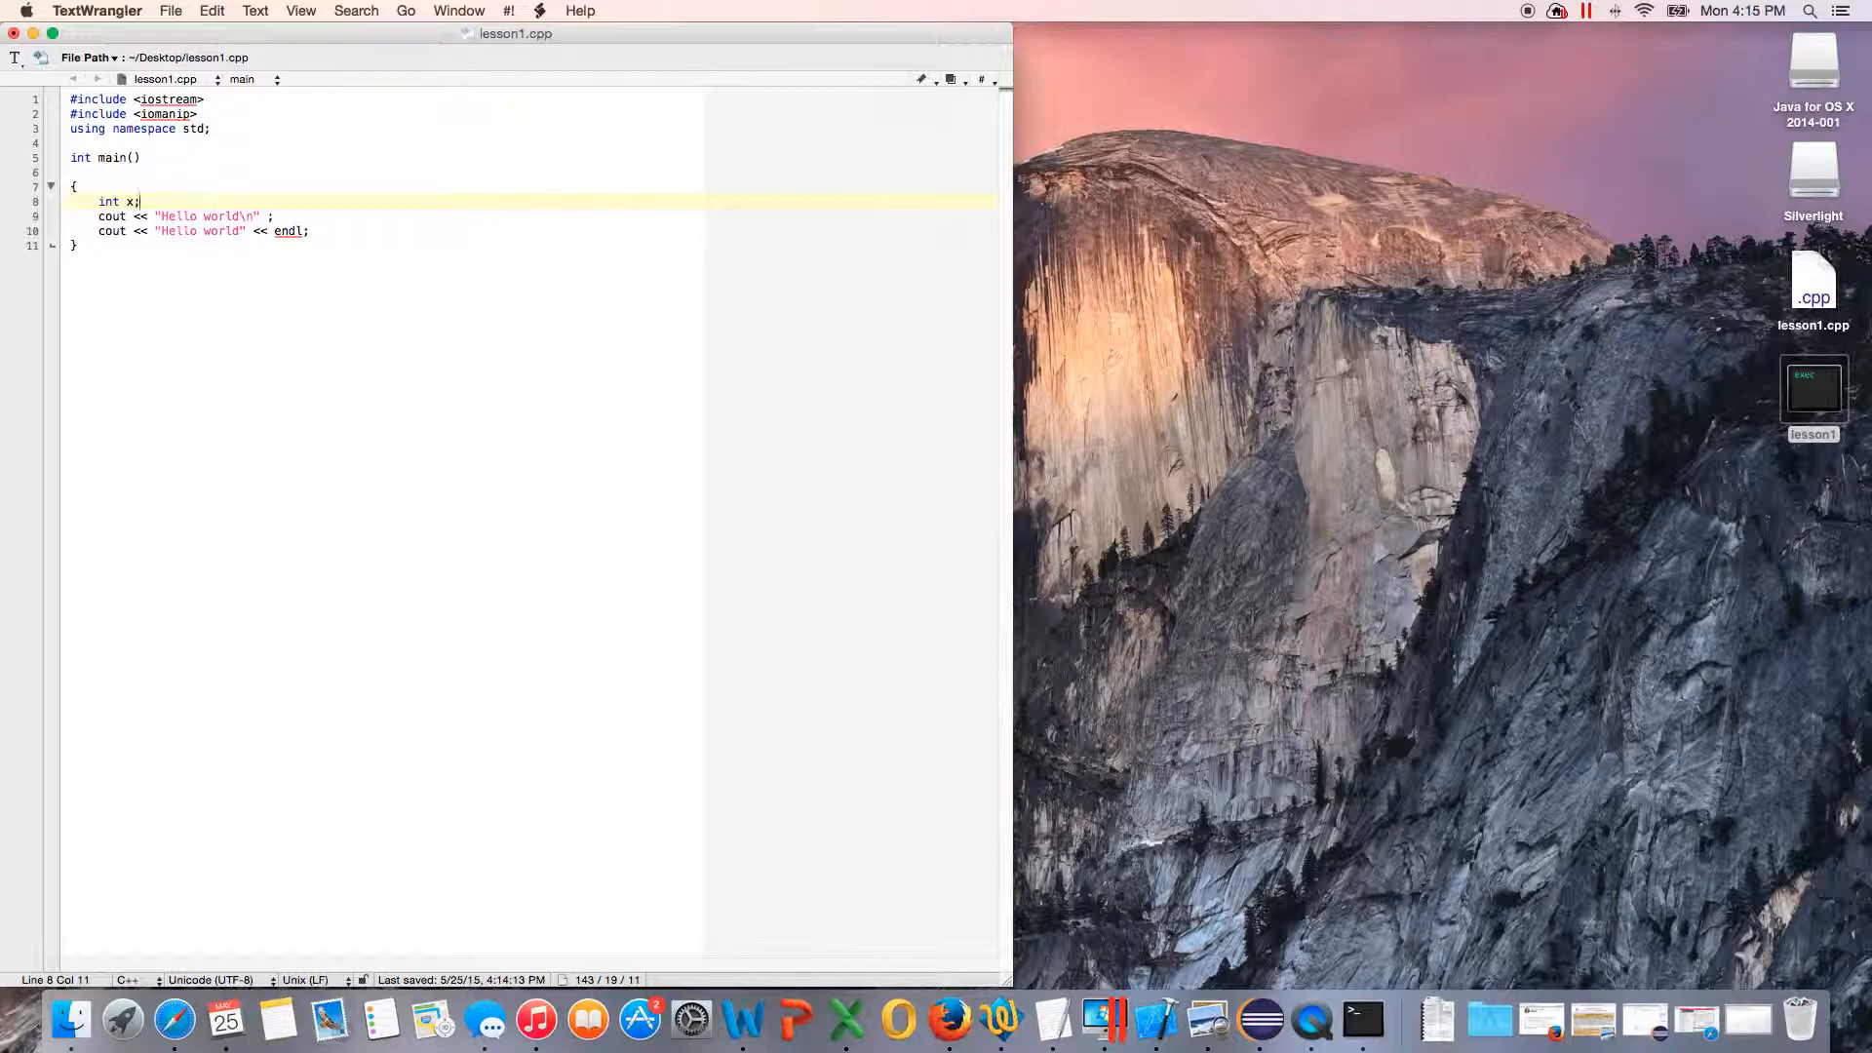
Step: Print the "Enter a number\n" prompt and read the input with cin >> x ;
key("Return")
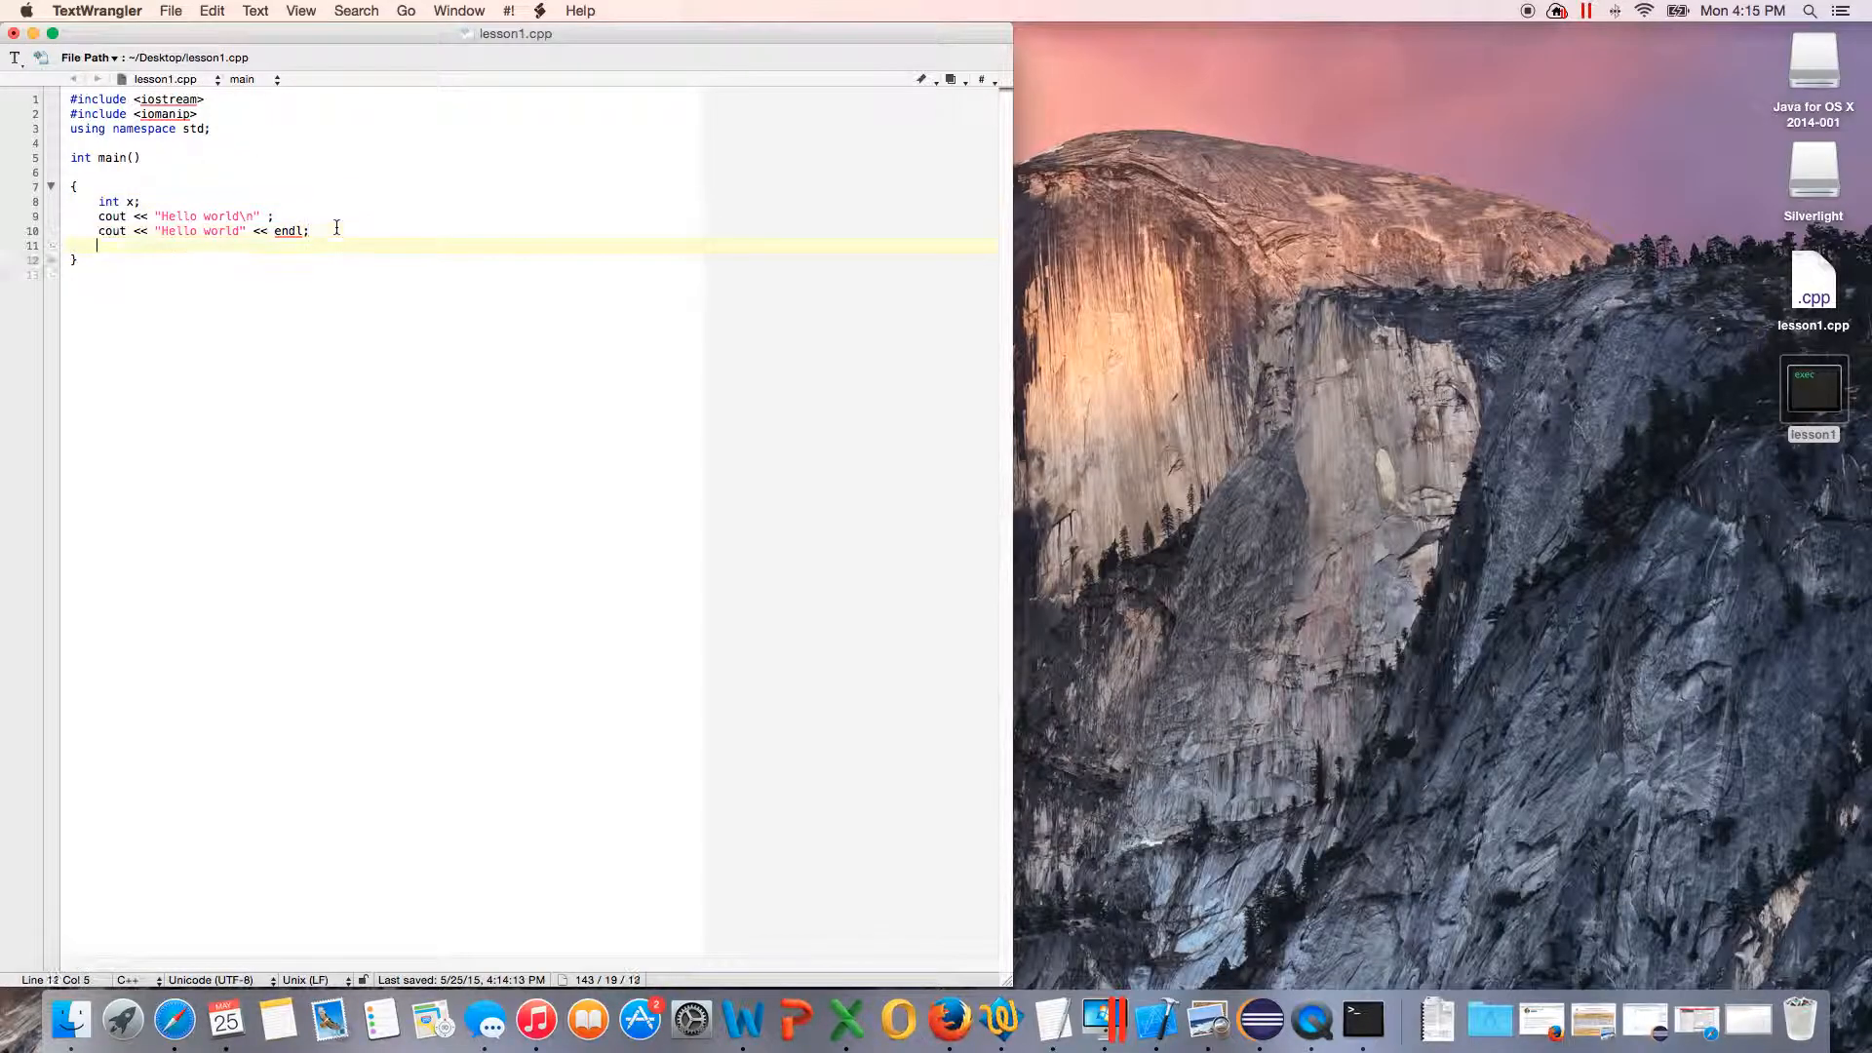
type("cout <<")
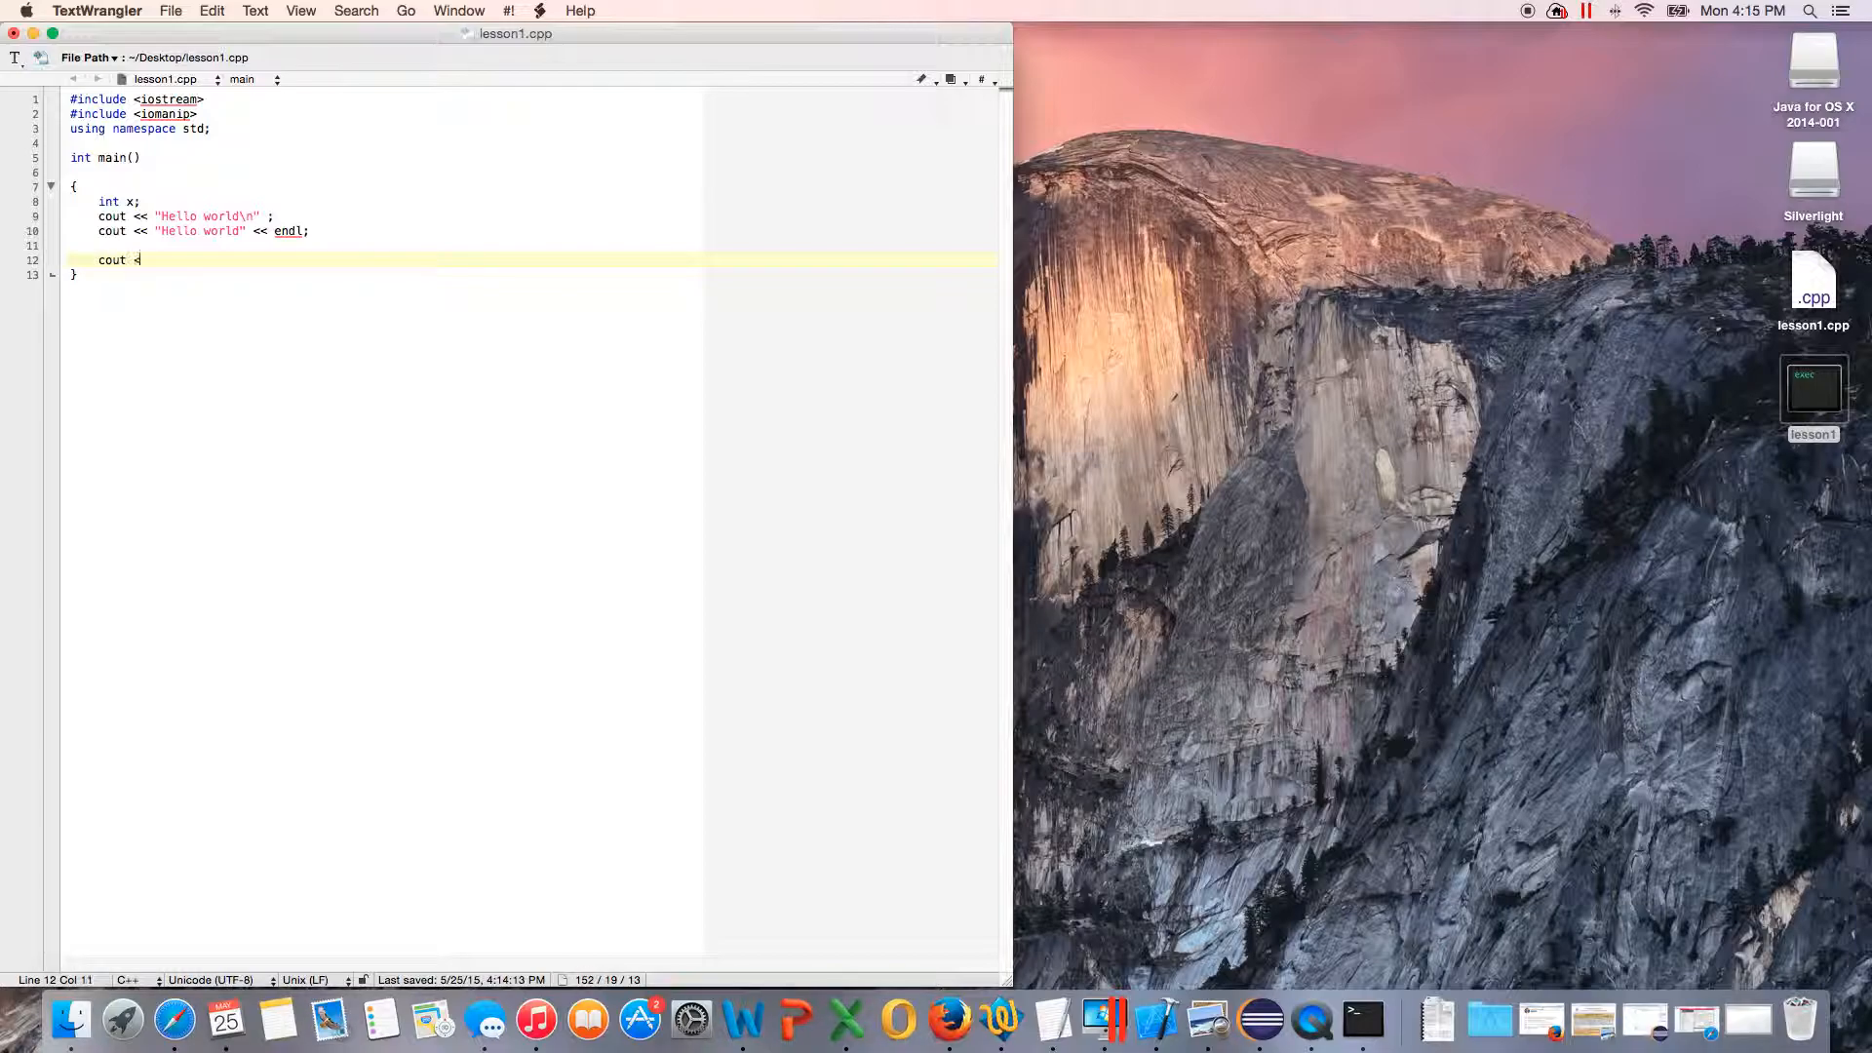
type("<\"Enter")
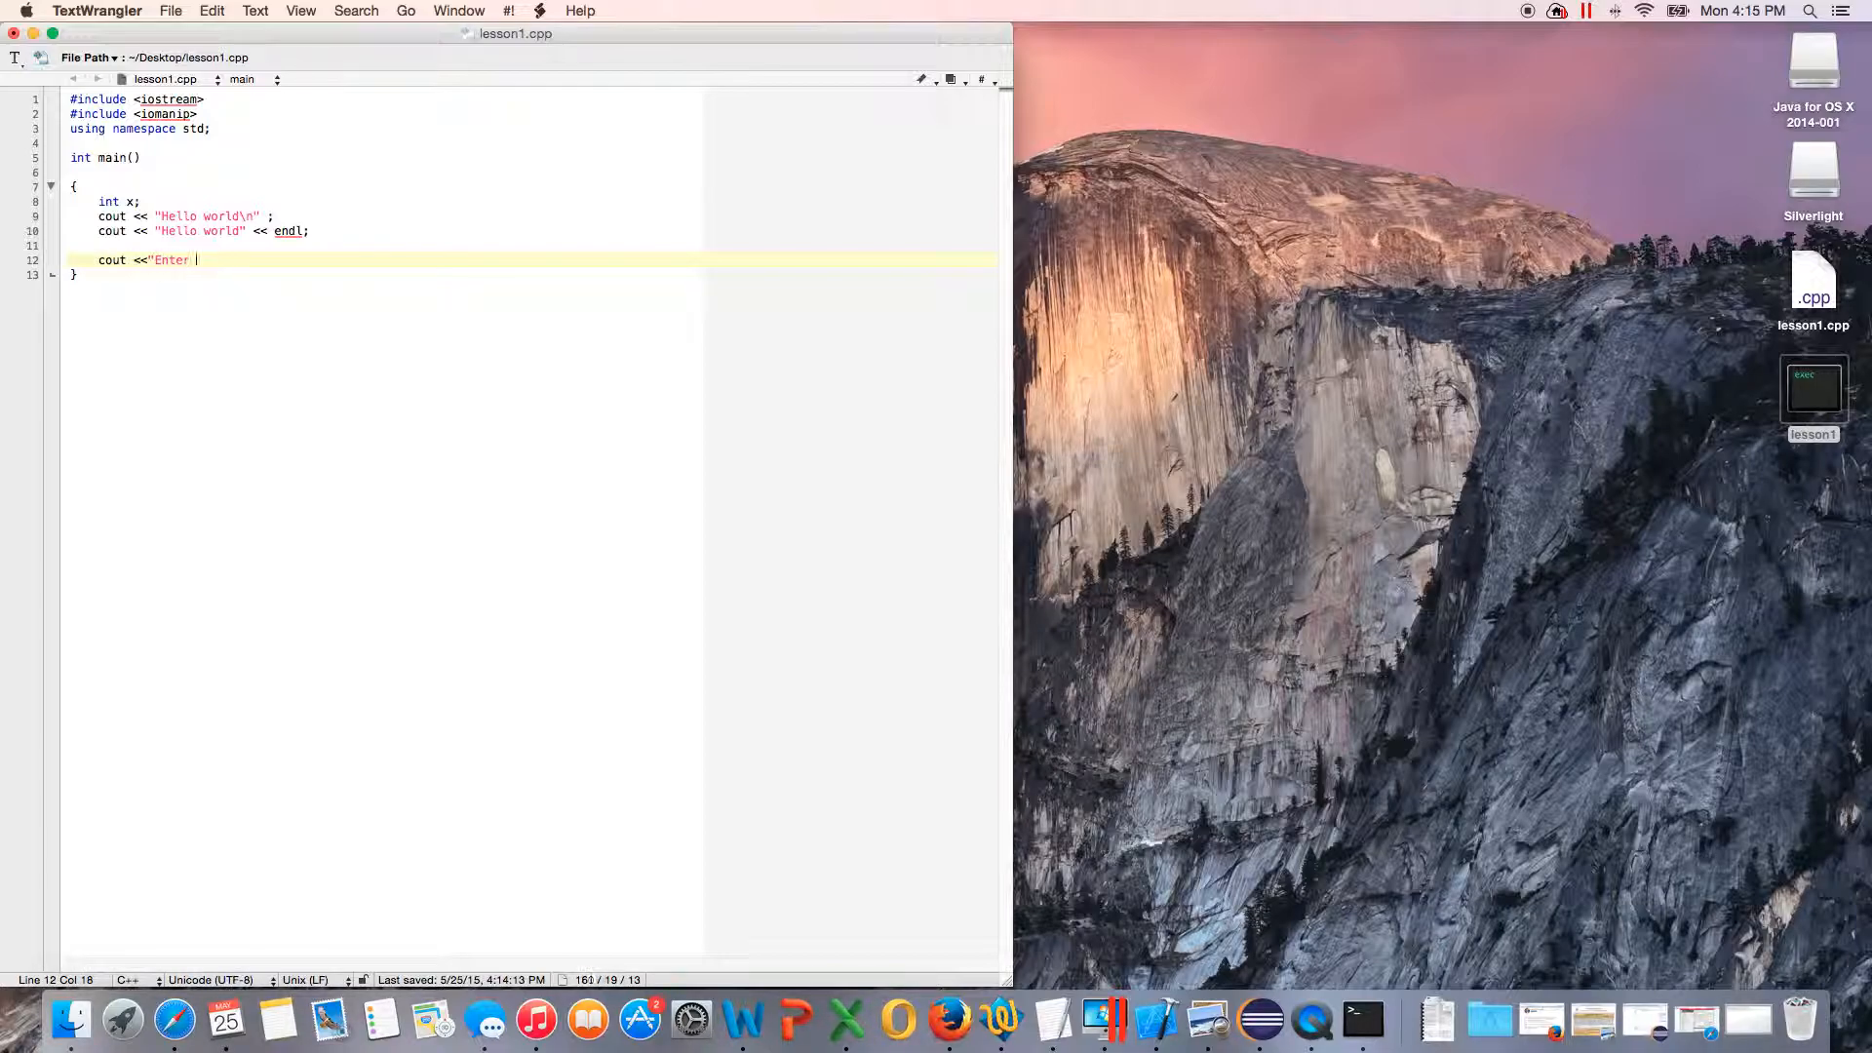
type("a number")
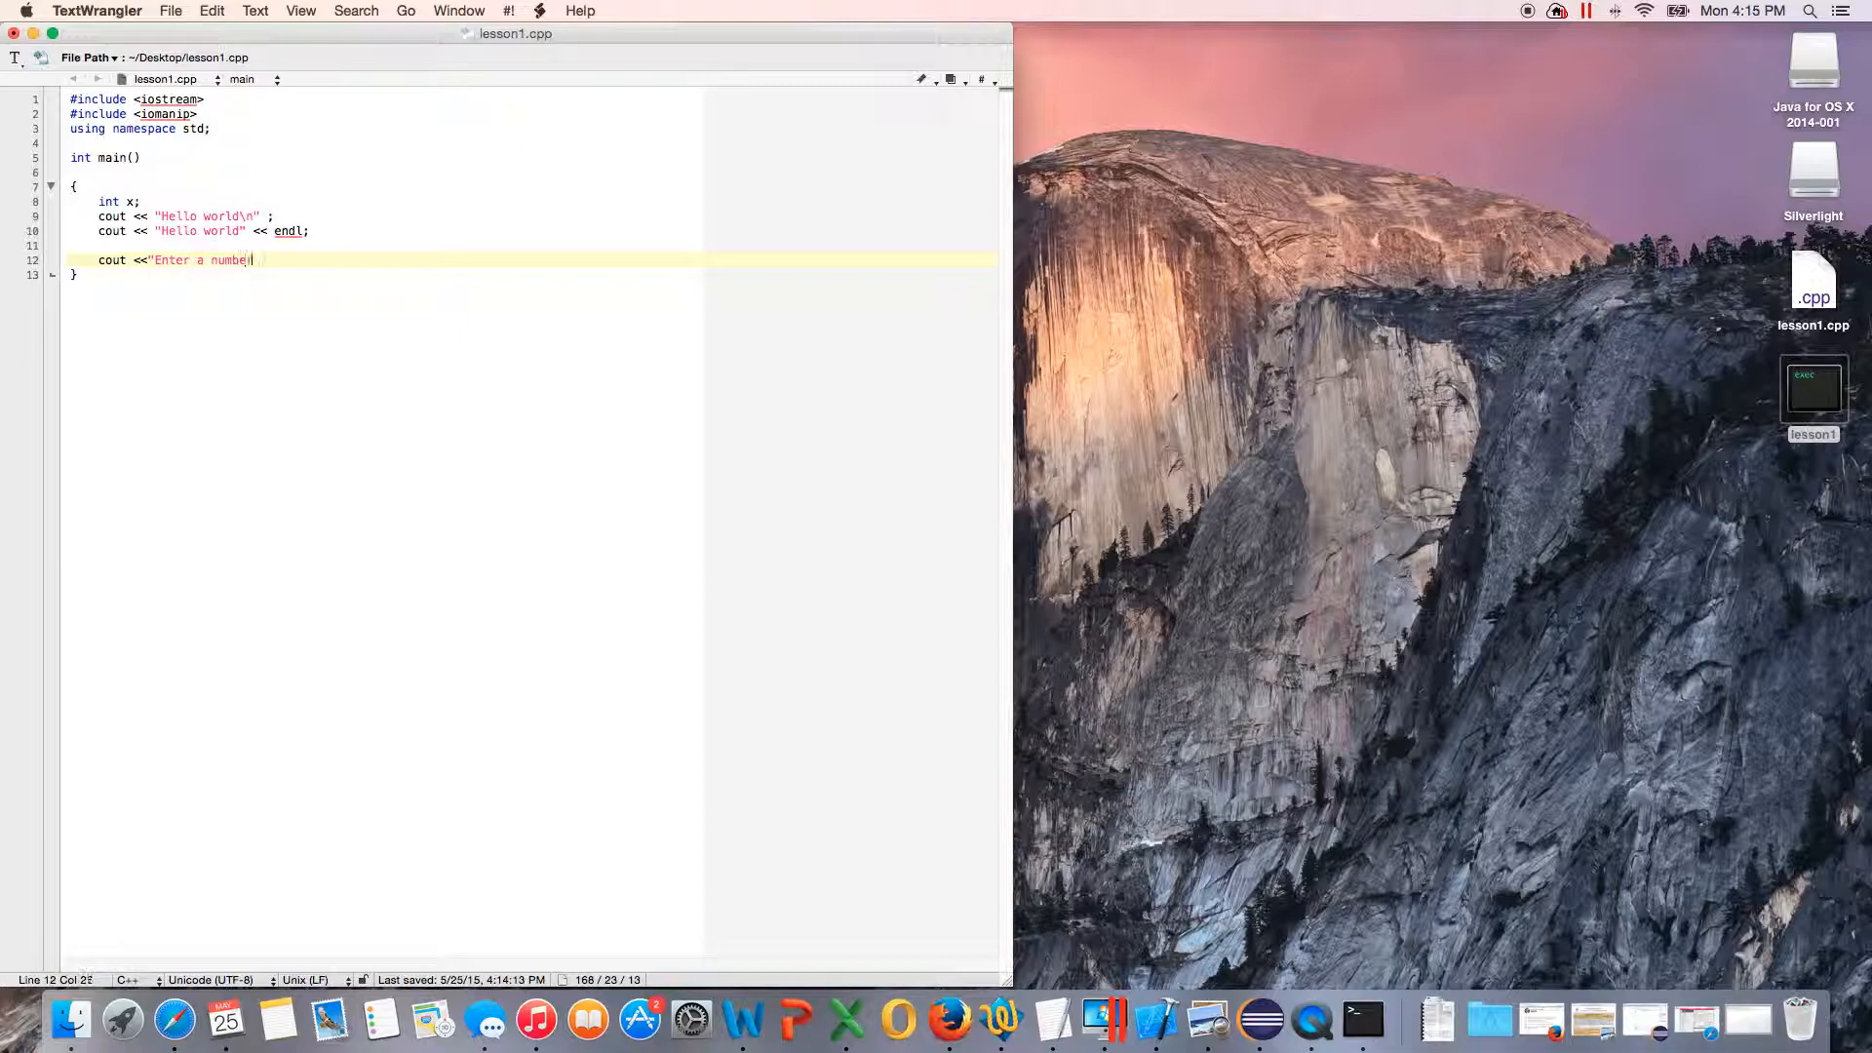
type("r")
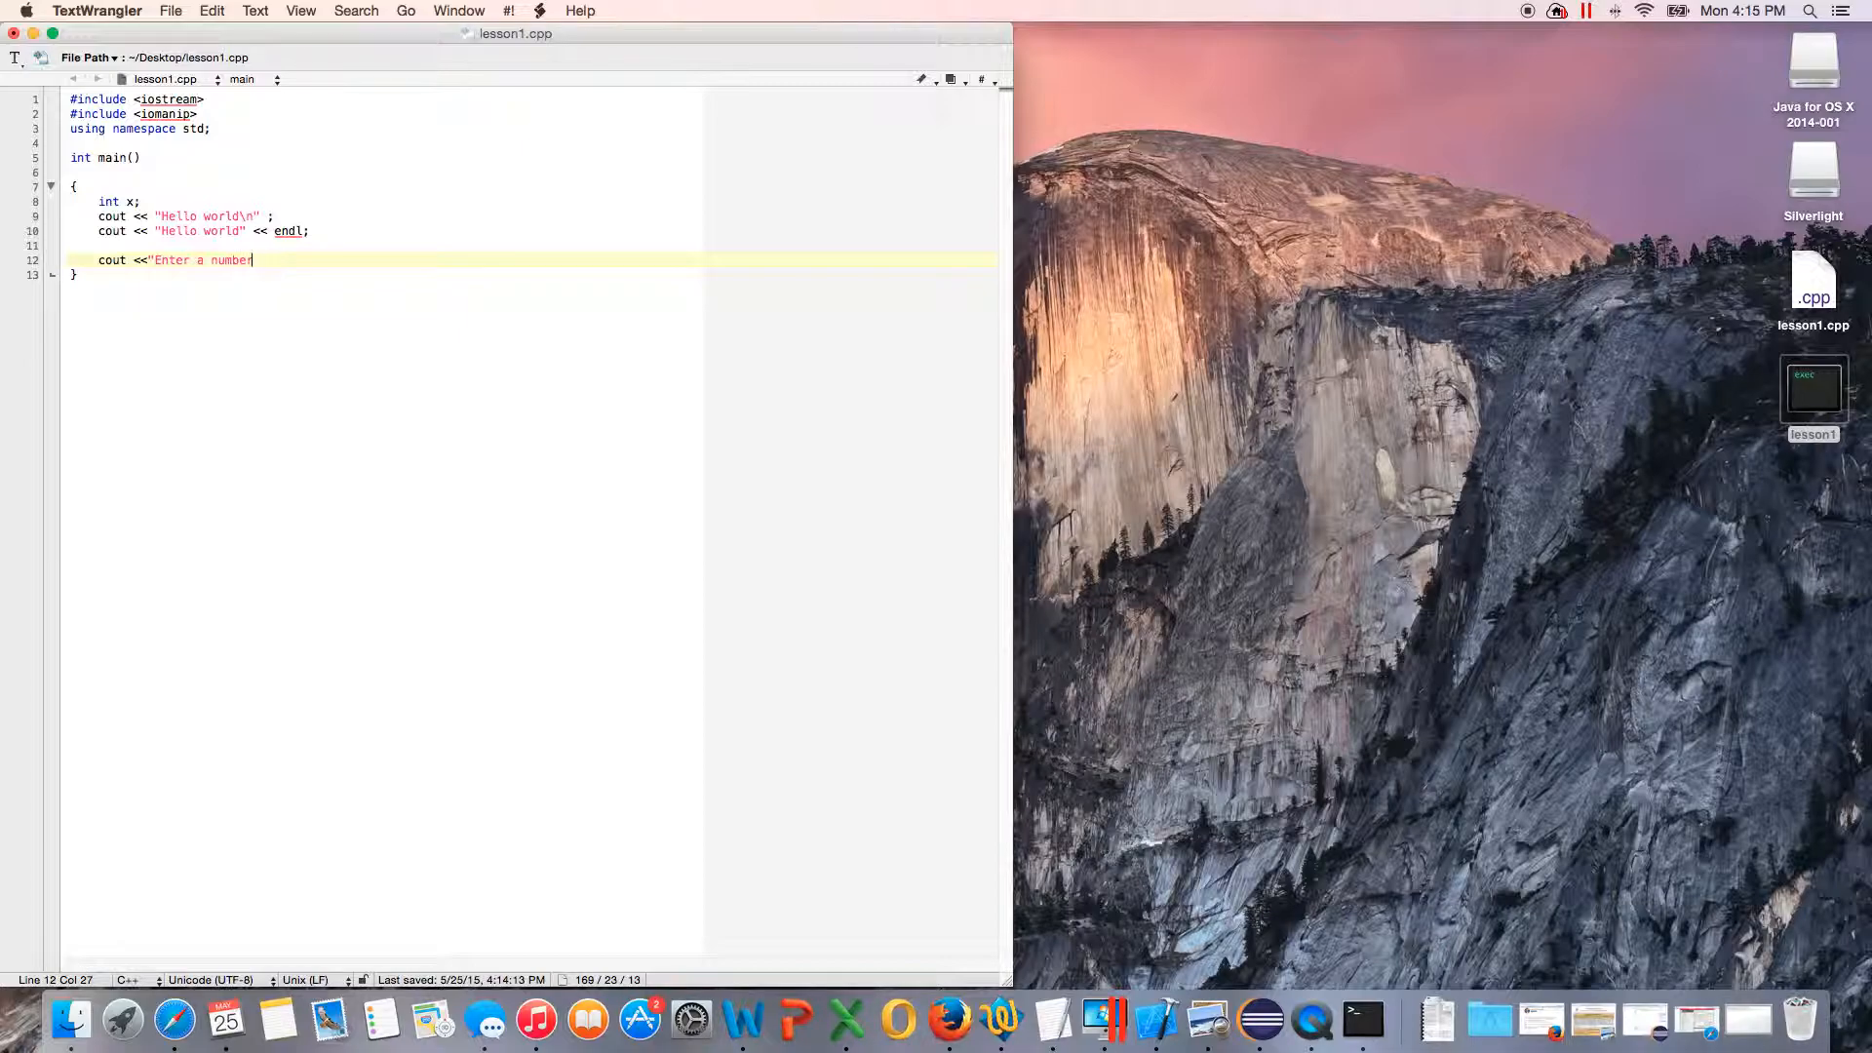
type("\\n")
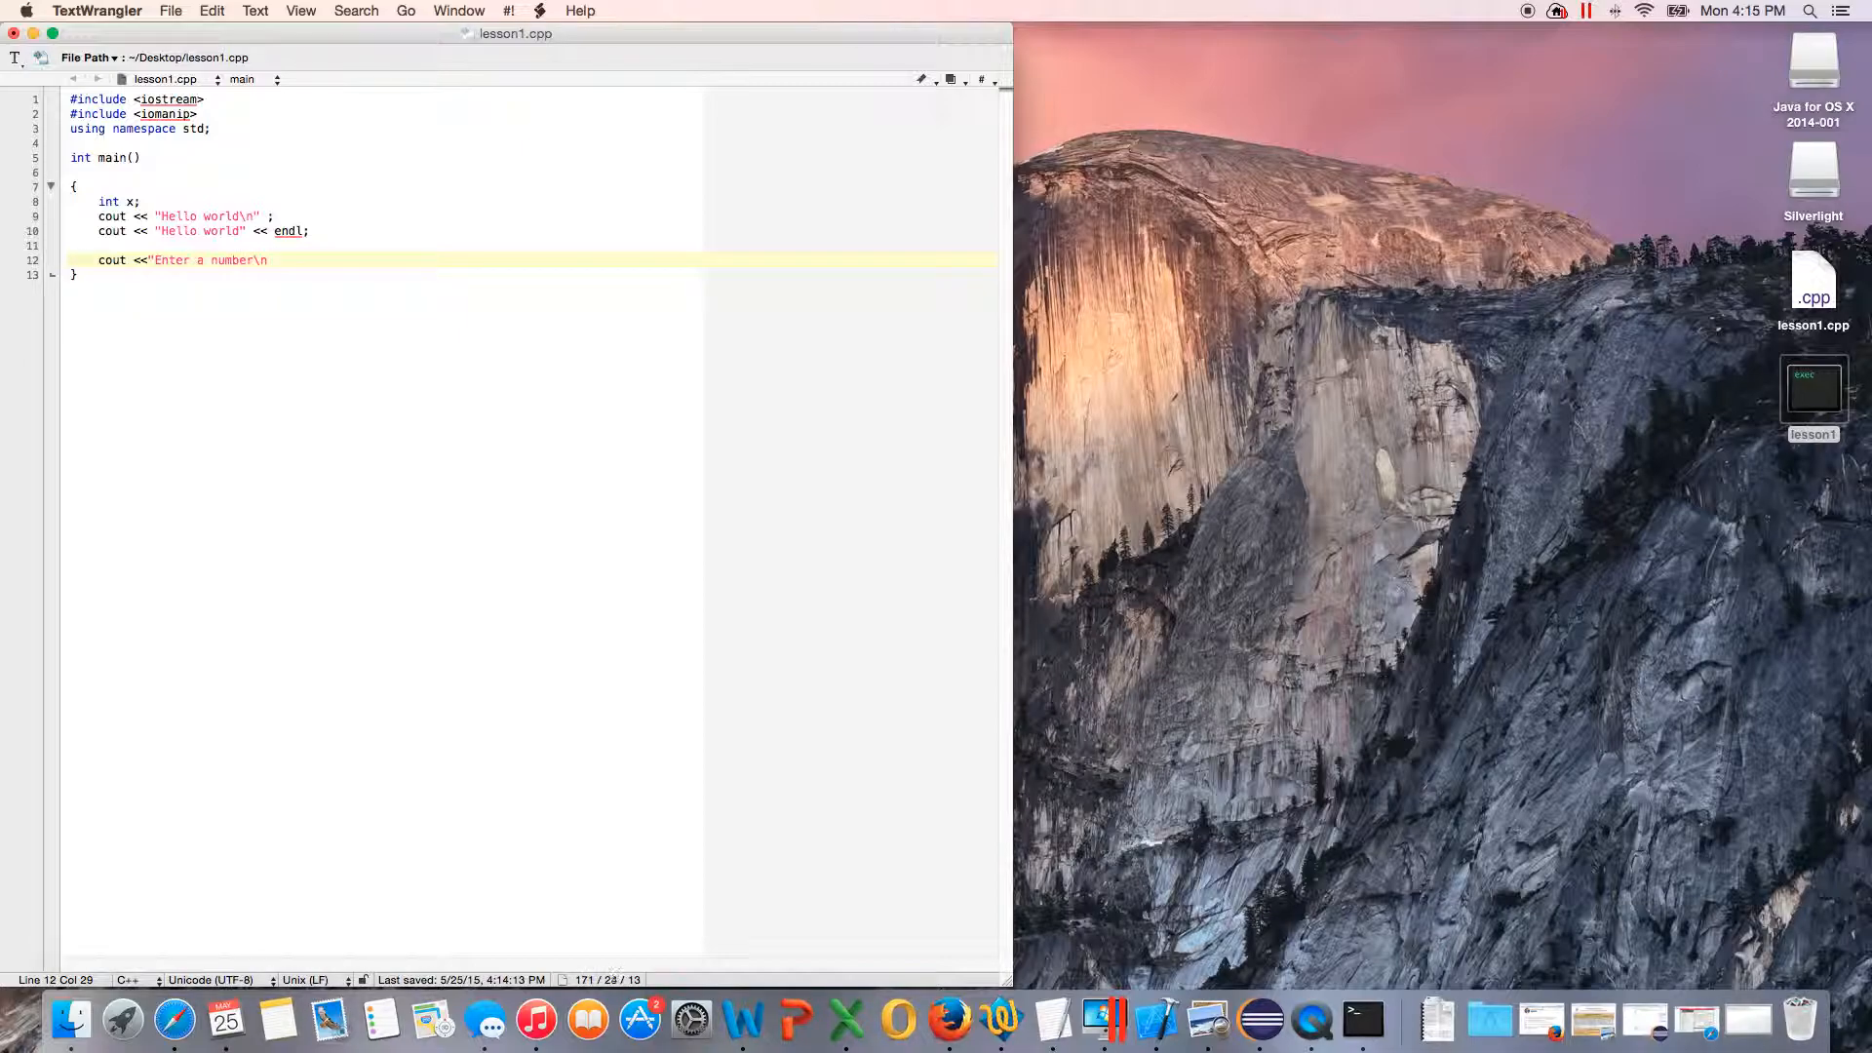
type("\";")
type("cin >>")
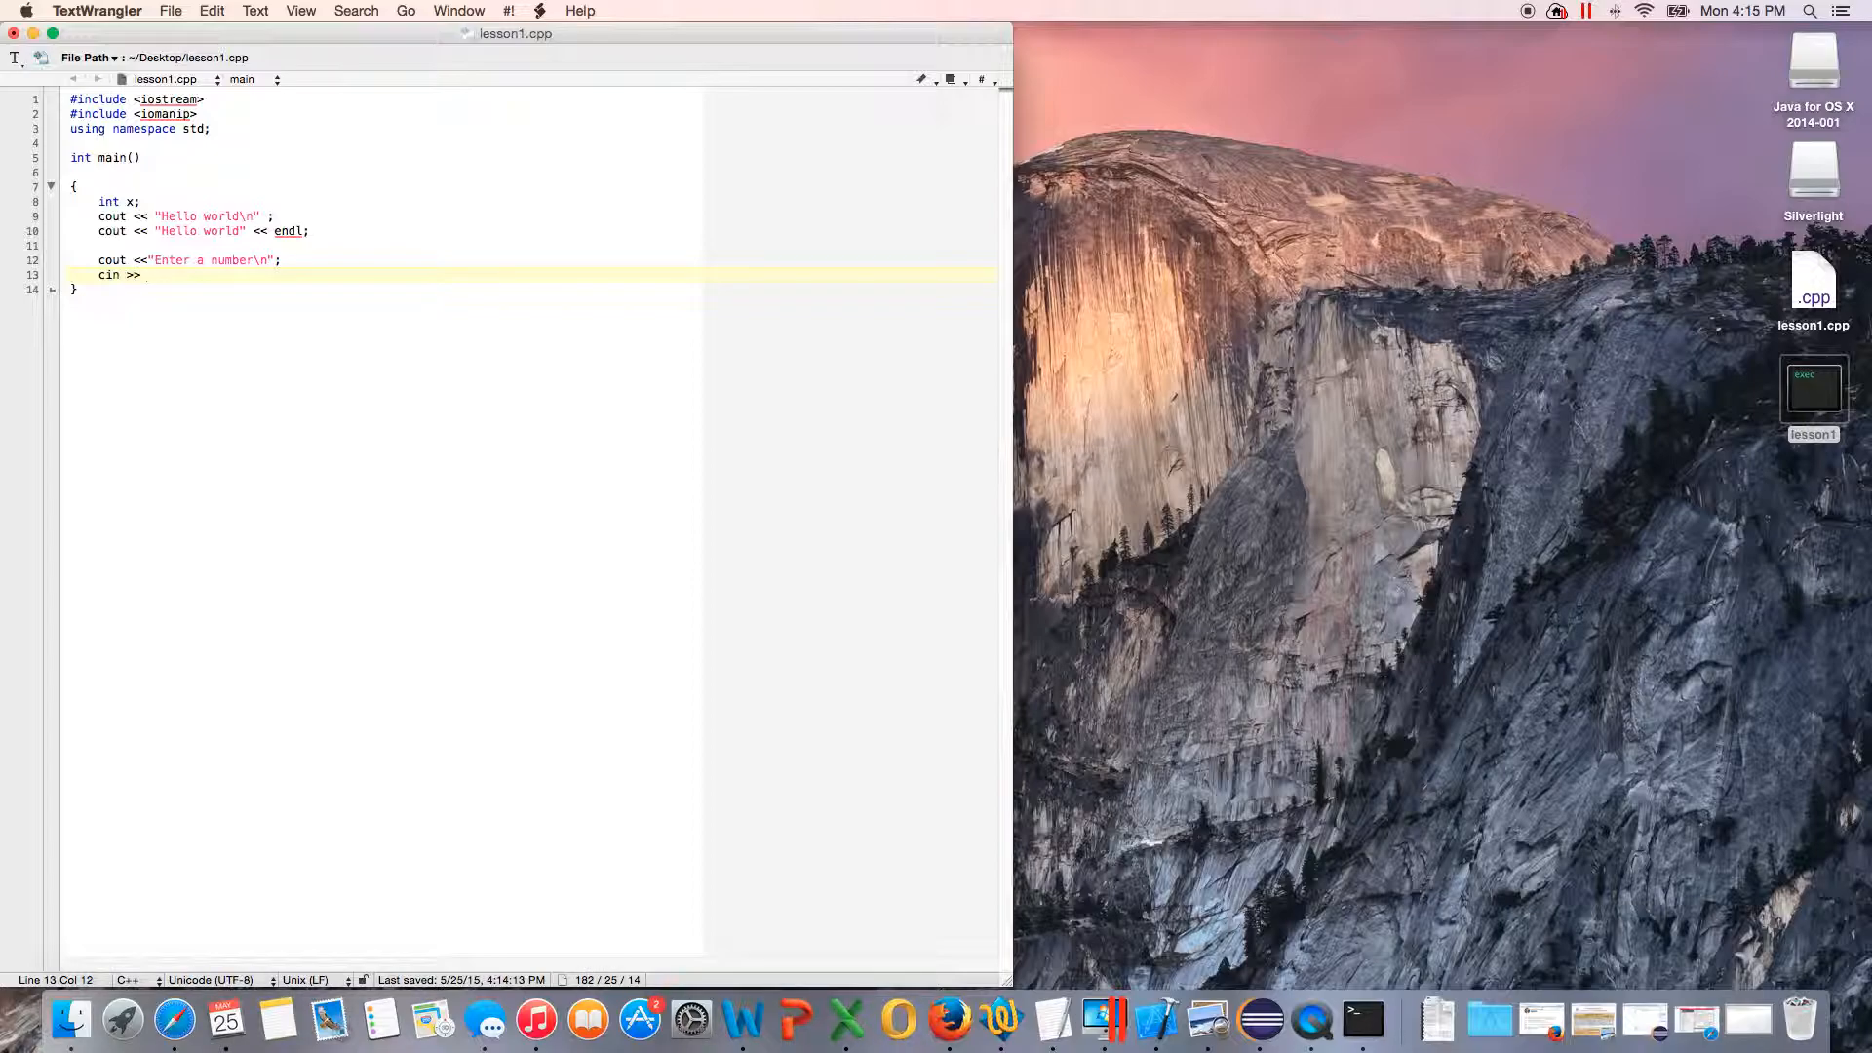
type("x")
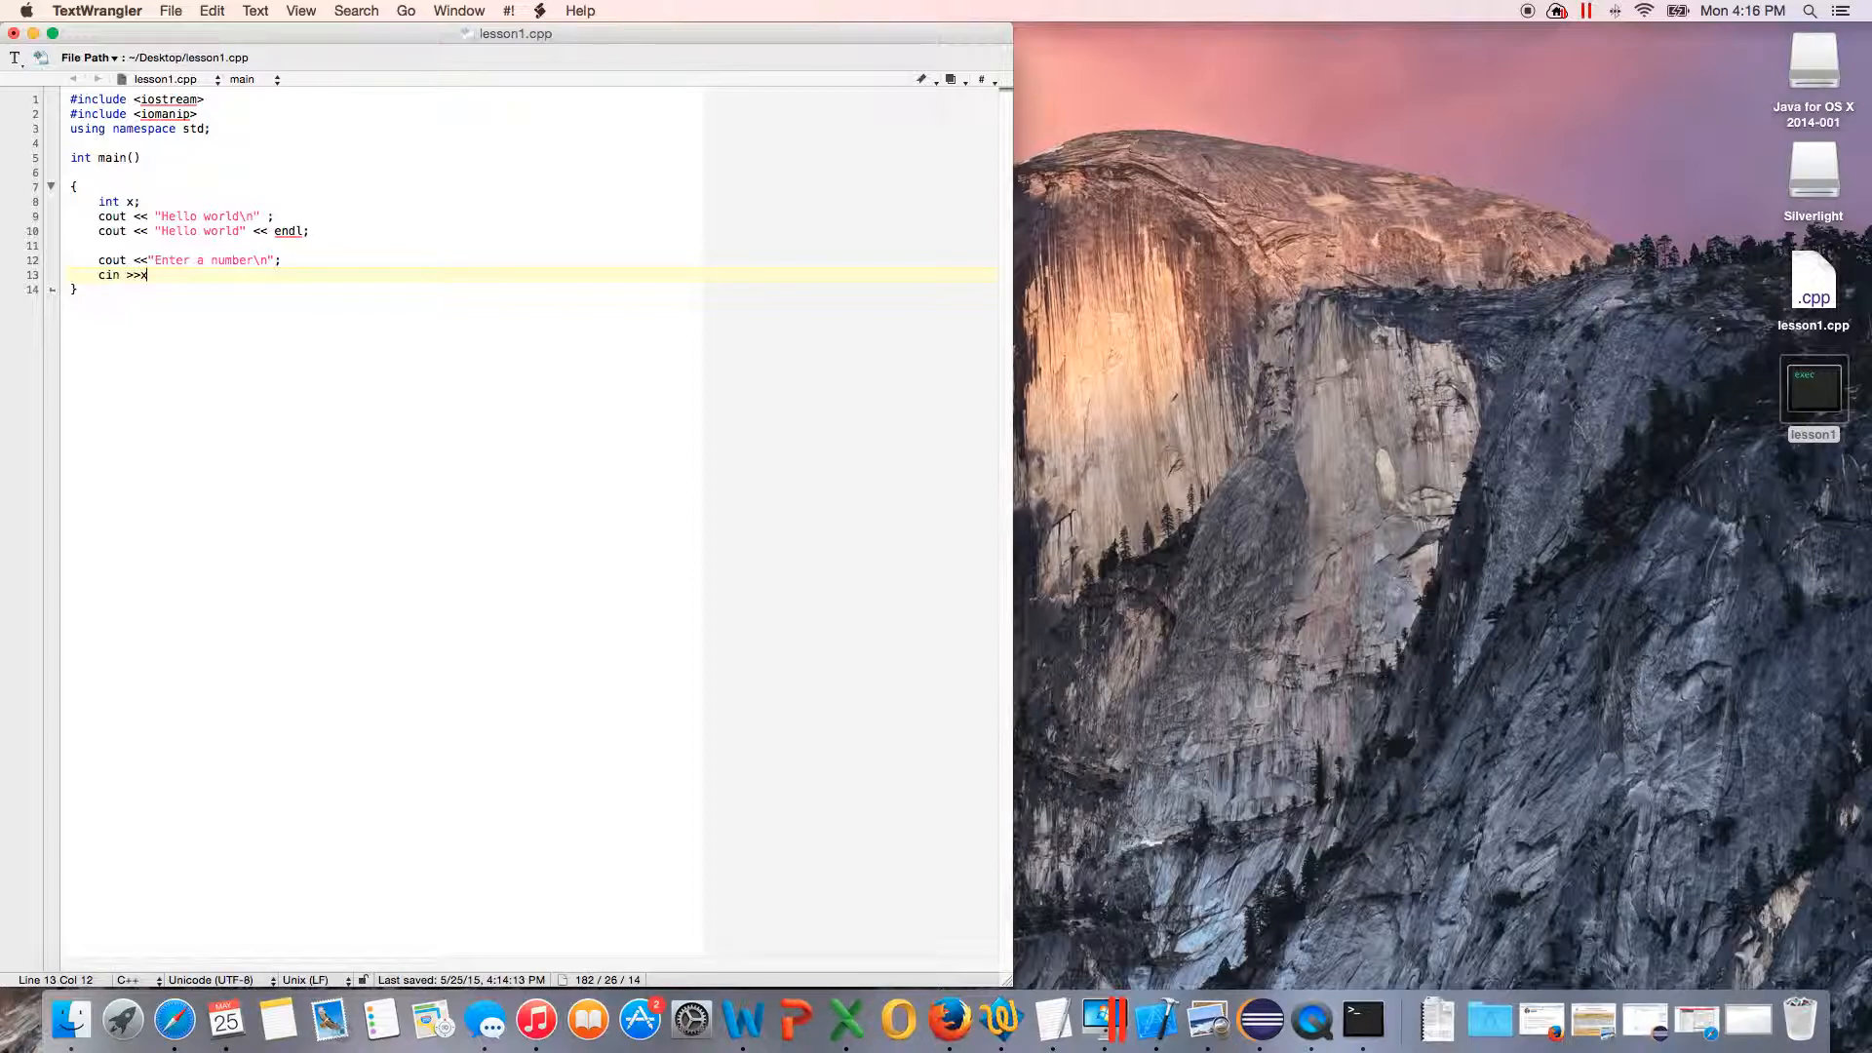
key("Backspace")
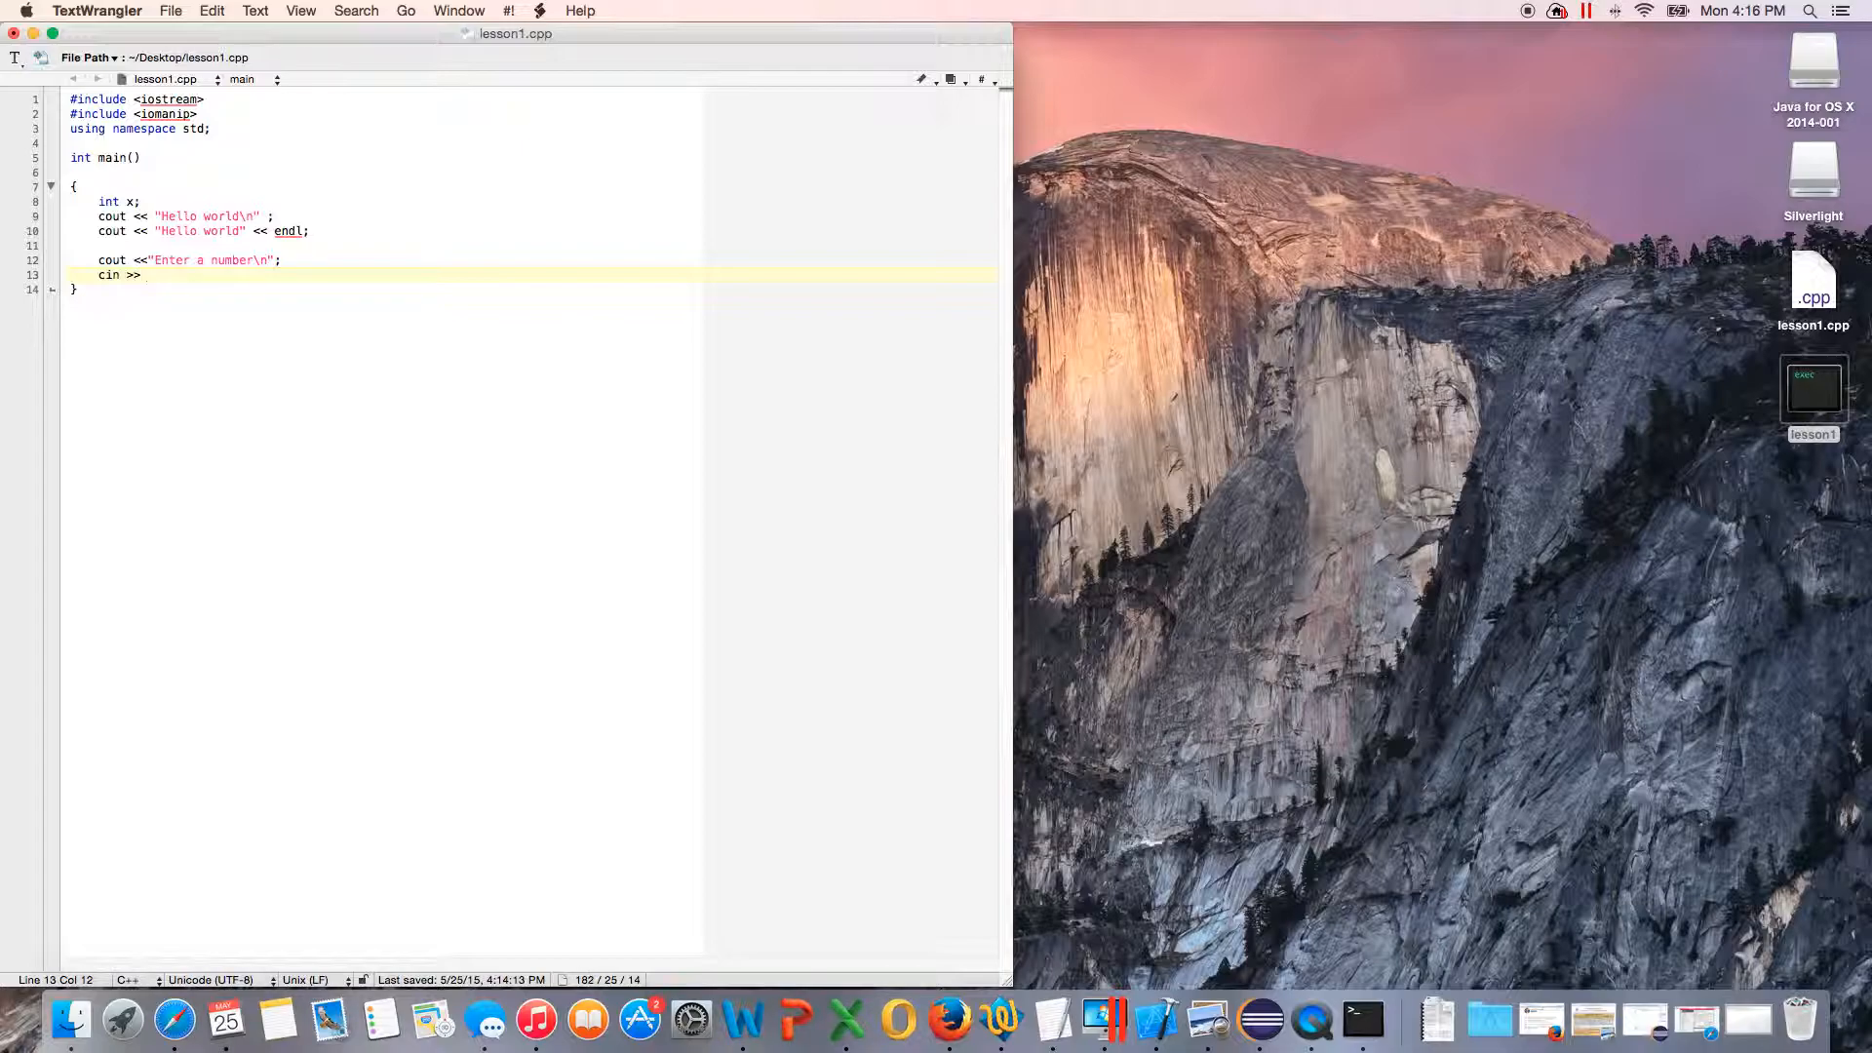
type("x ;")
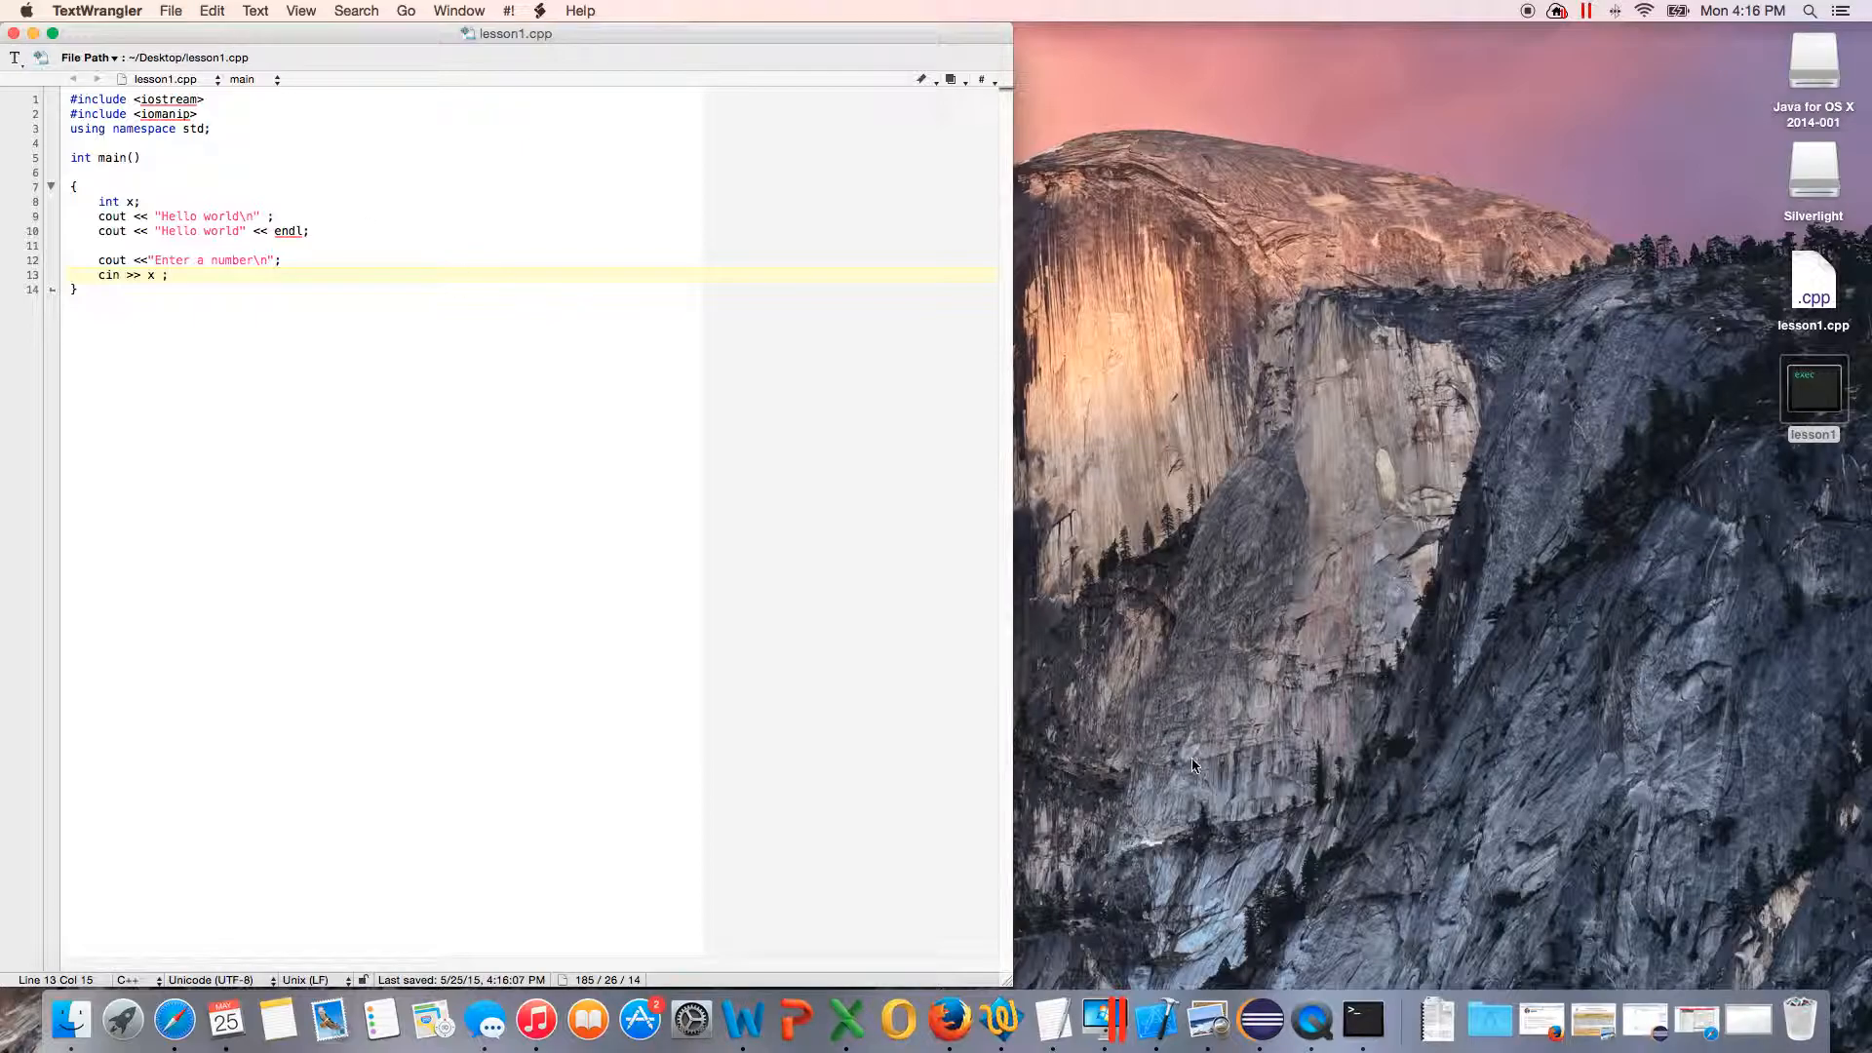
mouse_move(1362, 1018)
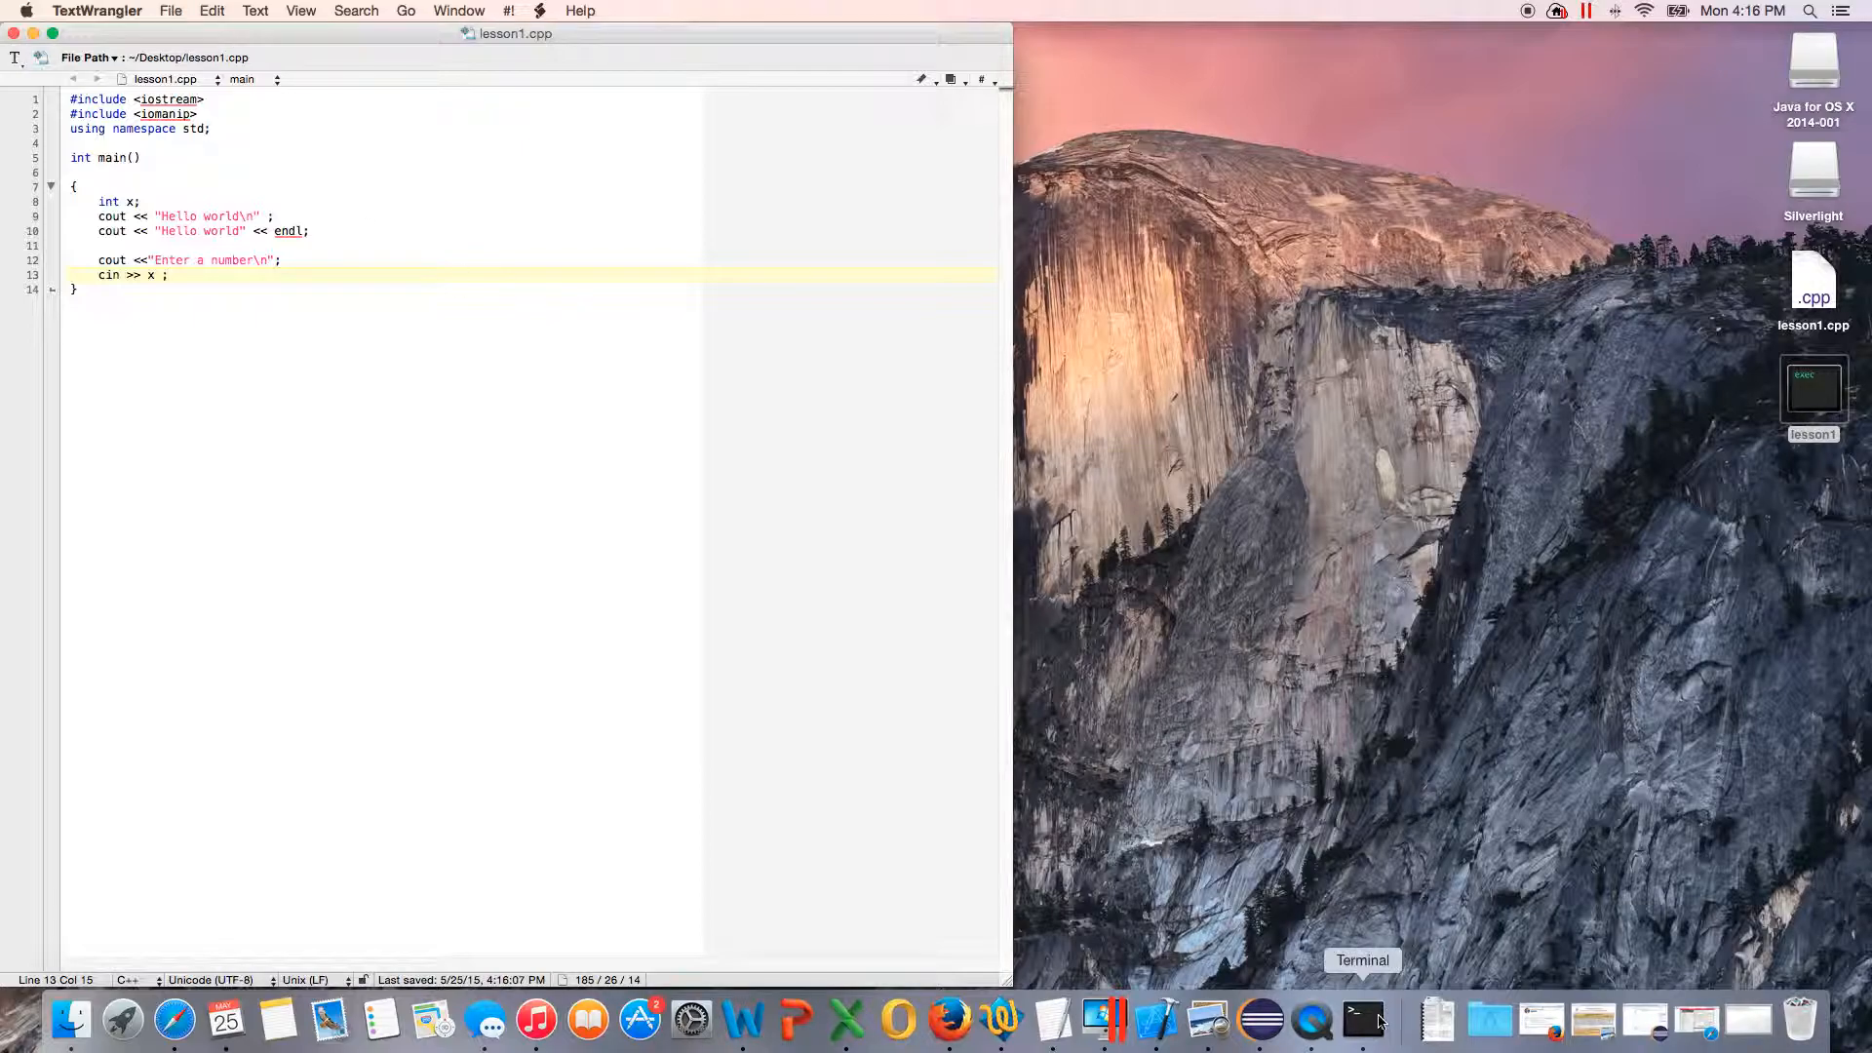
Step: Recompile lesson1.cpp in Terminal and enter 10 at the program's prompt
left_click(1361, 1021)
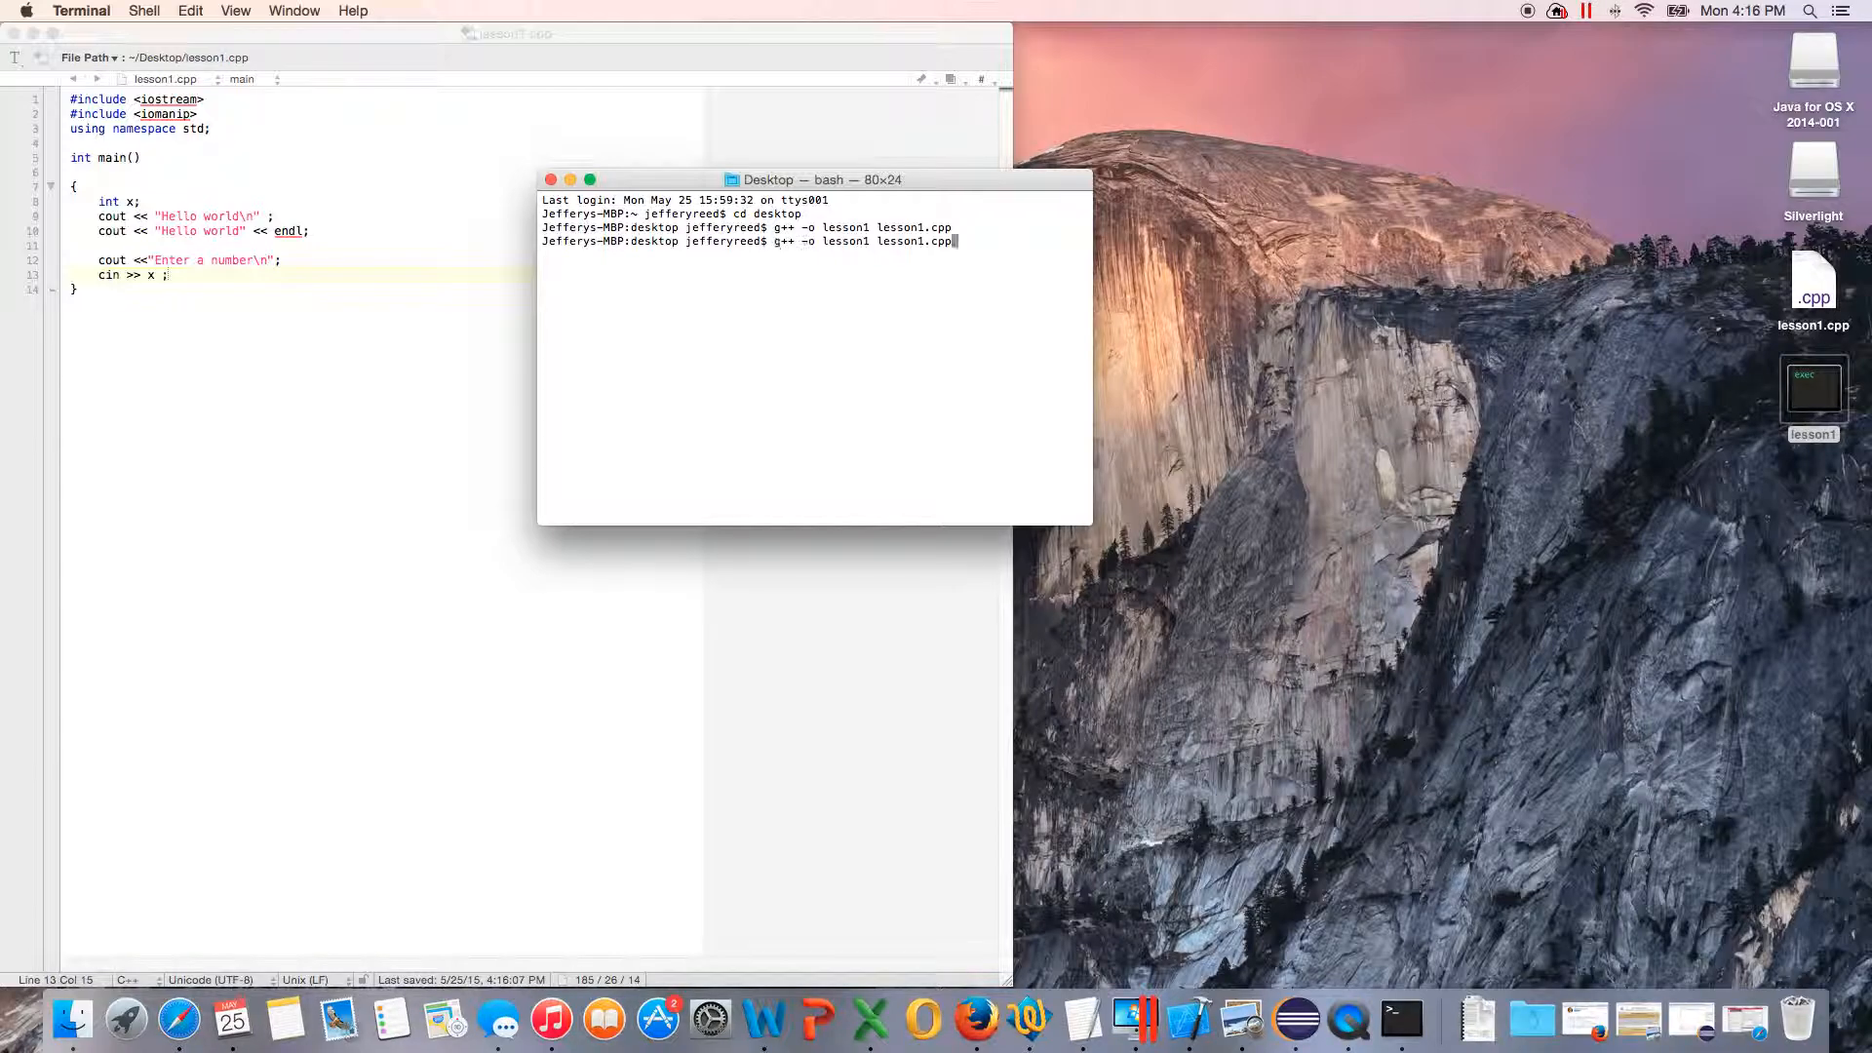
key("Return")
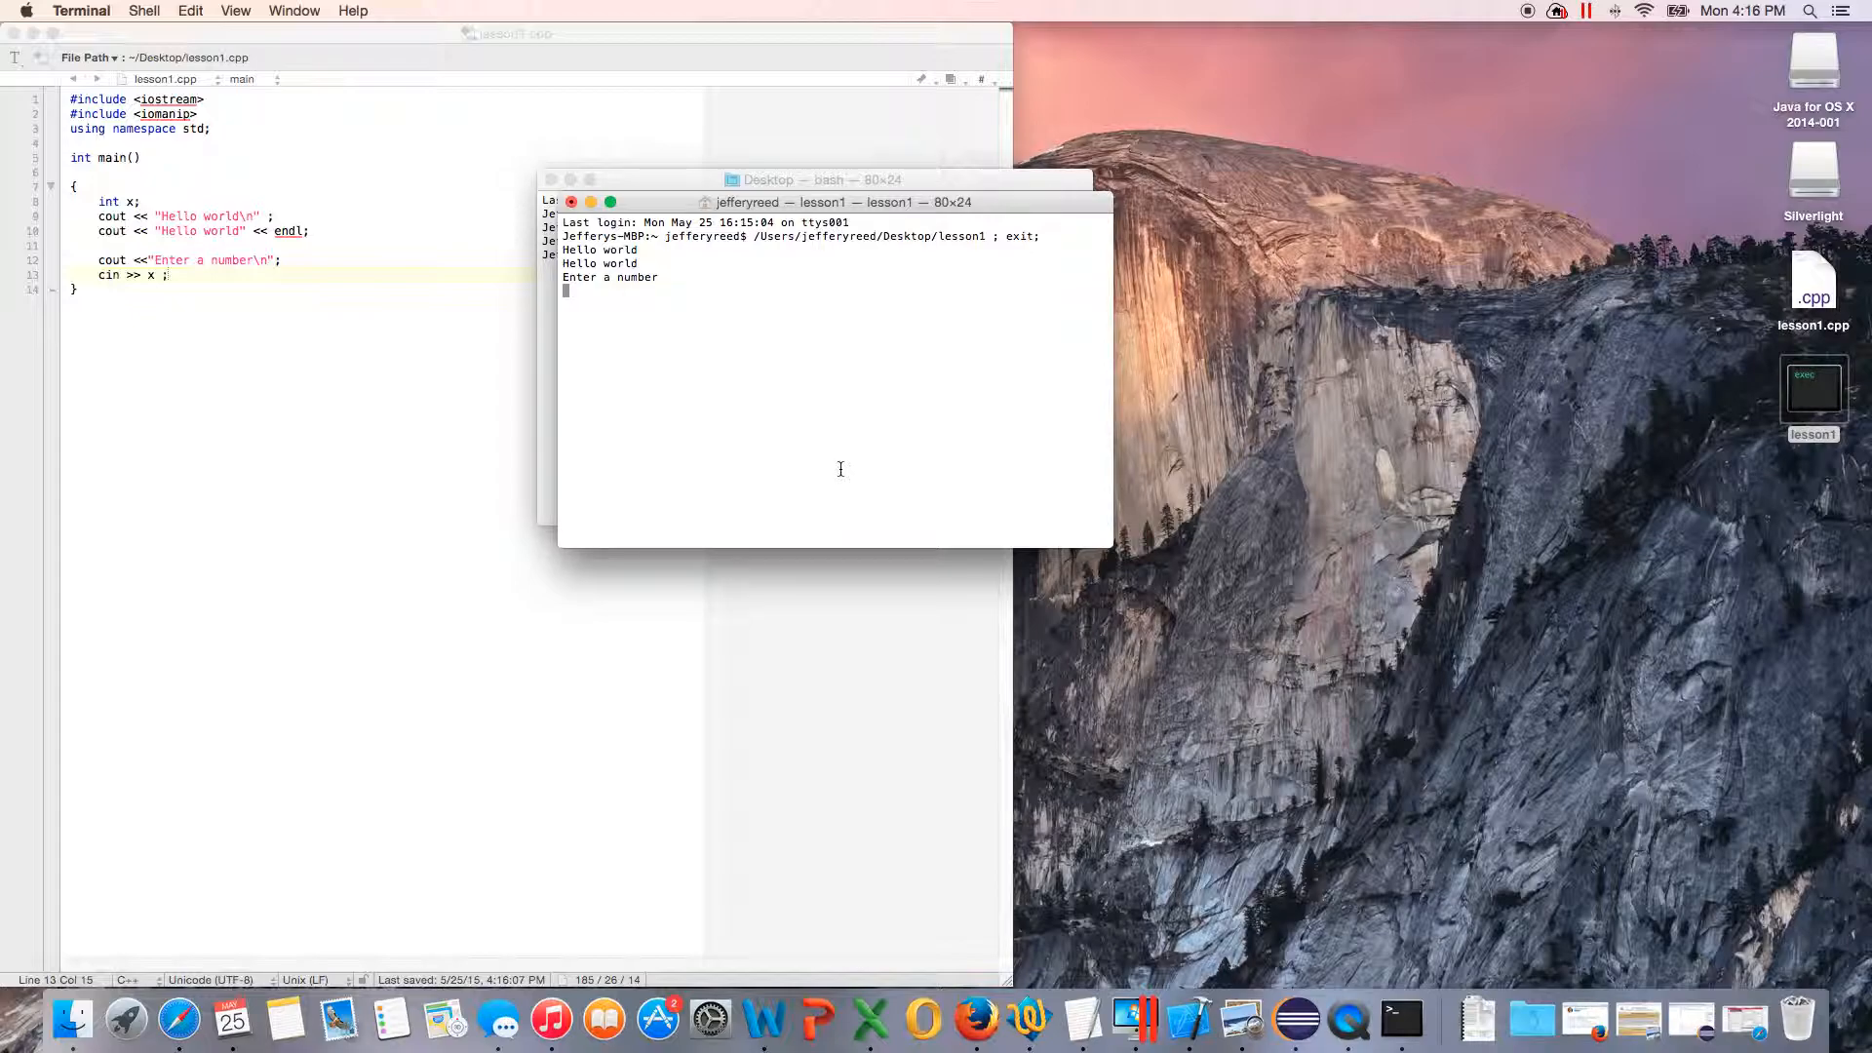
type("10")
left_click(527, 302)
type("cout")
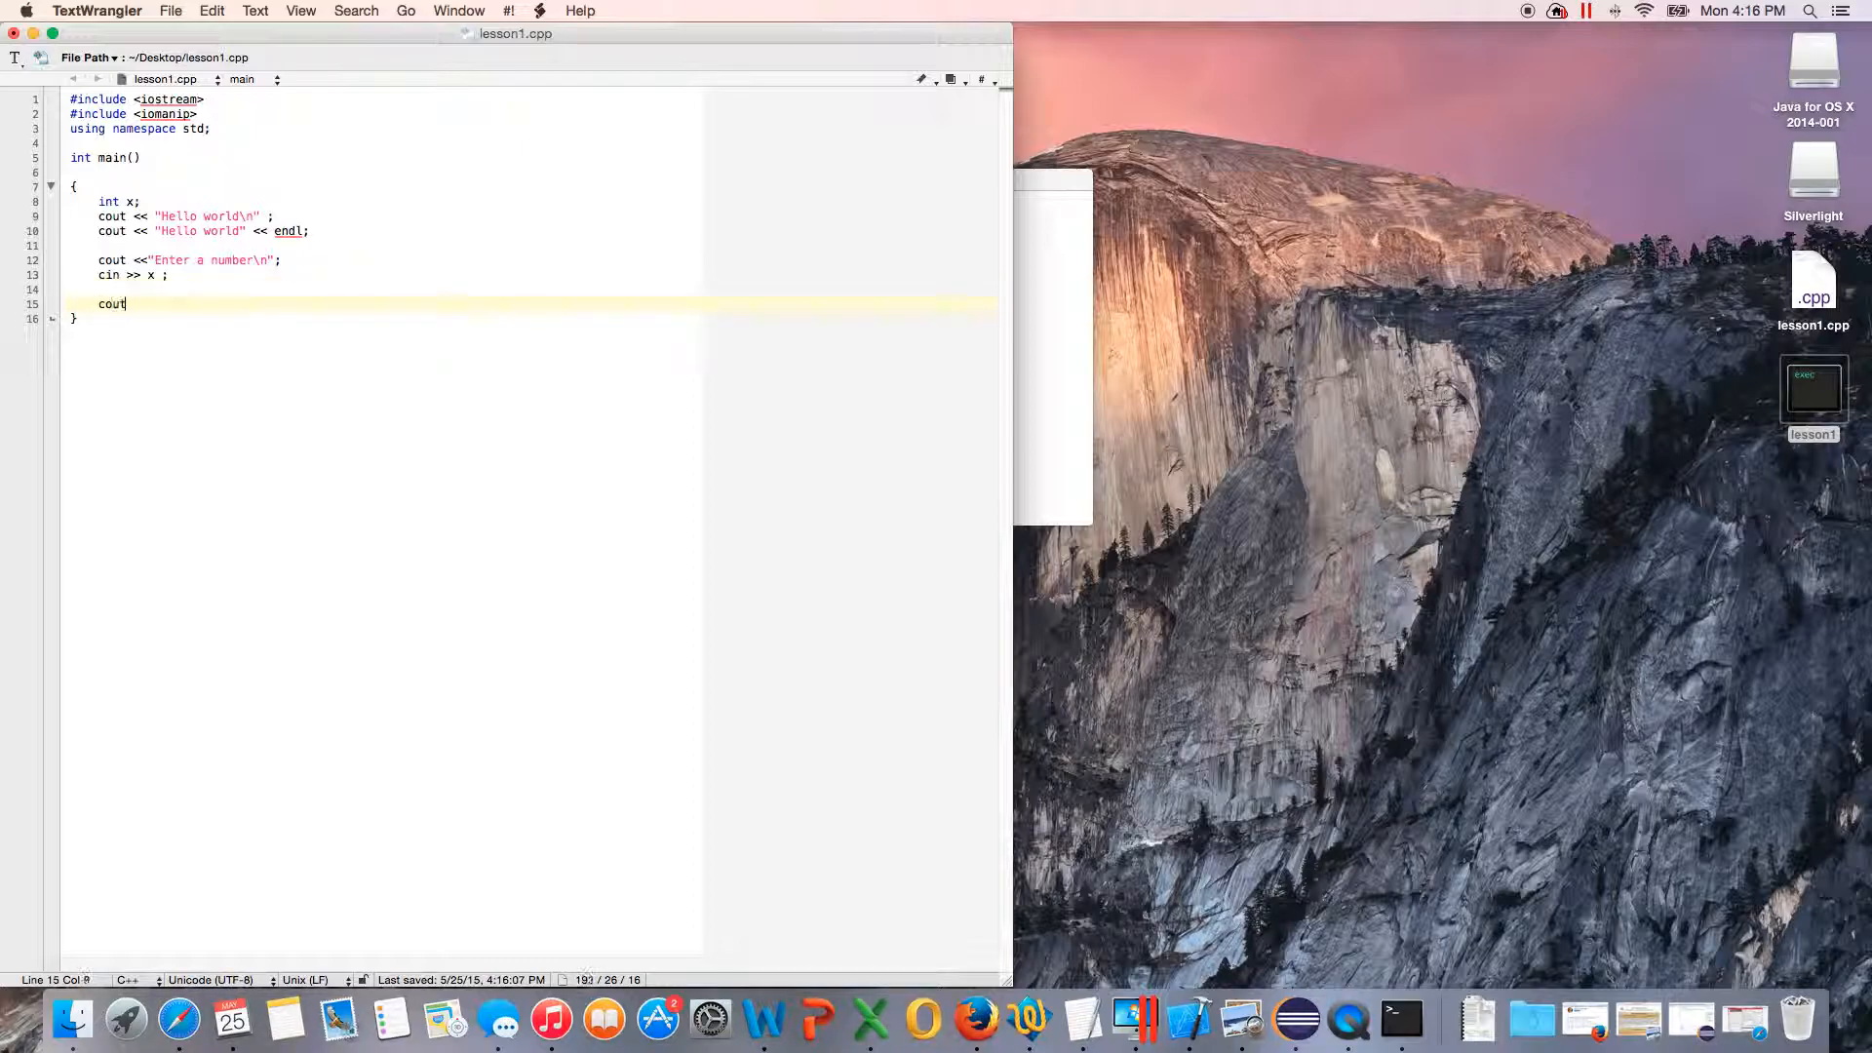
Step: Add cout << x << endl; below the cin line to echo the number
type("<<")
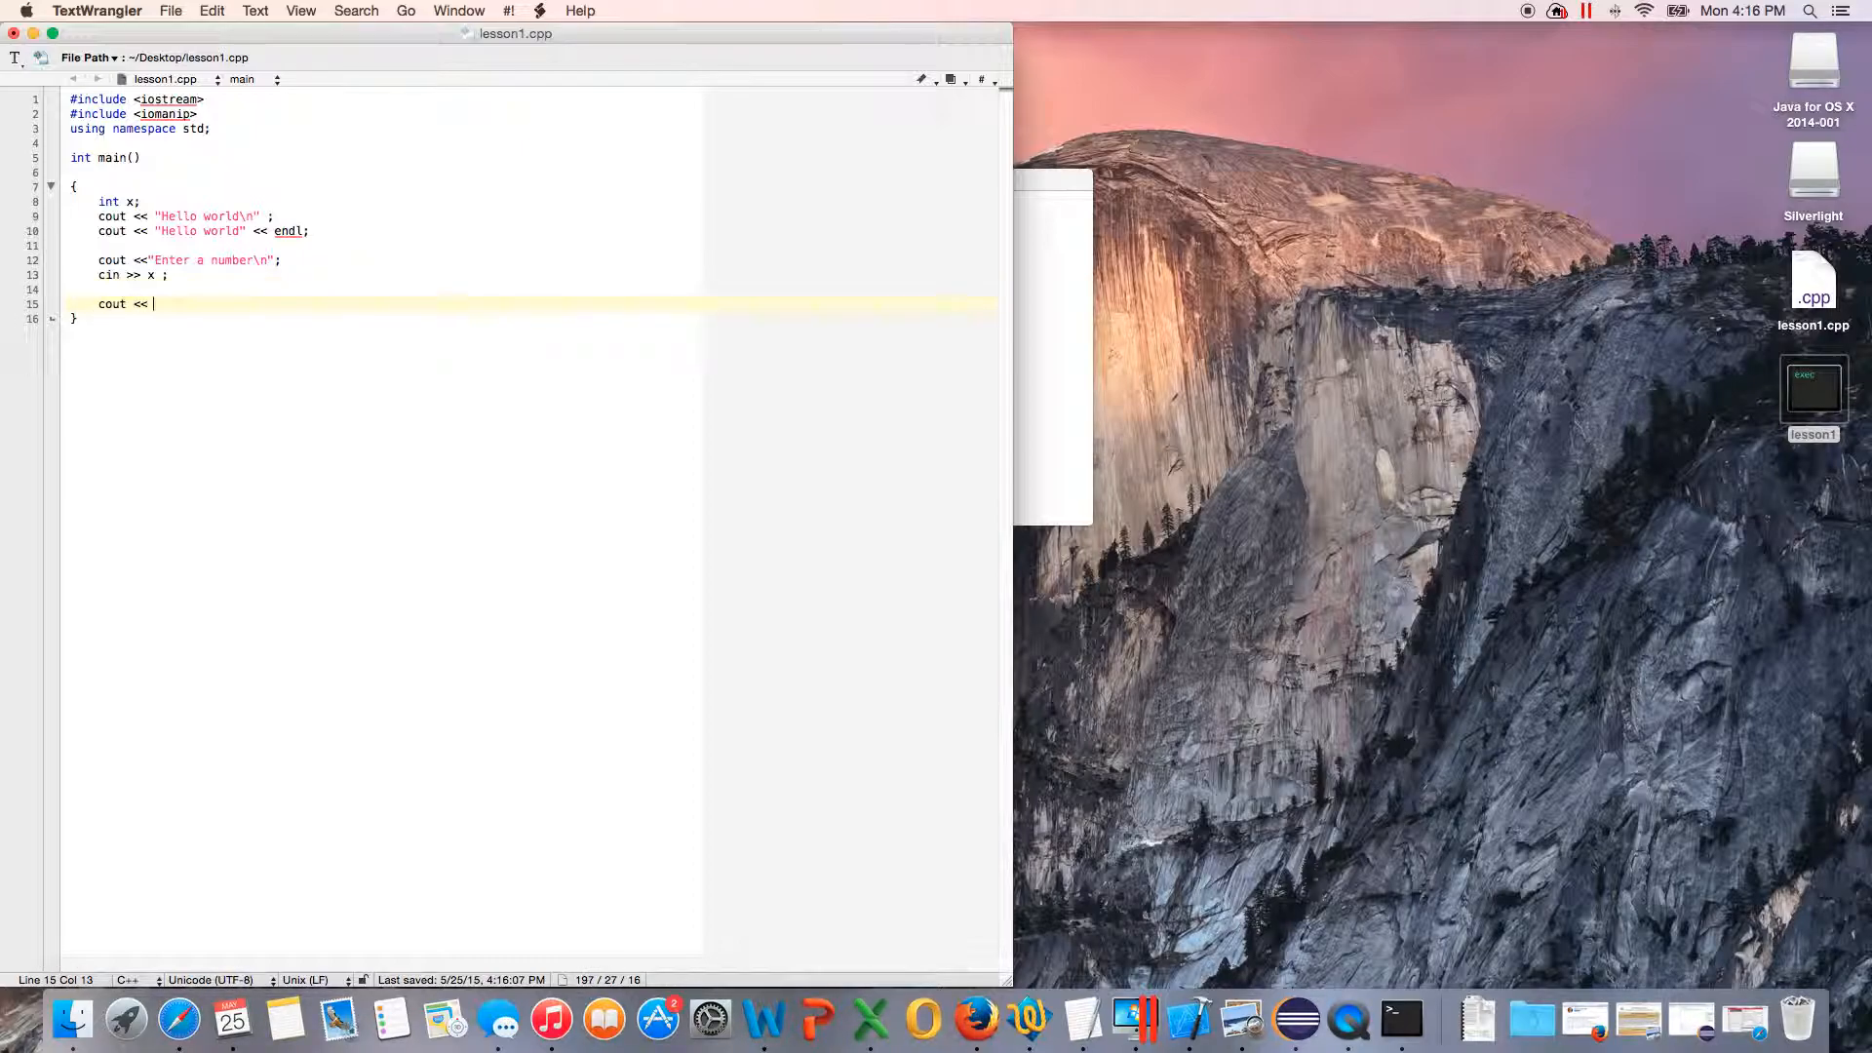
type("x;")
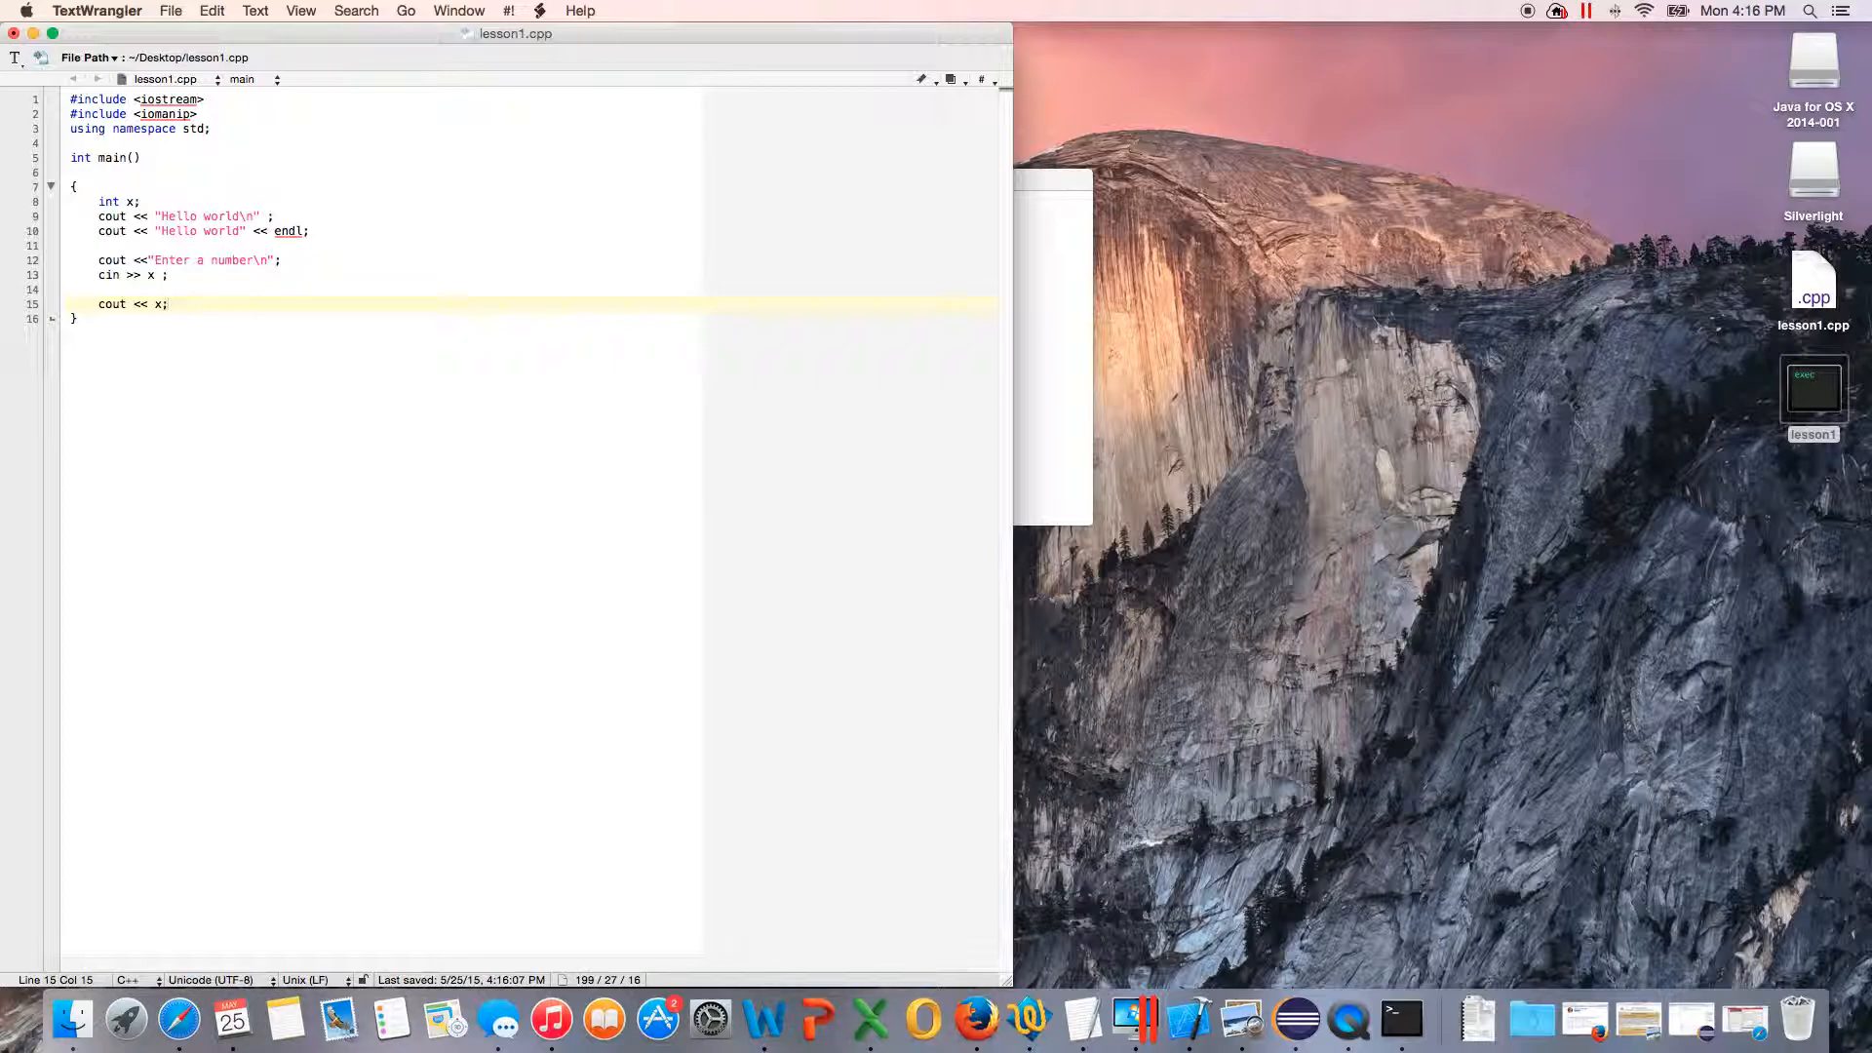
type("<< end")
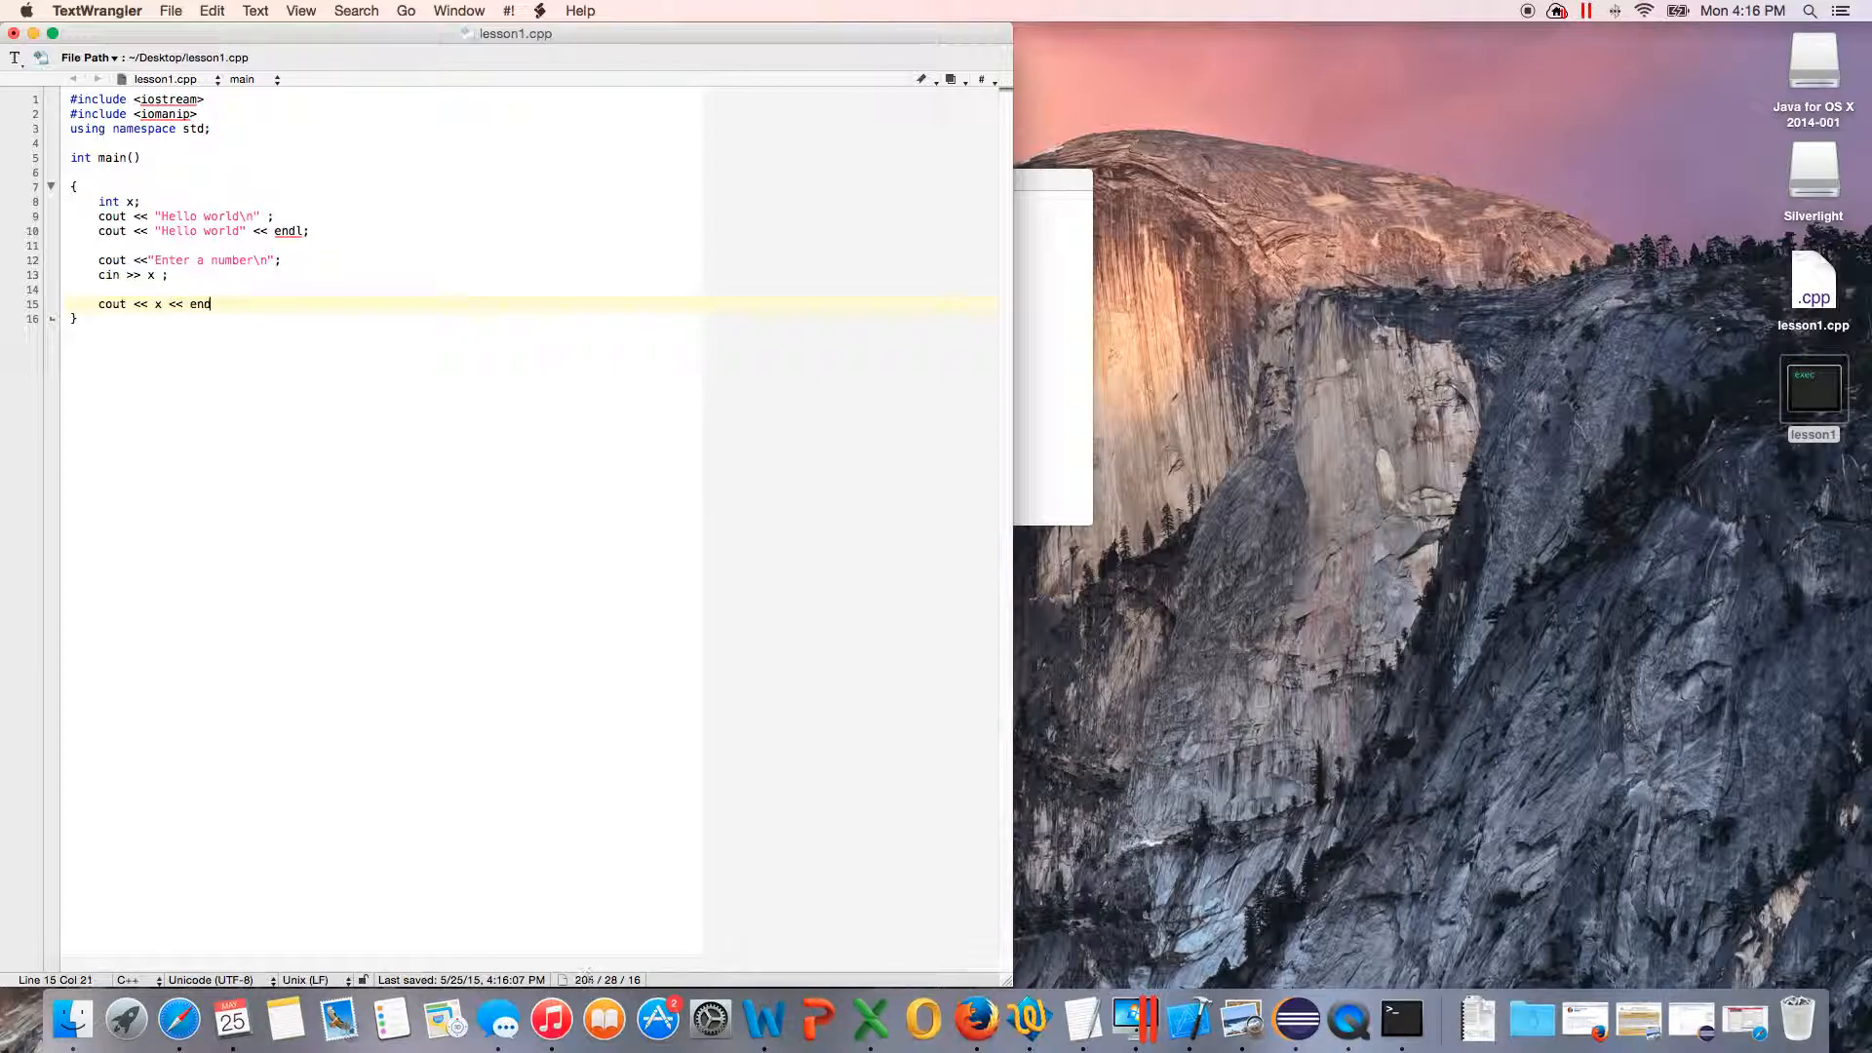
type("l;")
type("g++ -o lesson1 lesson1.cpp")
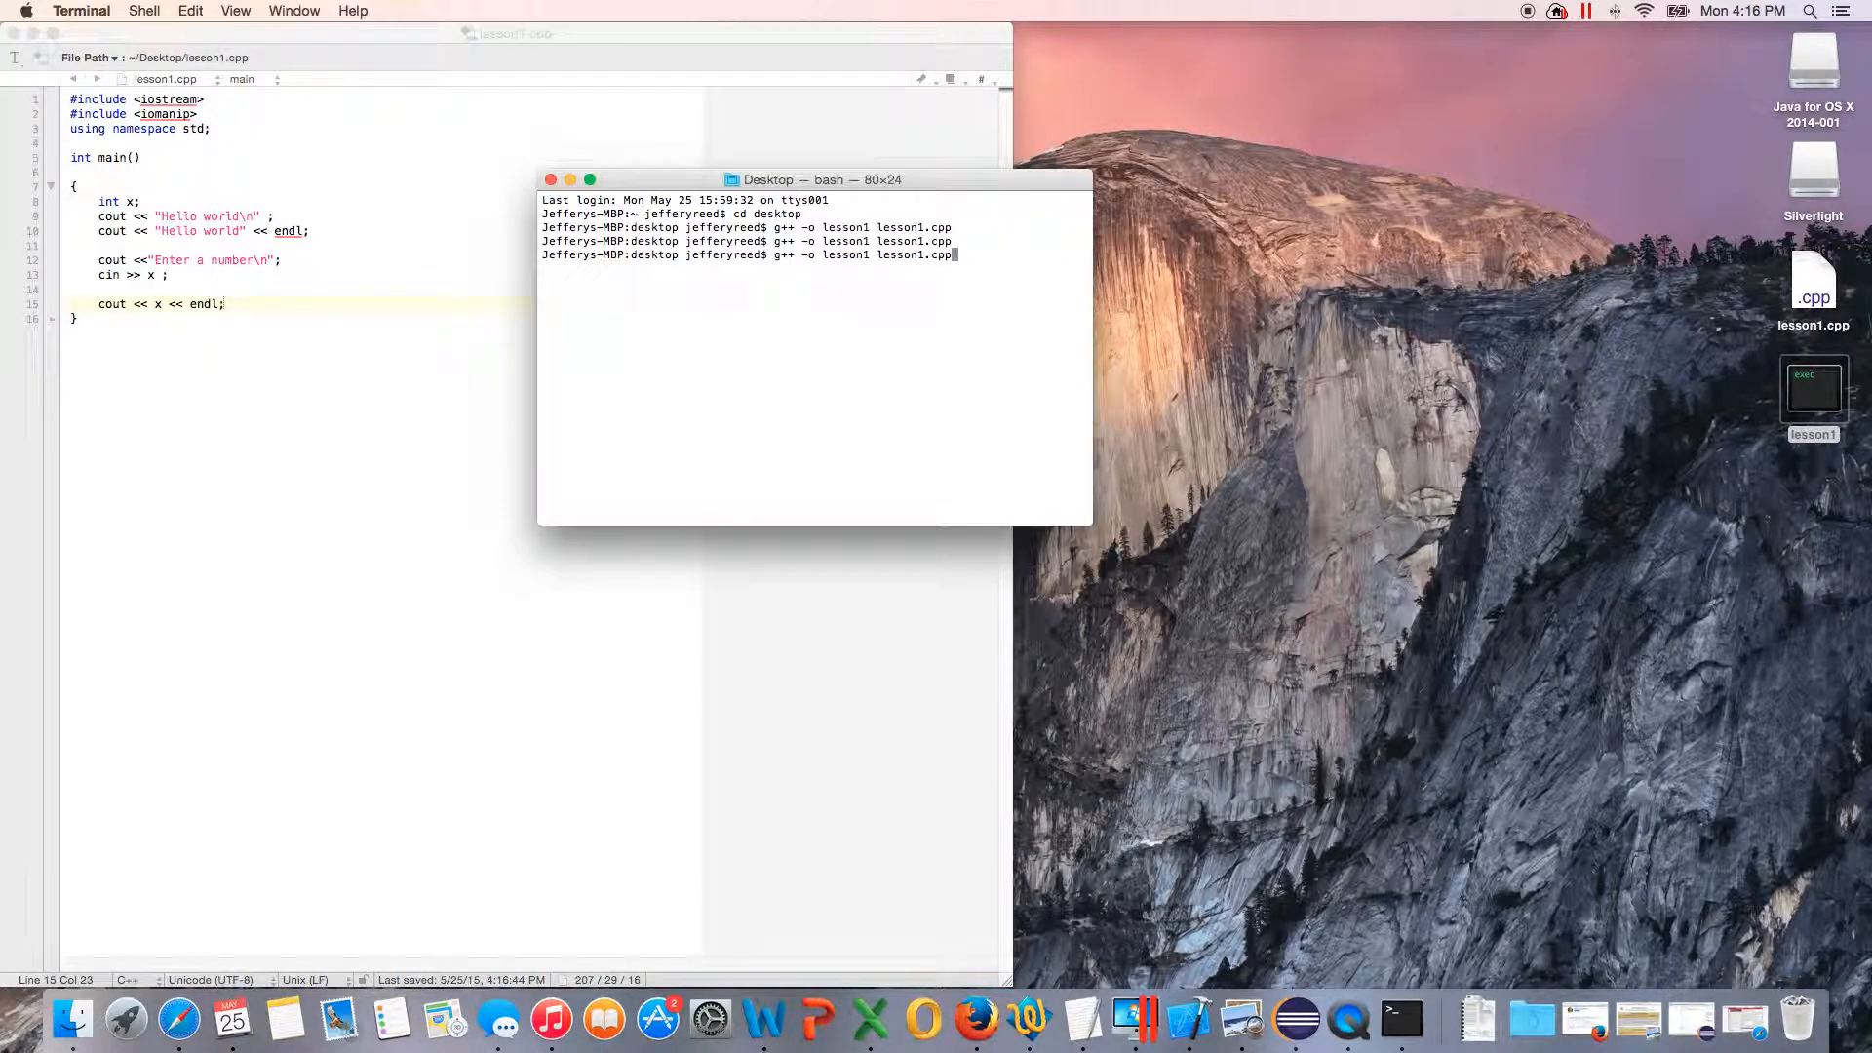
Step: Recompile and run lesson1, enter 19, then close both Terminal windows
key("Return")
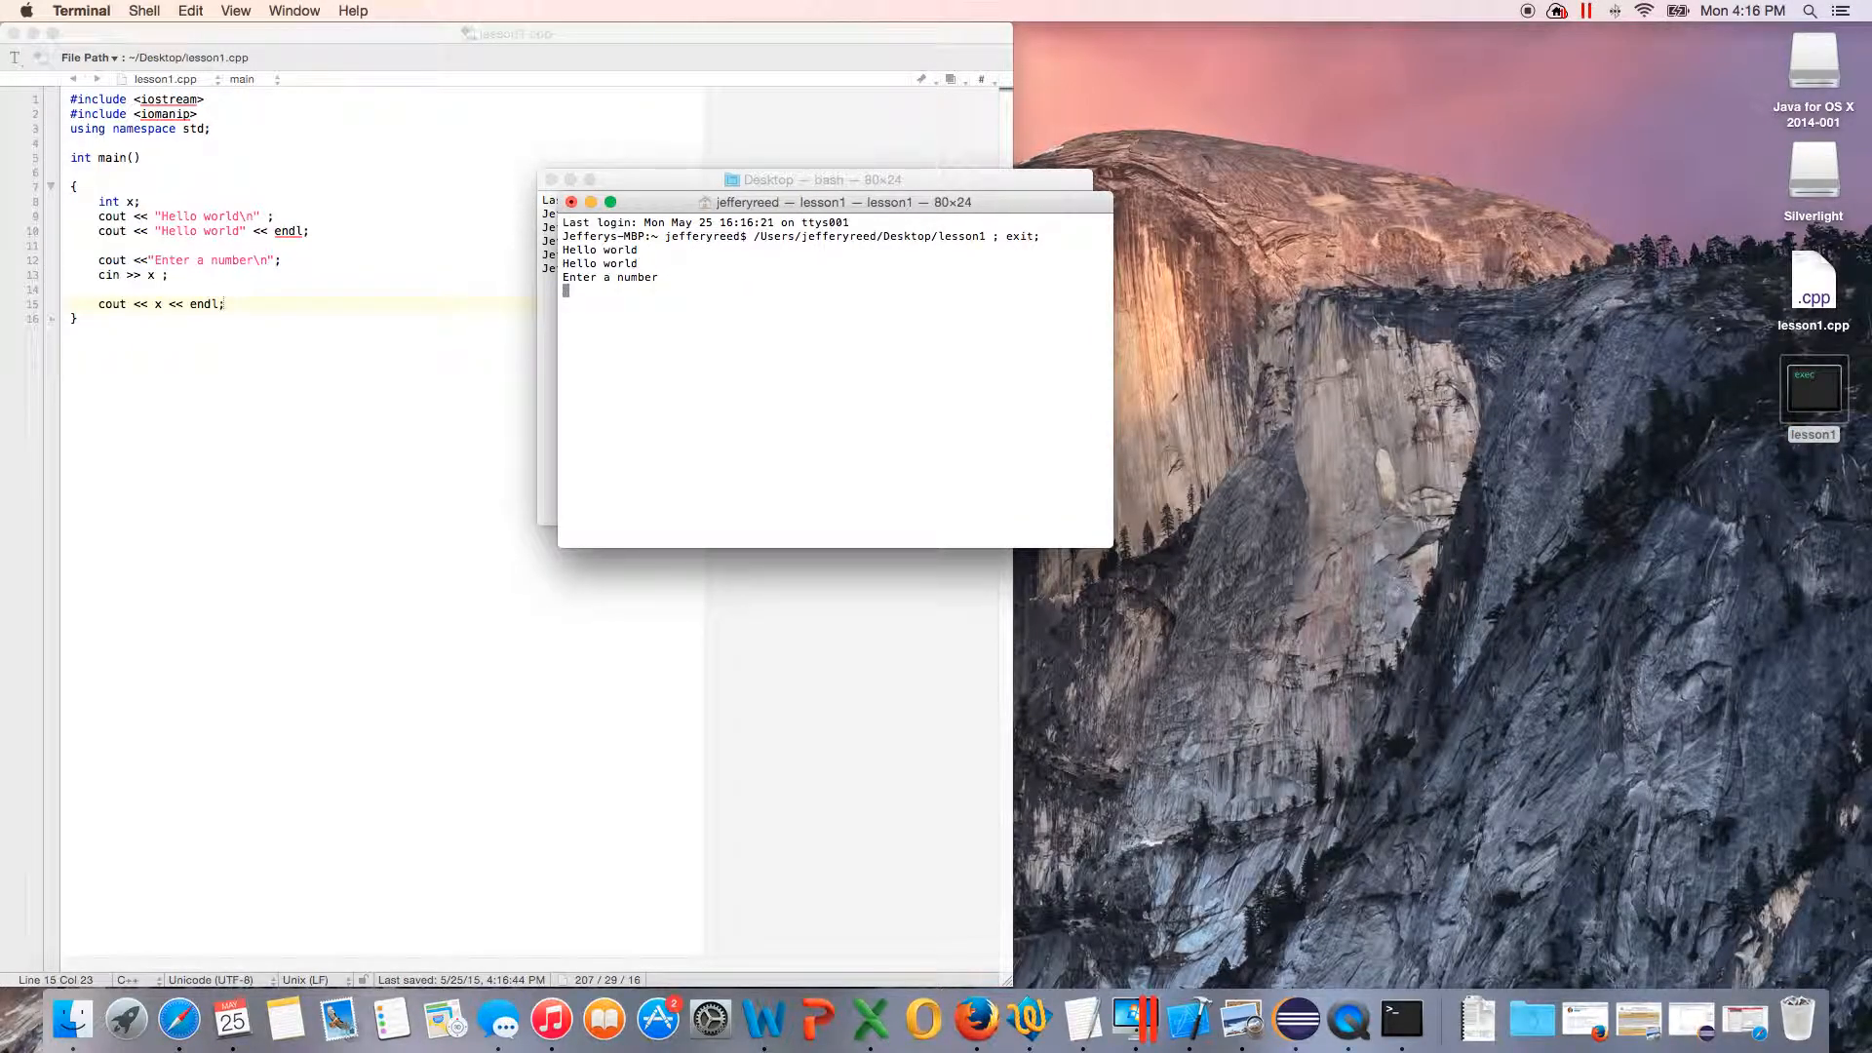
type("19")
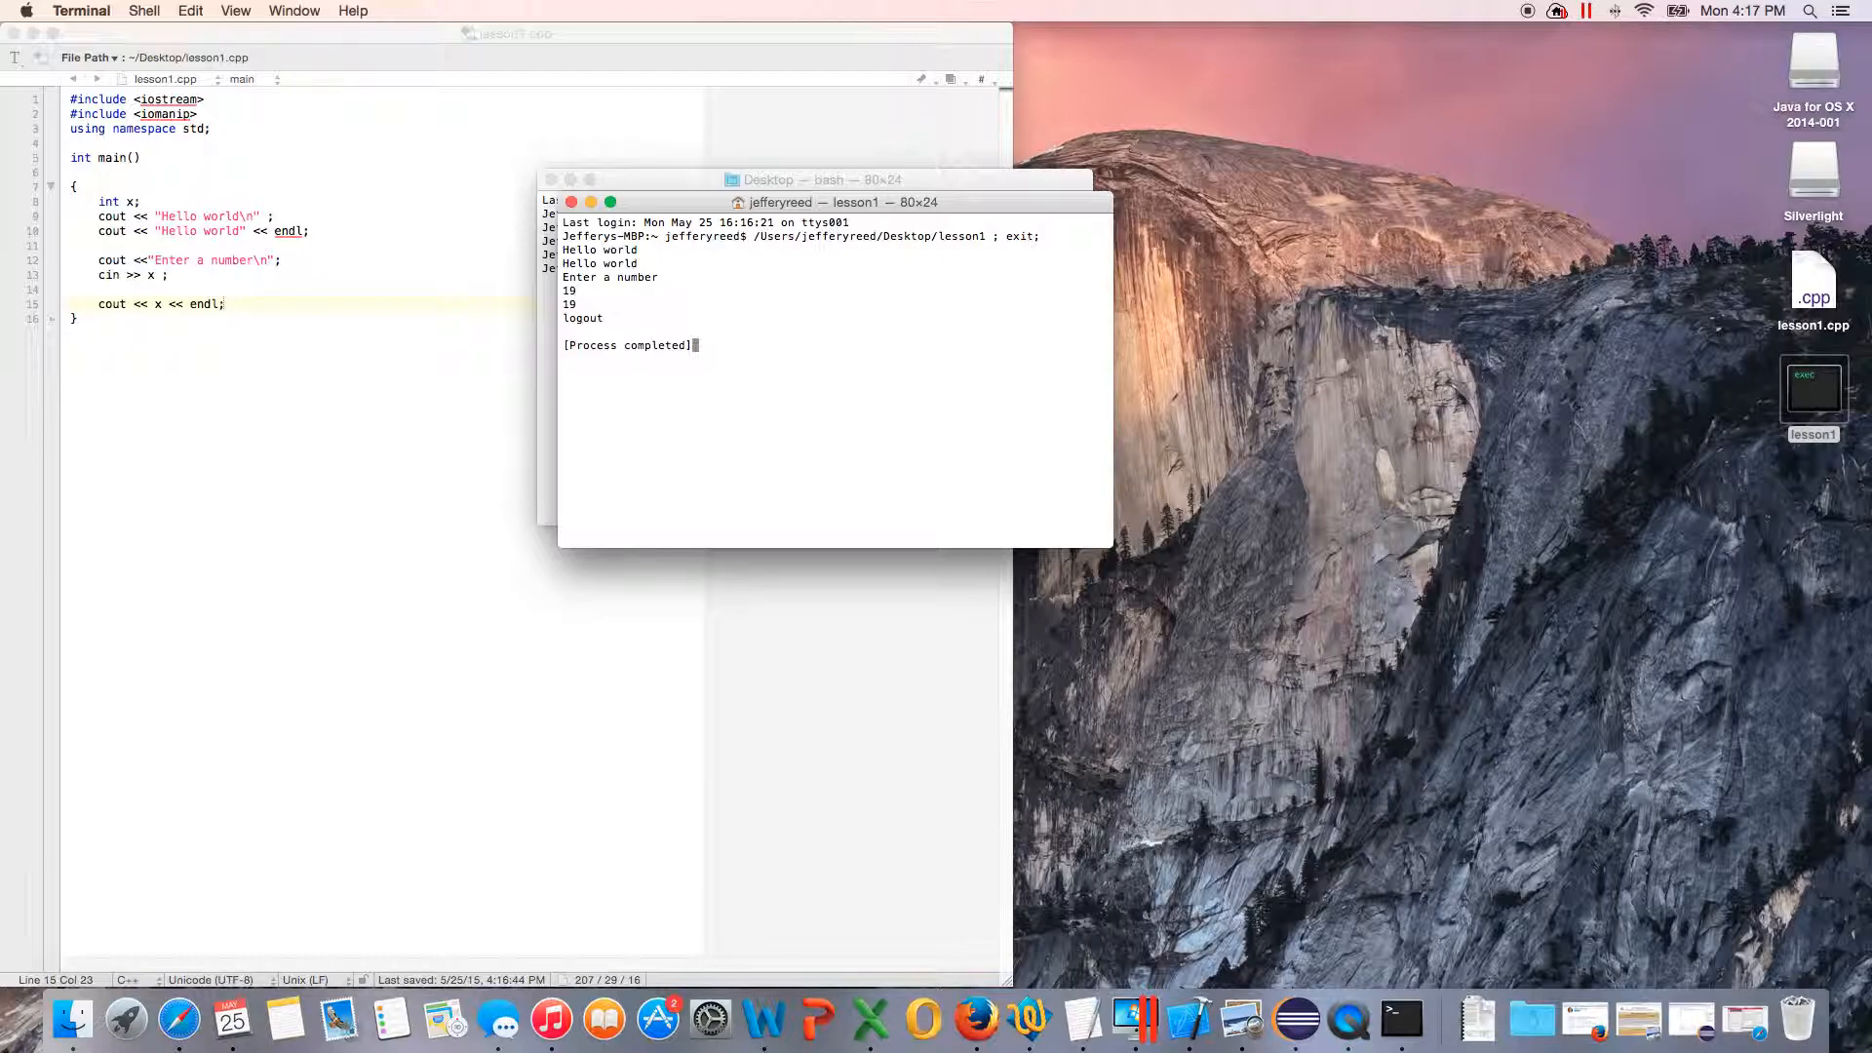
mouse_move(847, 113)
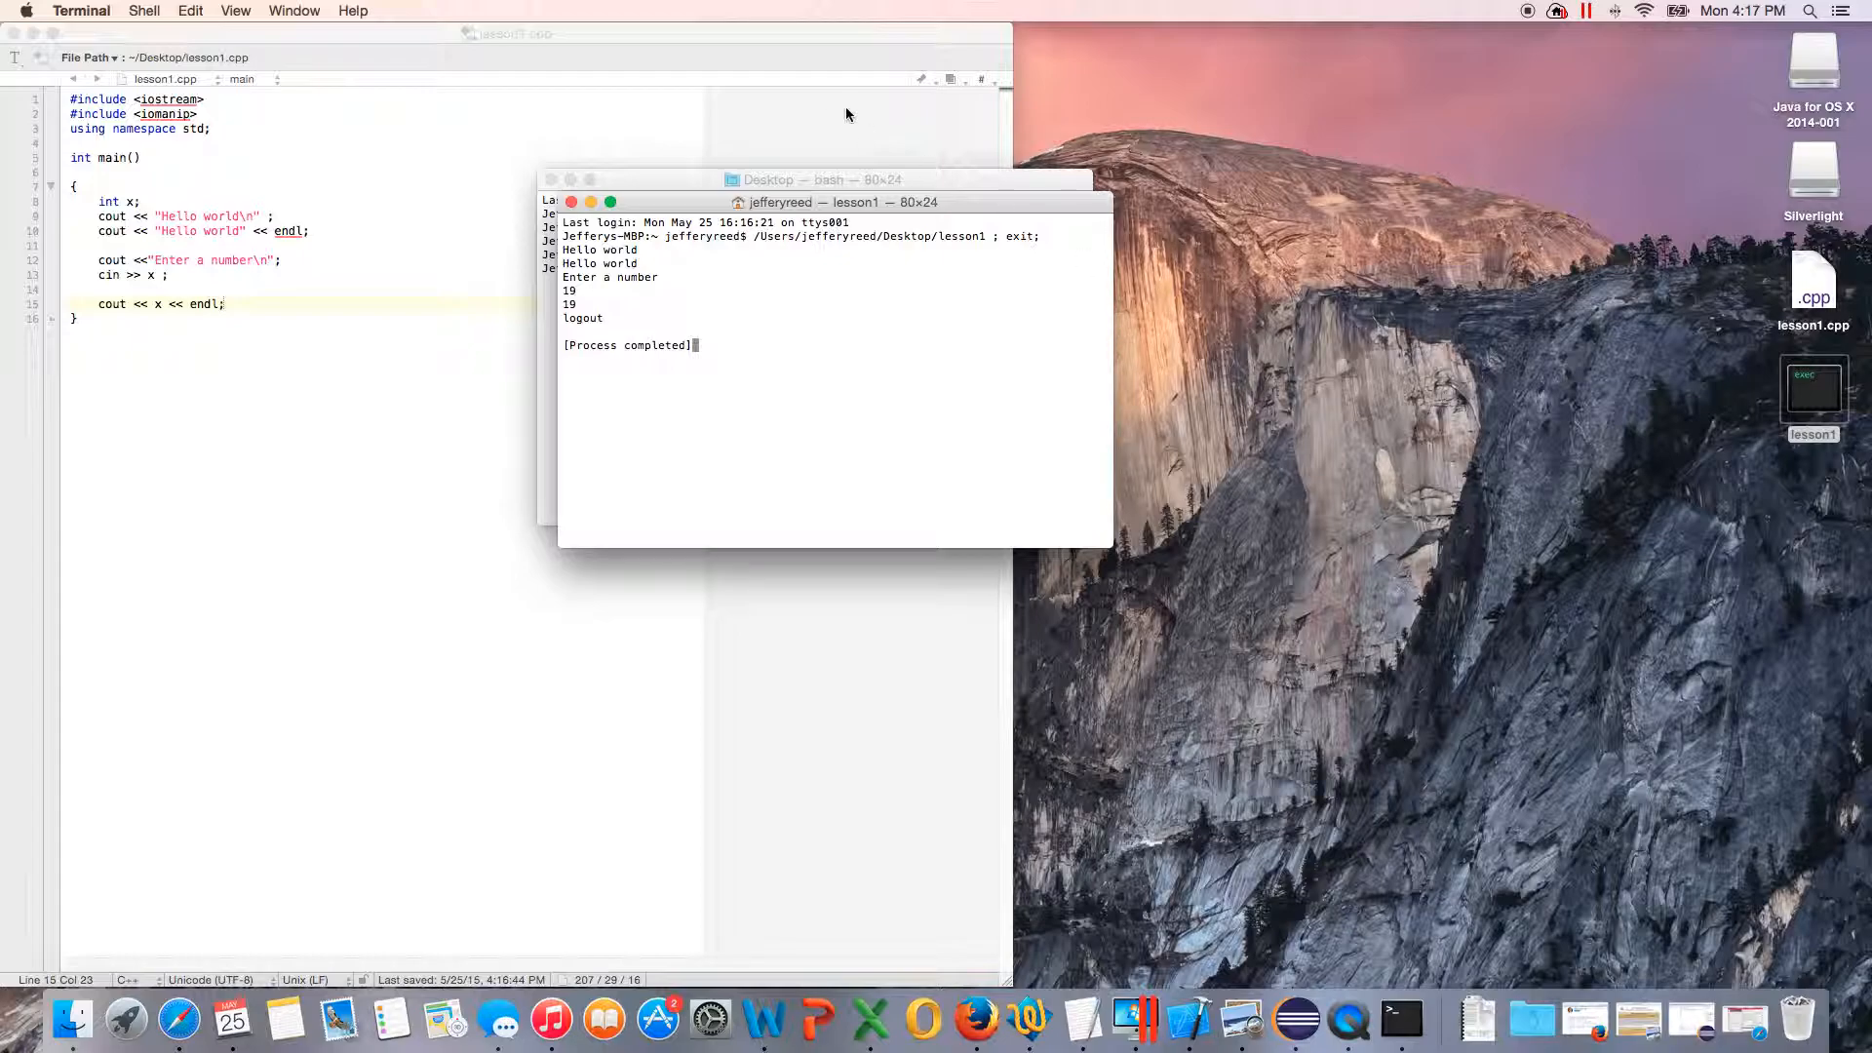
left_click(573, 201)
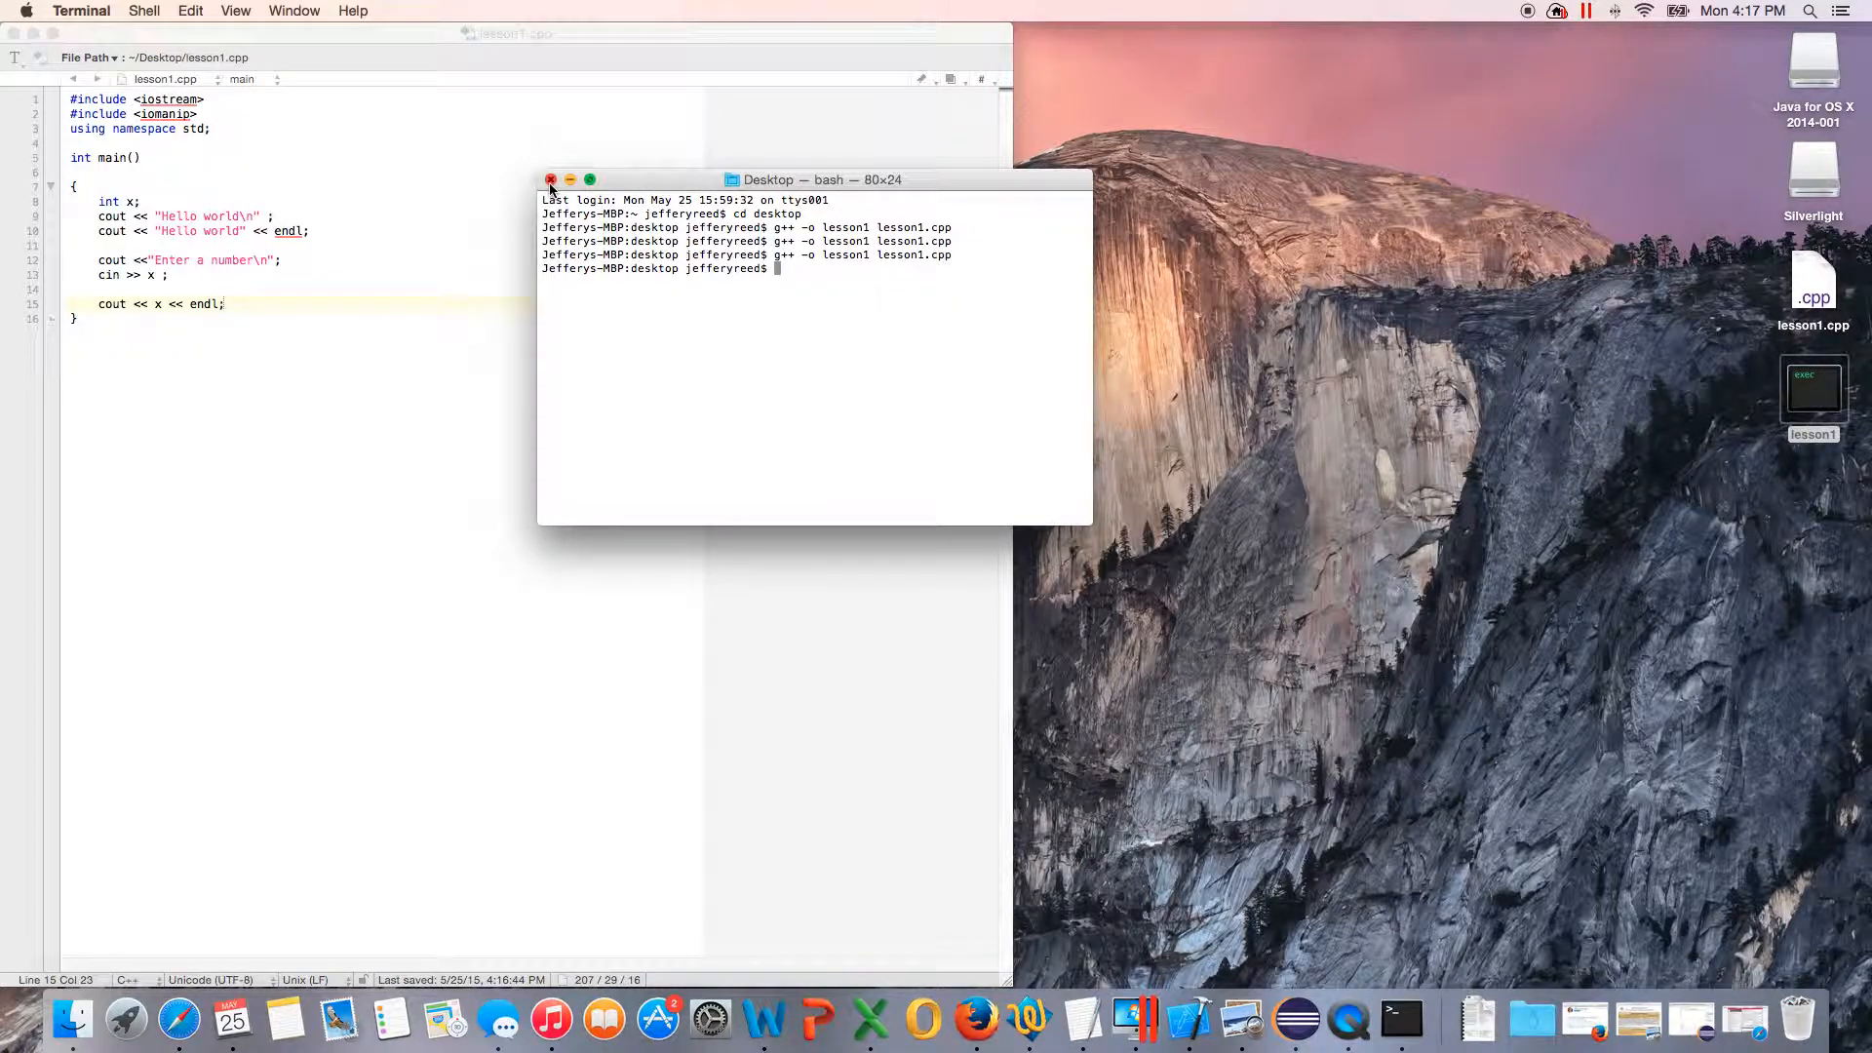
left_click(550, 180)
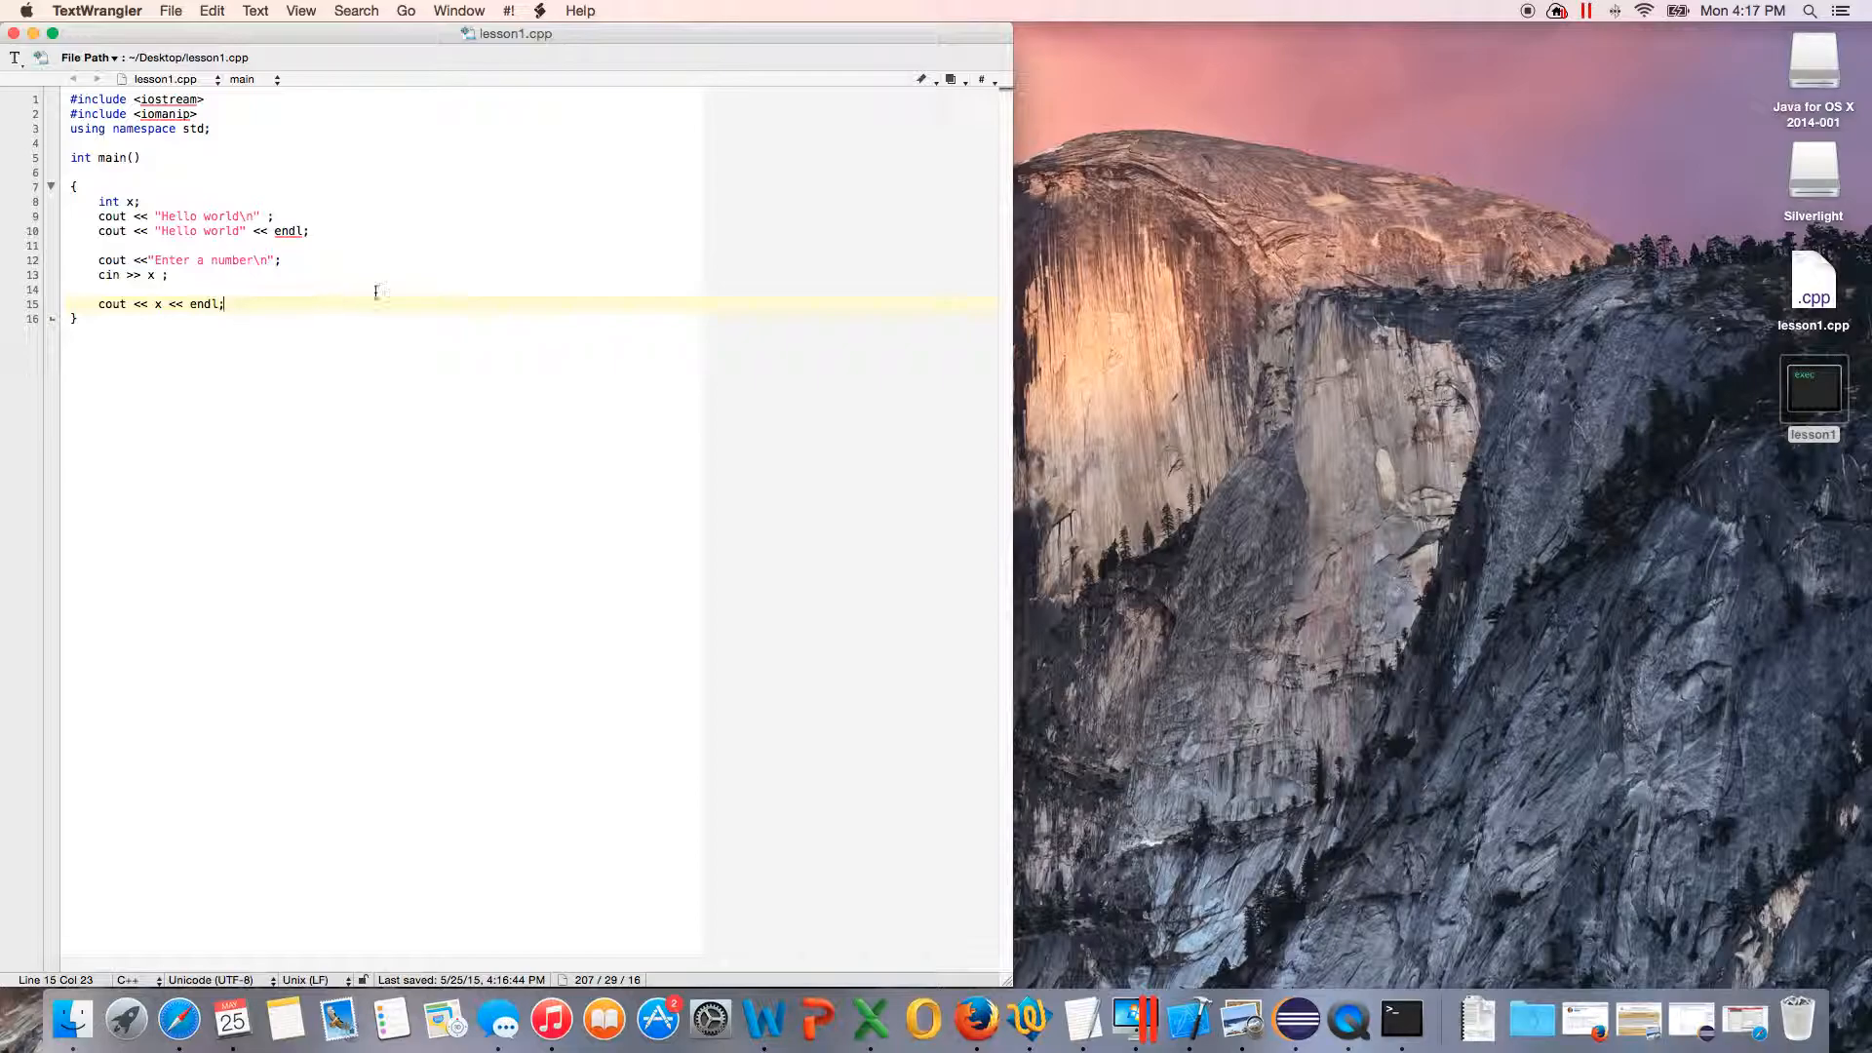
Step: Declare 'int y;' and 'int z;' beneath int x, followed by a blank line
key("Return")
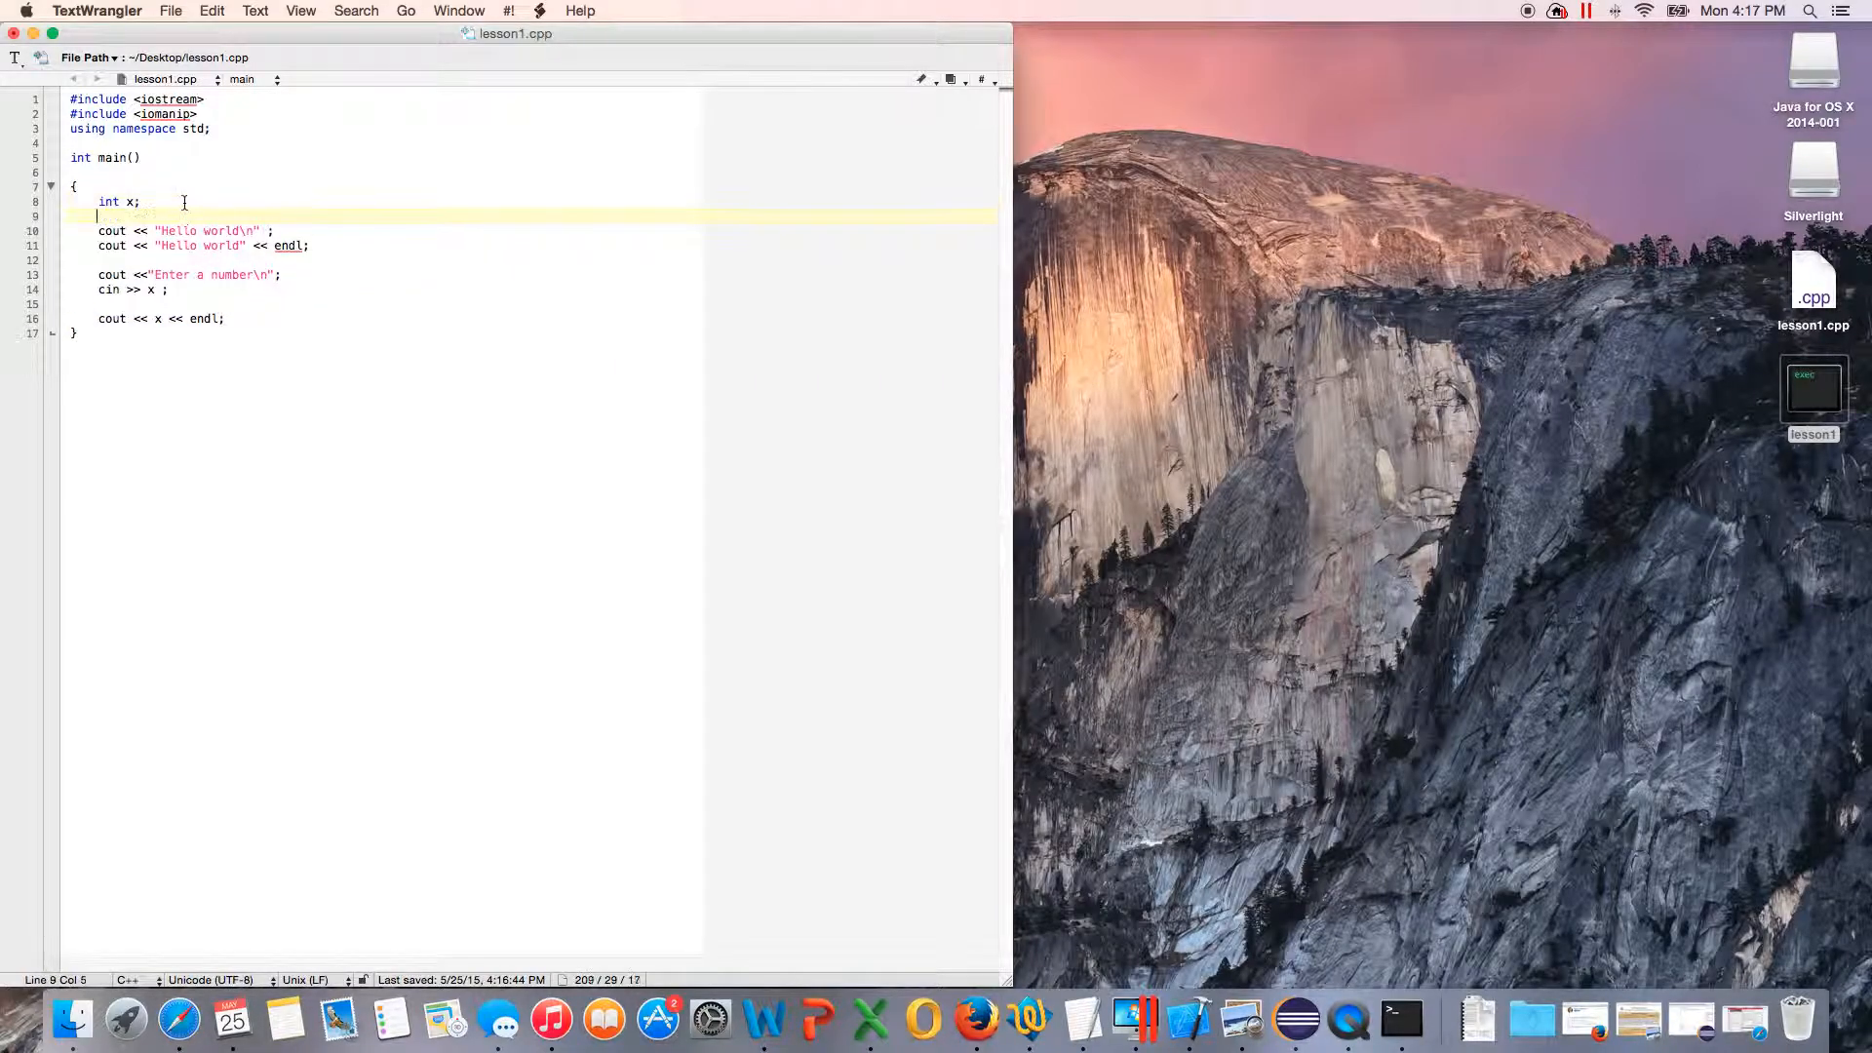
type("int")
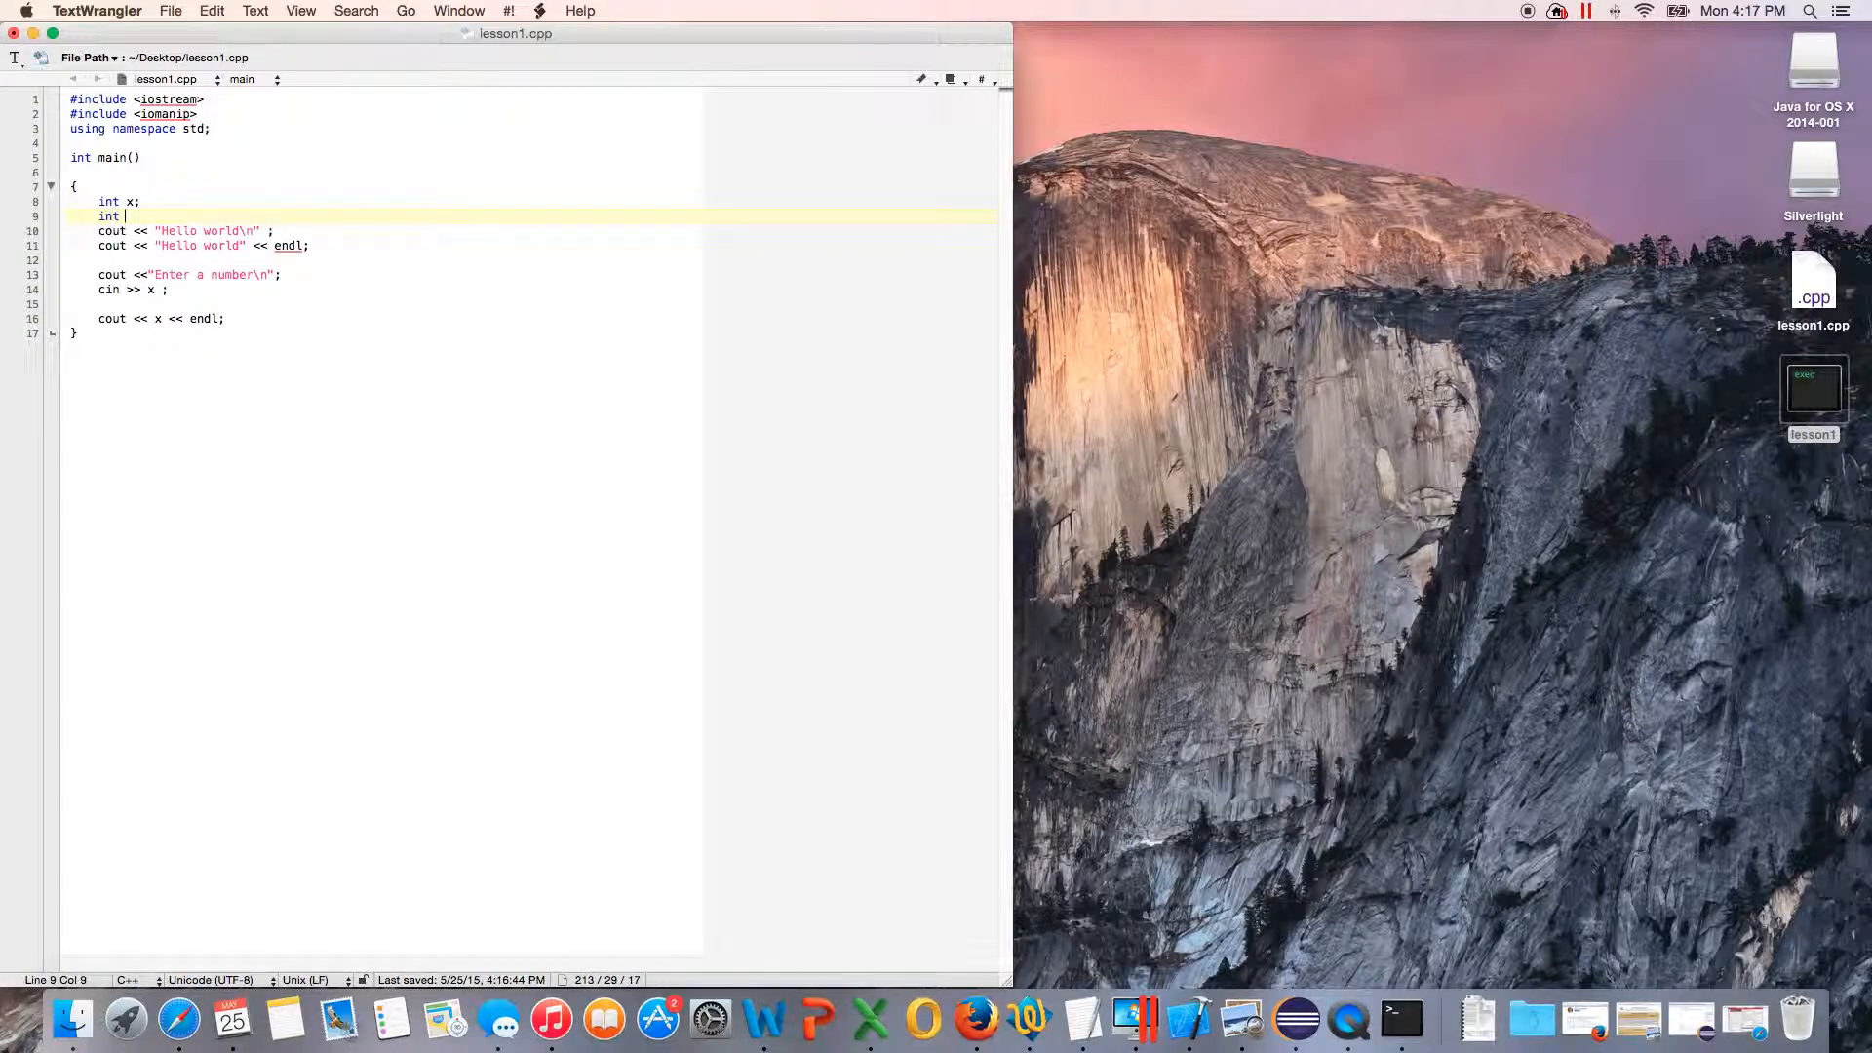
type("y;")
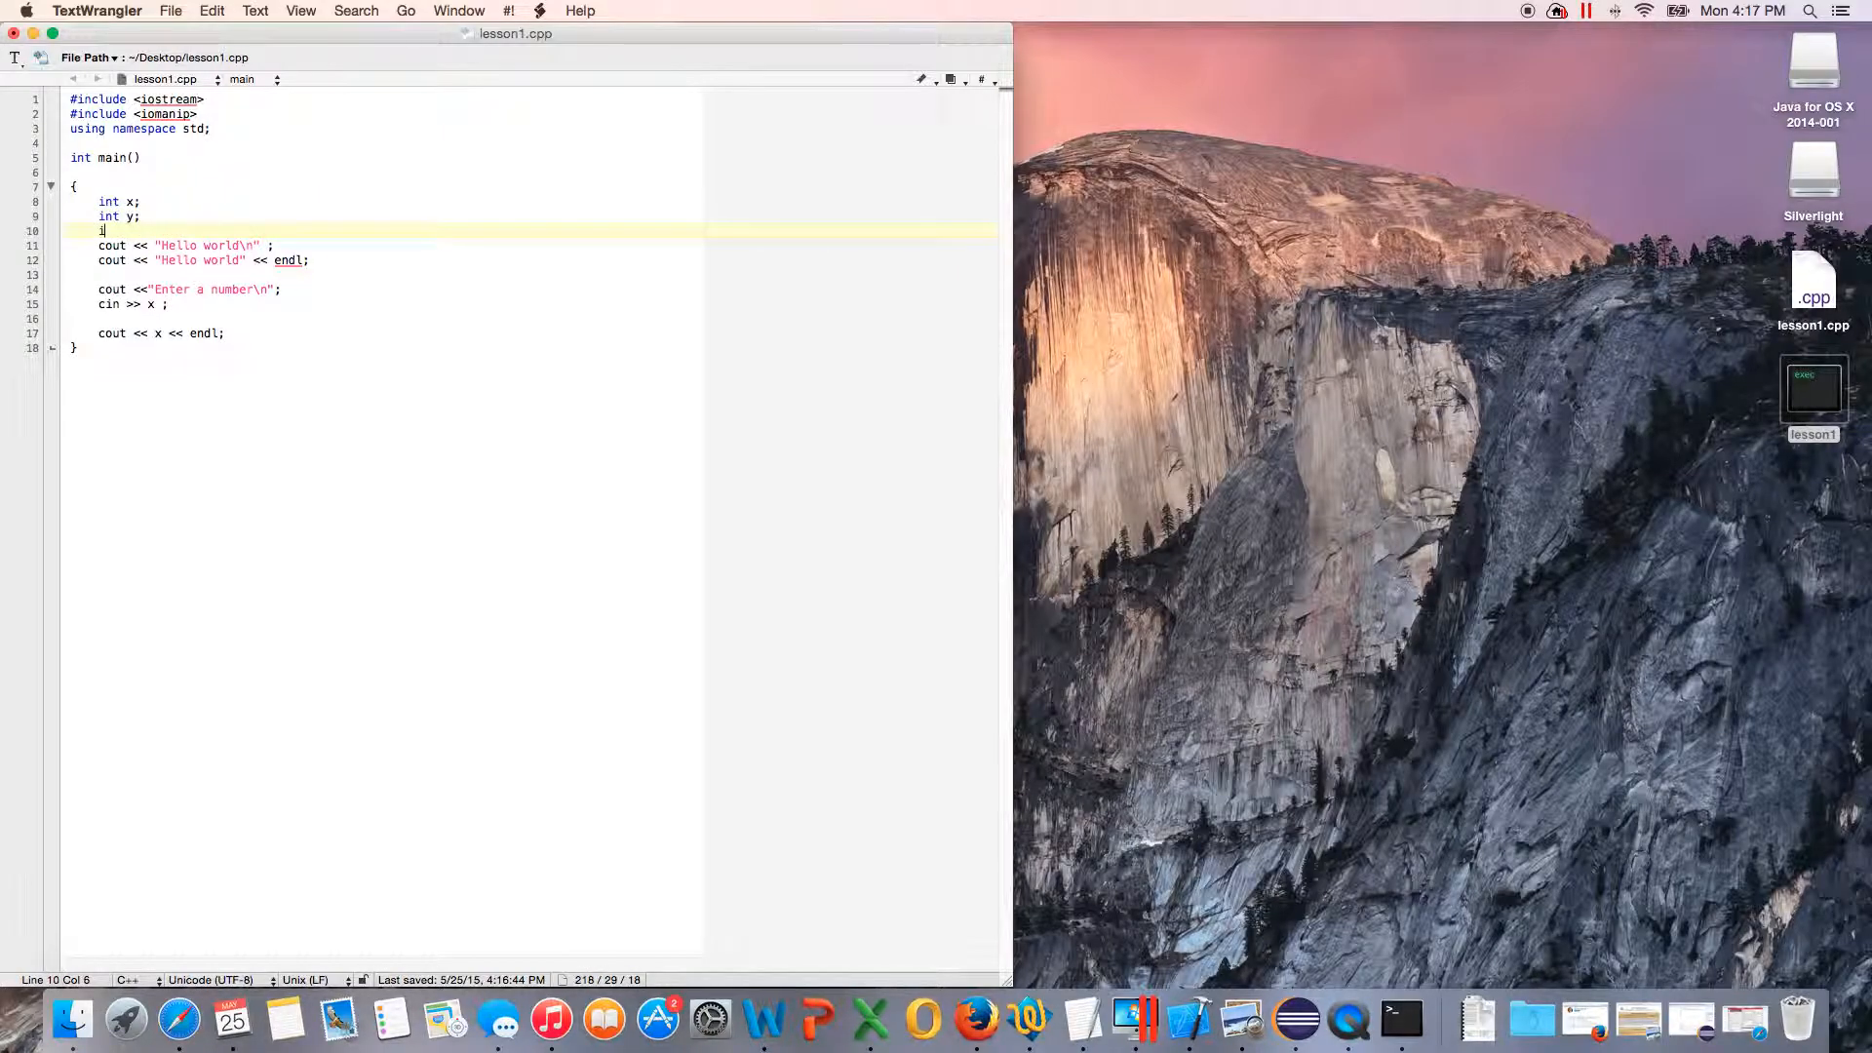
type("int z;")
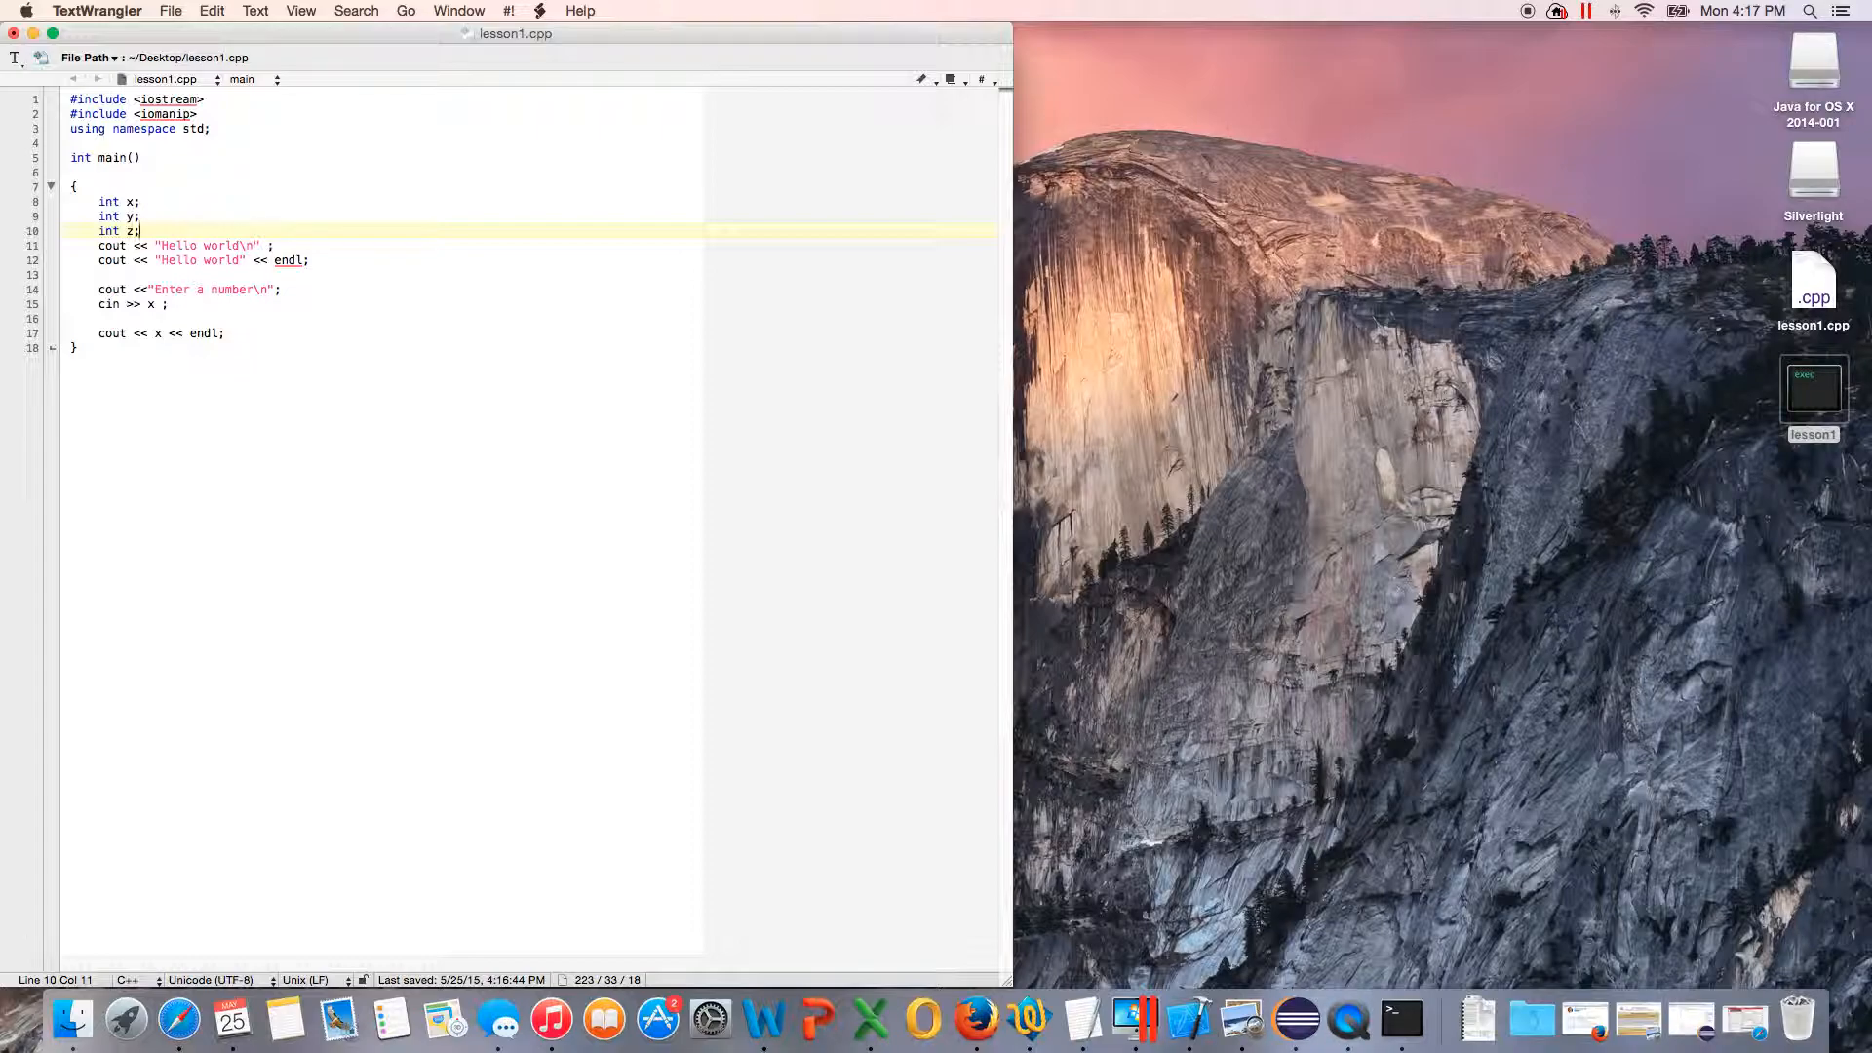
key("Return")
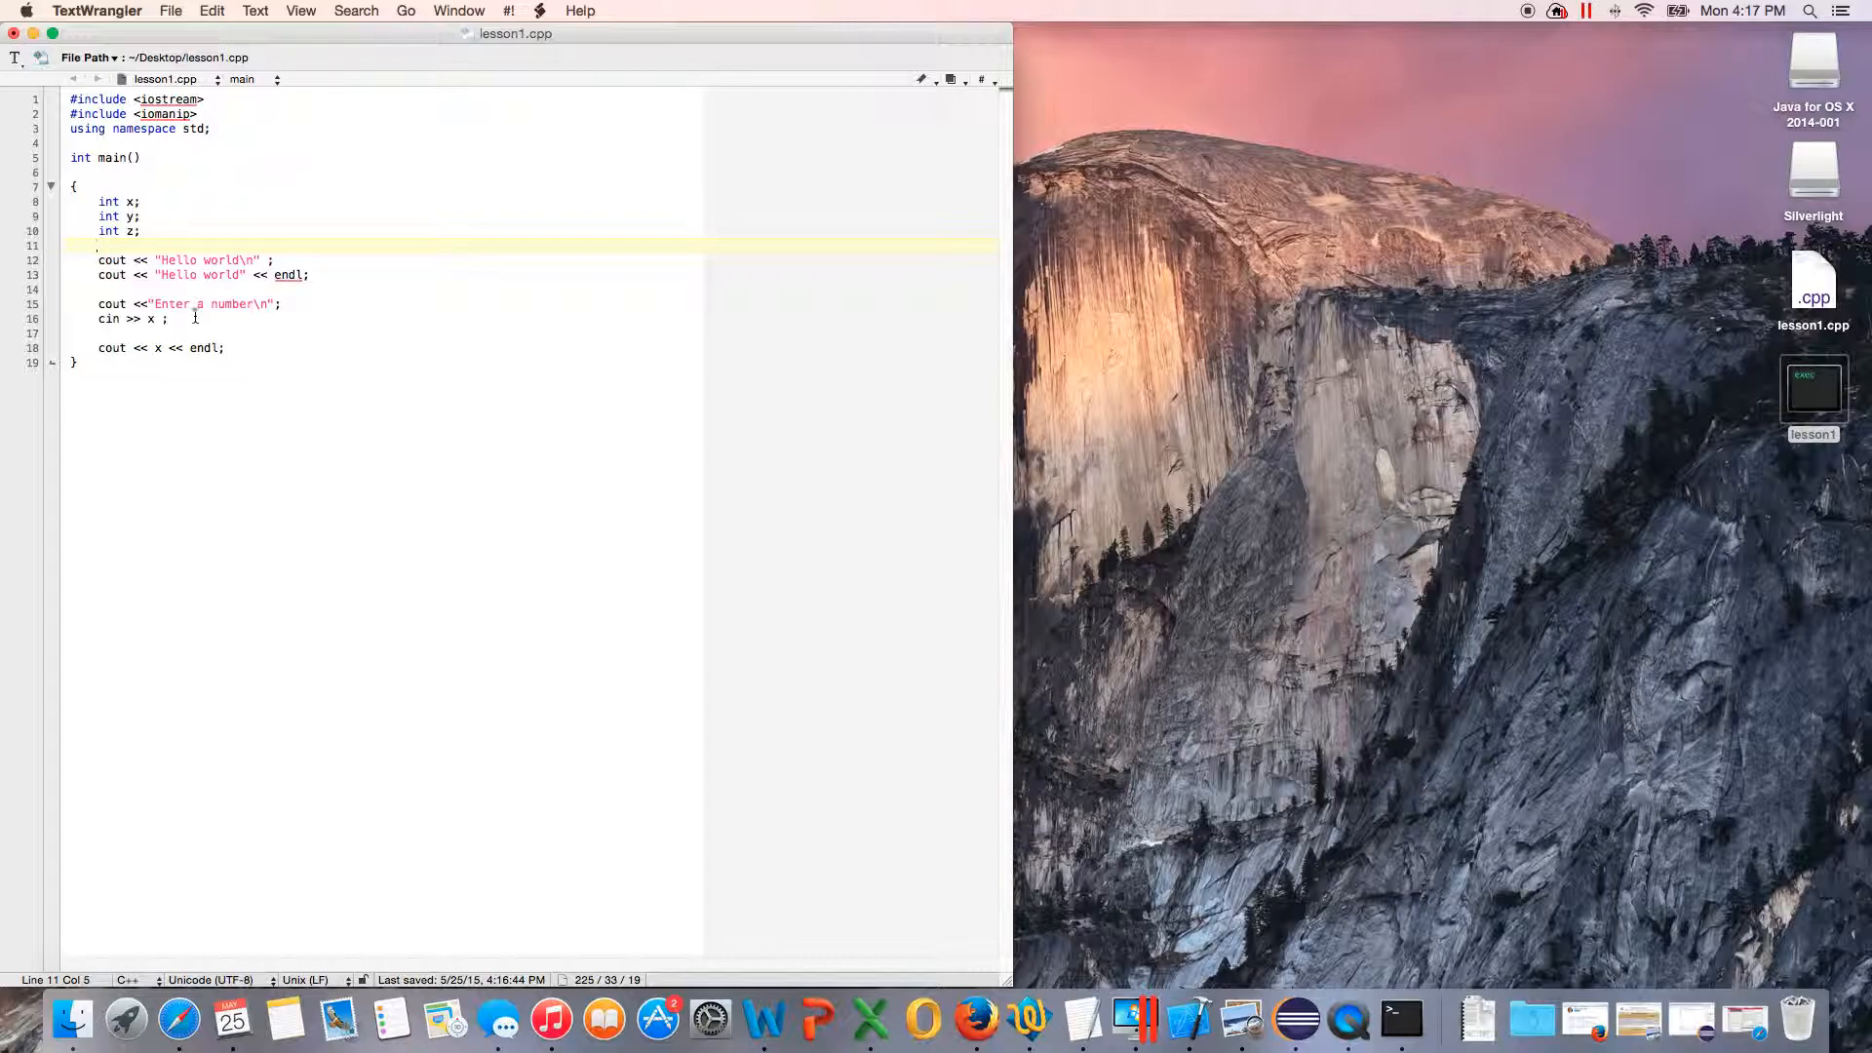
Step: Read the second number with 'cin >> y;' after the x input line
left_click(174, 318)
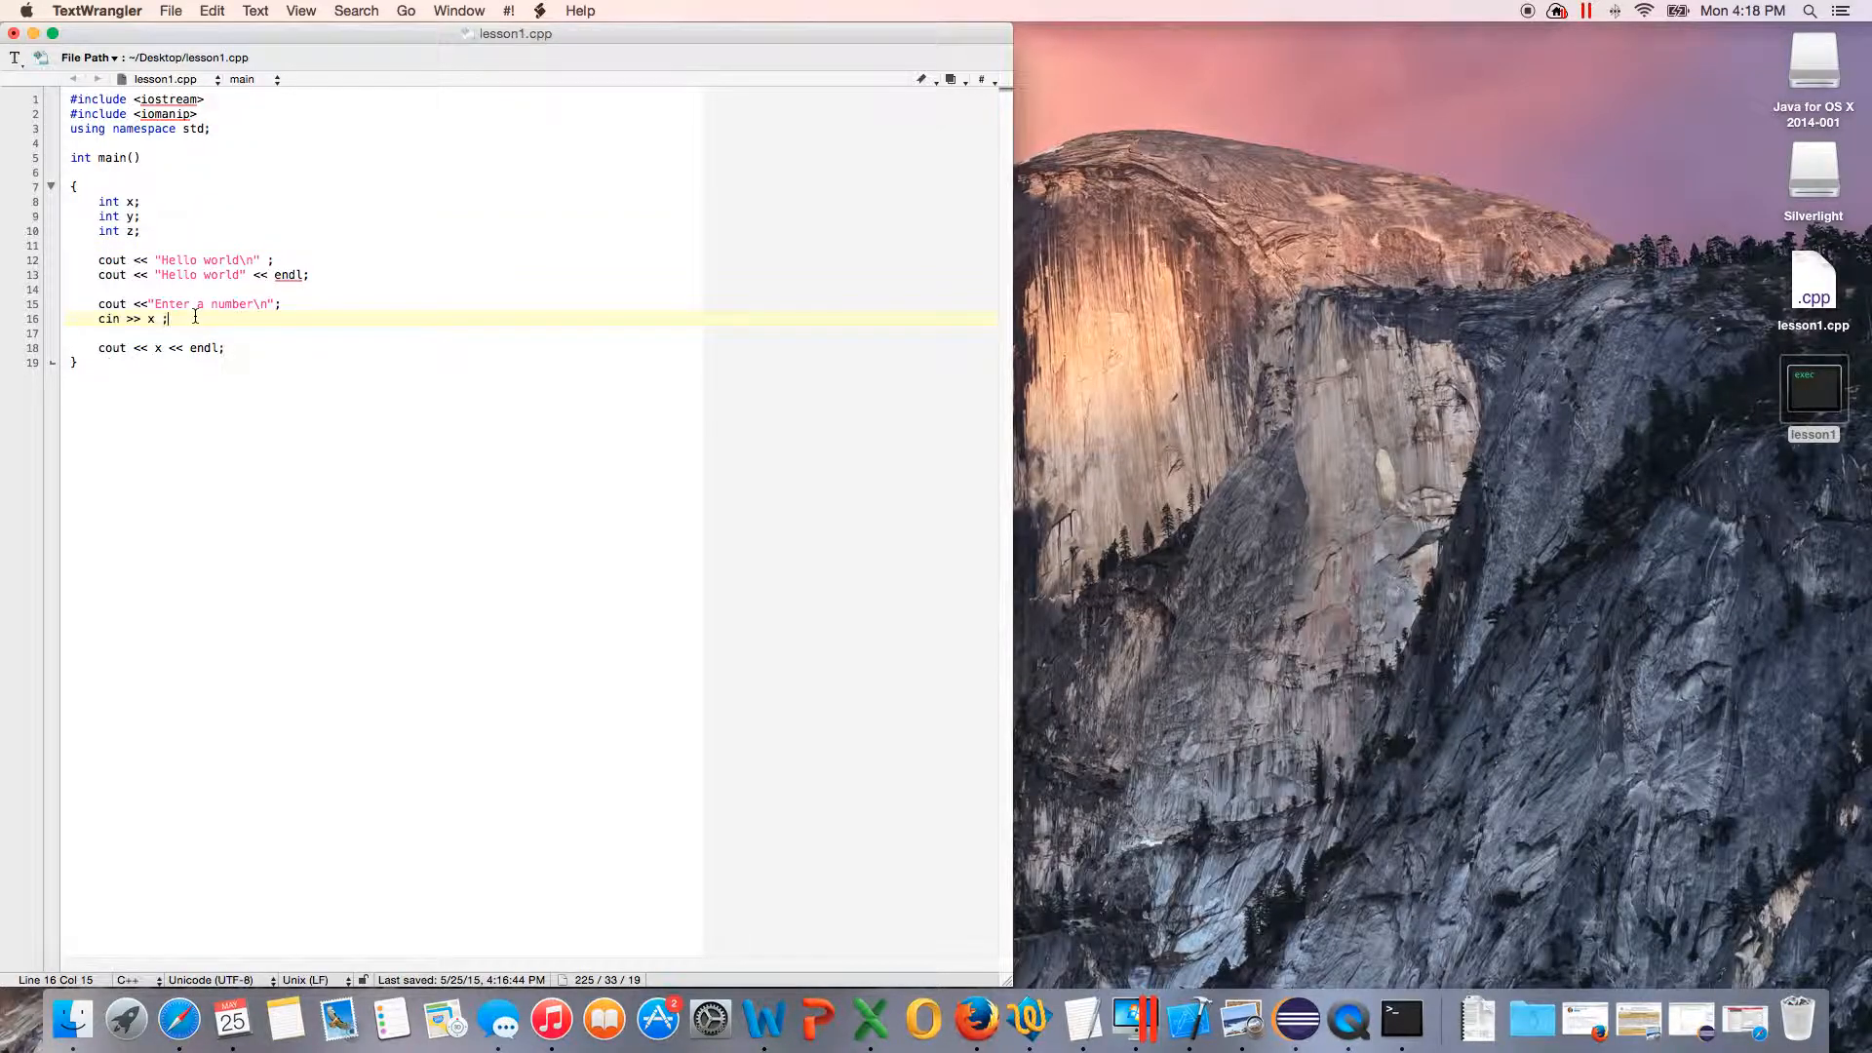
type("ci")
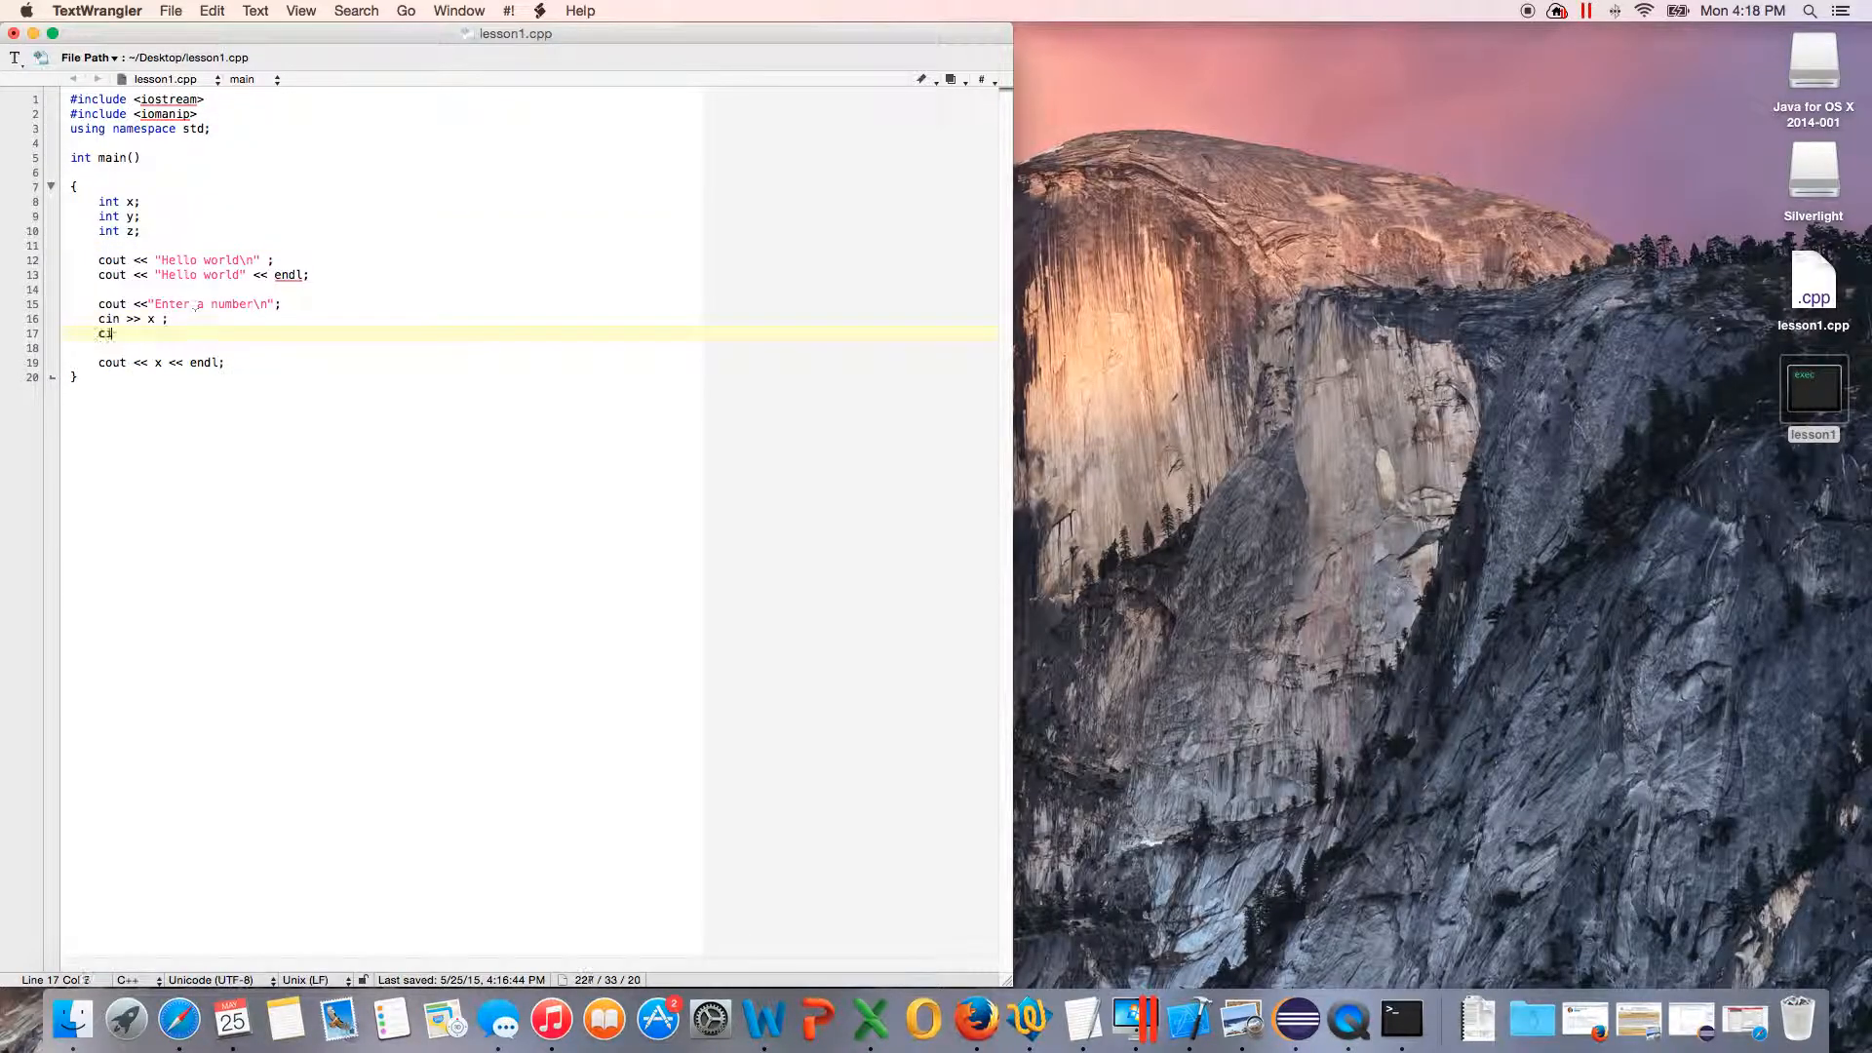
type("in >>")
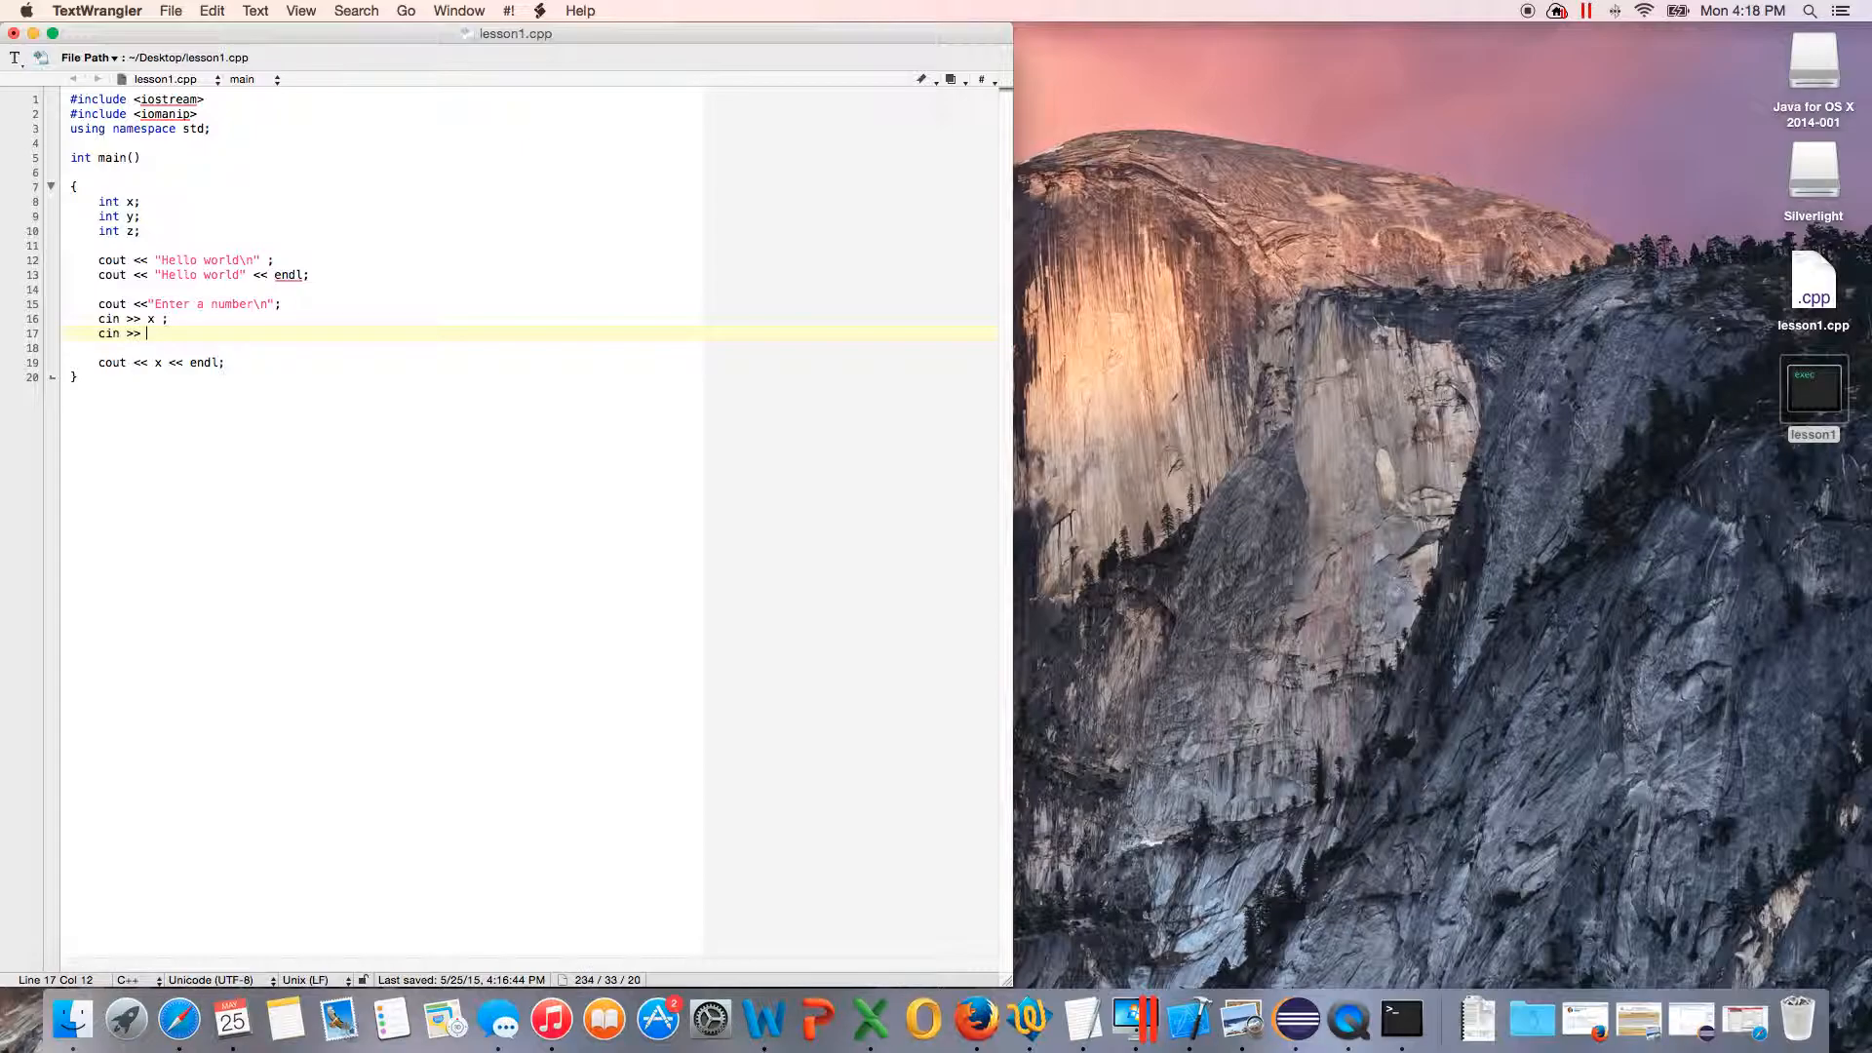
type("y;")
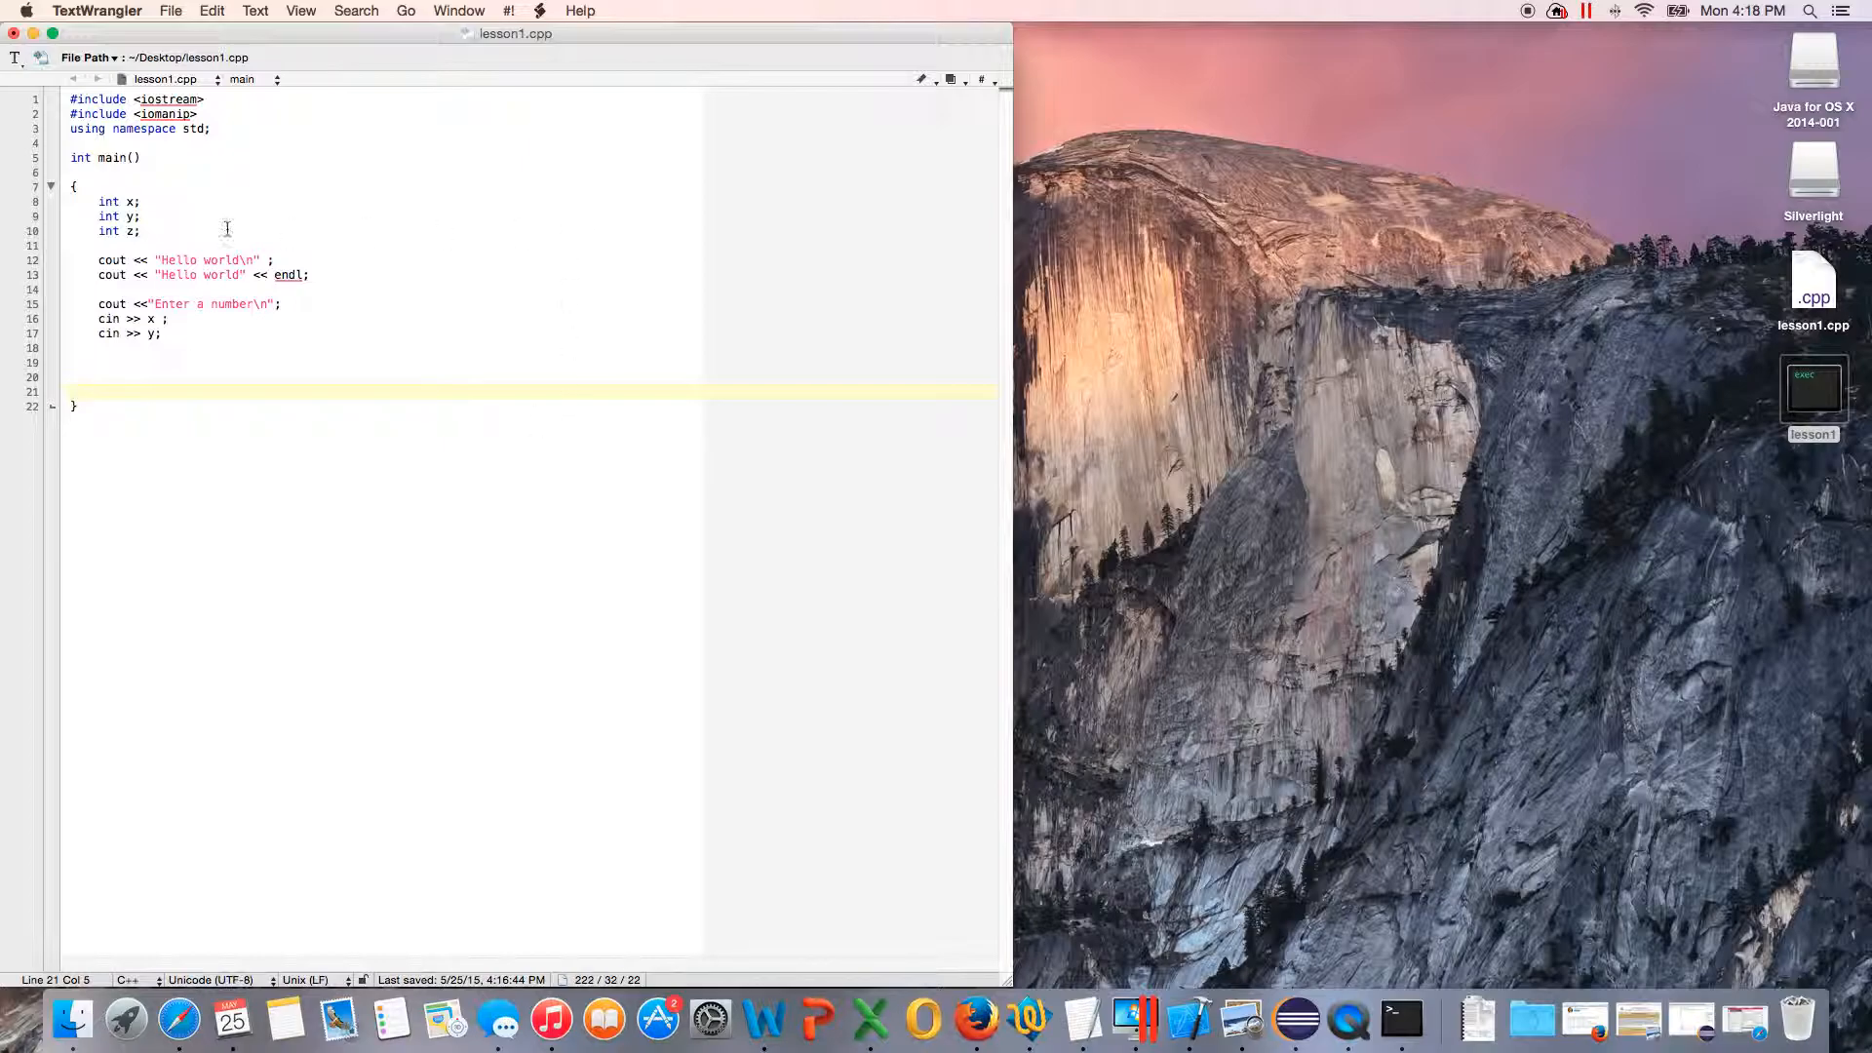
Step: Type an 'int answer;' line and write 'answer = x + y' below the inputs
key("return")
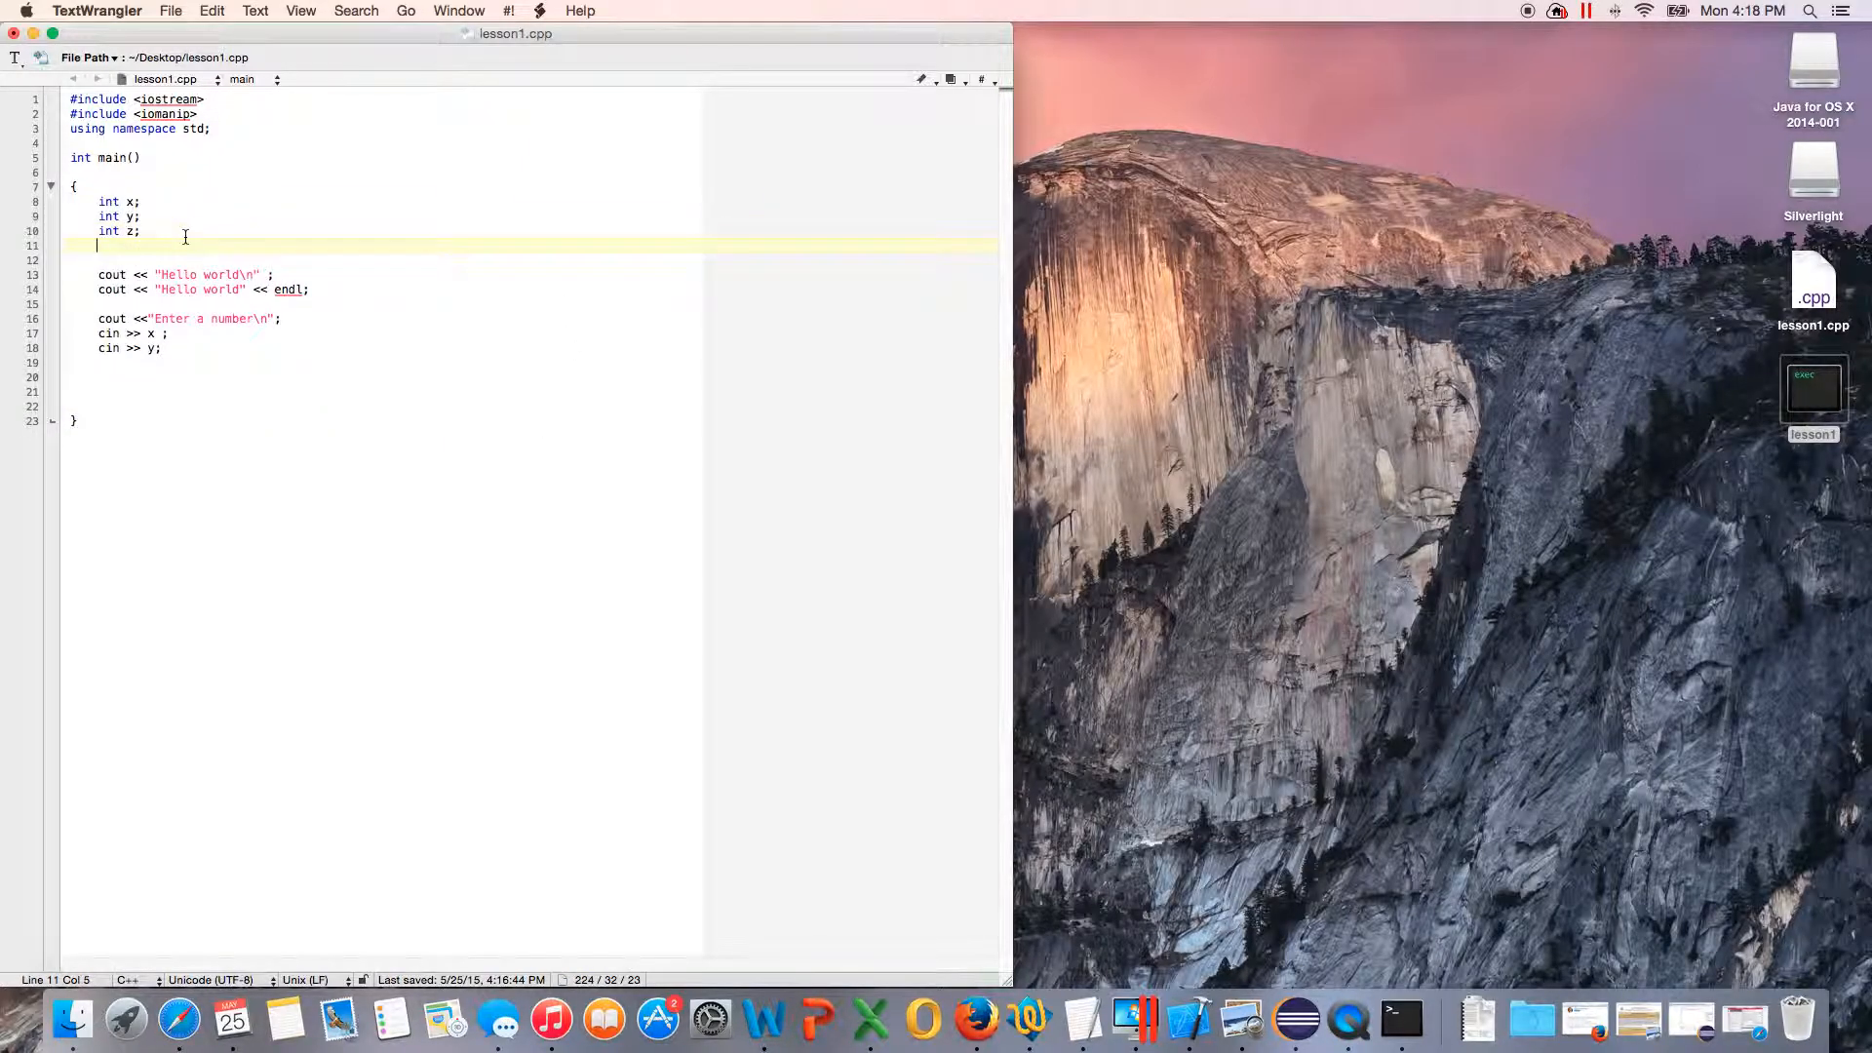
type("int")
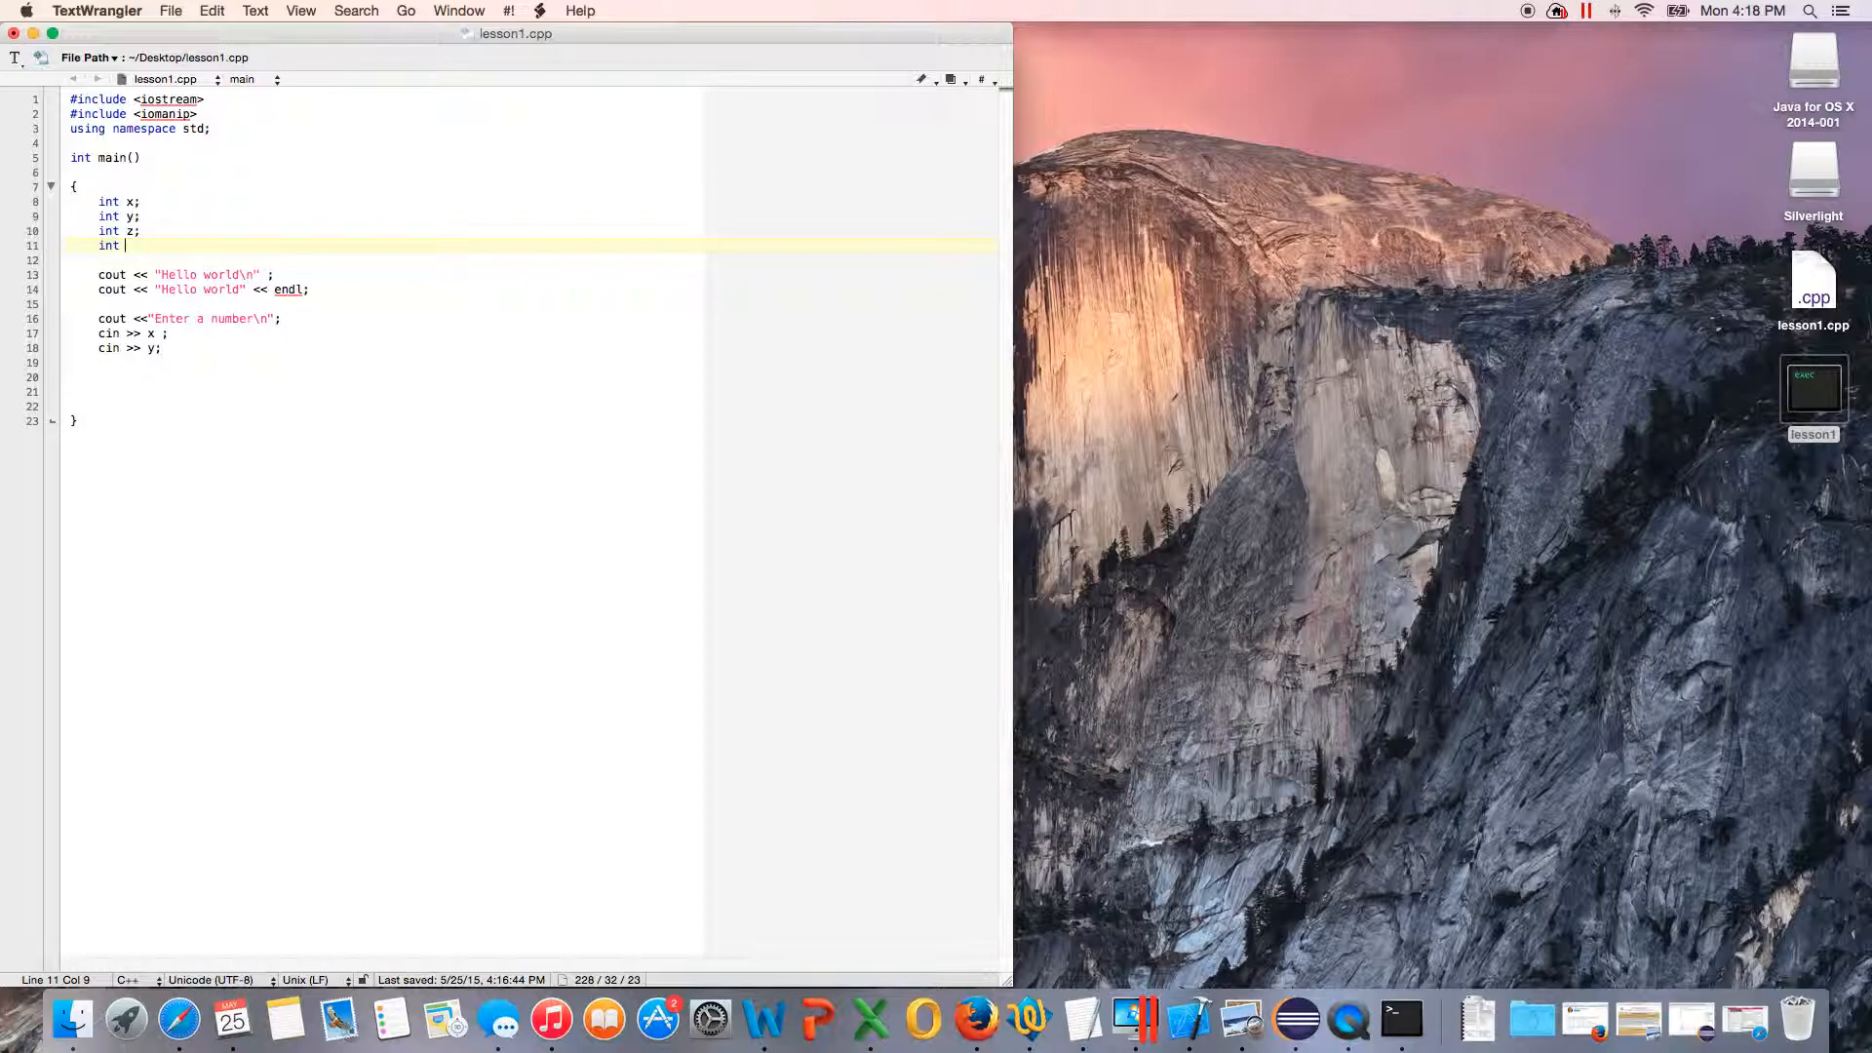
type("answer")
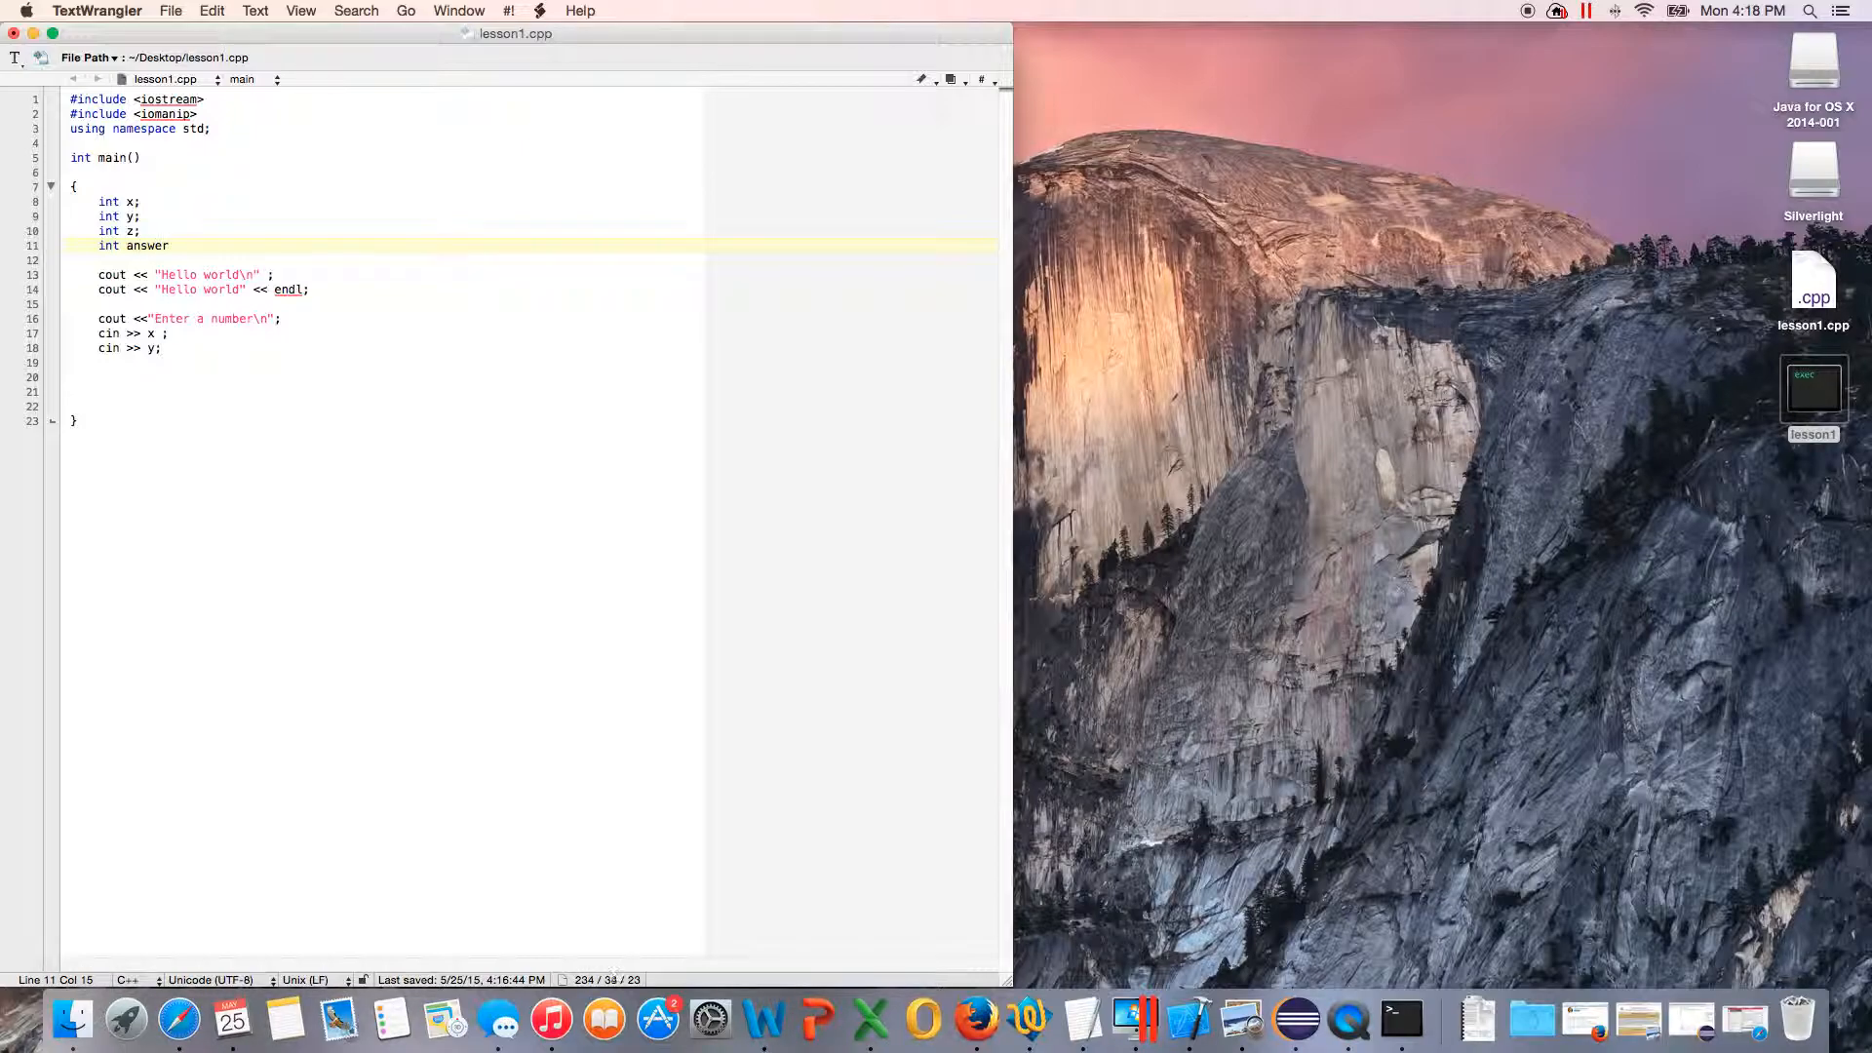
type(";")
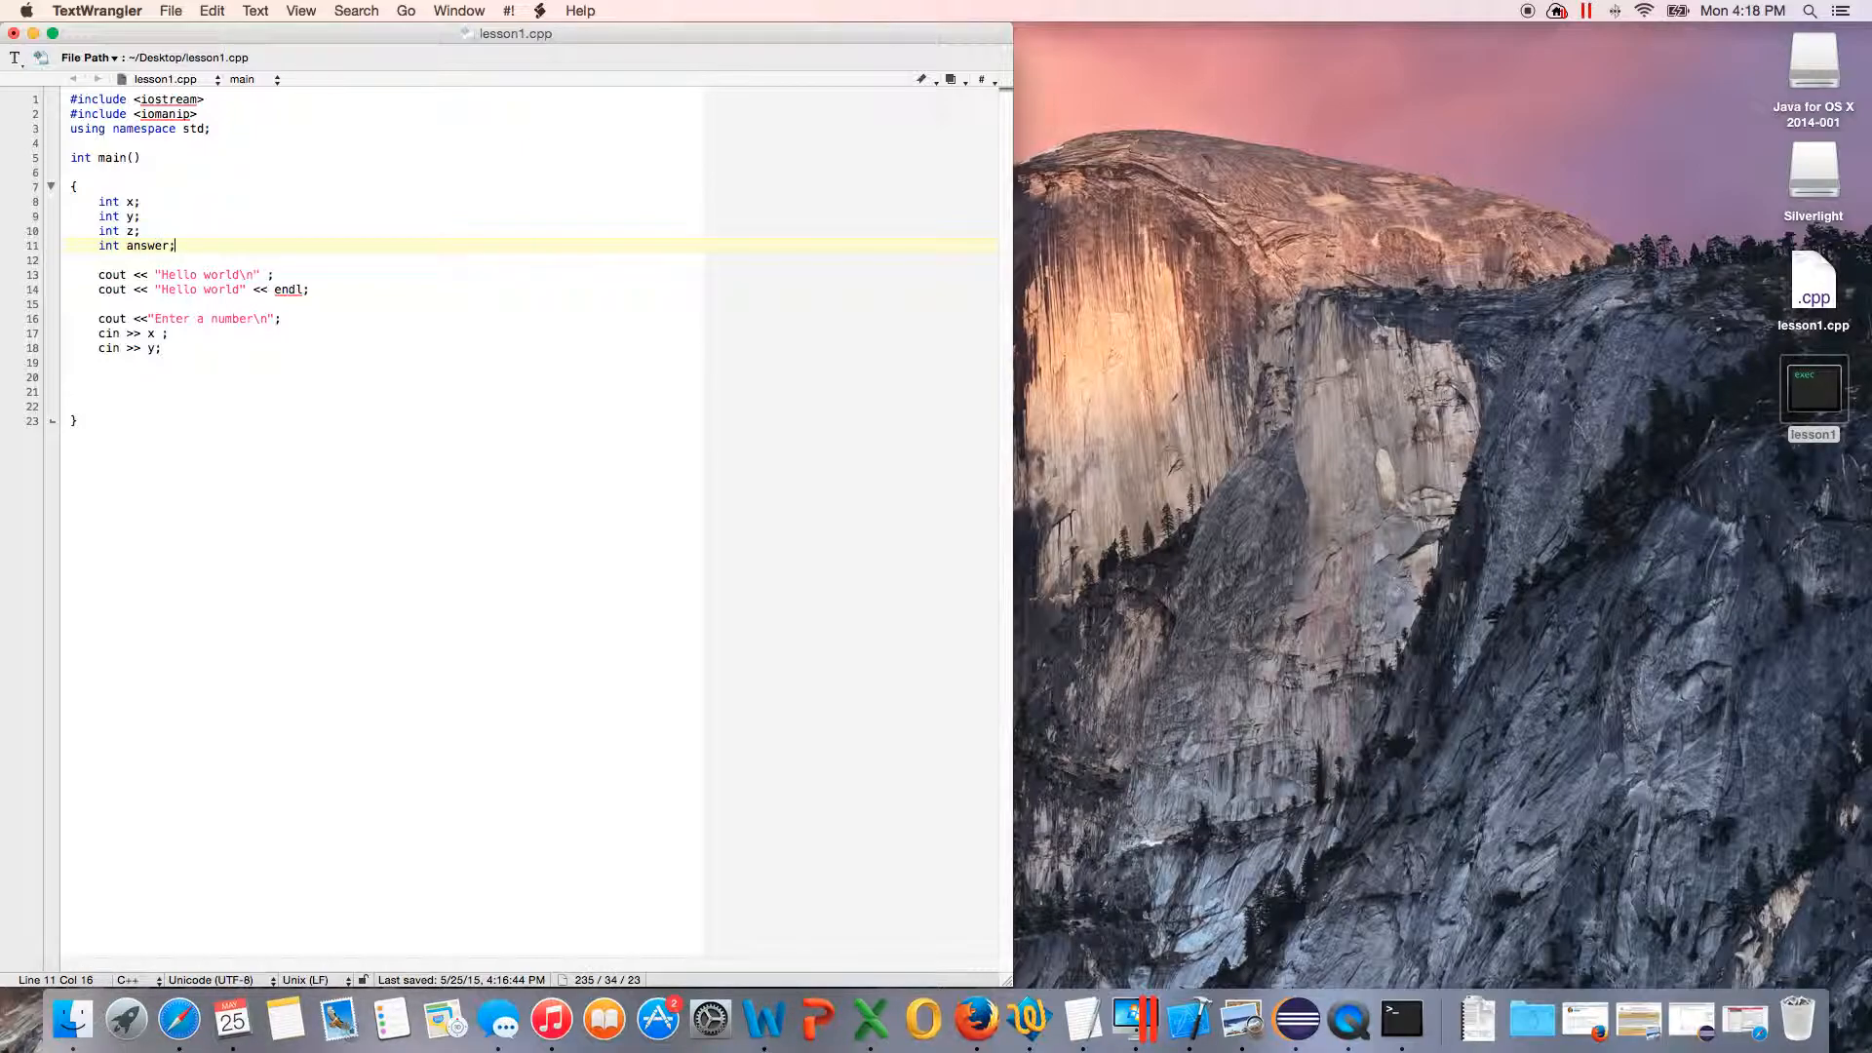
left_click(202, 392)
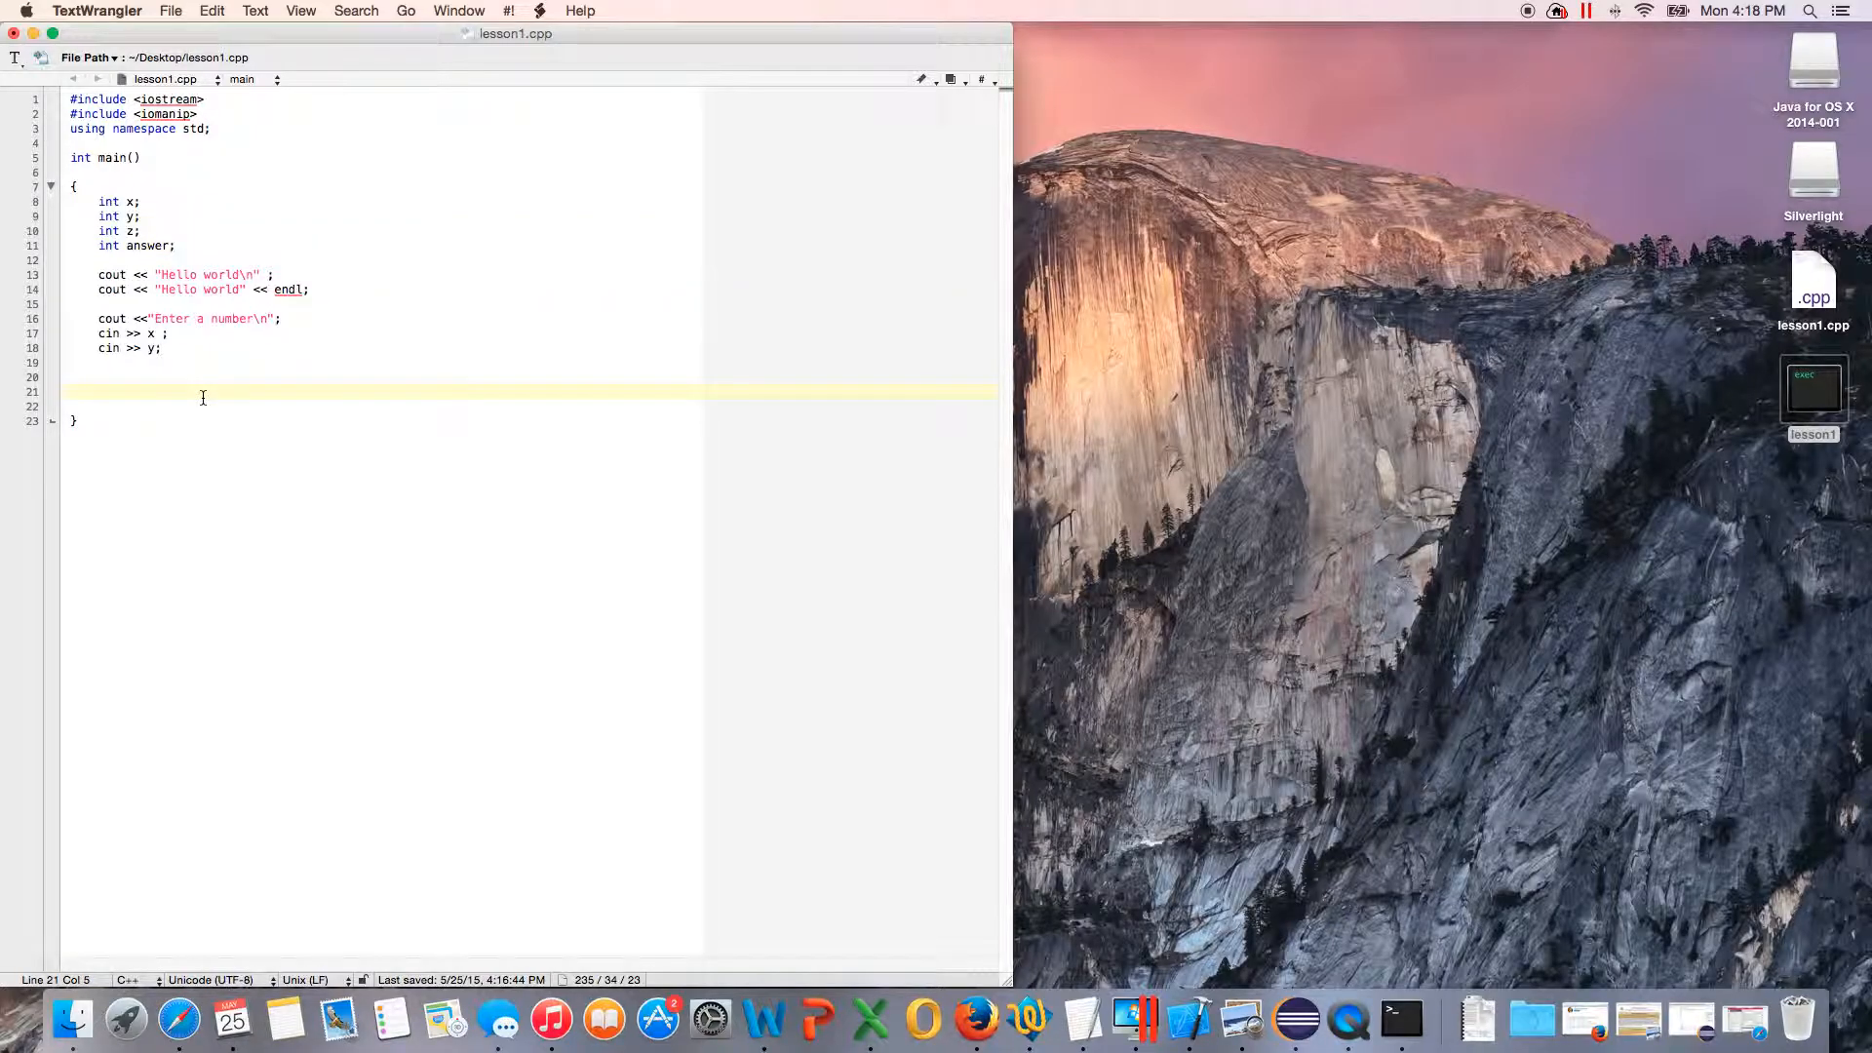
type("answer =")
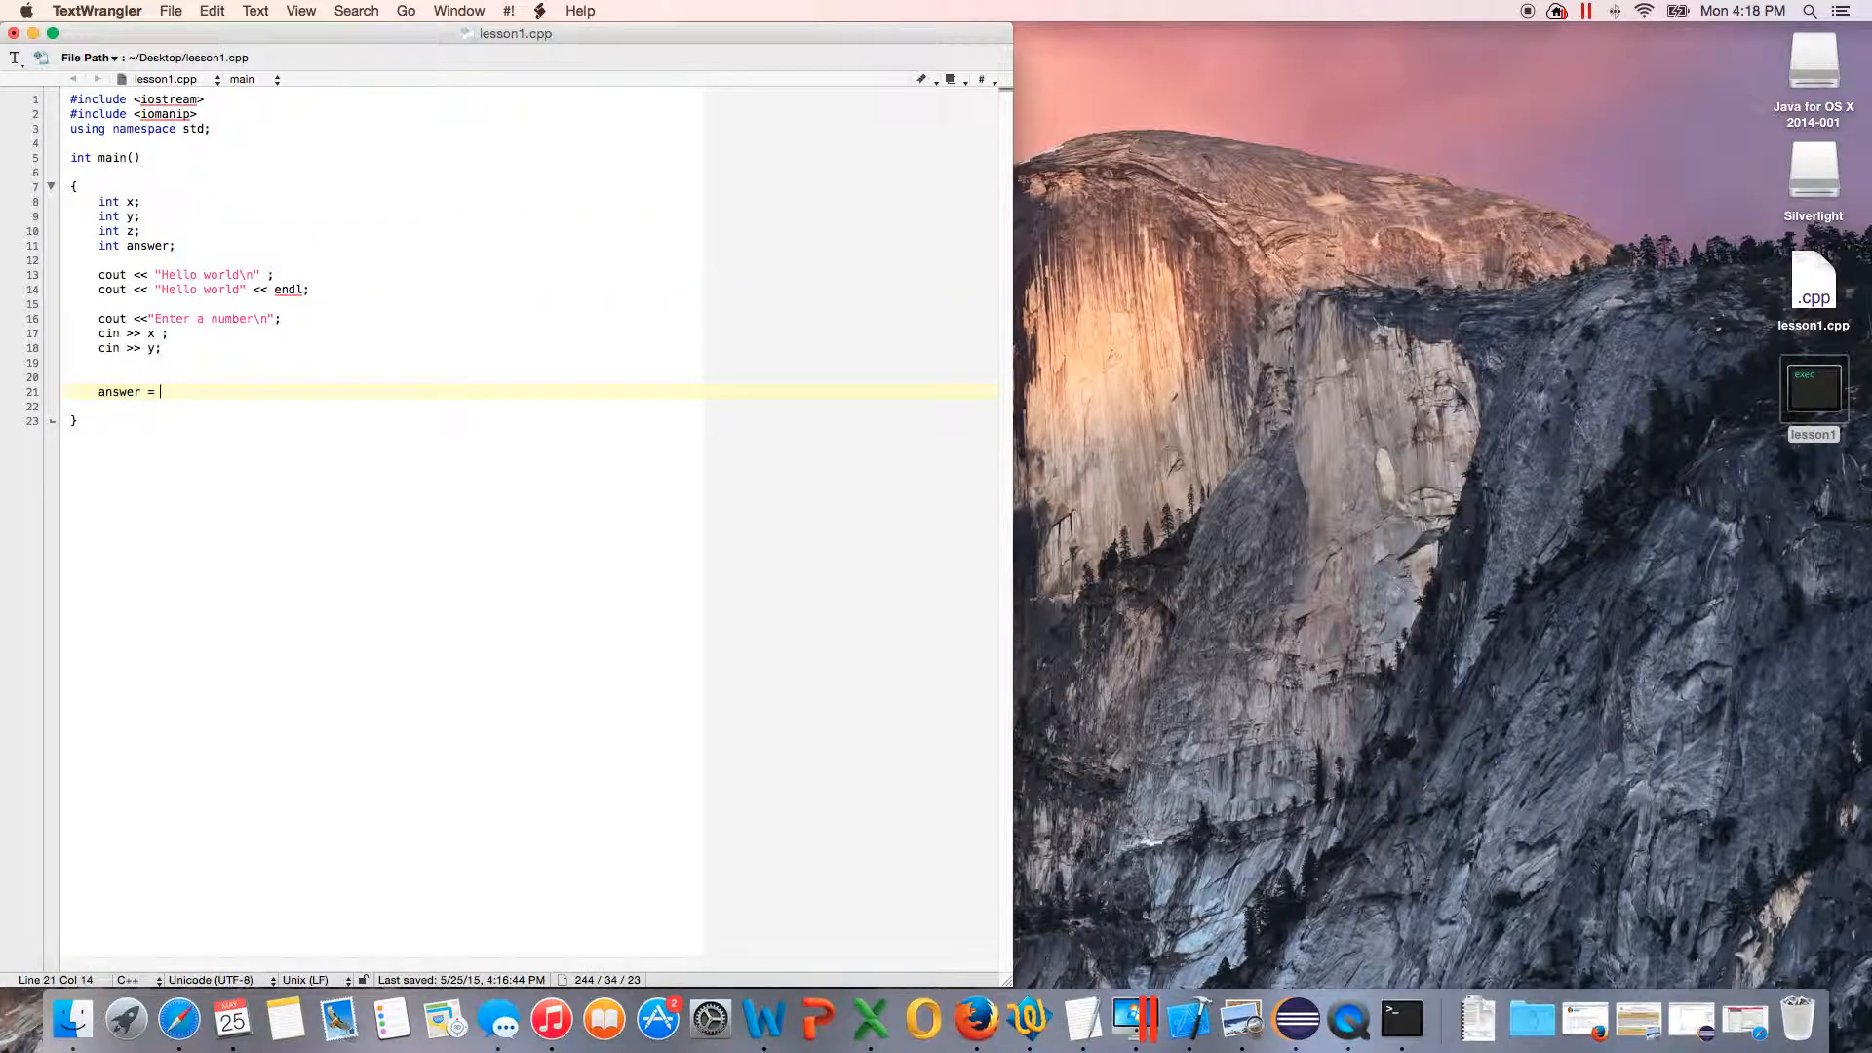
type("x + y;")
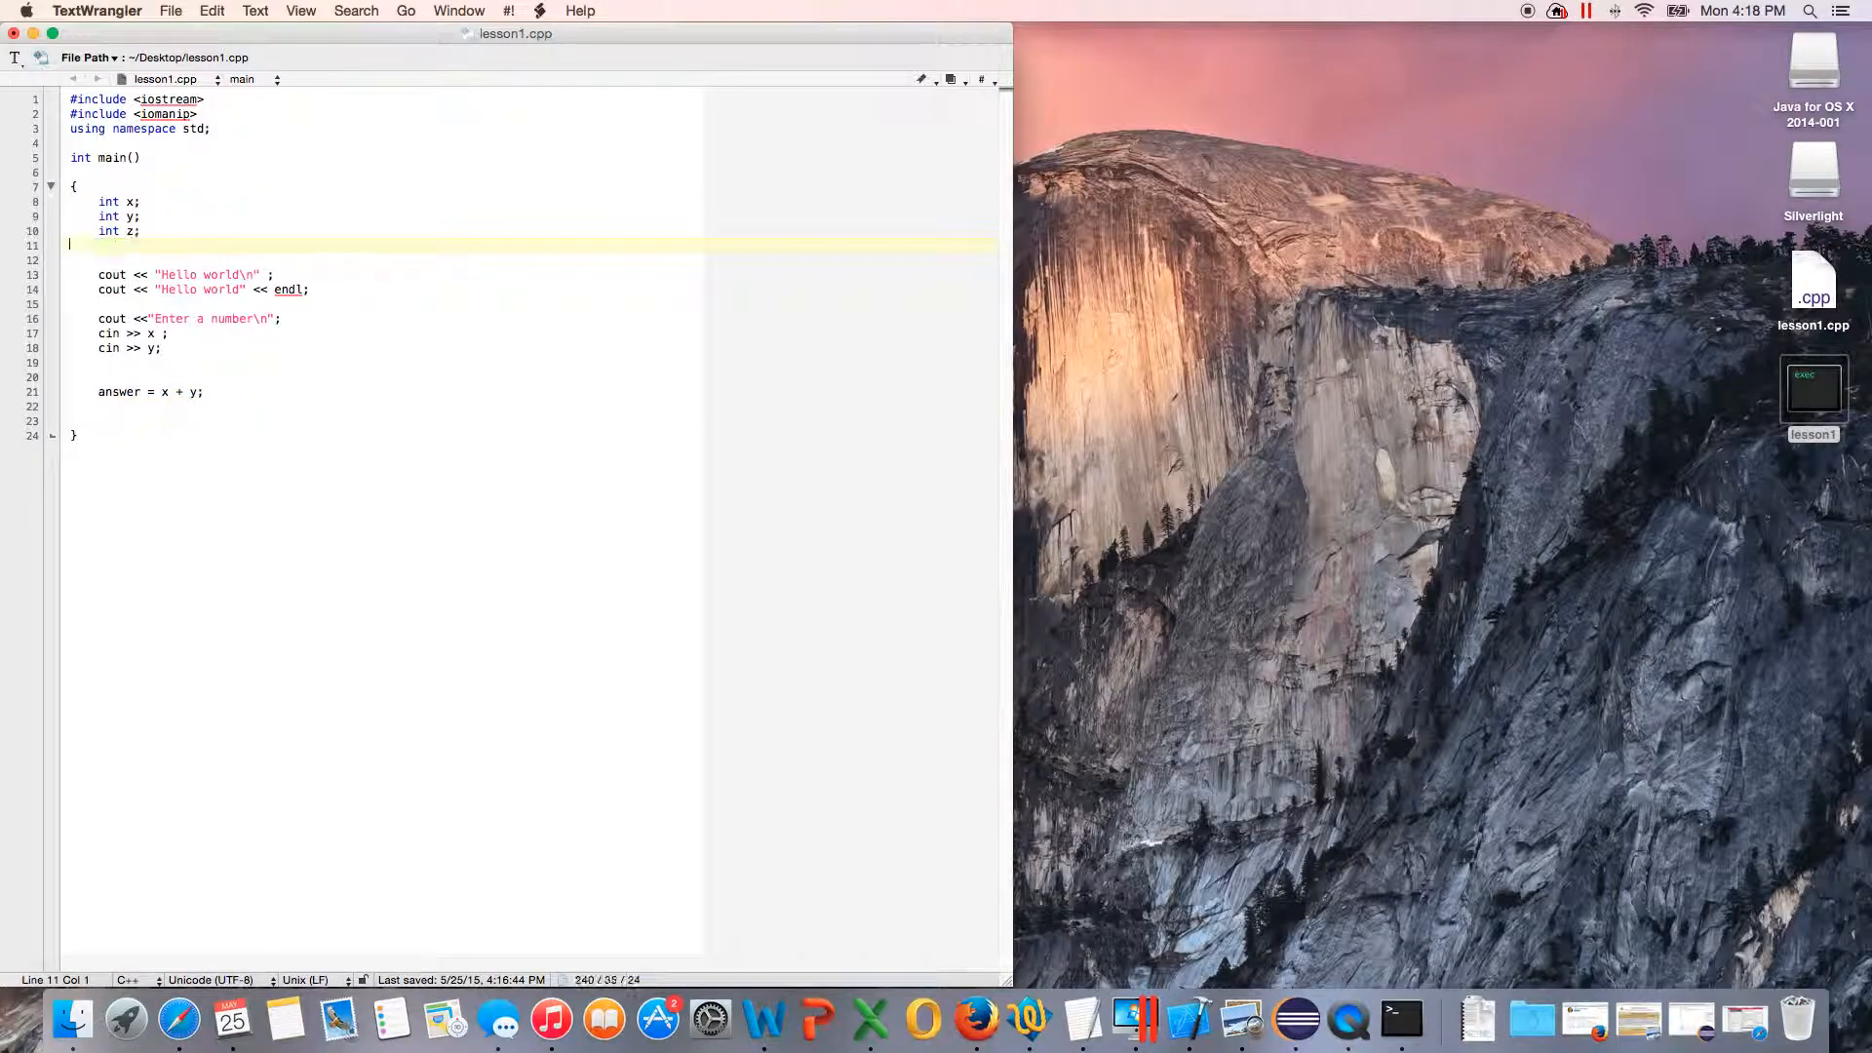
Step: Change the sum target from answer to z and end the output line with endl
double_click(119, 392)
type("cout <<")
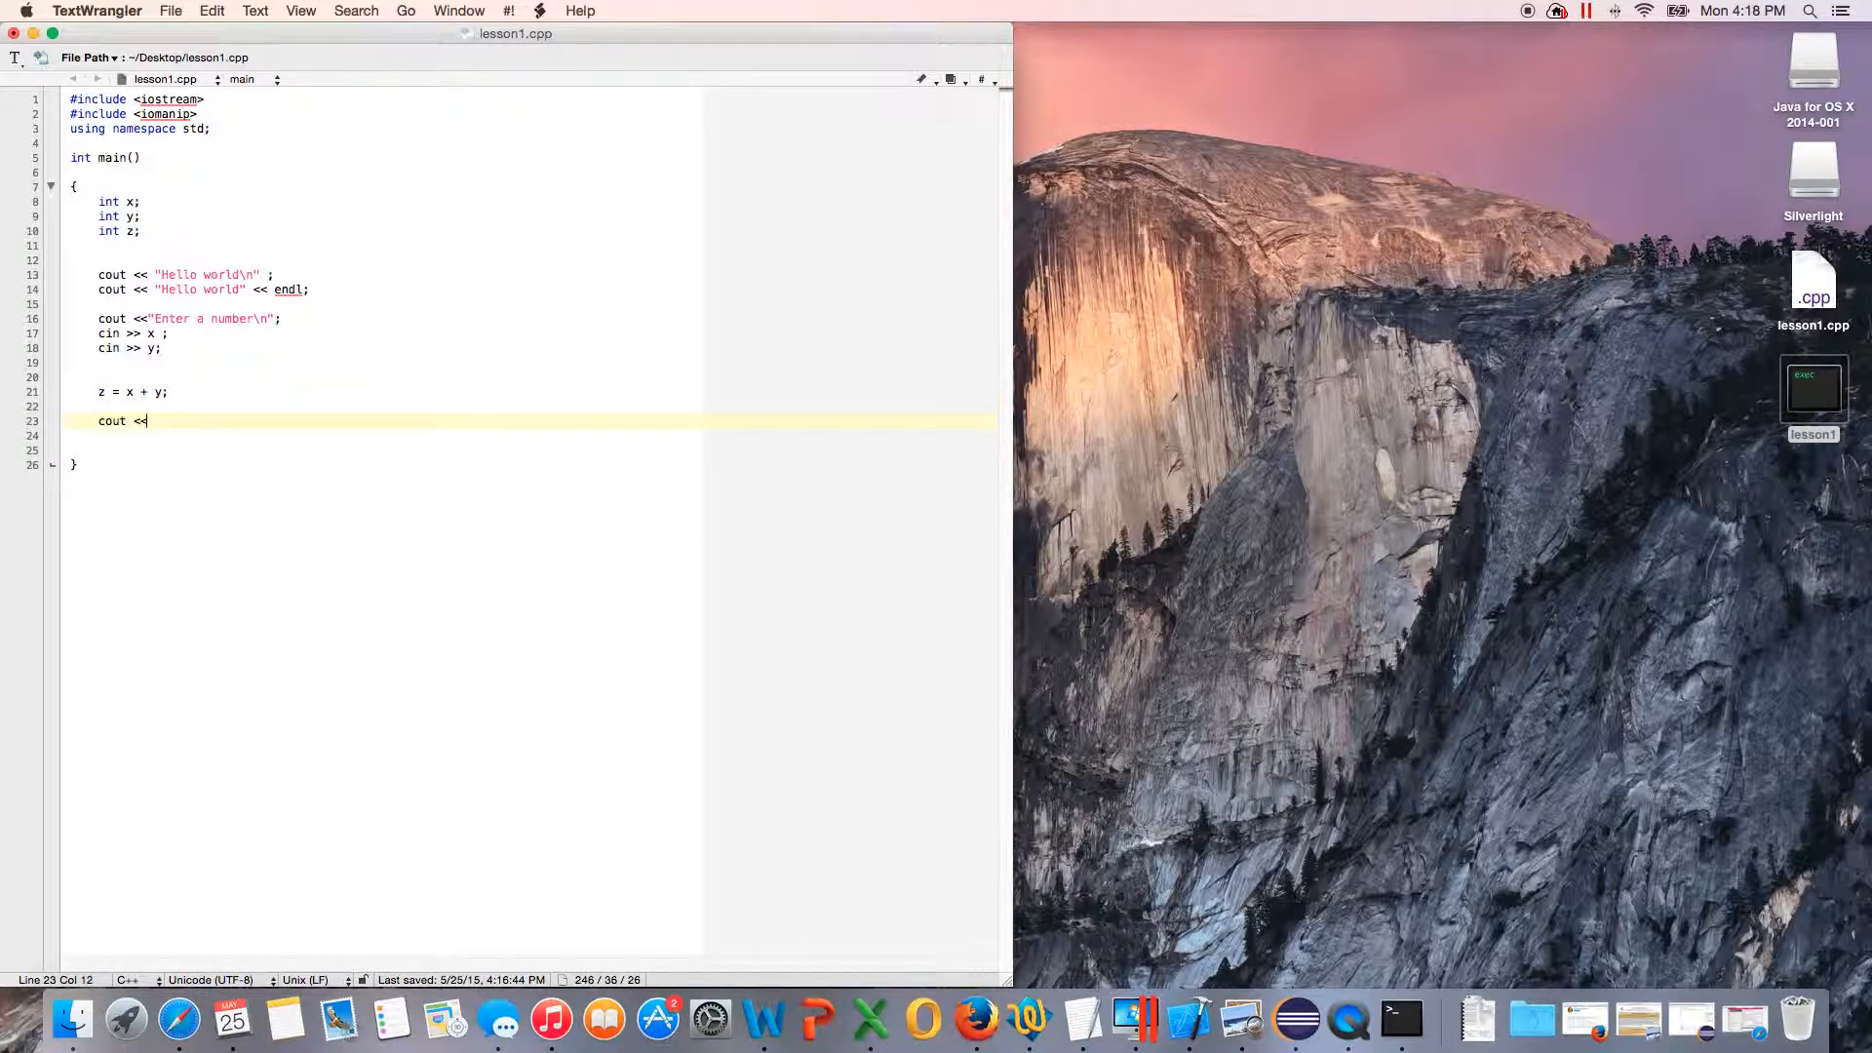
type("z << ednl")
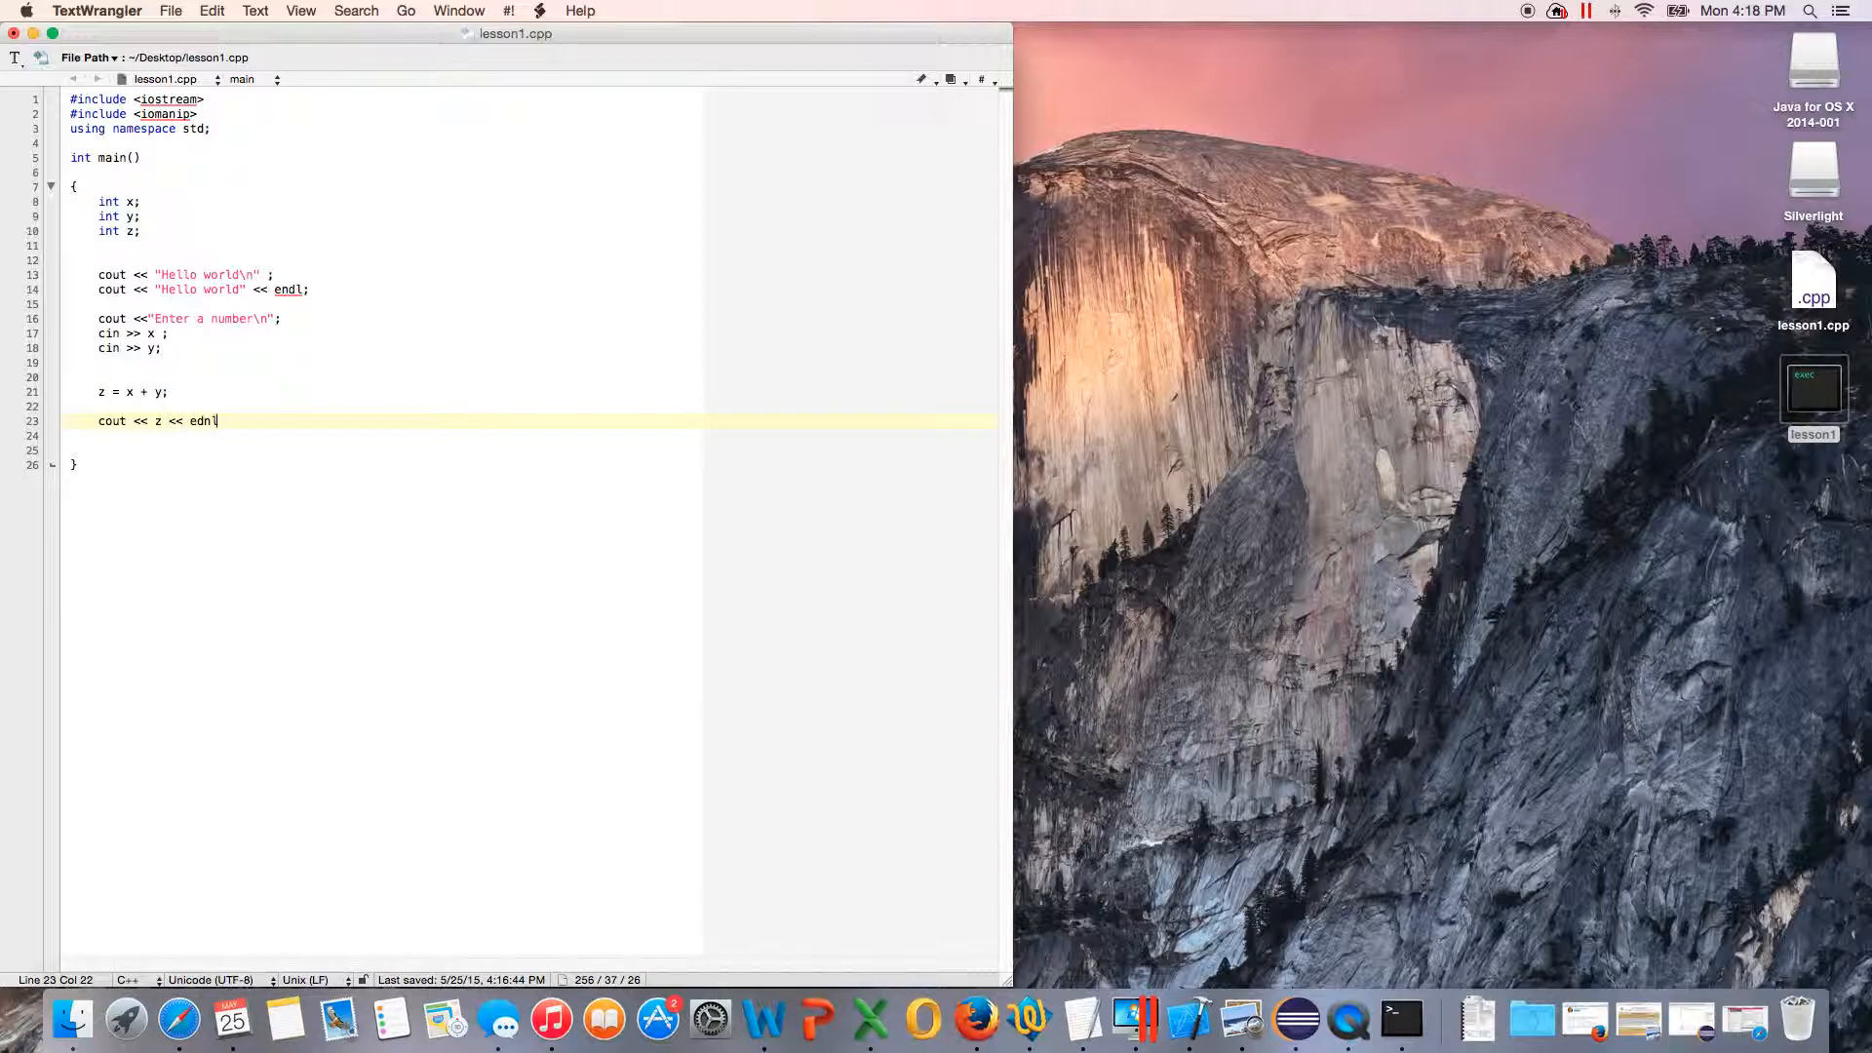
type("endl;")
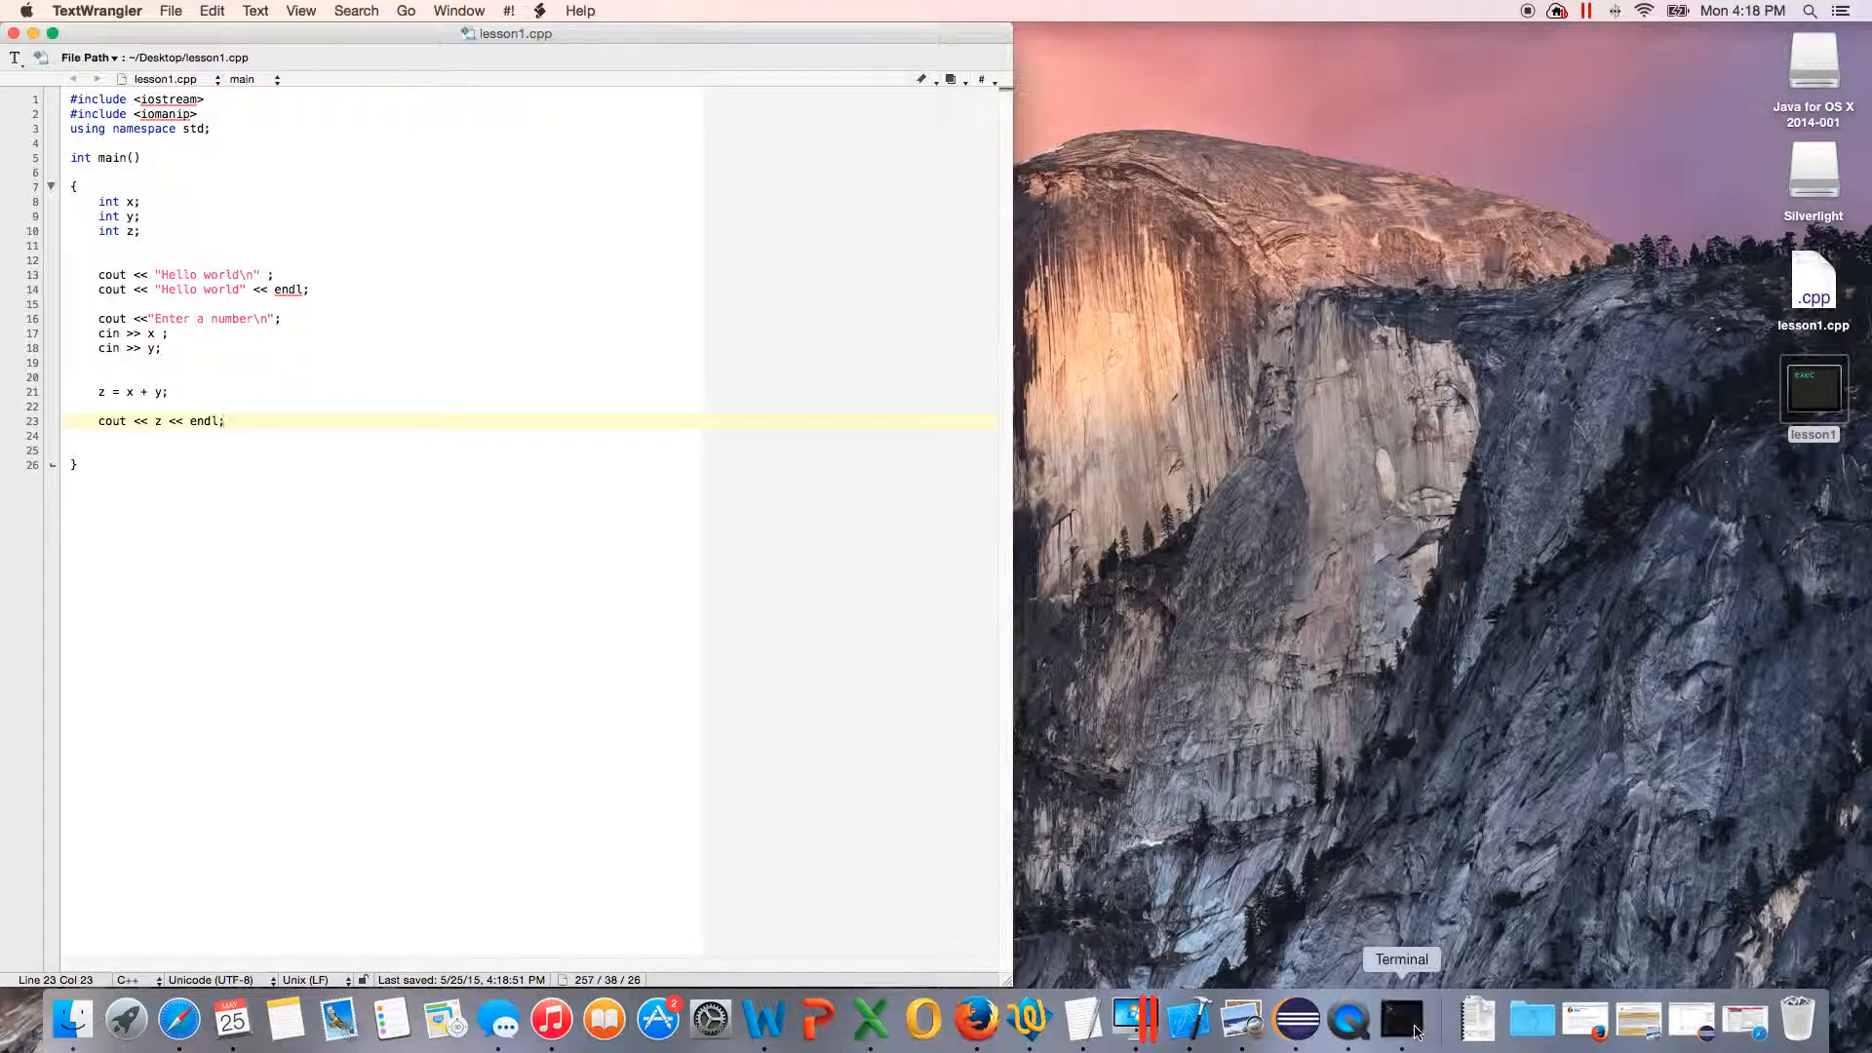
Step: Run the lesson1.cpp compile command in Terminal, then change into the desktop folder
left_click(1402, 1021)
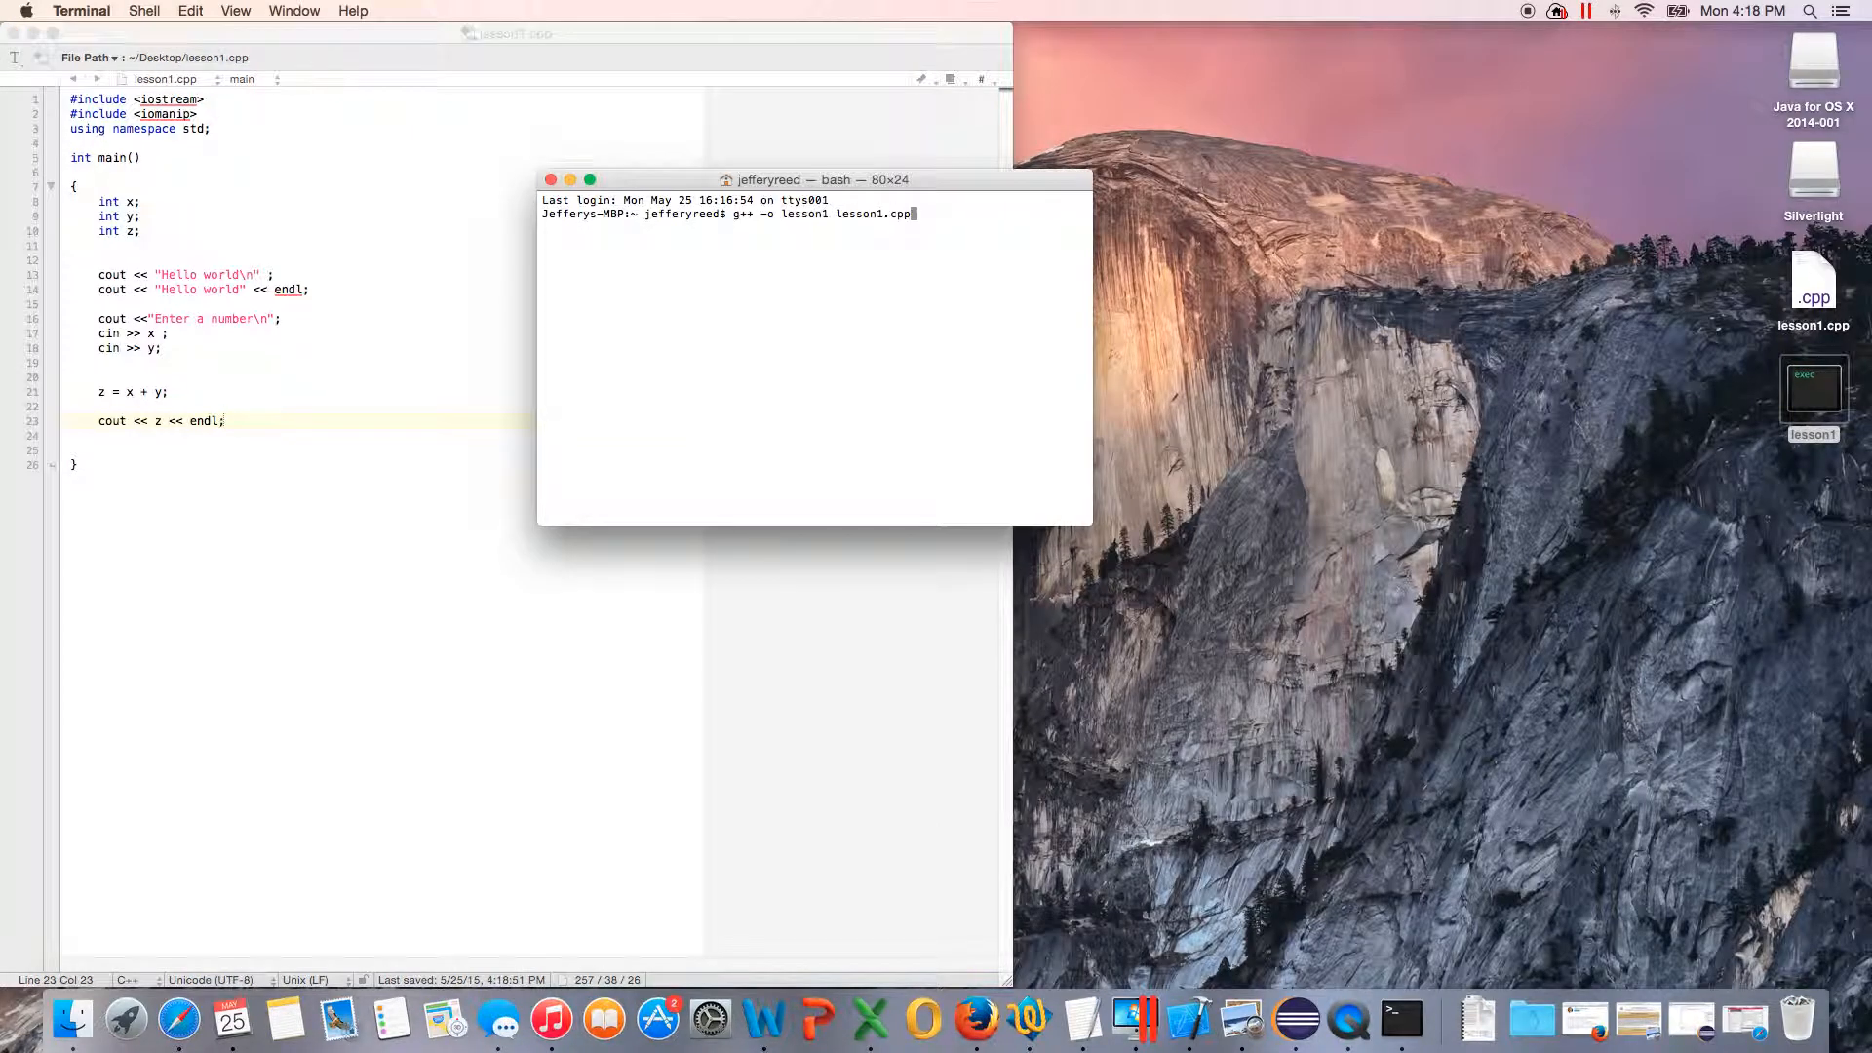
key("Return")
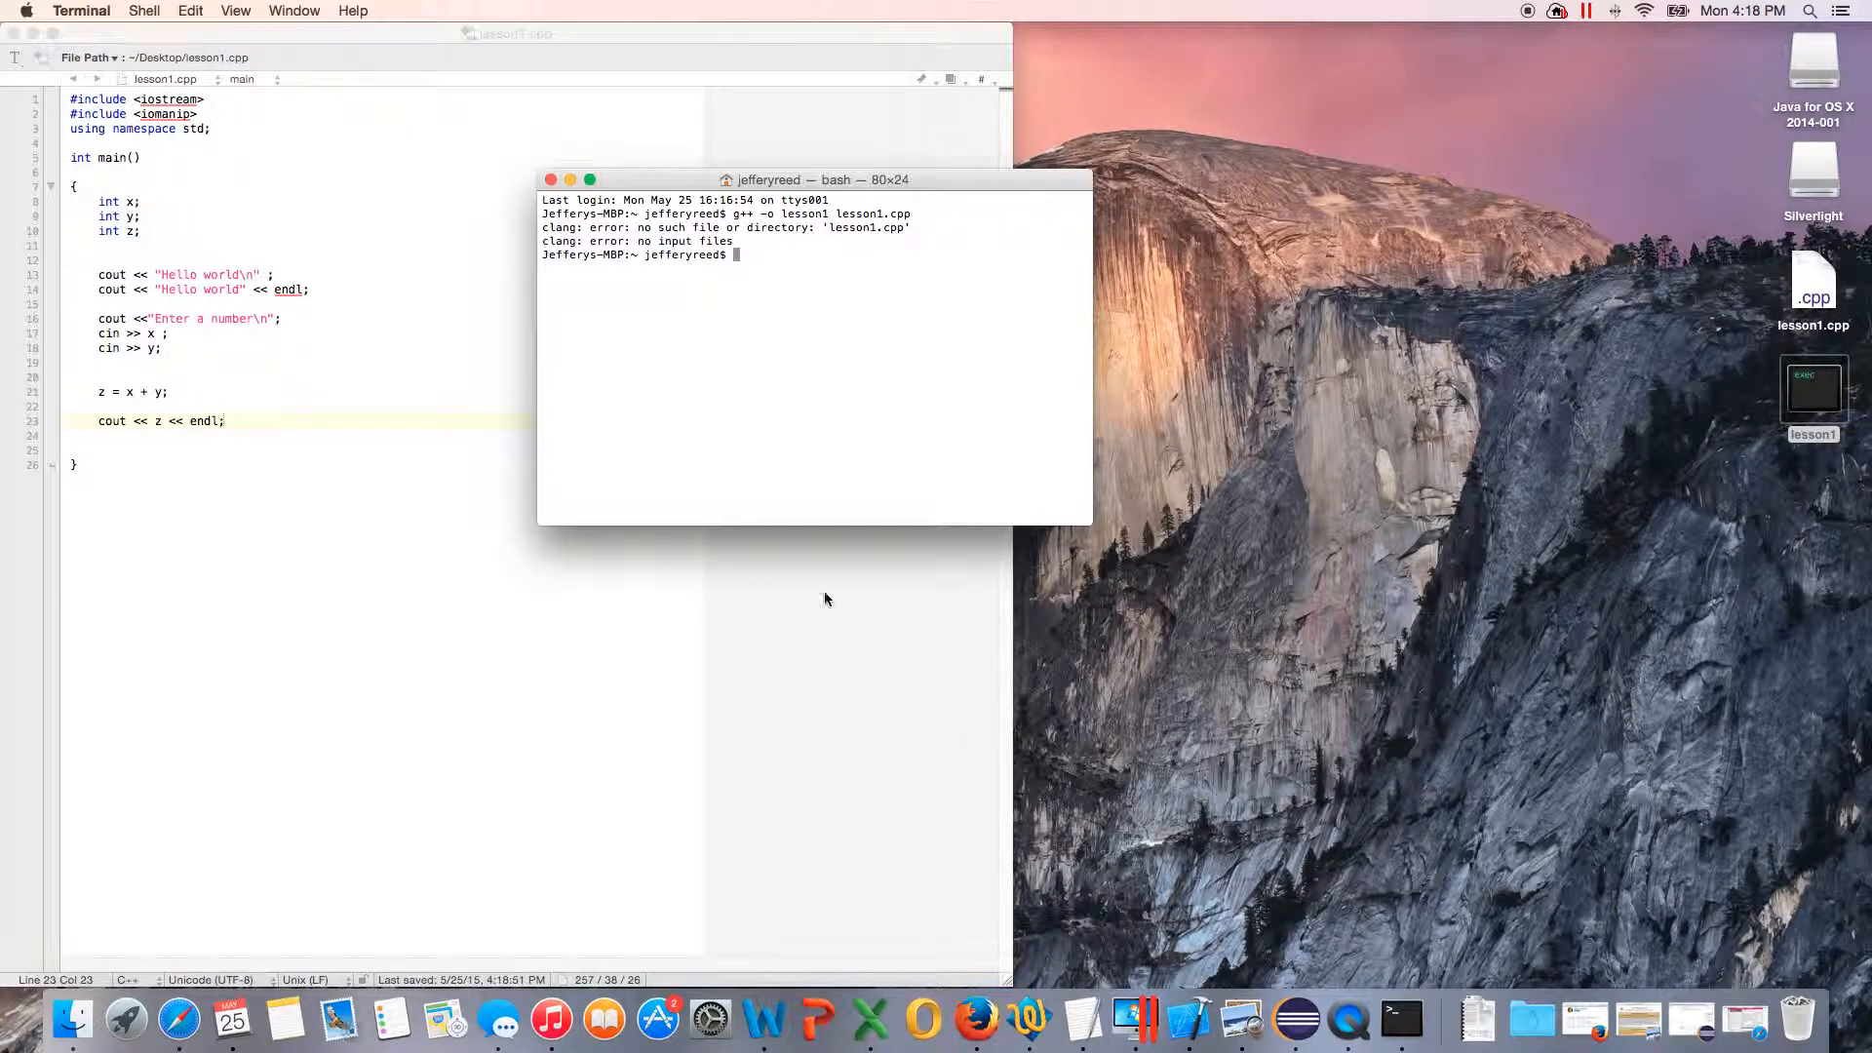
mouse_move(846, 477)
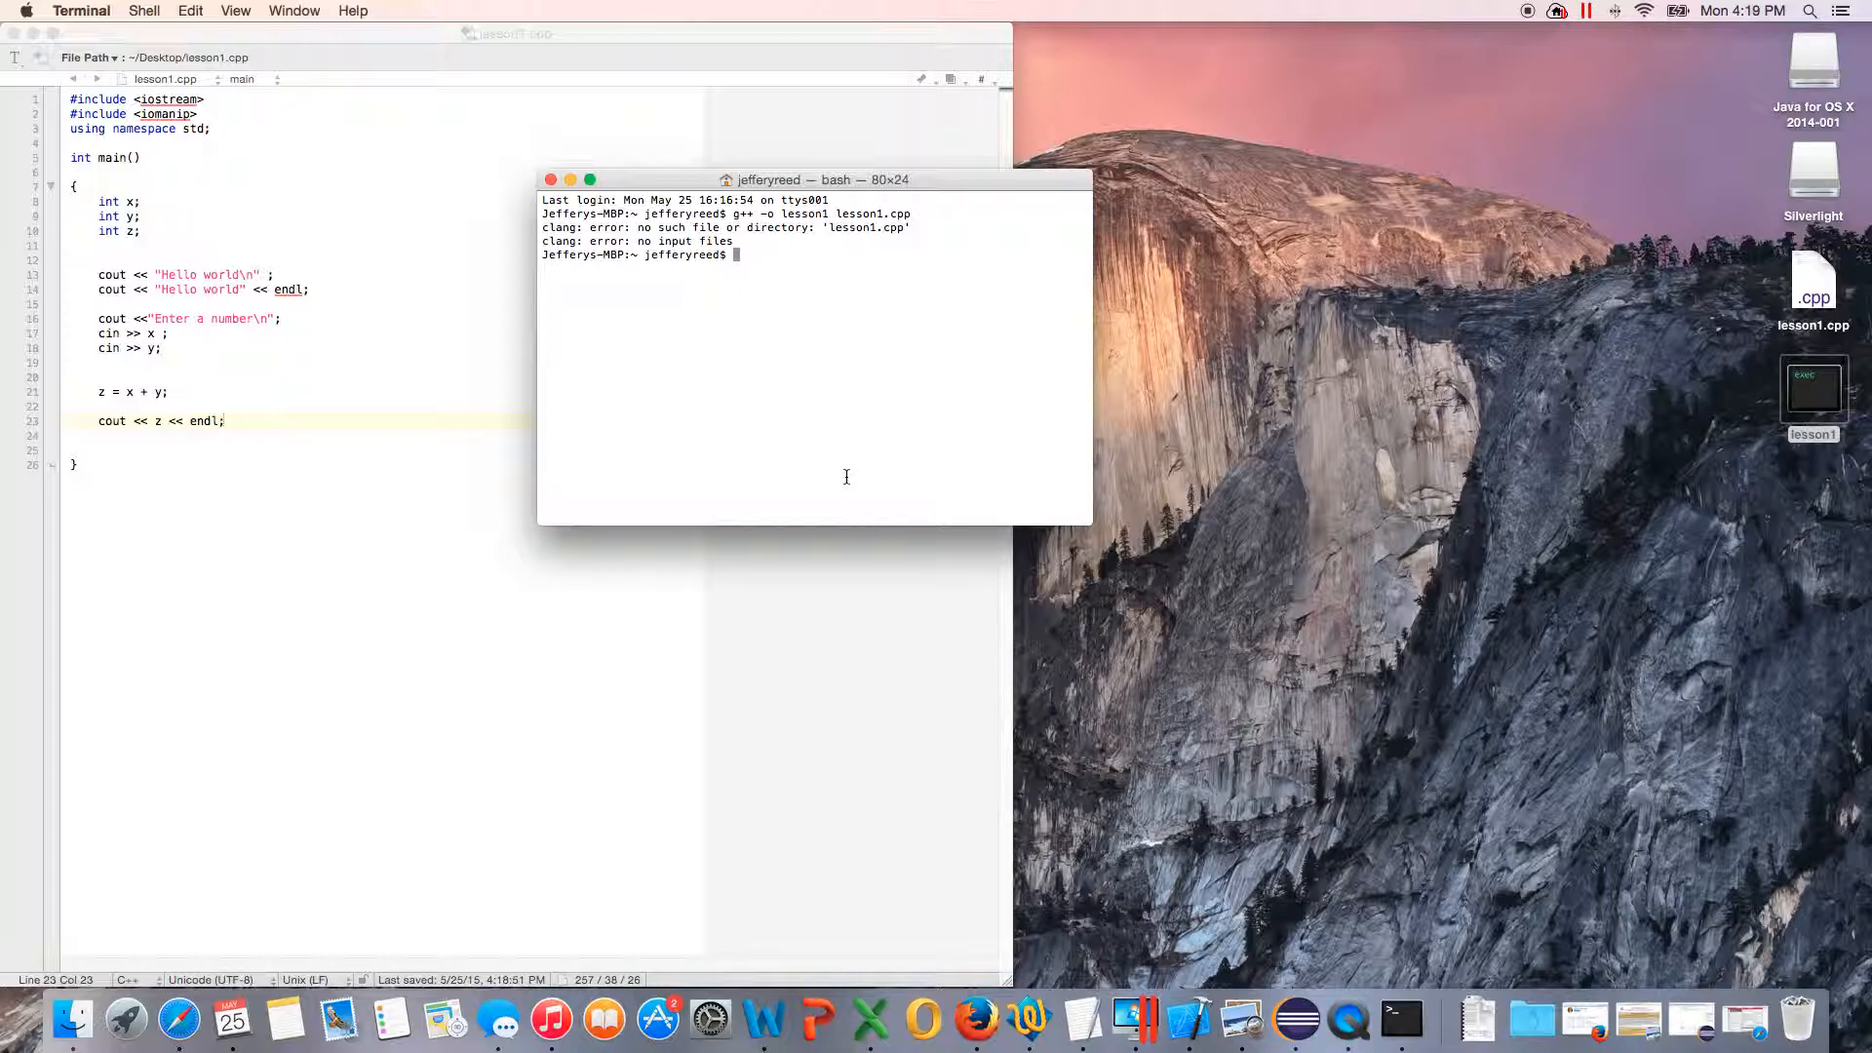
type("cd desktop")
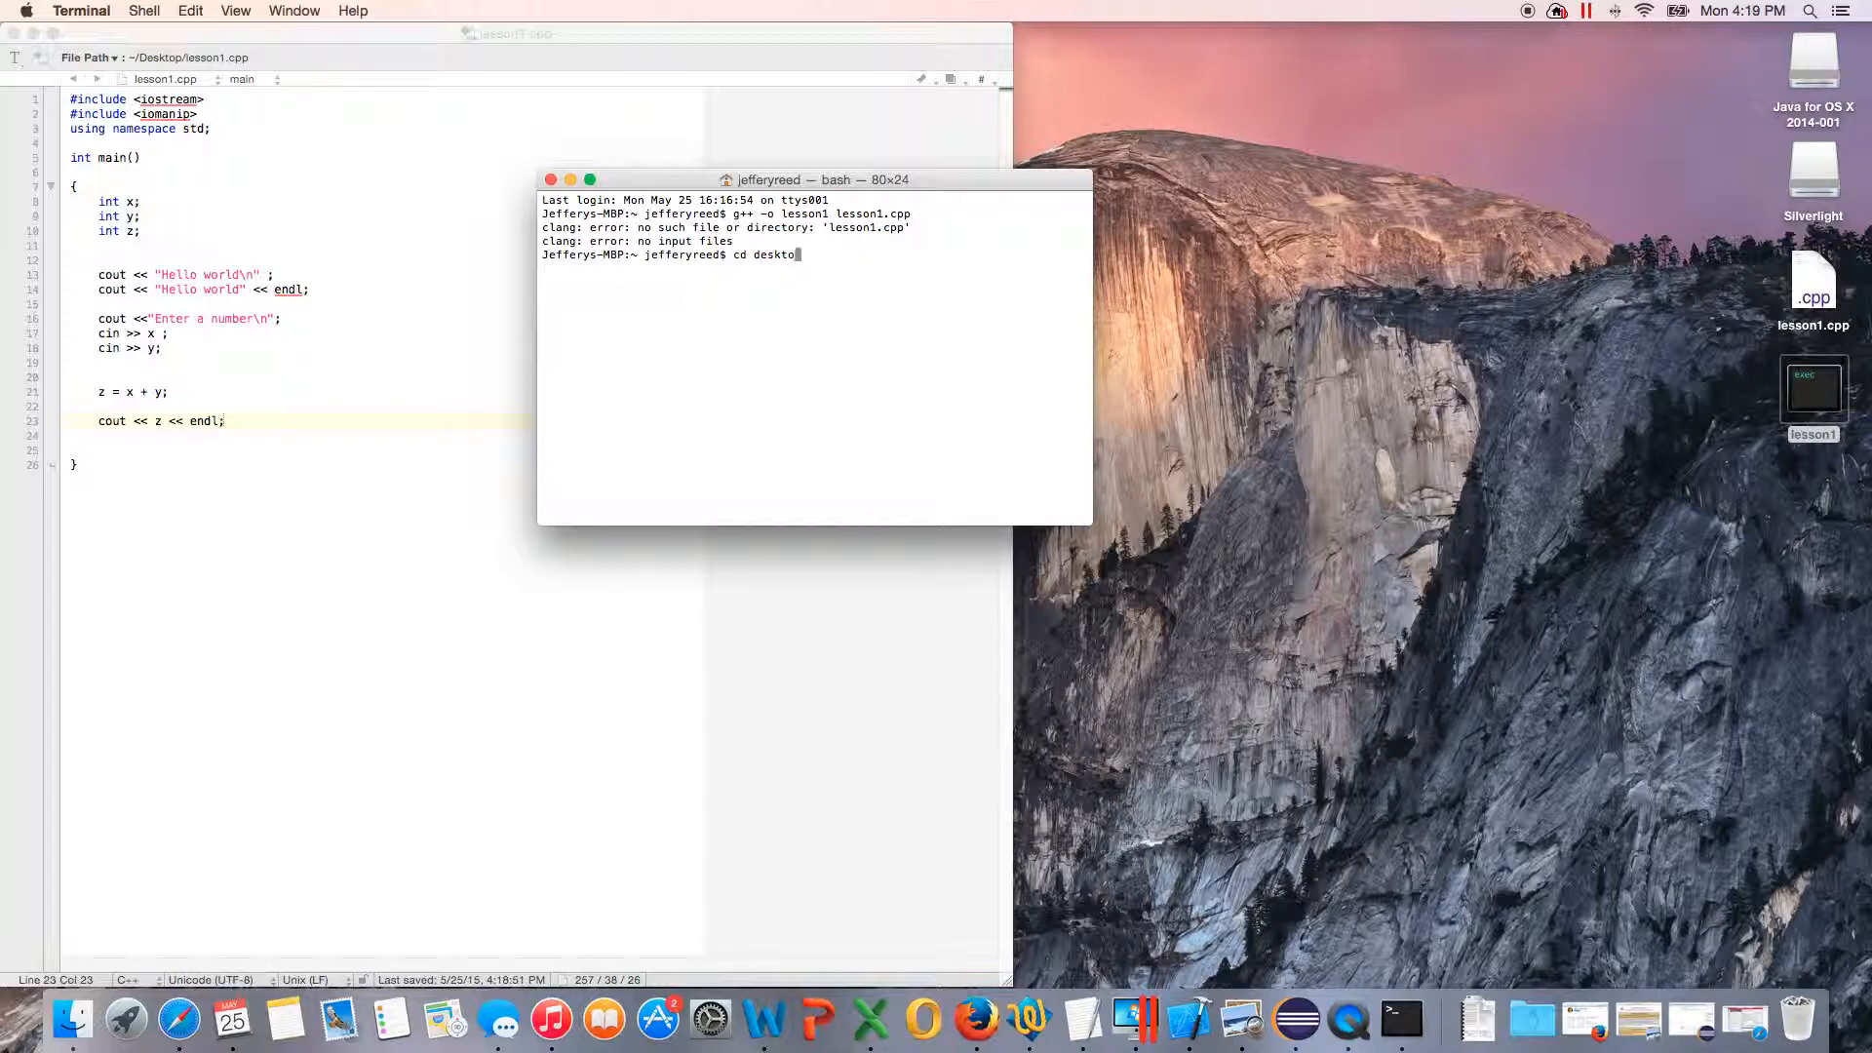
key("Return")
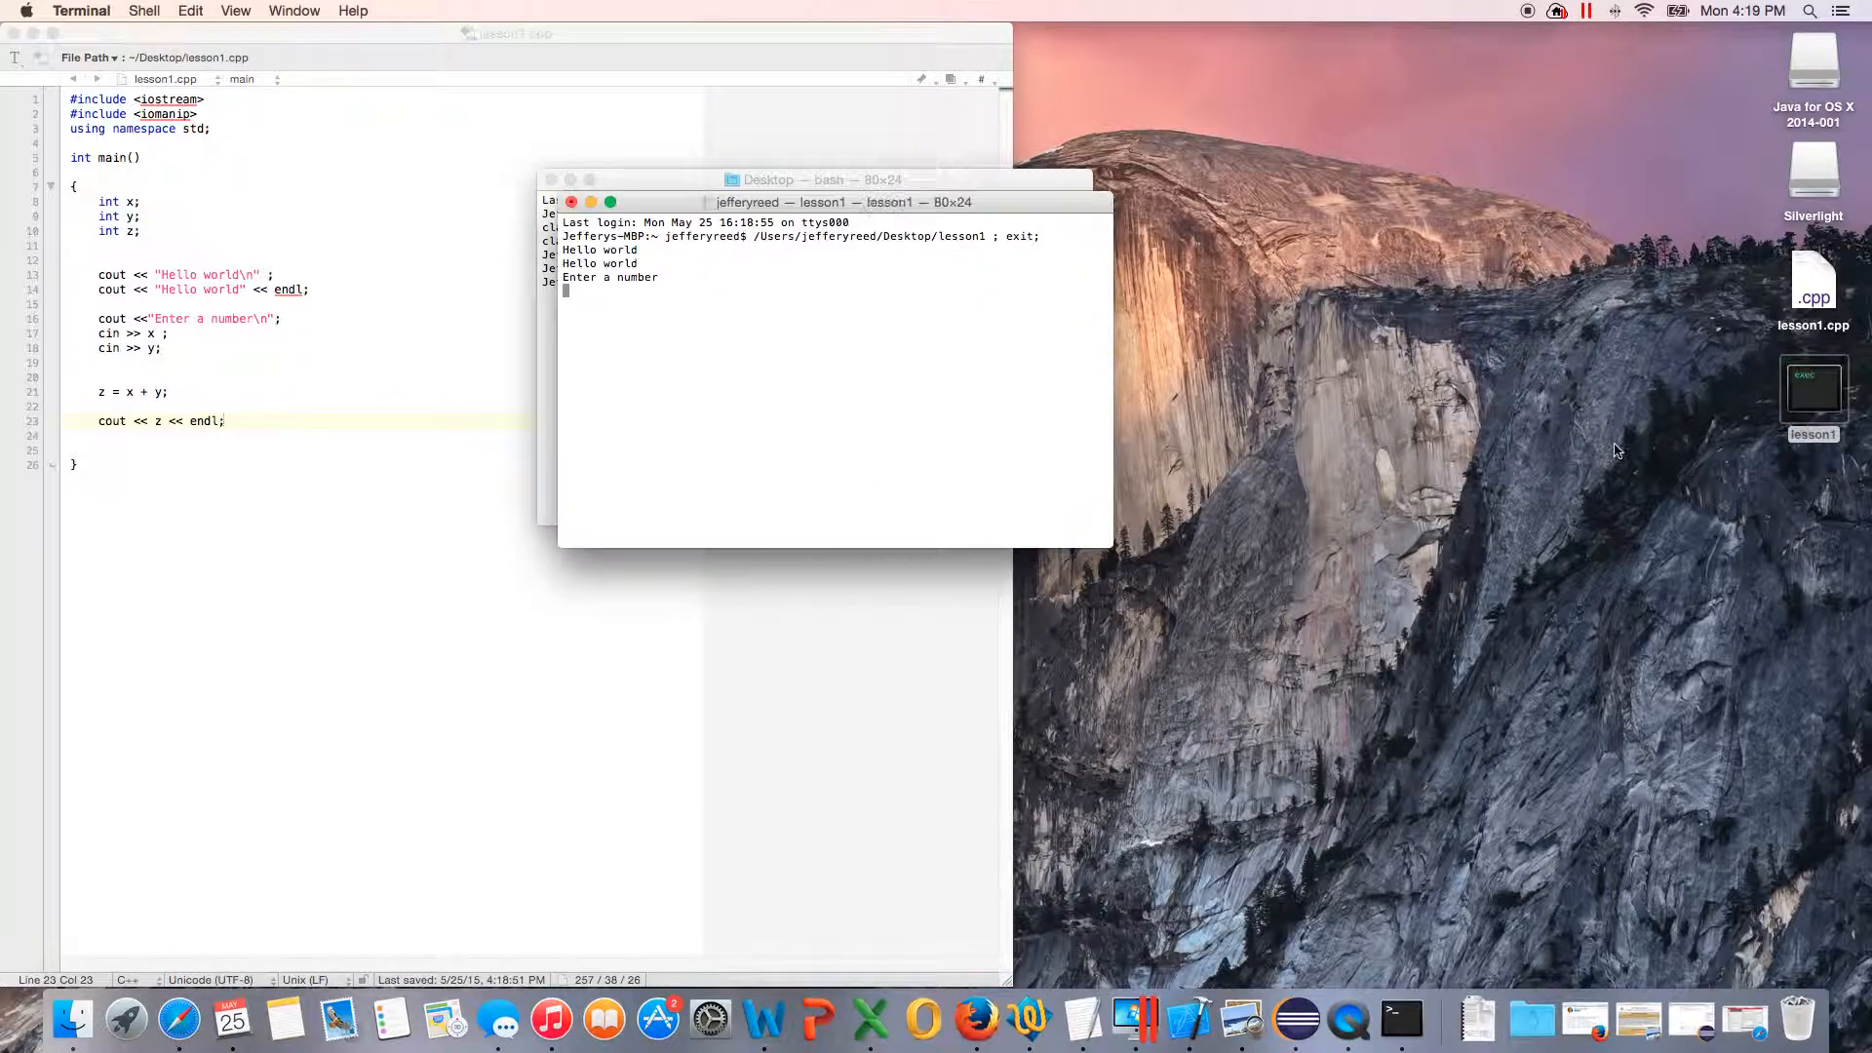
mouse_move(1180, 397)
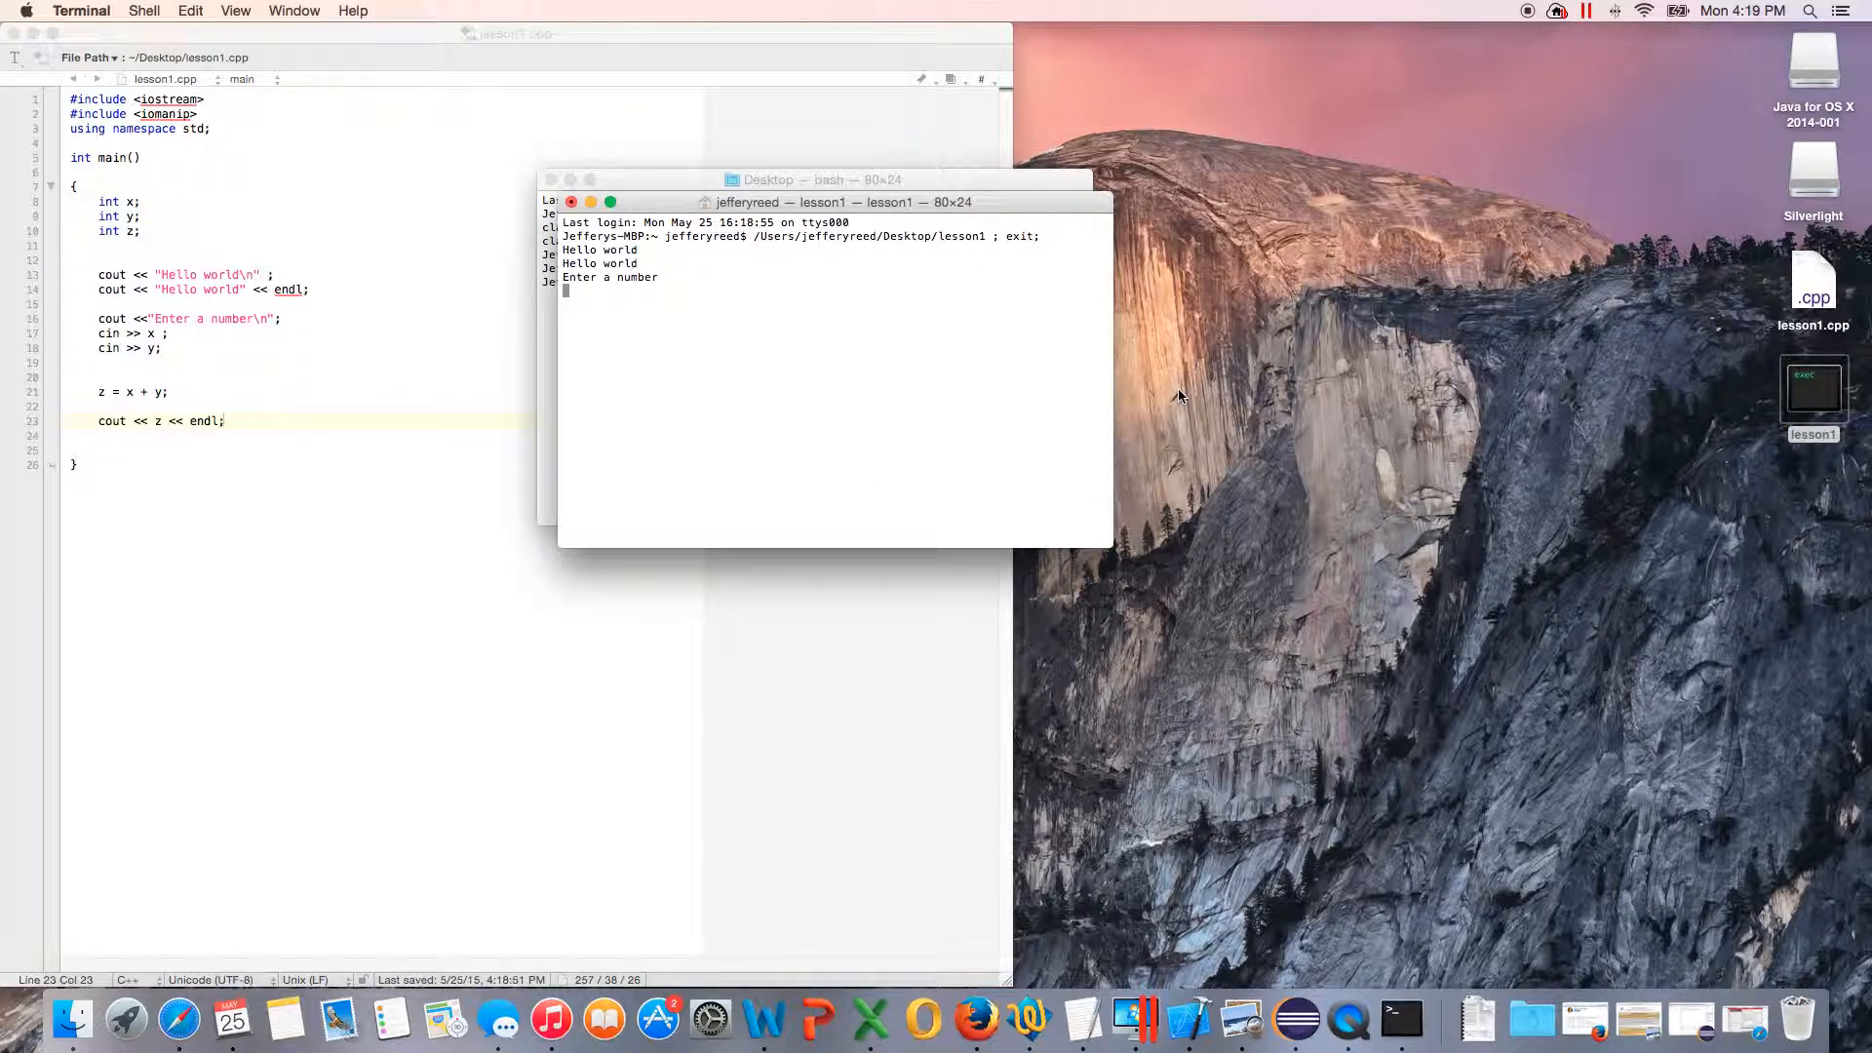
Step: Run lesson1 entering 10 and 11, then close the Terminal window
type("10")
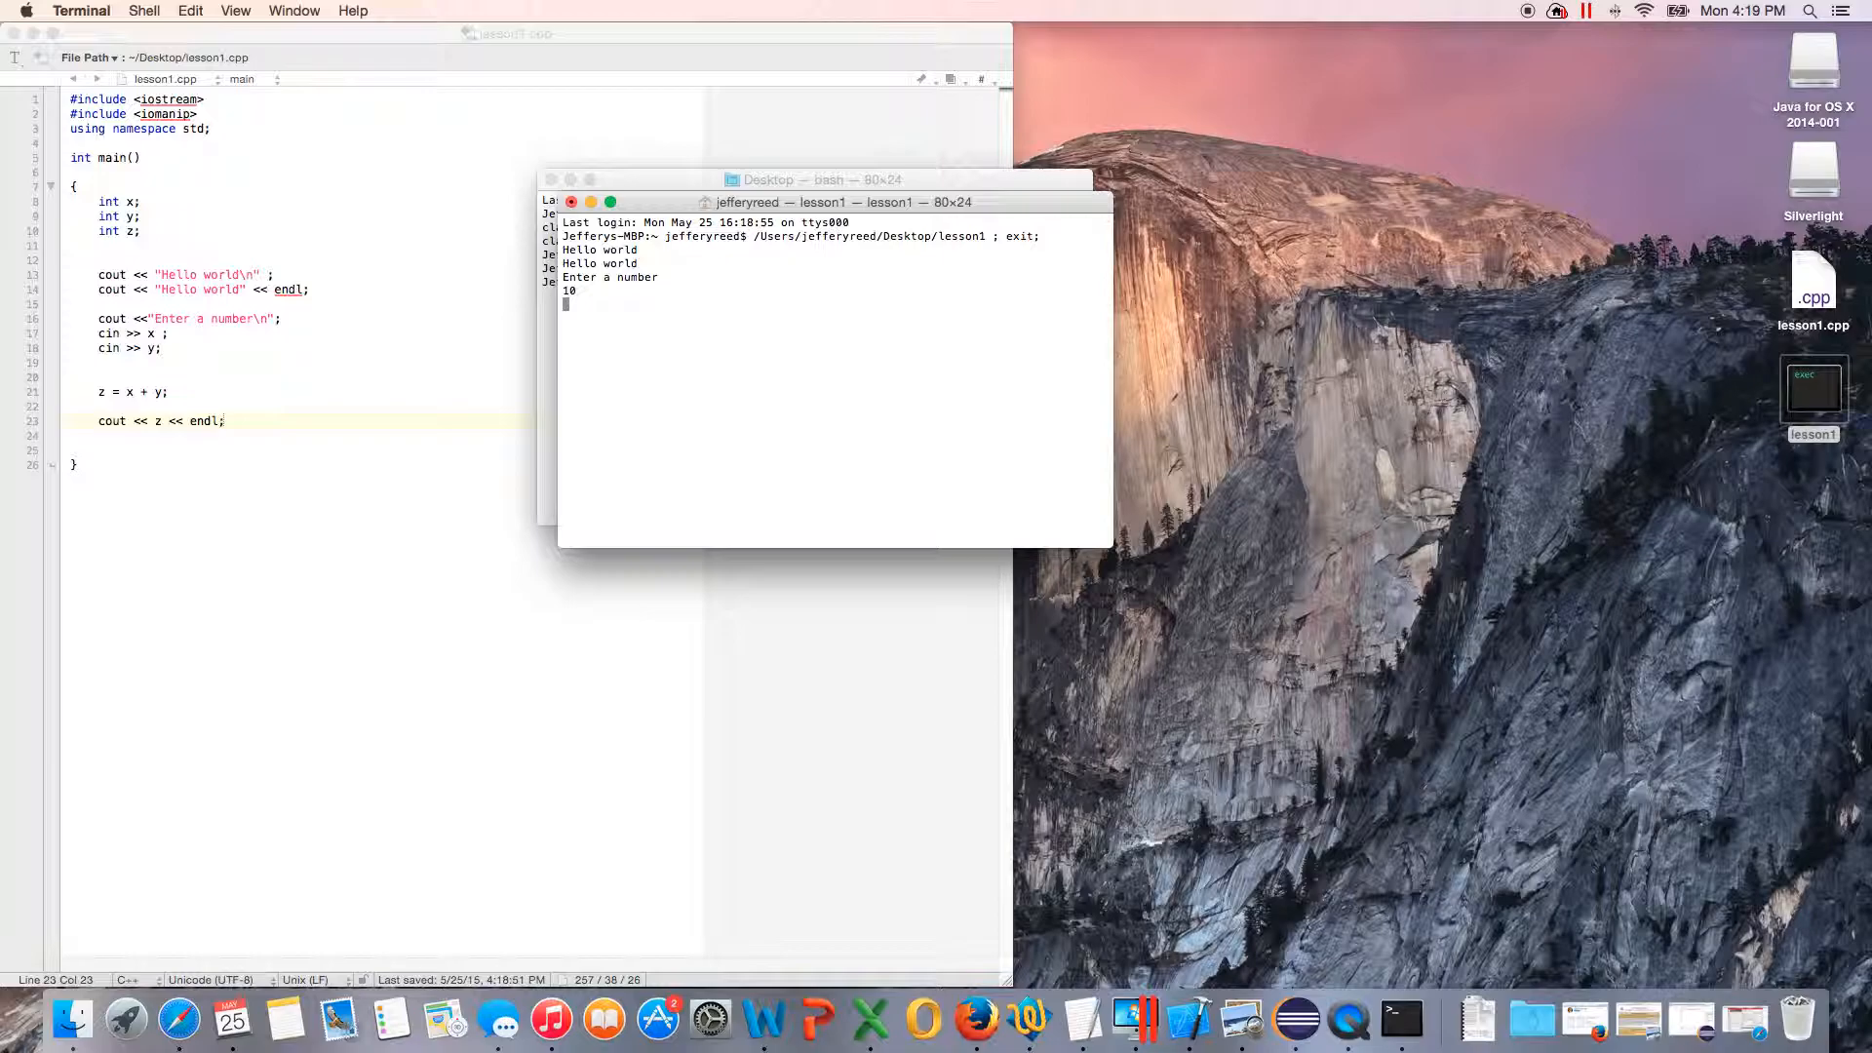
type("11")
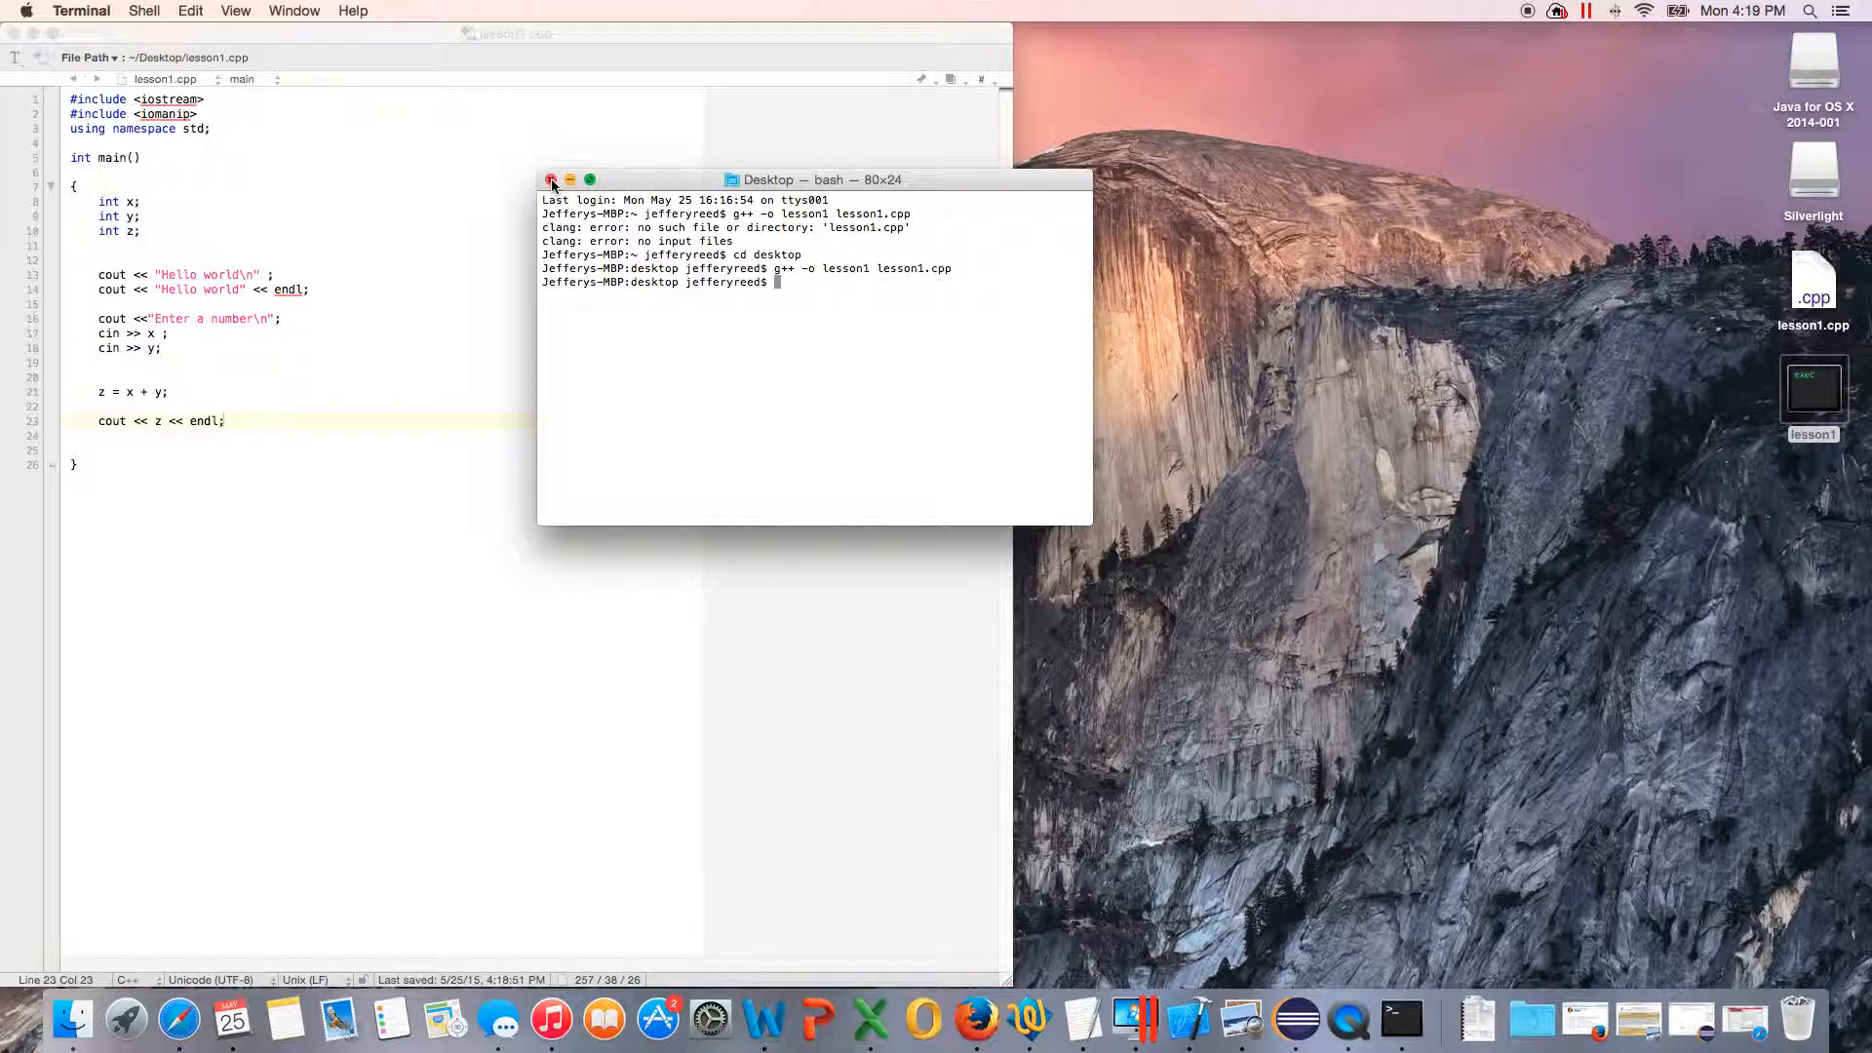
left_click(552, 181)
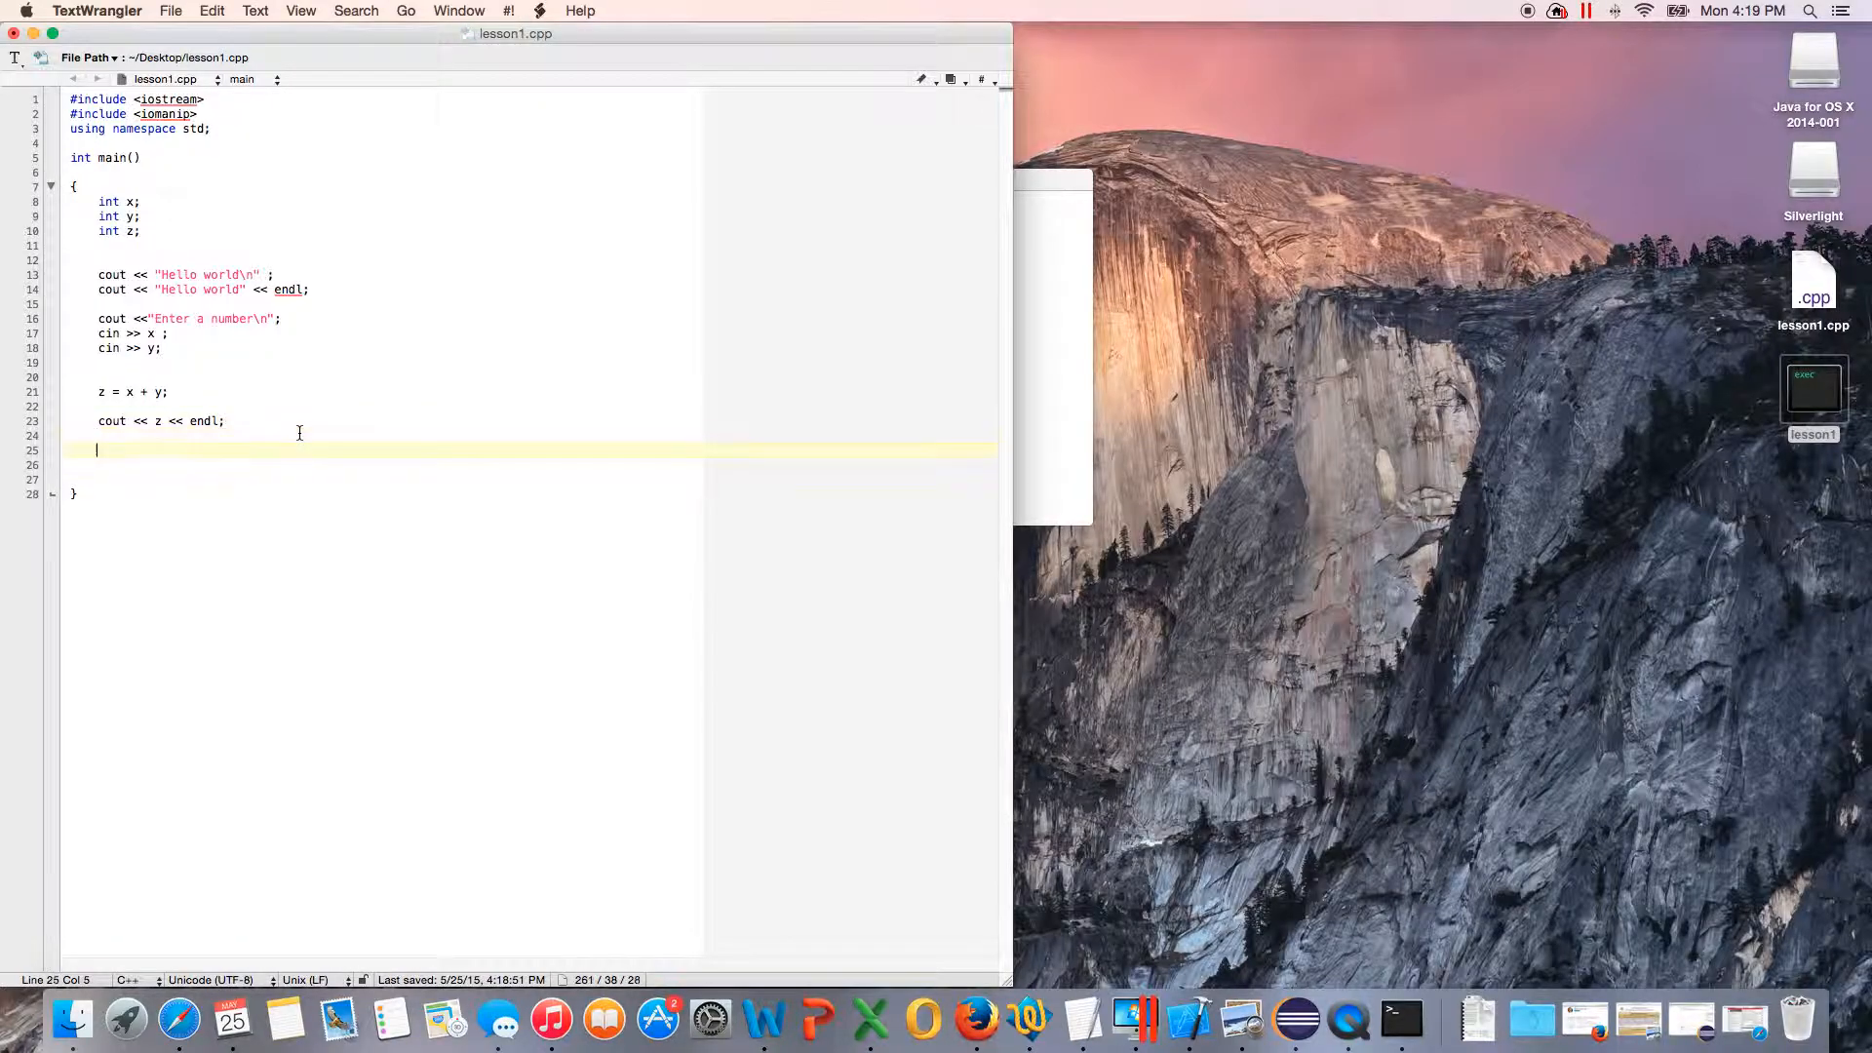
Step: List the operators /, * and % on separate lines below the z output
type("/")
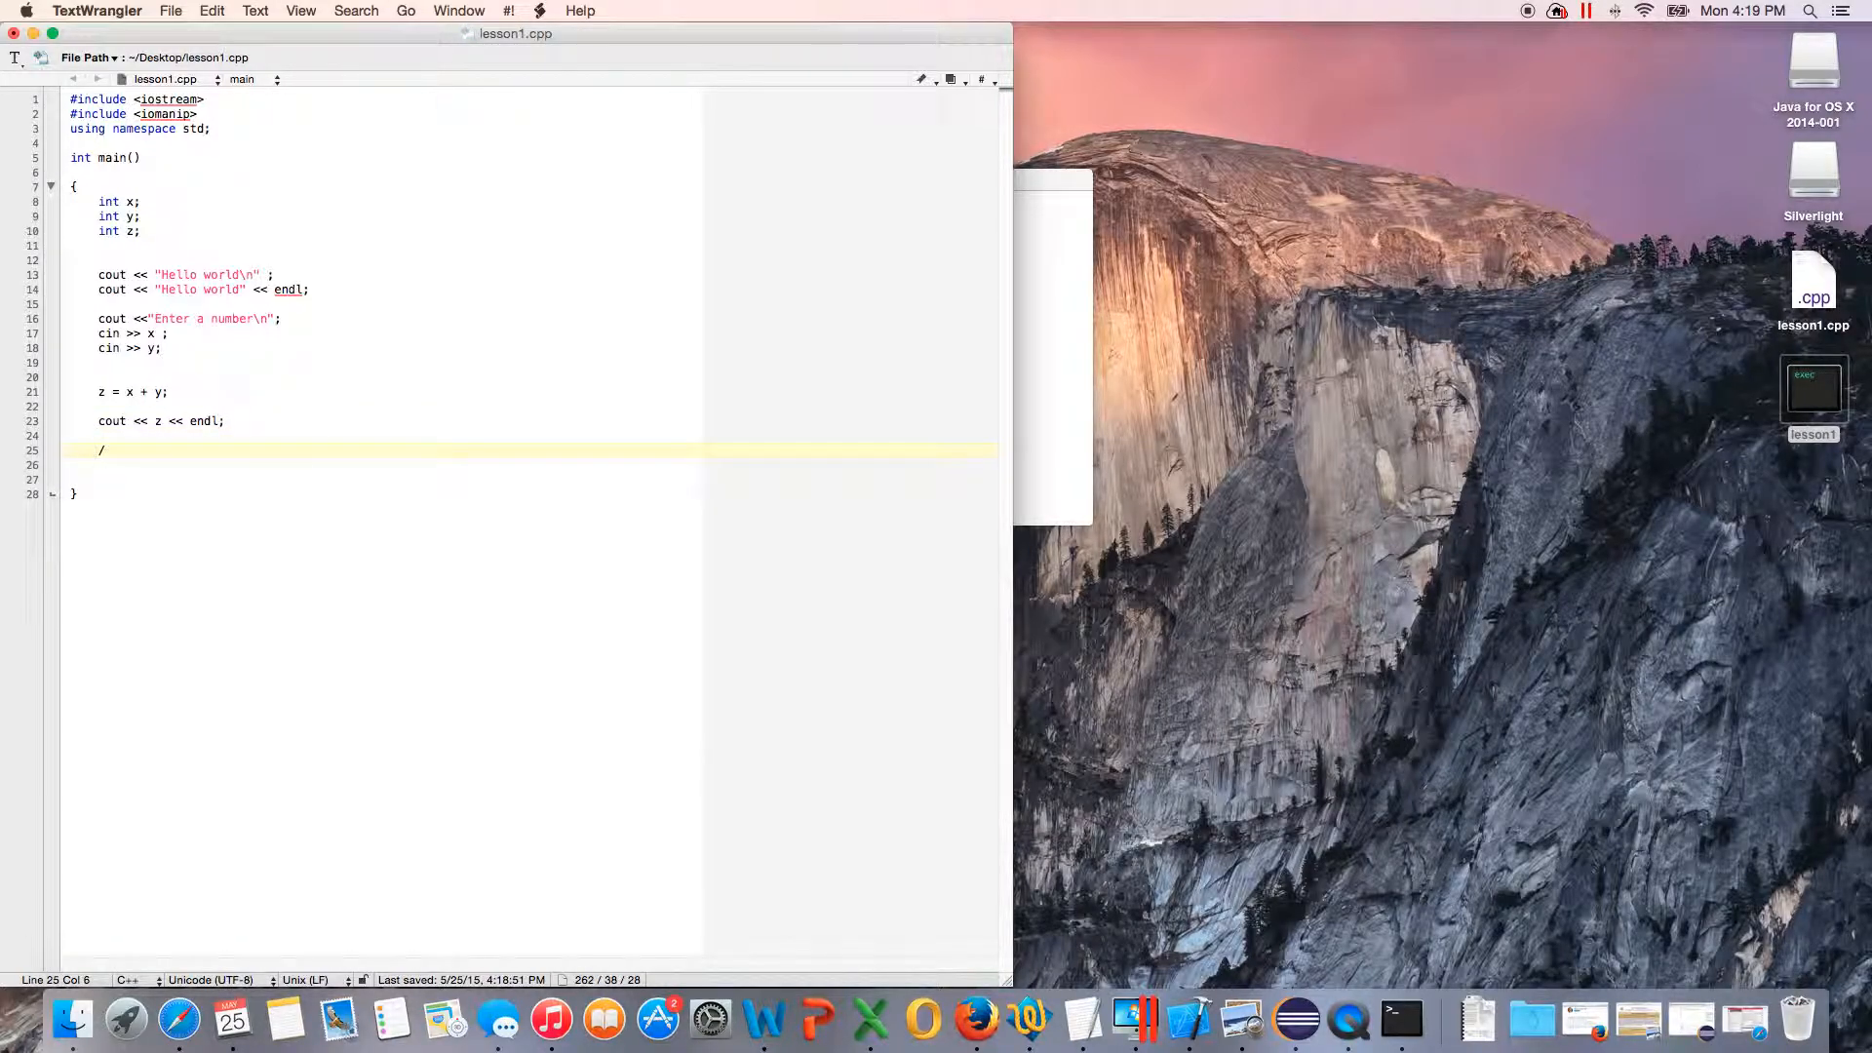
key("return")
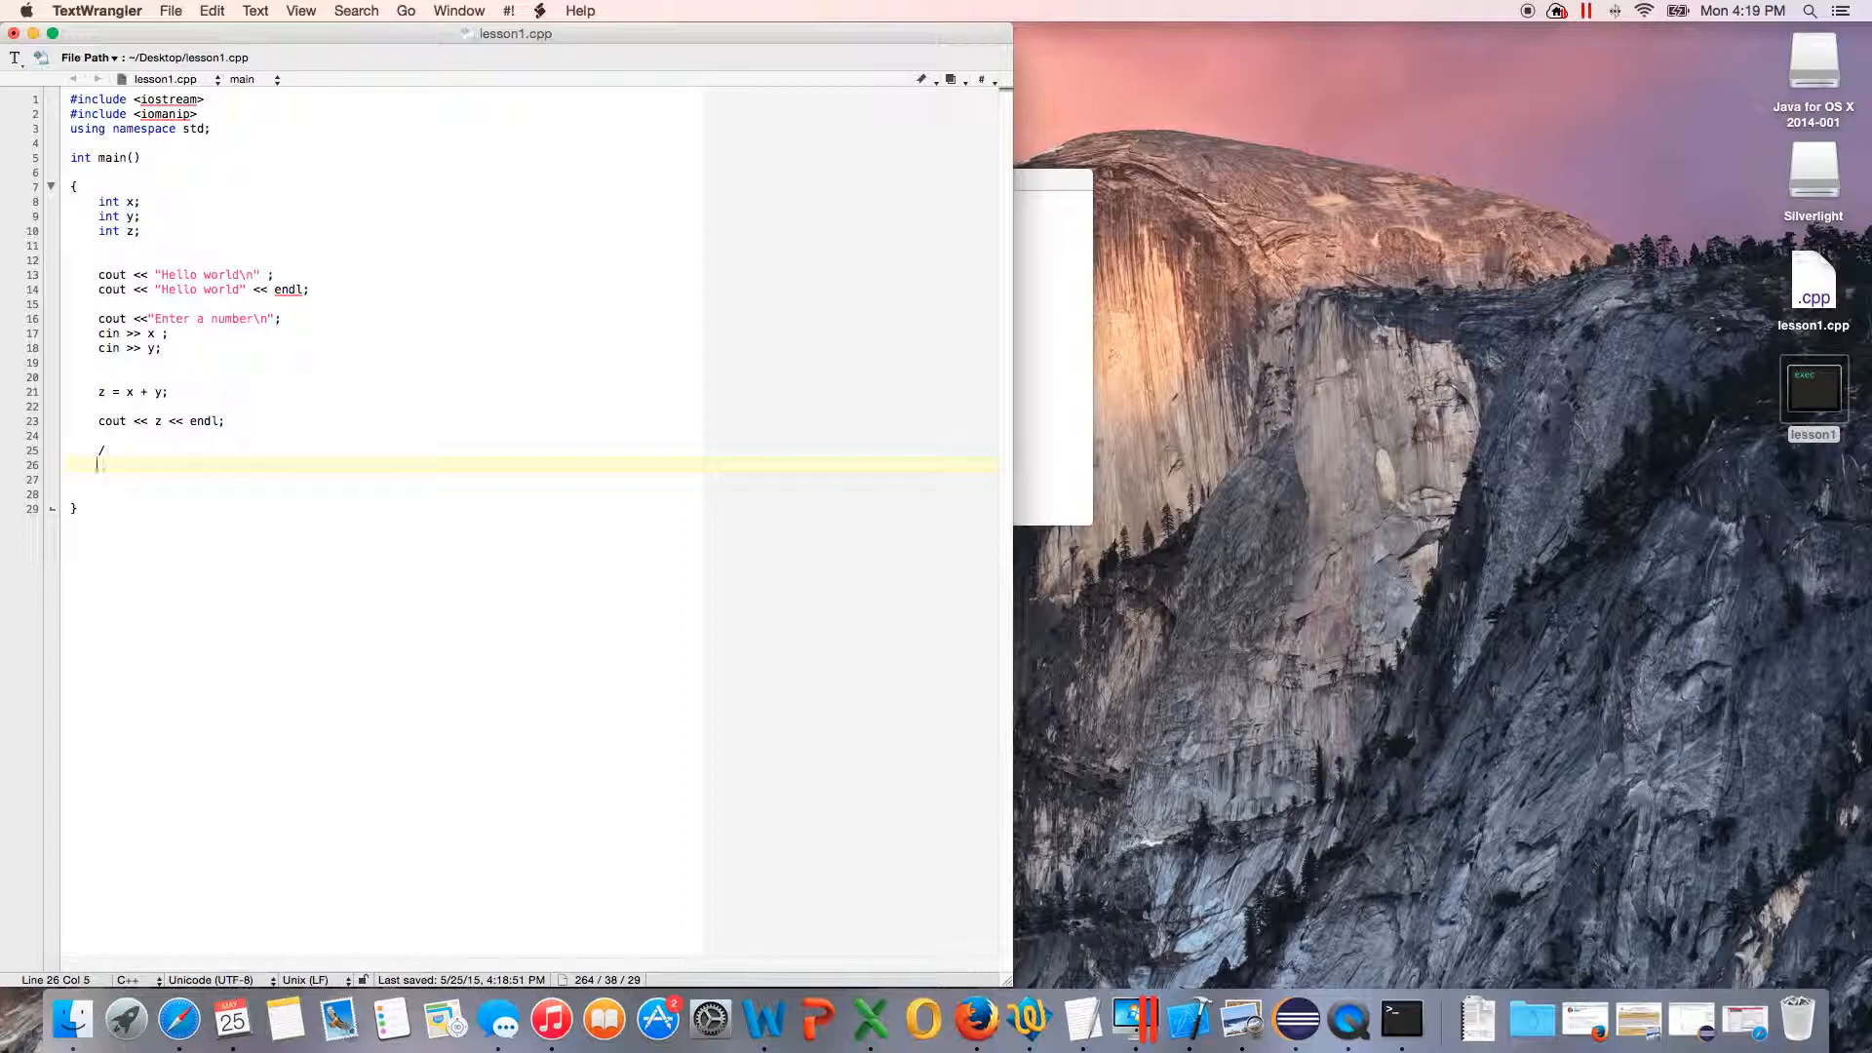
type("*")
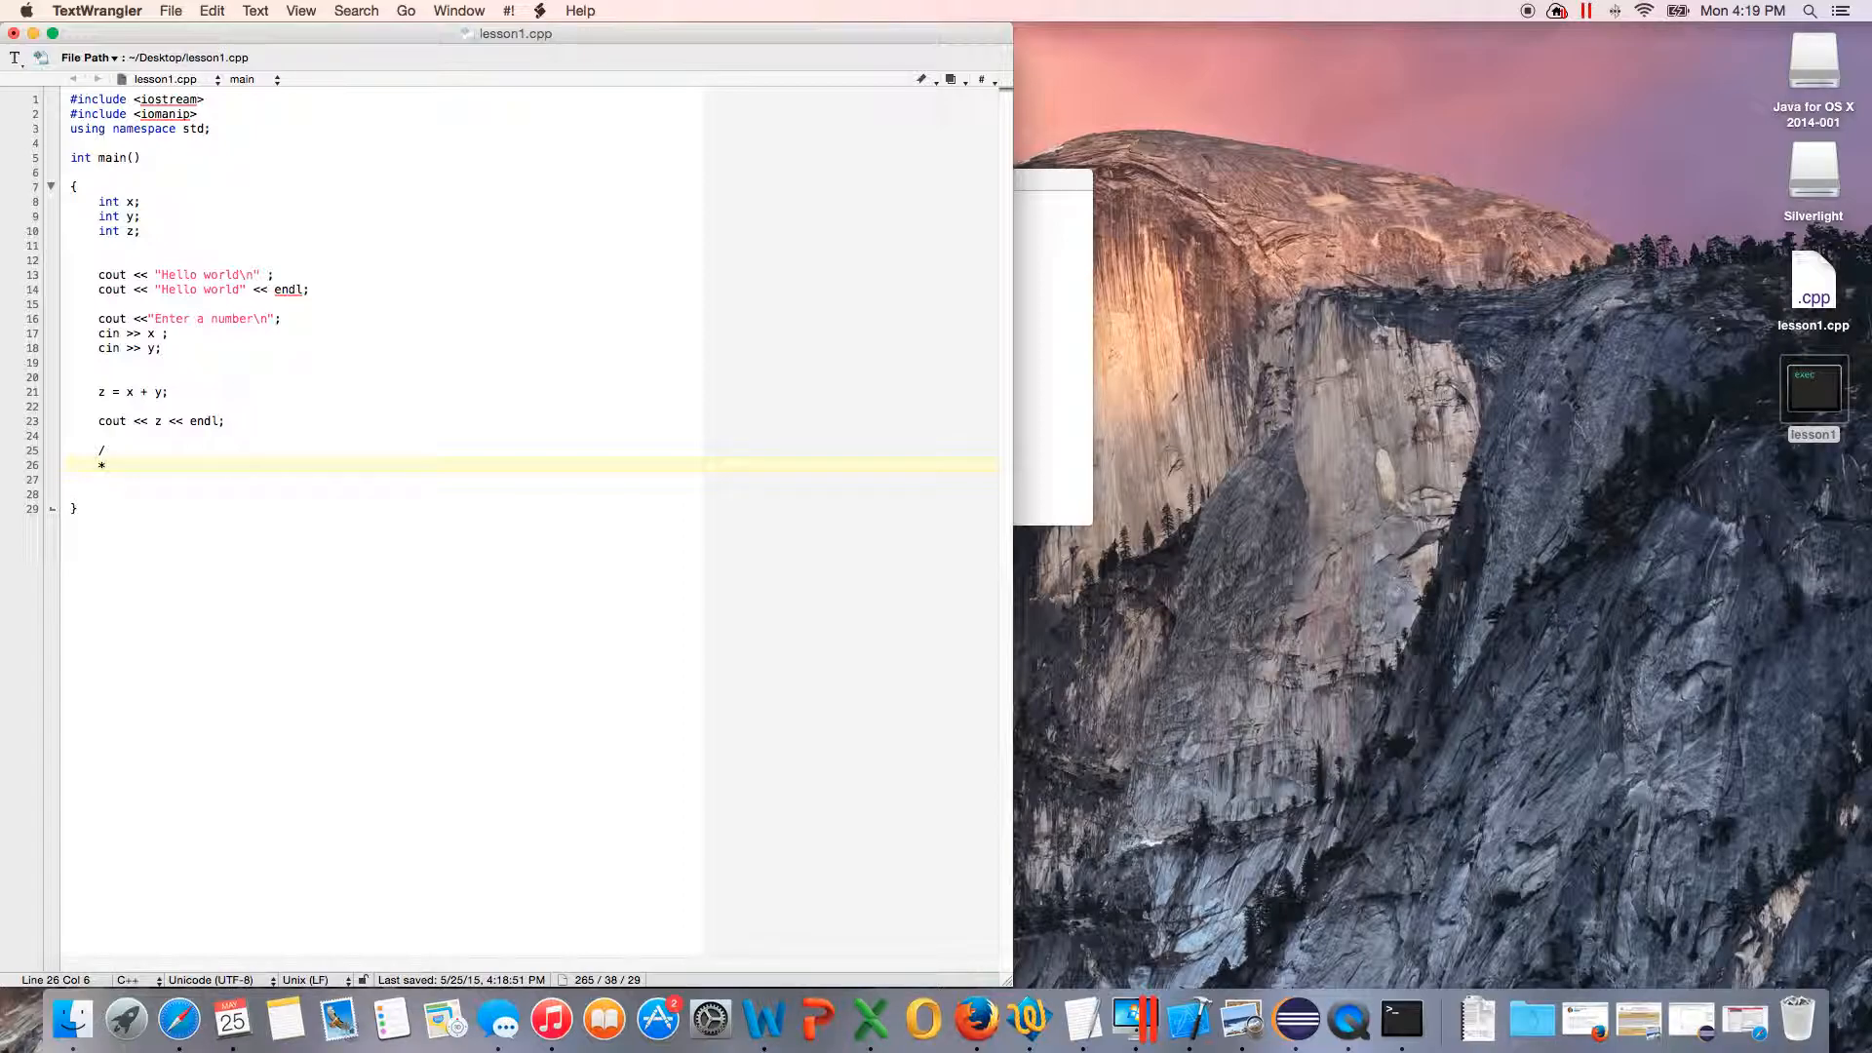
key("Return")
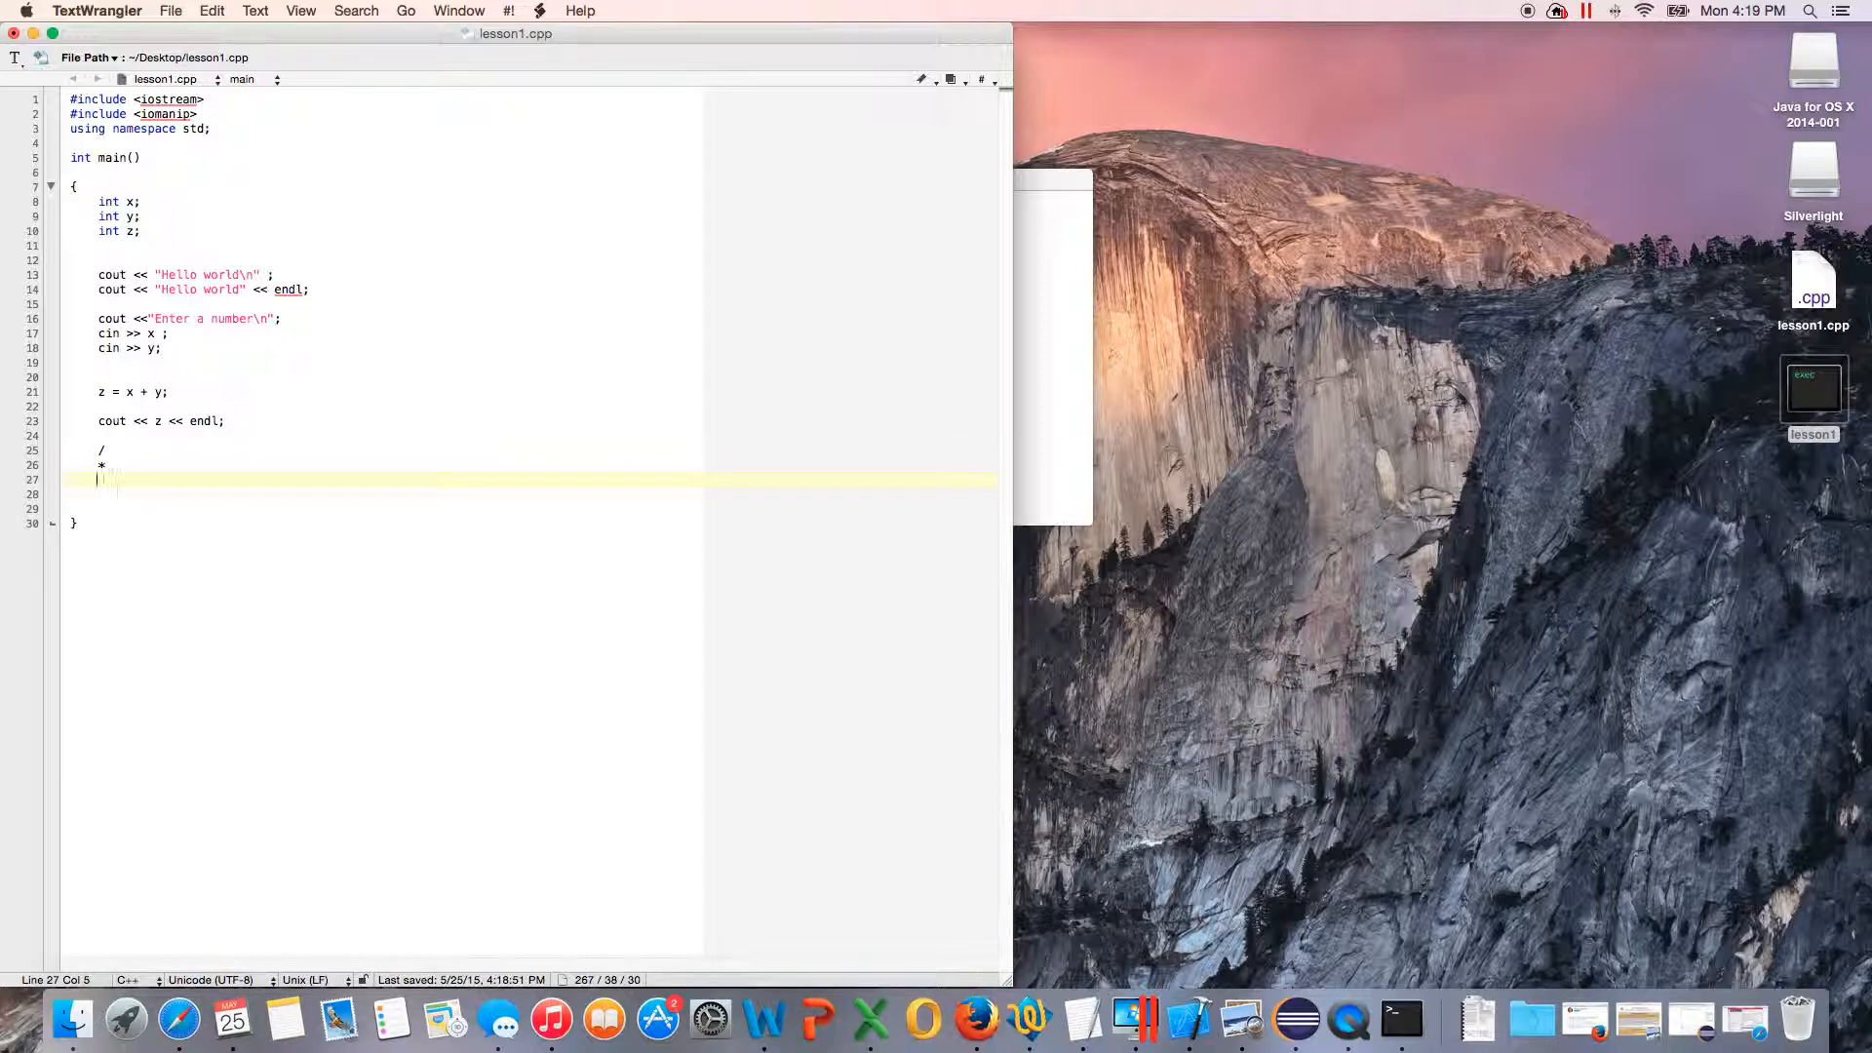
type("%")
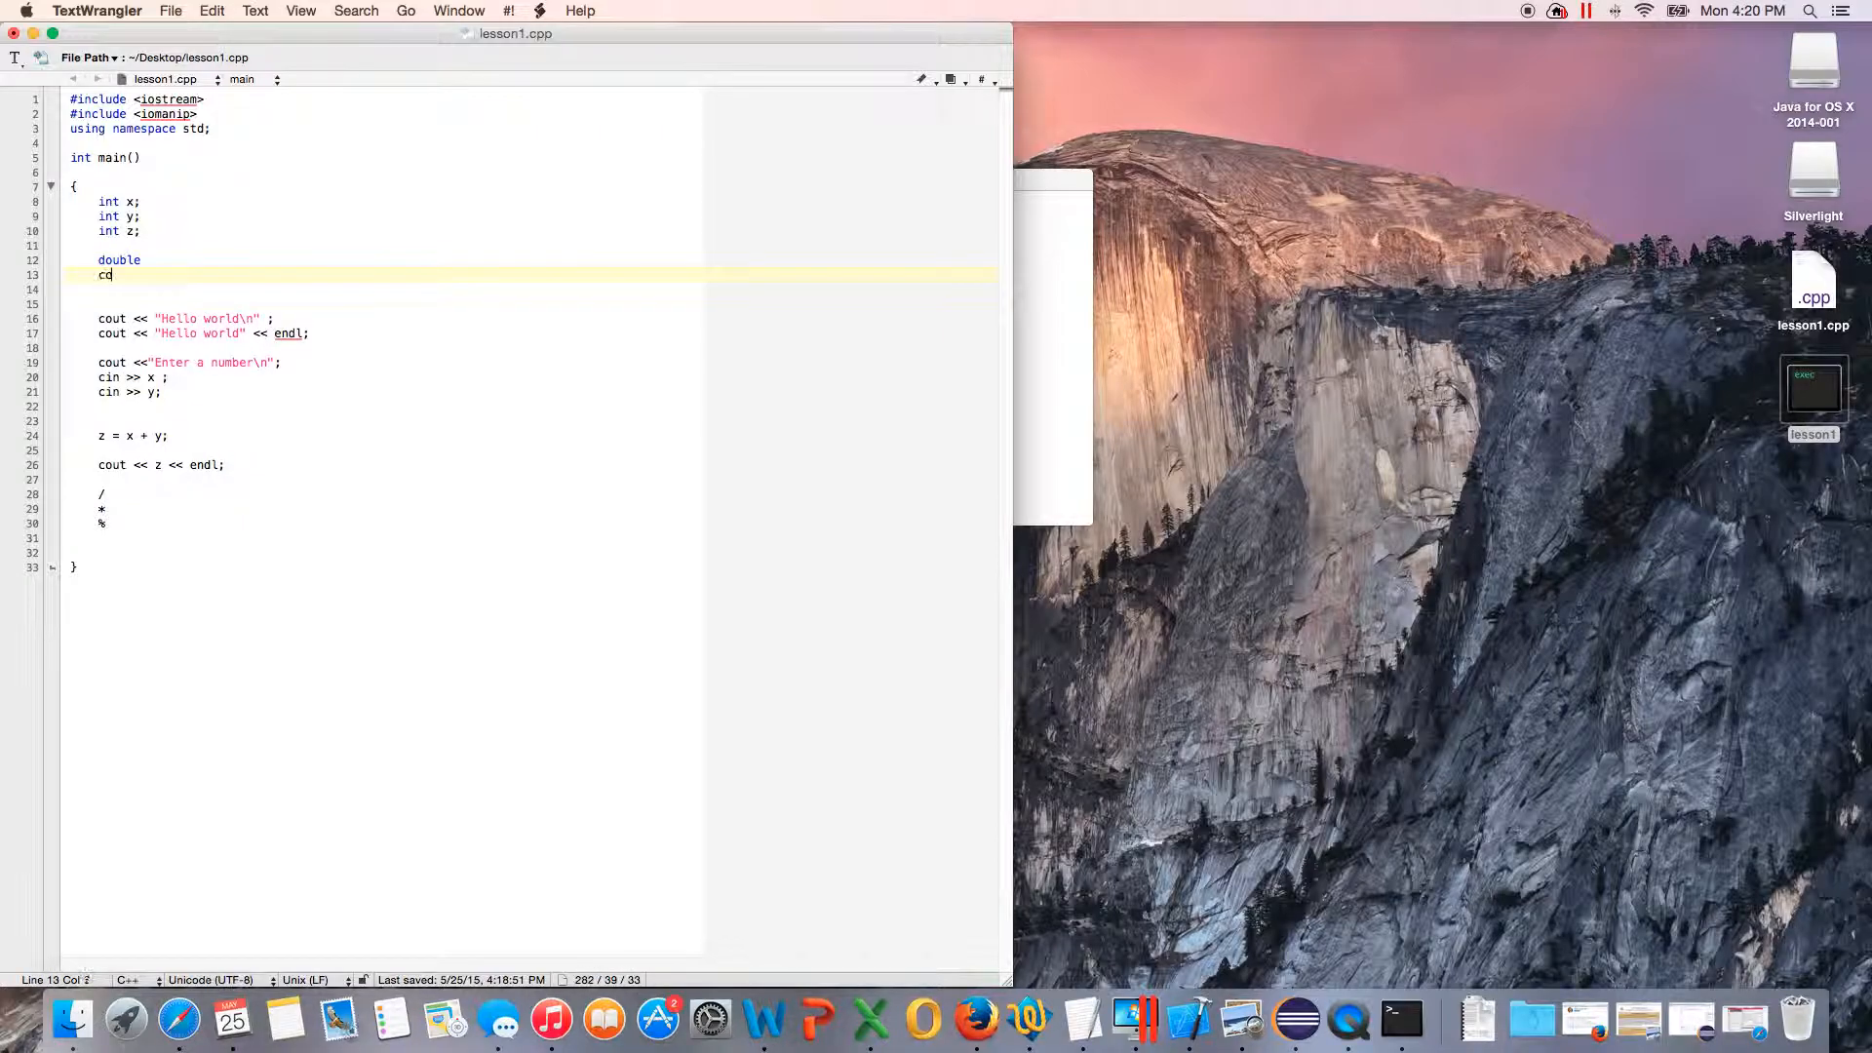
Step: Add 'const double answer = 21;' under the double line and begin another line
type("ost")
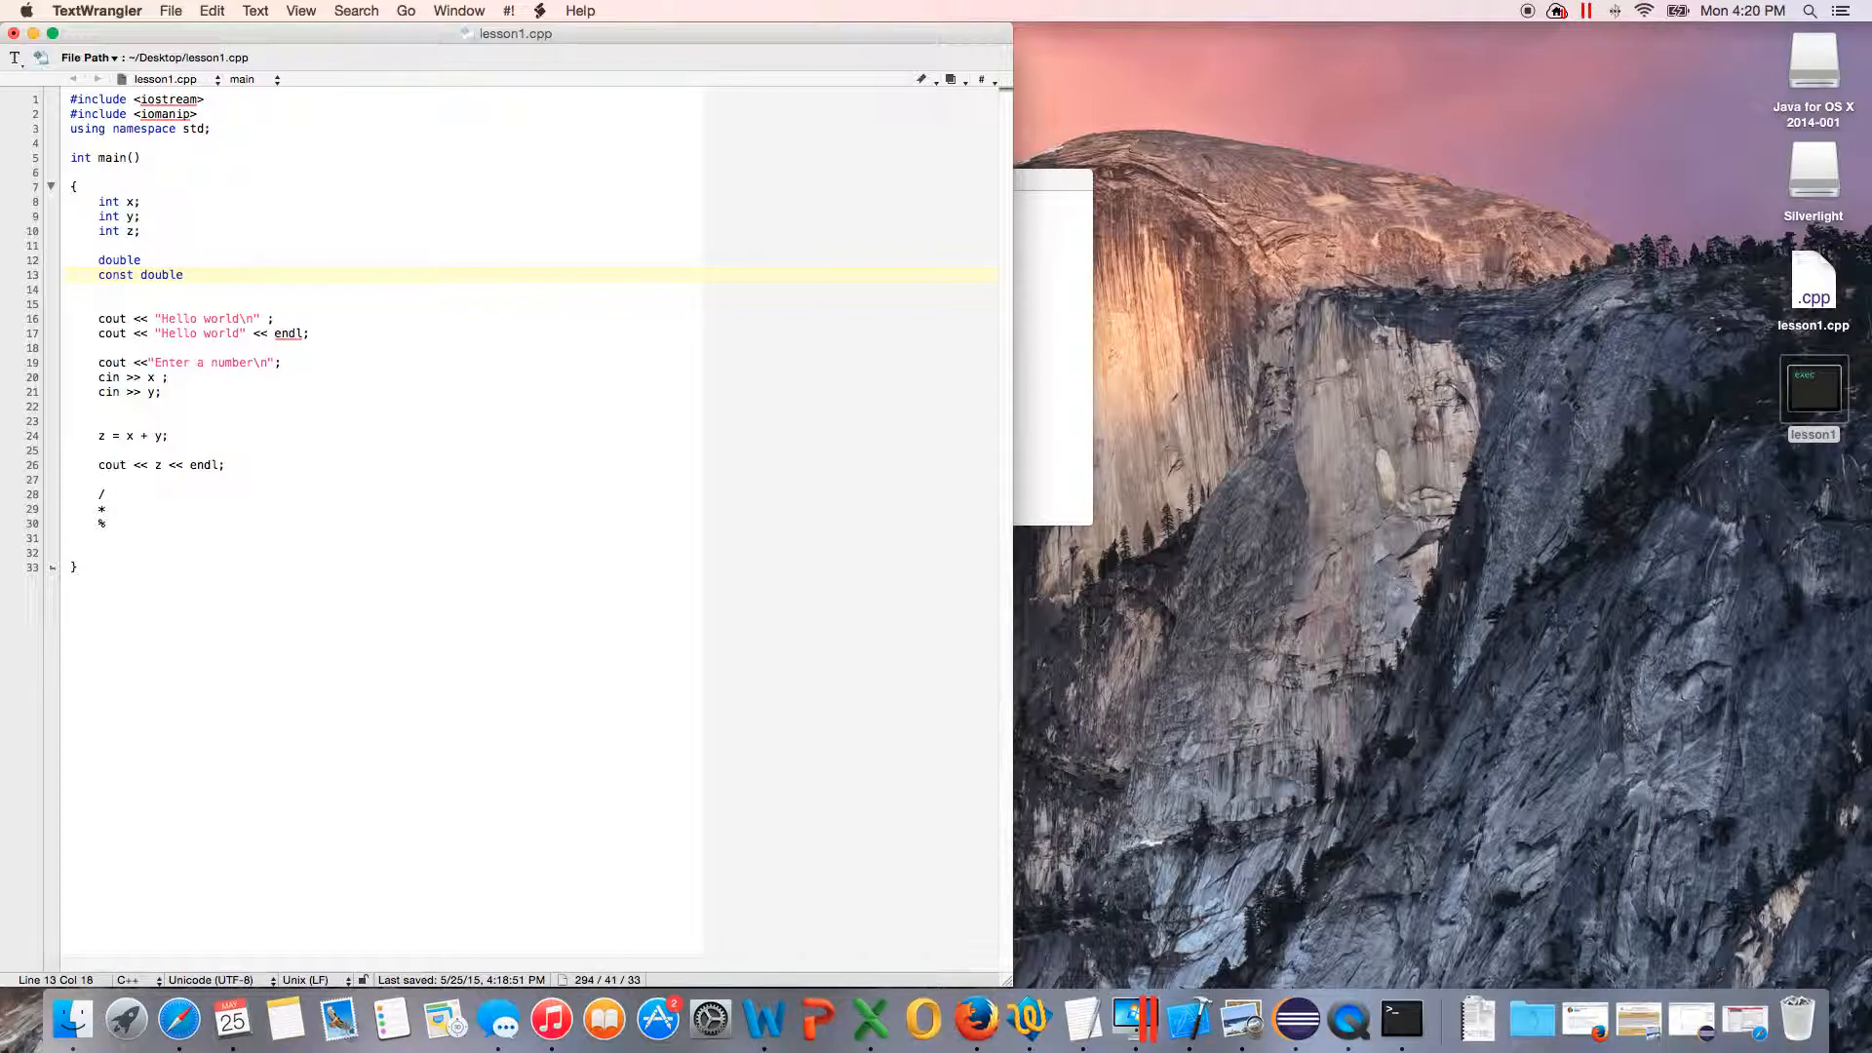
type("answer =")
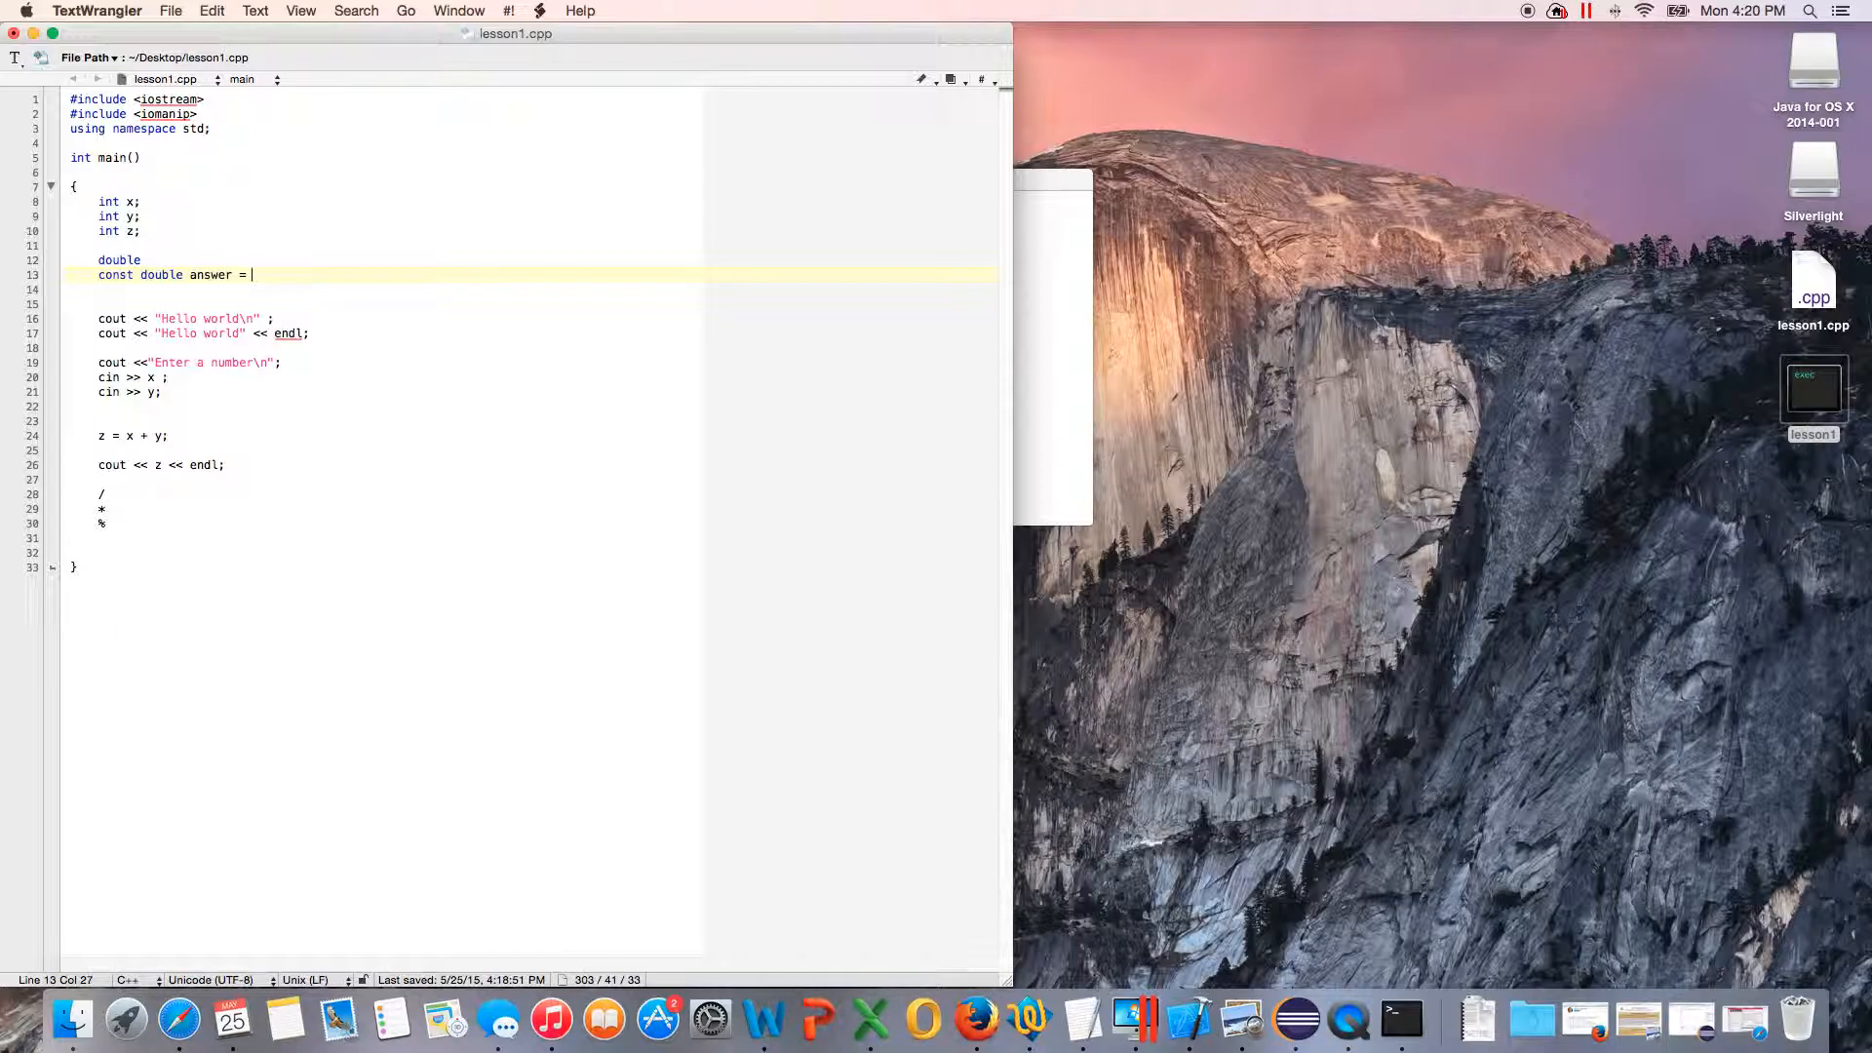
type("21;")
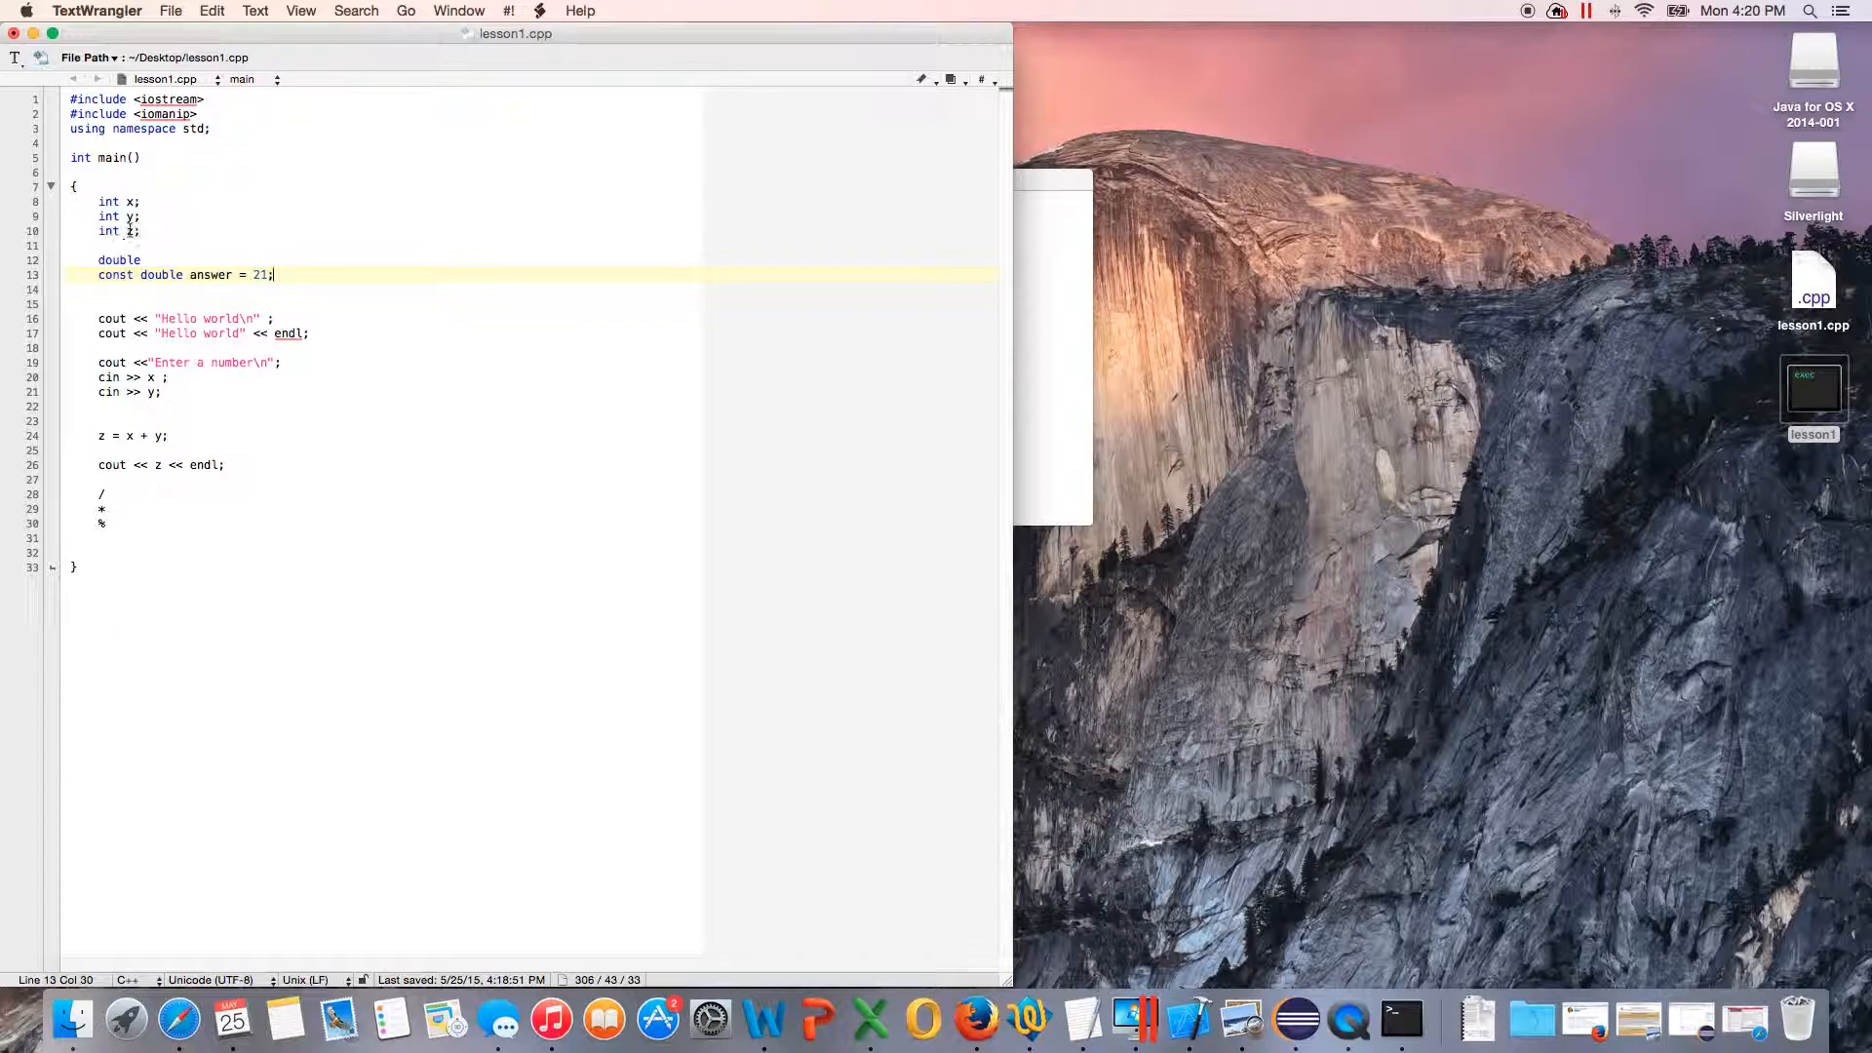
type("st")
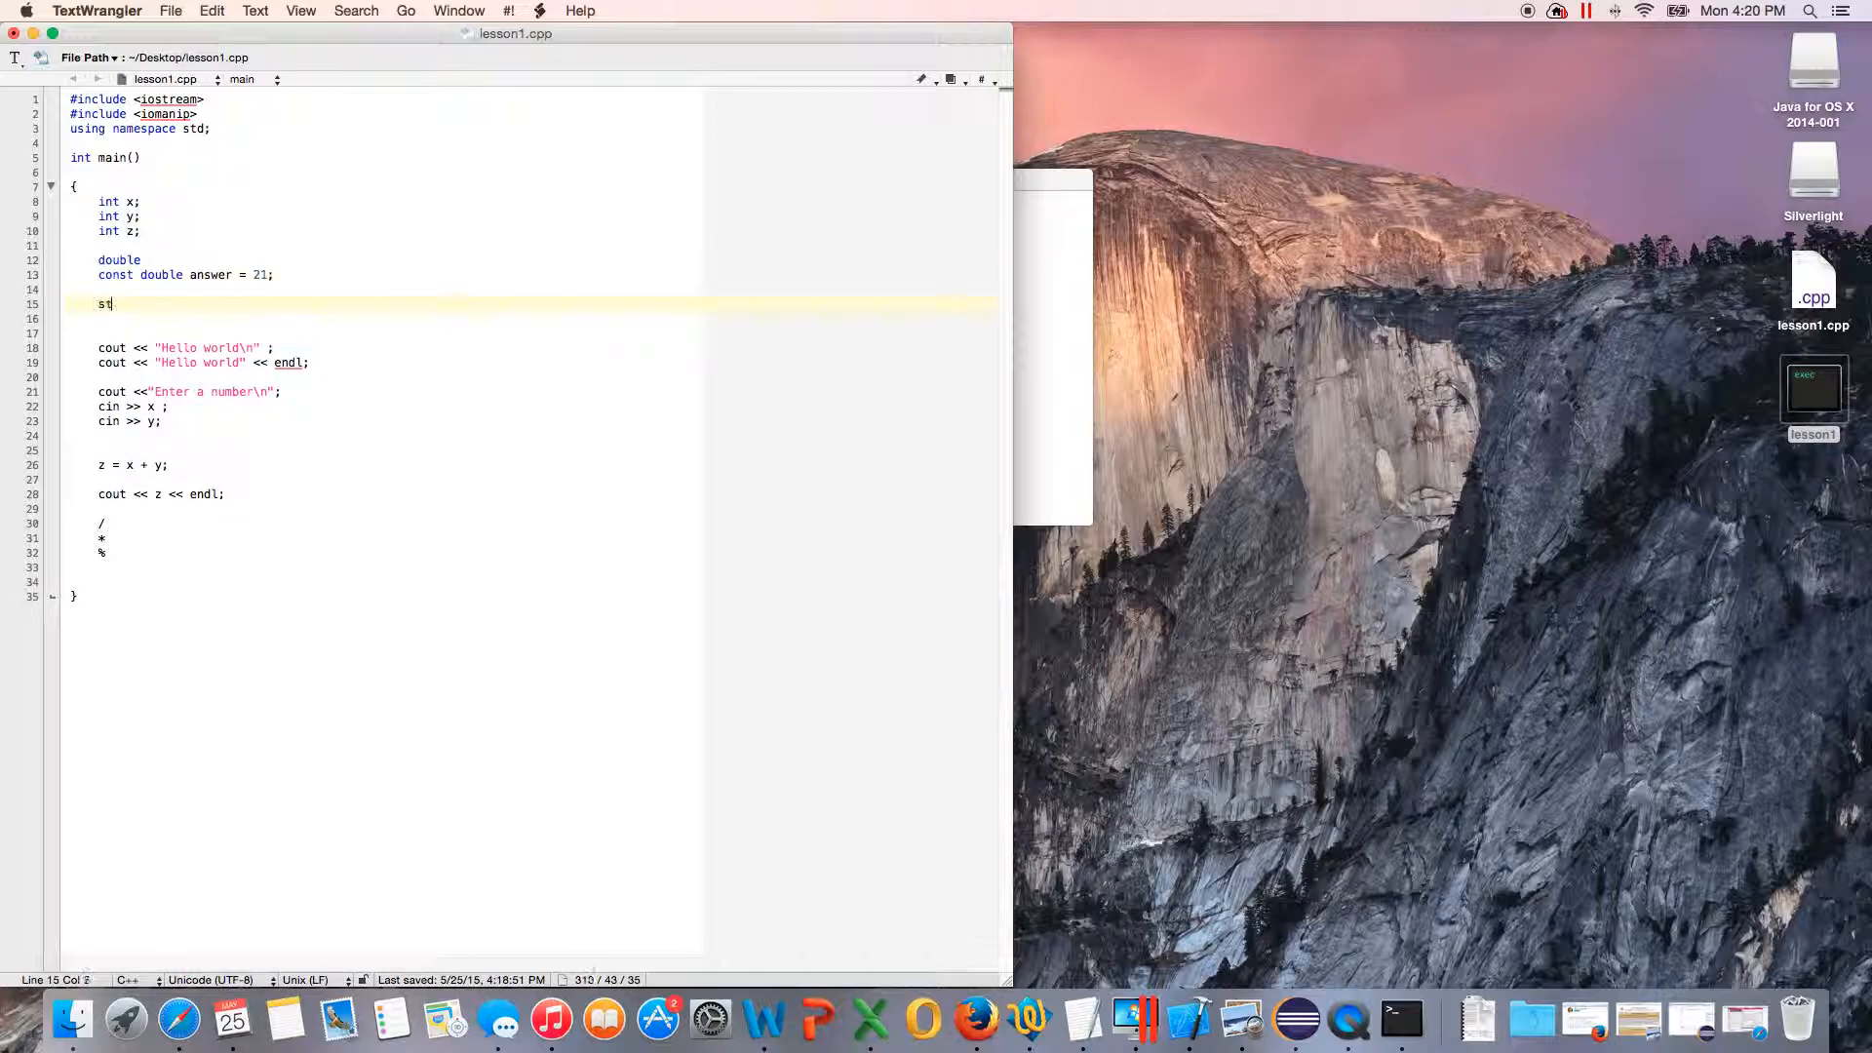
Step: Type a string note line and add '#include <string>' among the includes
type("ring")
type("char")
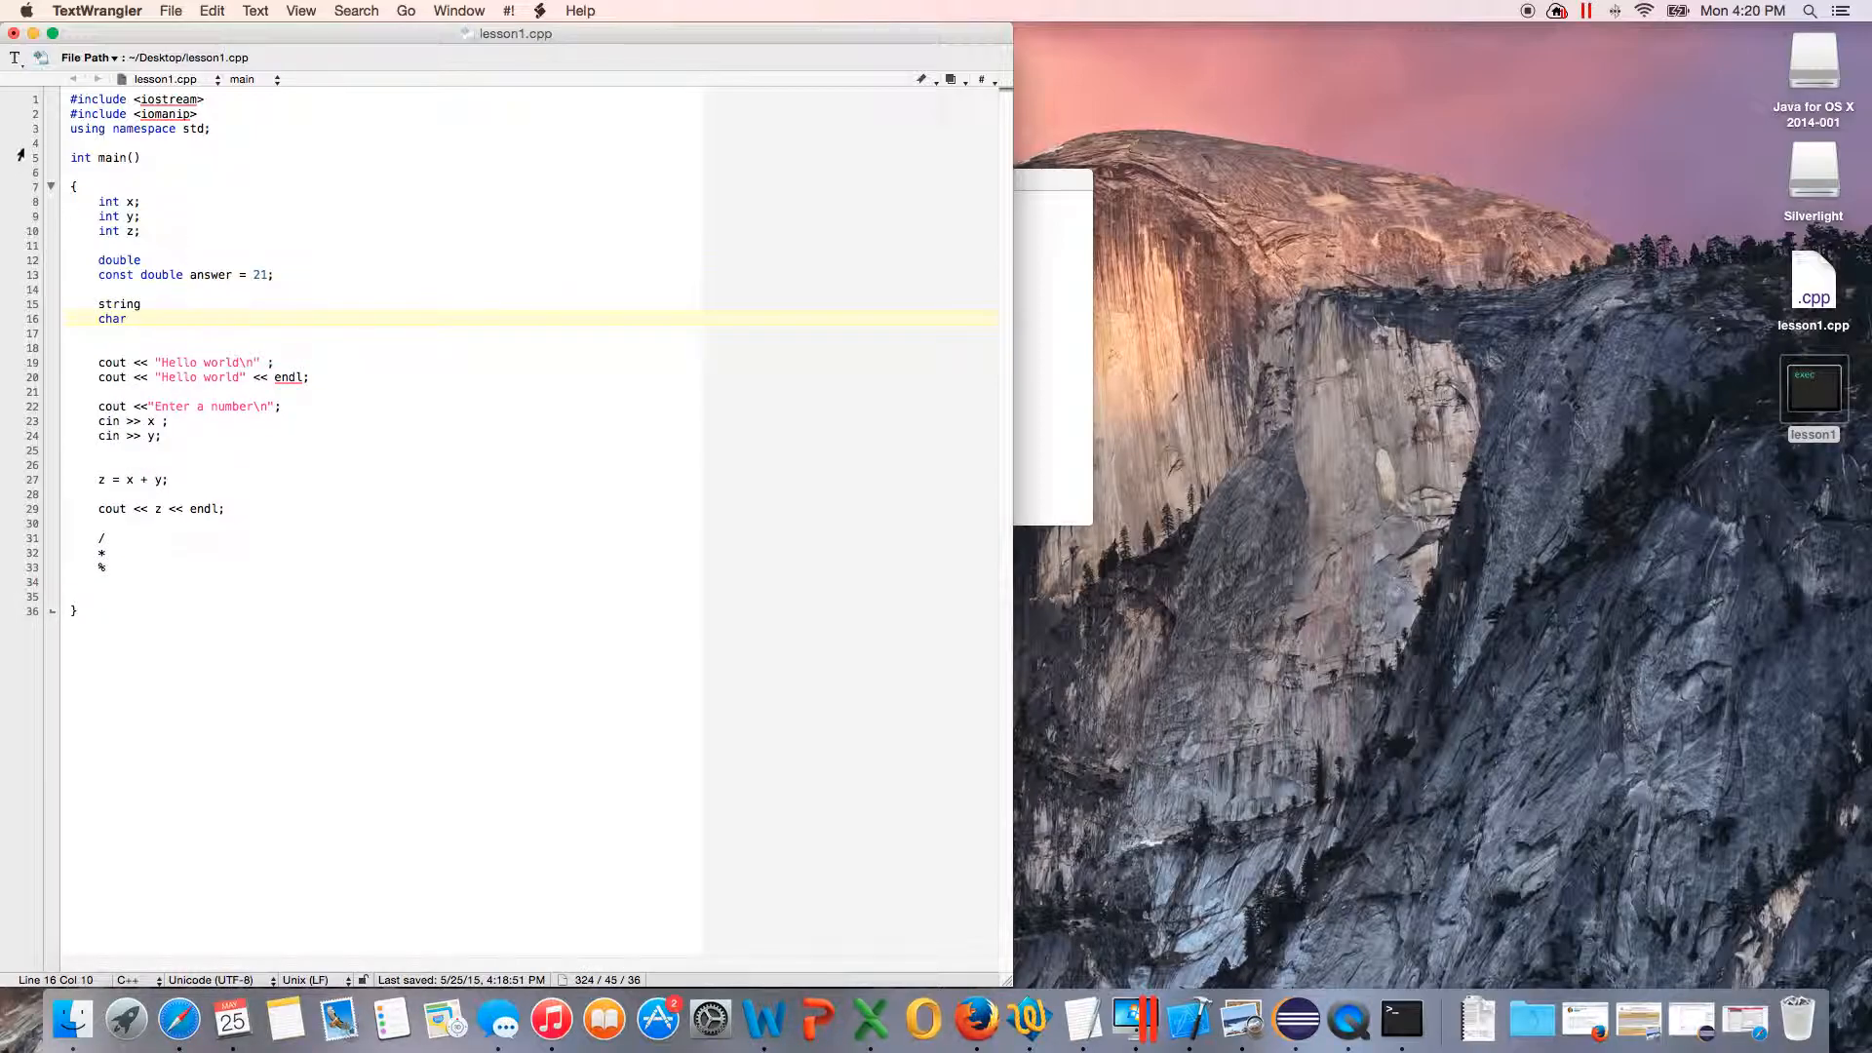
key("Return")
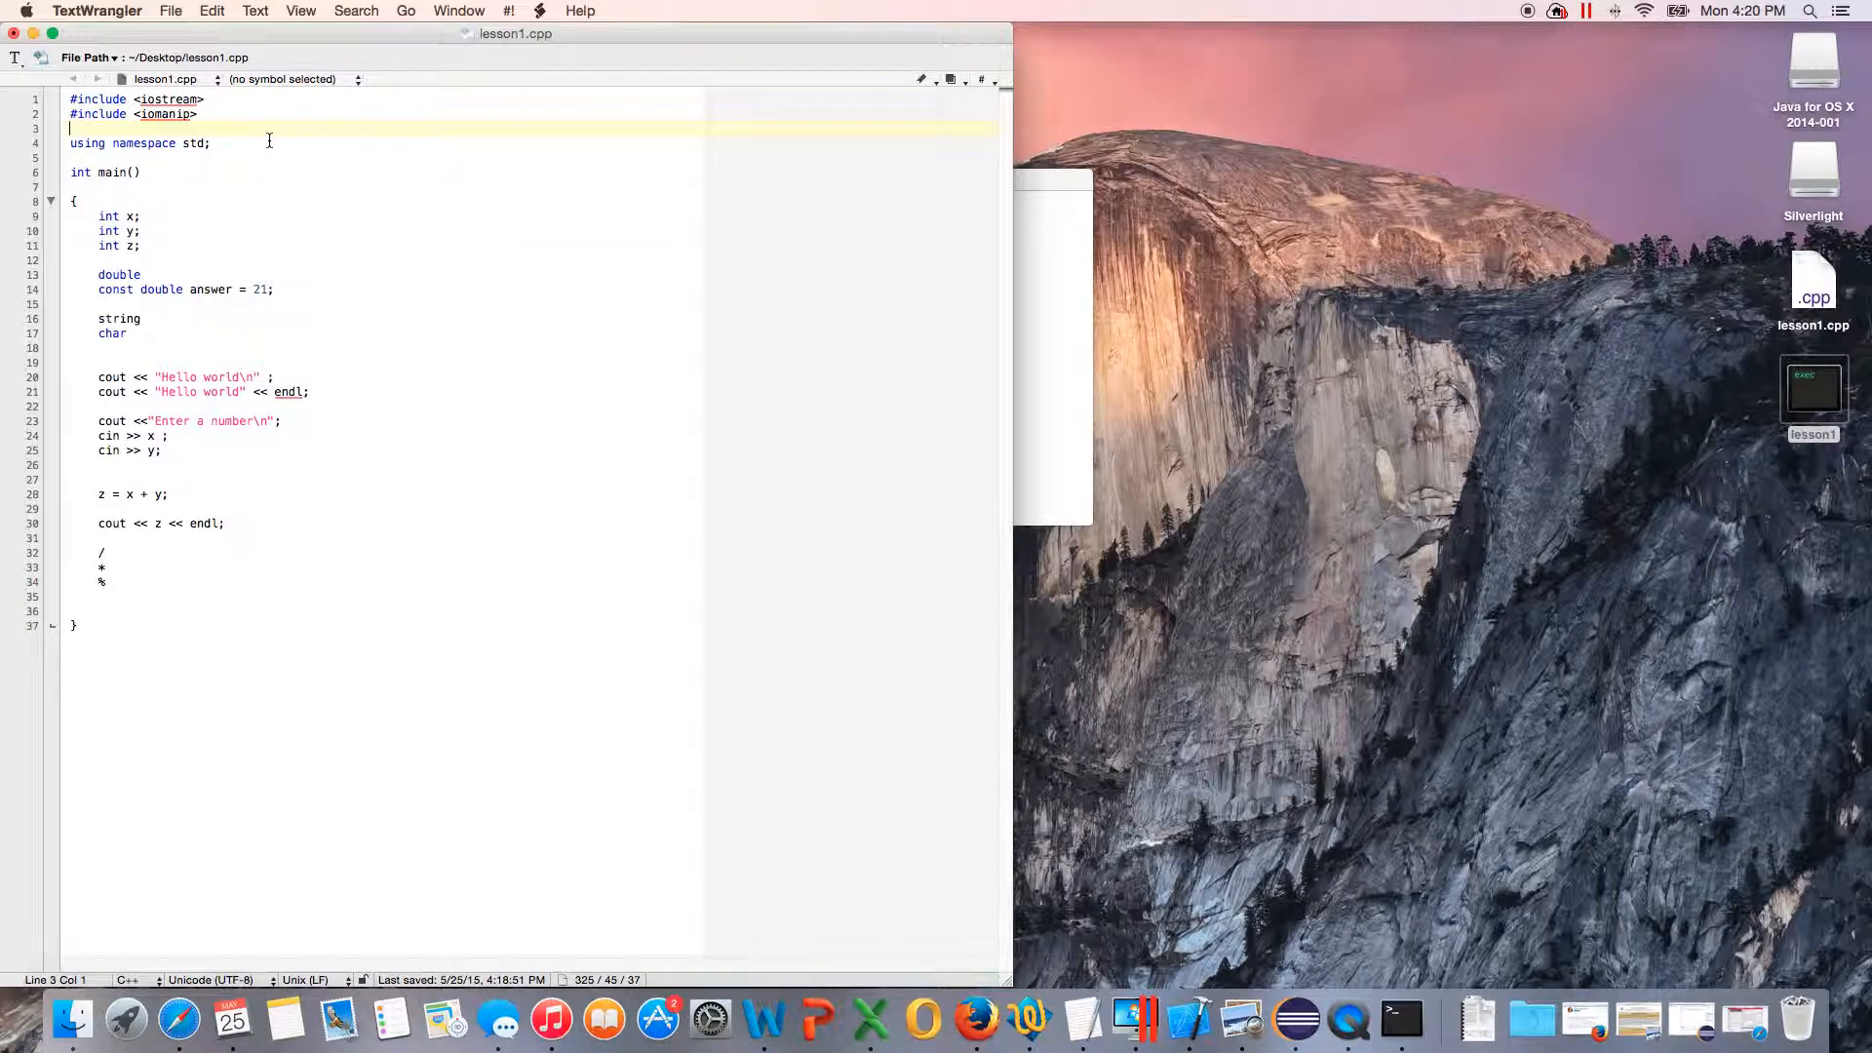
type("#include")
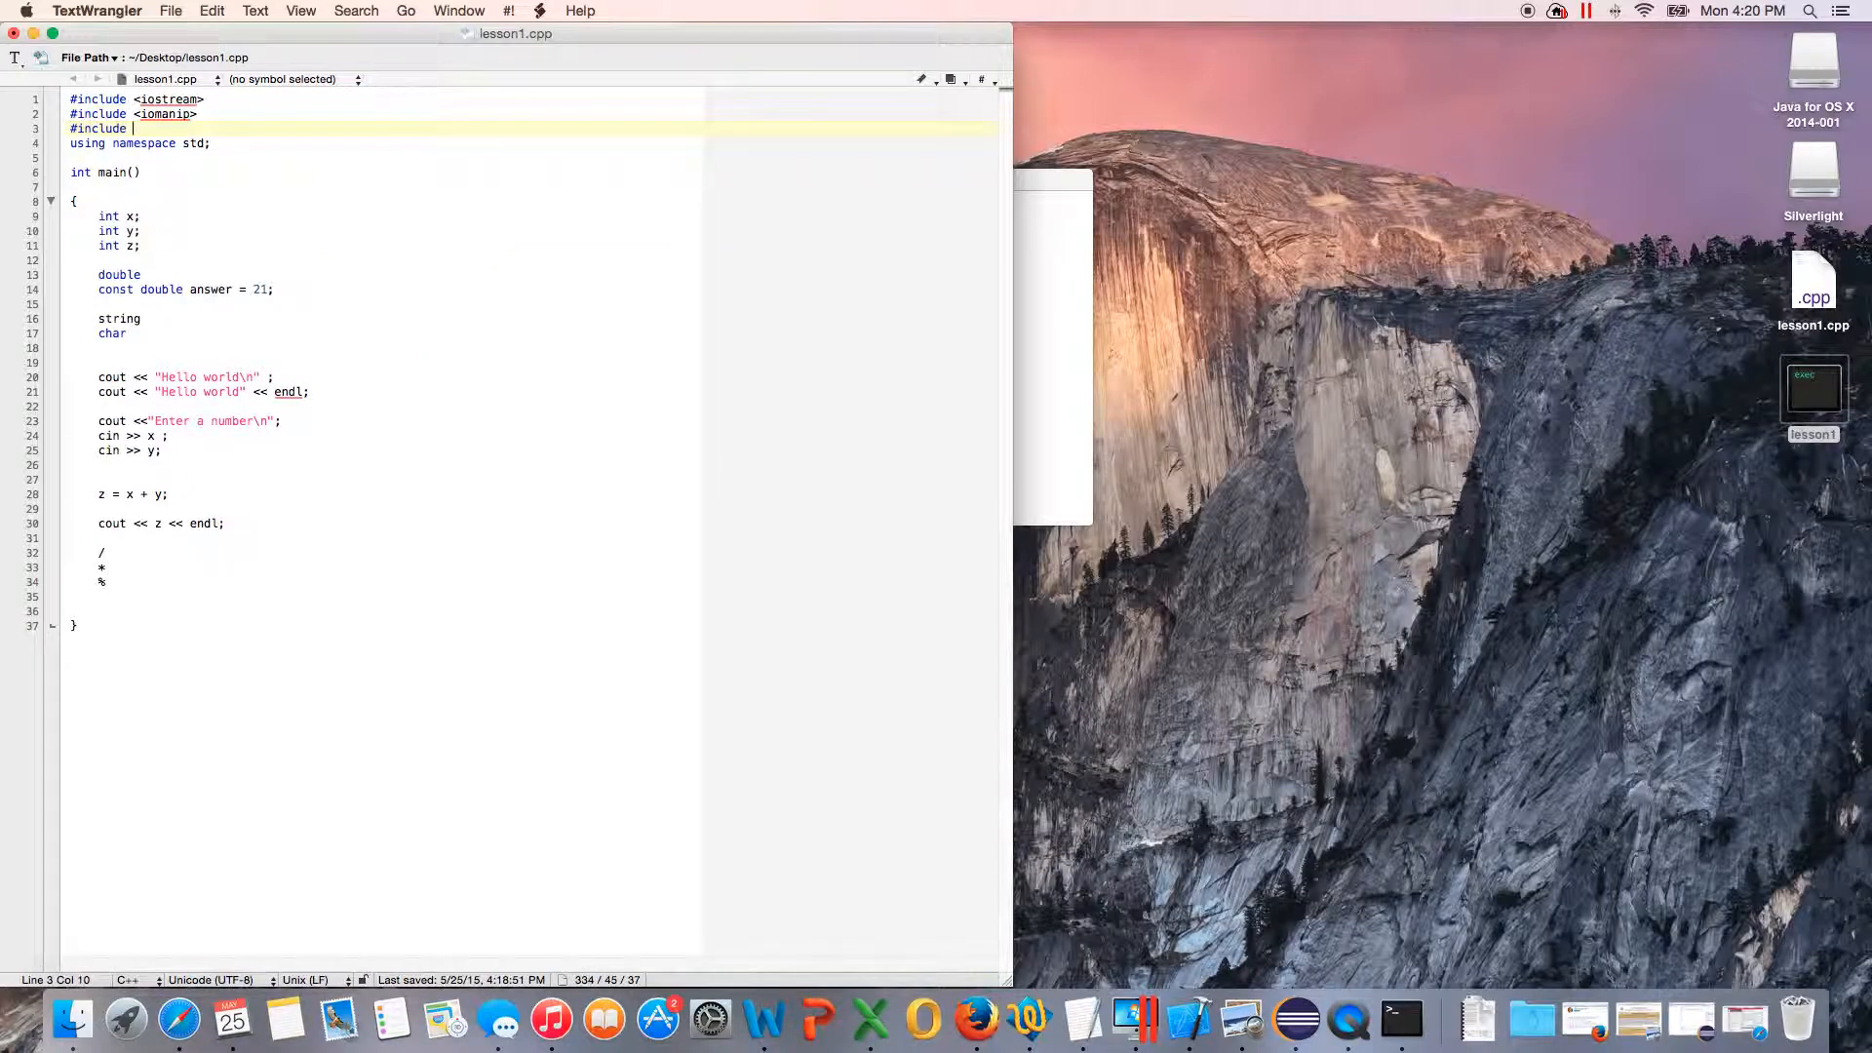
type("<string>")
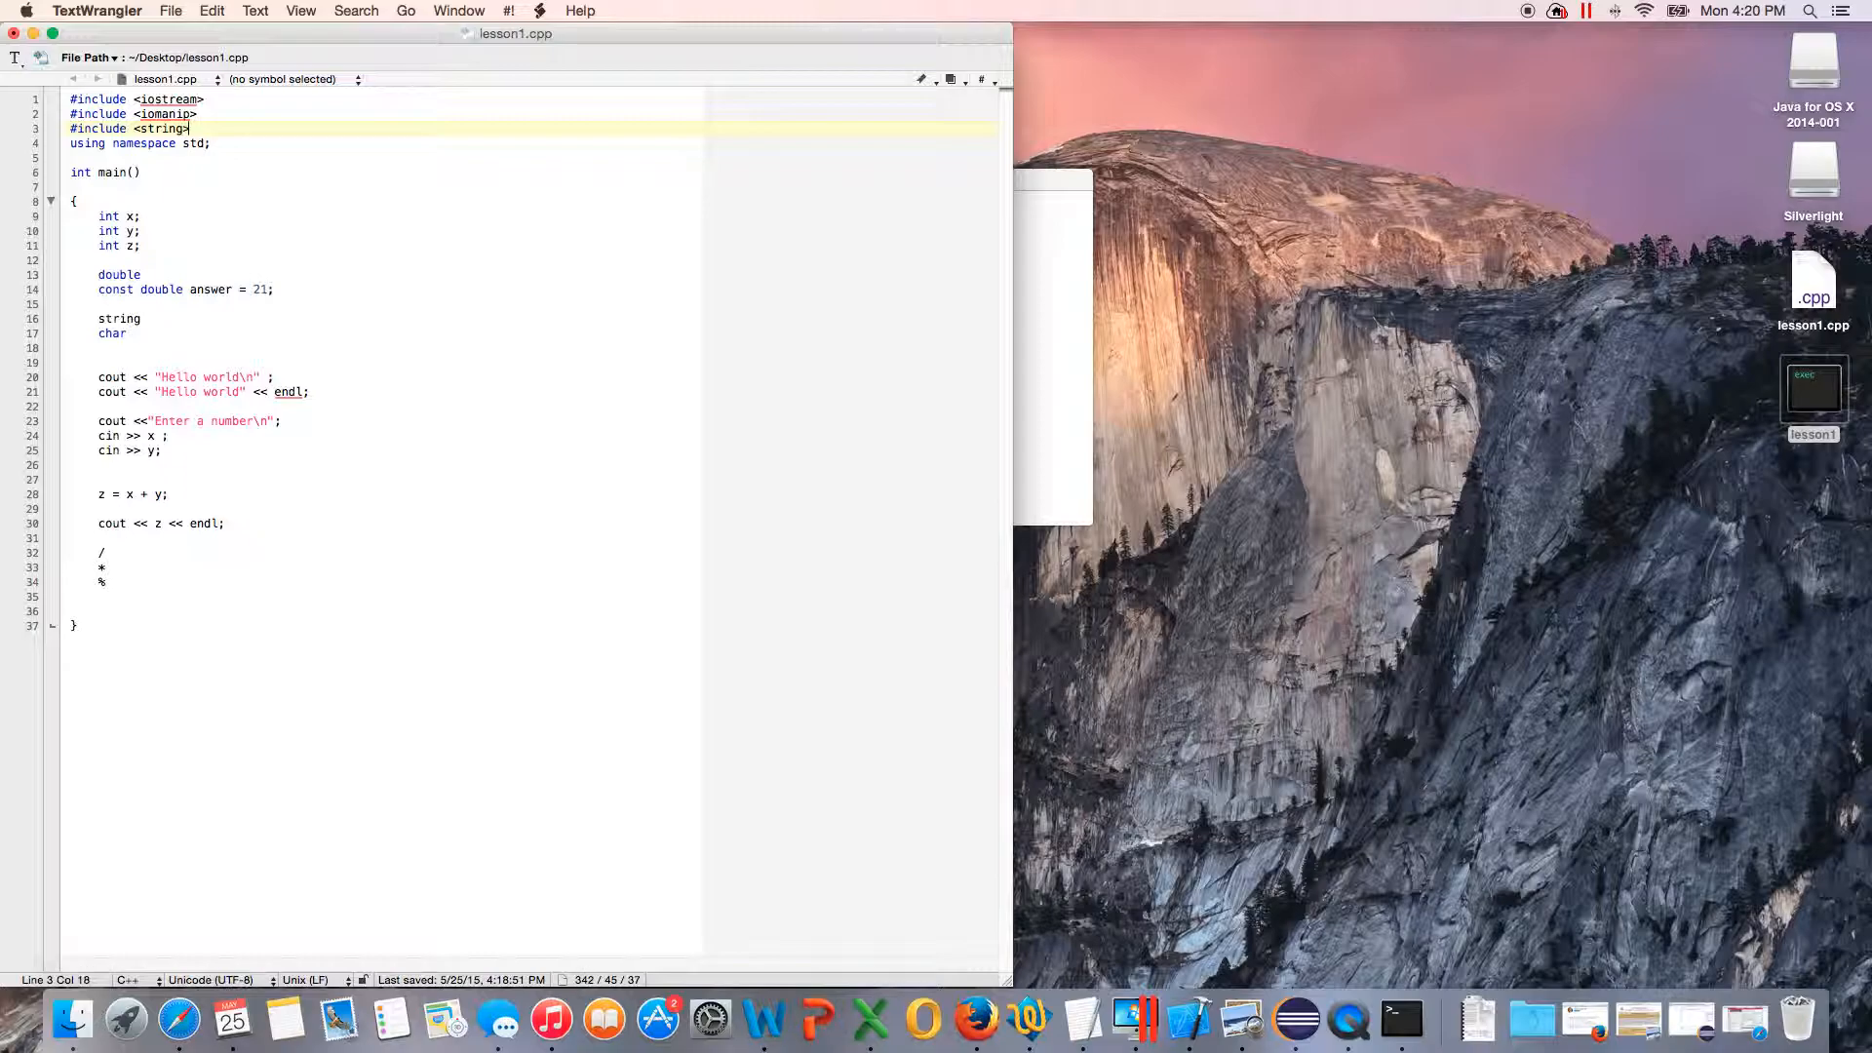
Step: Append "Hello" to the string line and = "A" to the char line
left_click(167, 434)
type(" =")
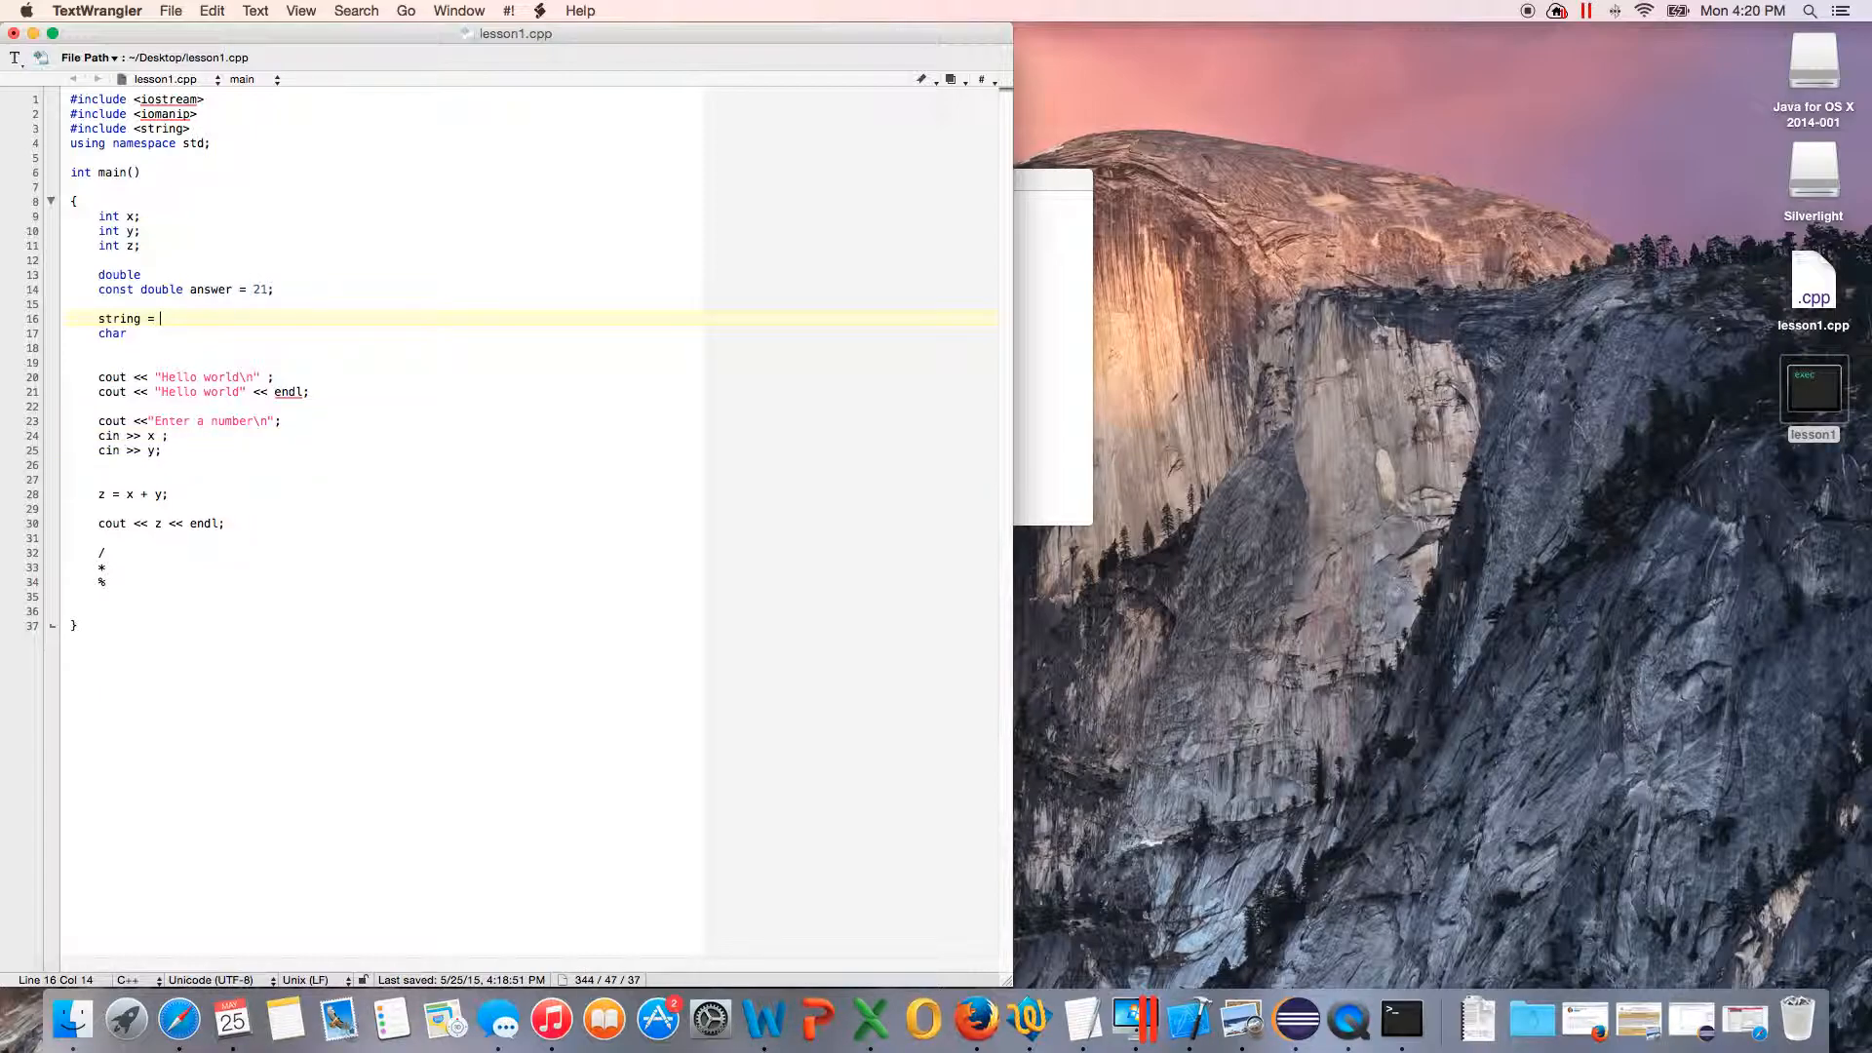
type("\"Hello")
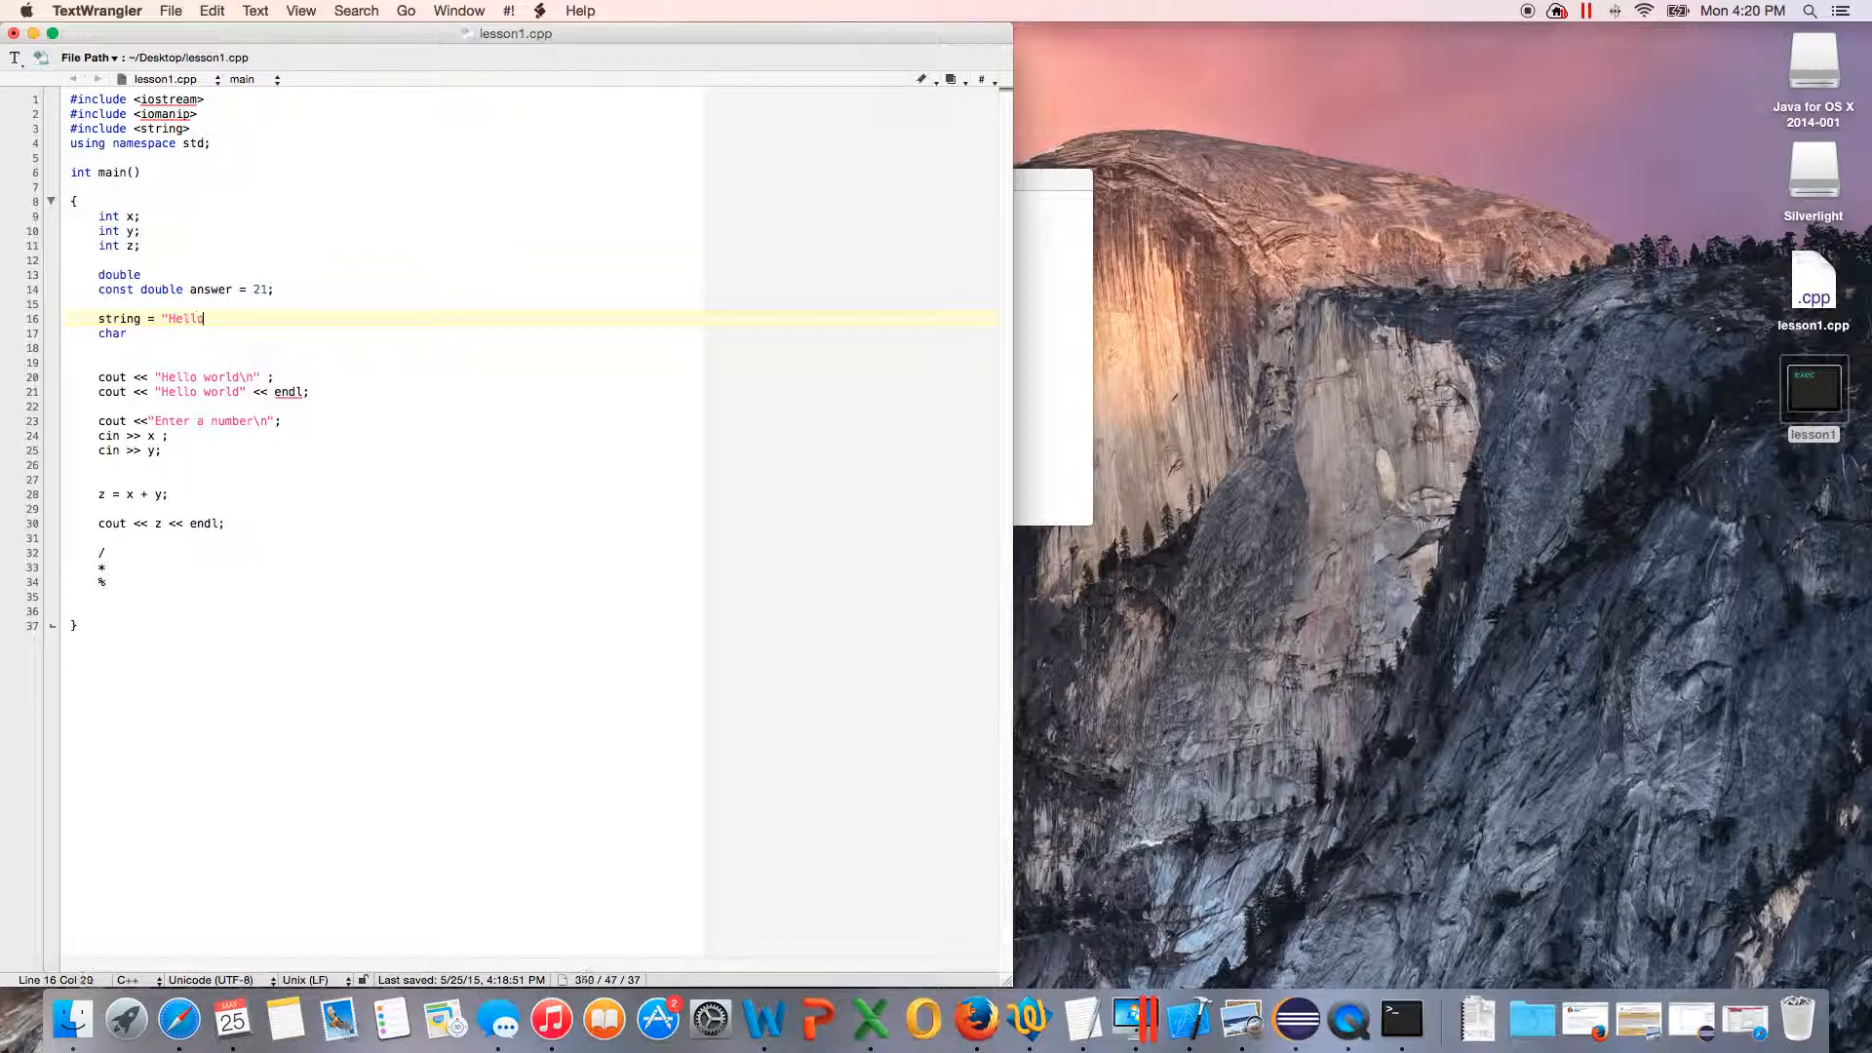
left_click(222, 325)
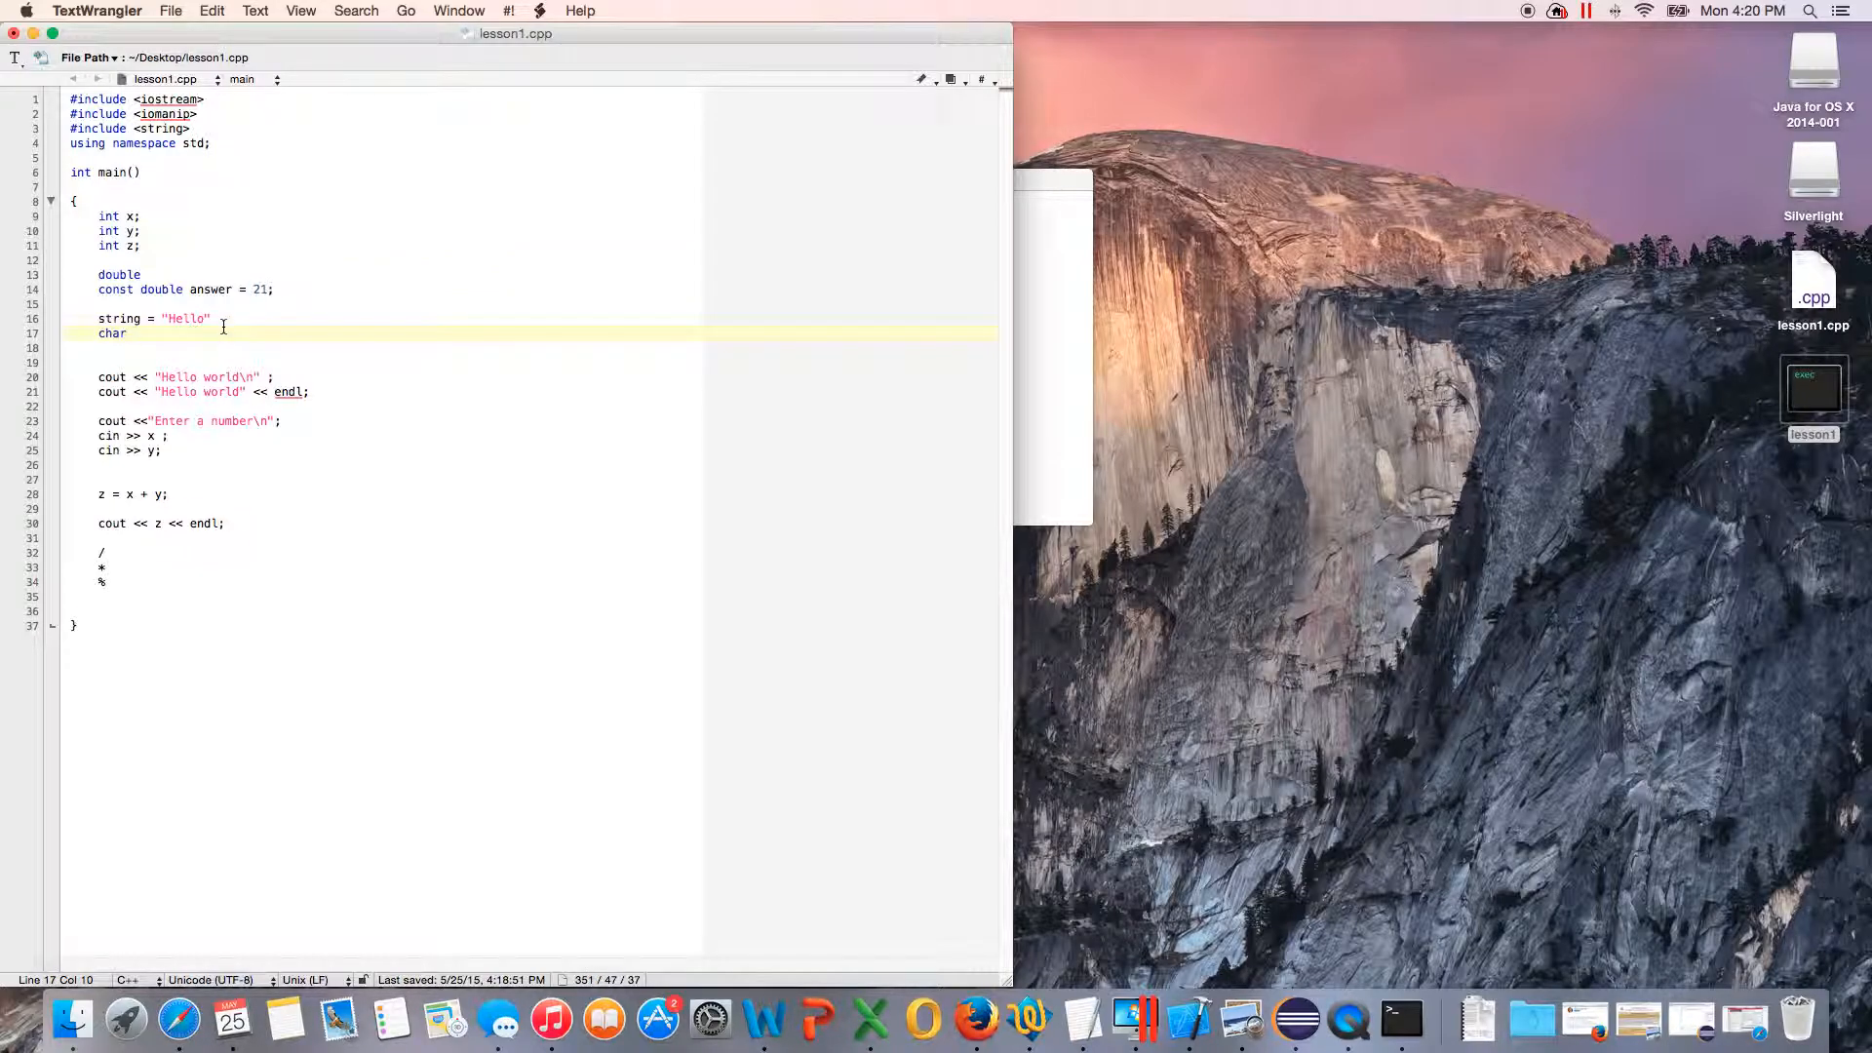
type("= \"A\"")
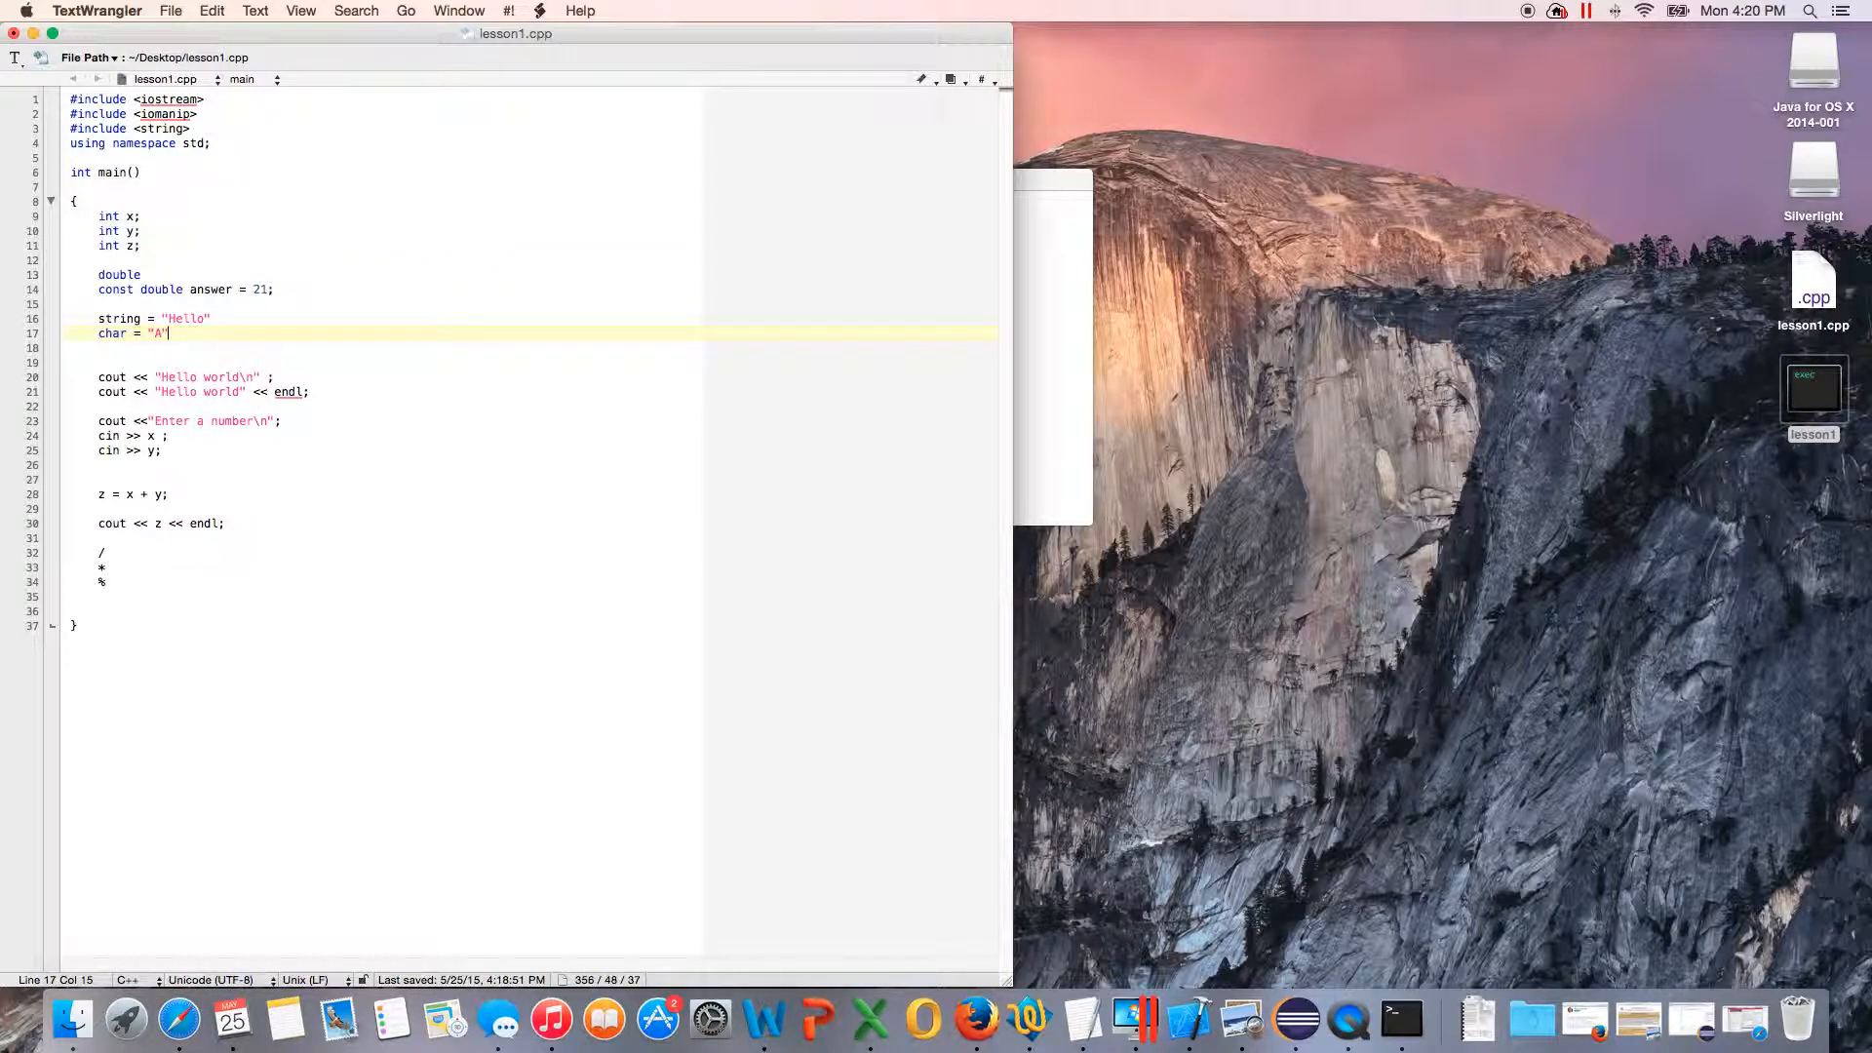